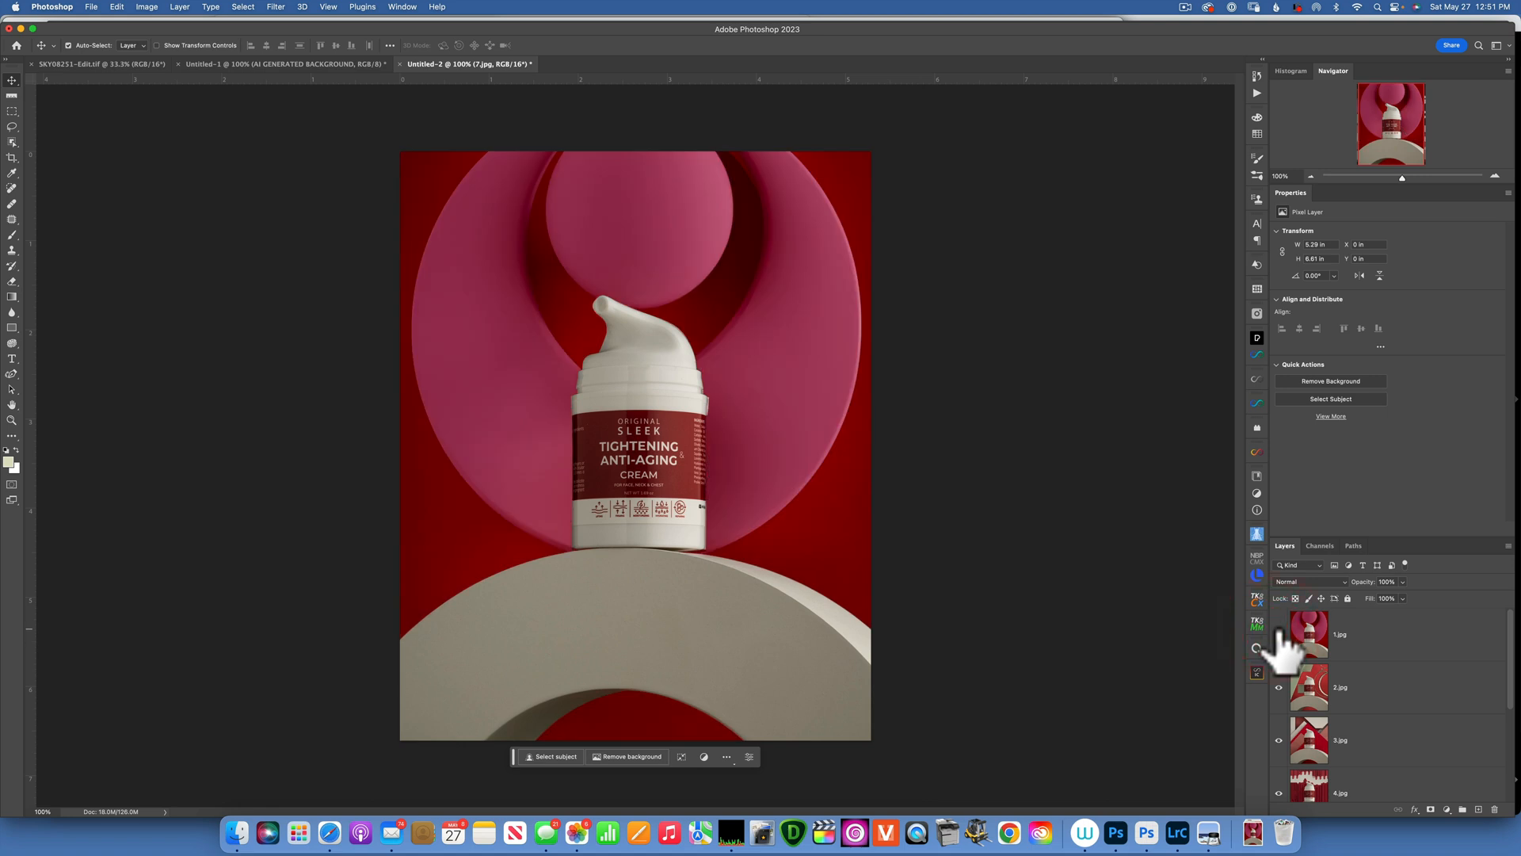
{"action": "mouse_move", "coordinate": [1279, 644]}
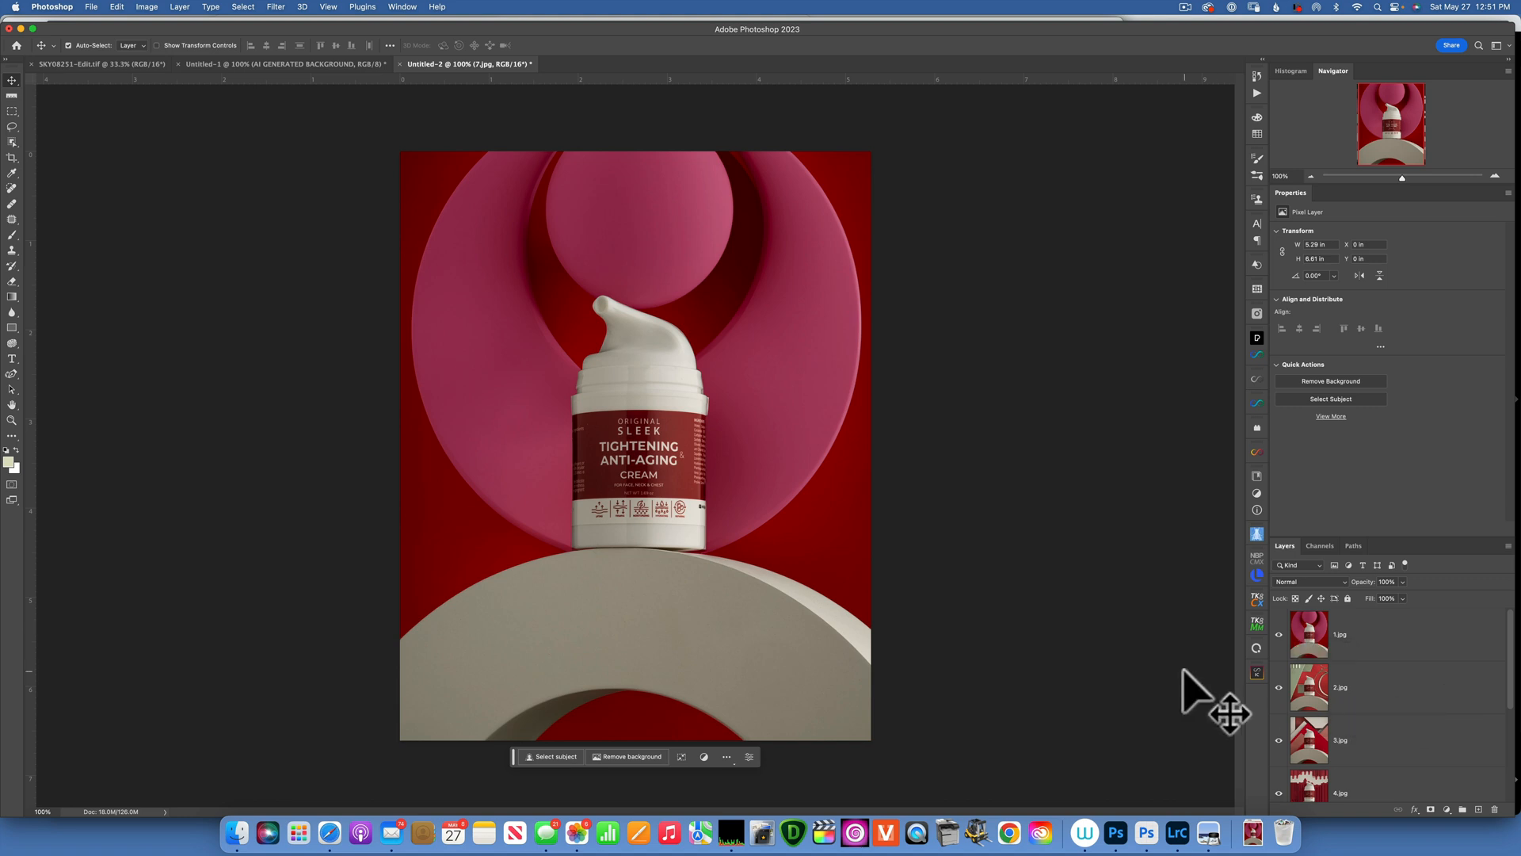
{"action": "mouse_move", "coordinate": [1146, 833]}
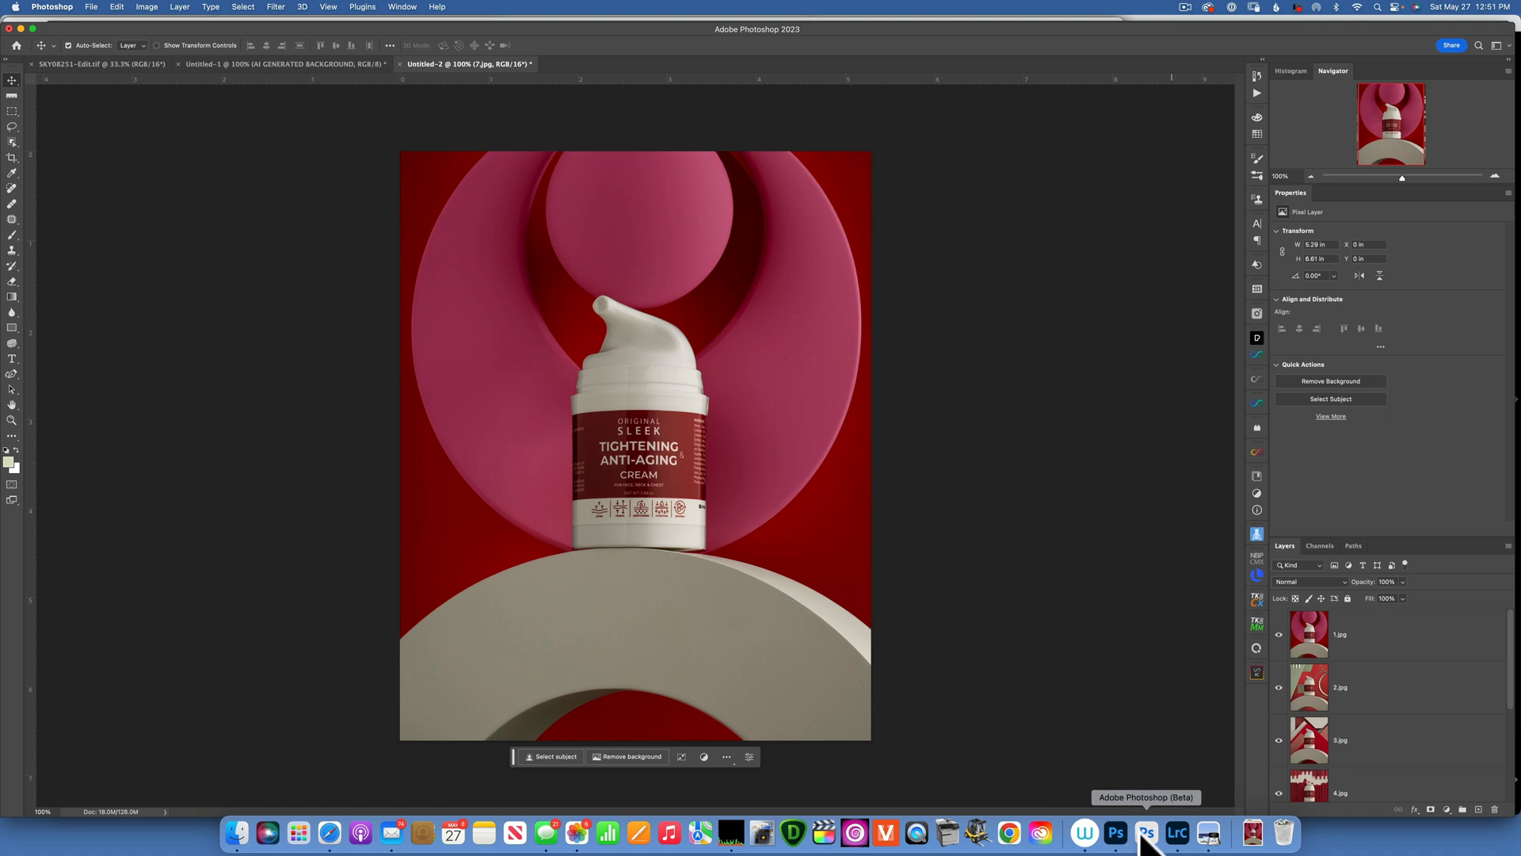
{"action": "mouse_move", "coordinate": [1041, 833]}
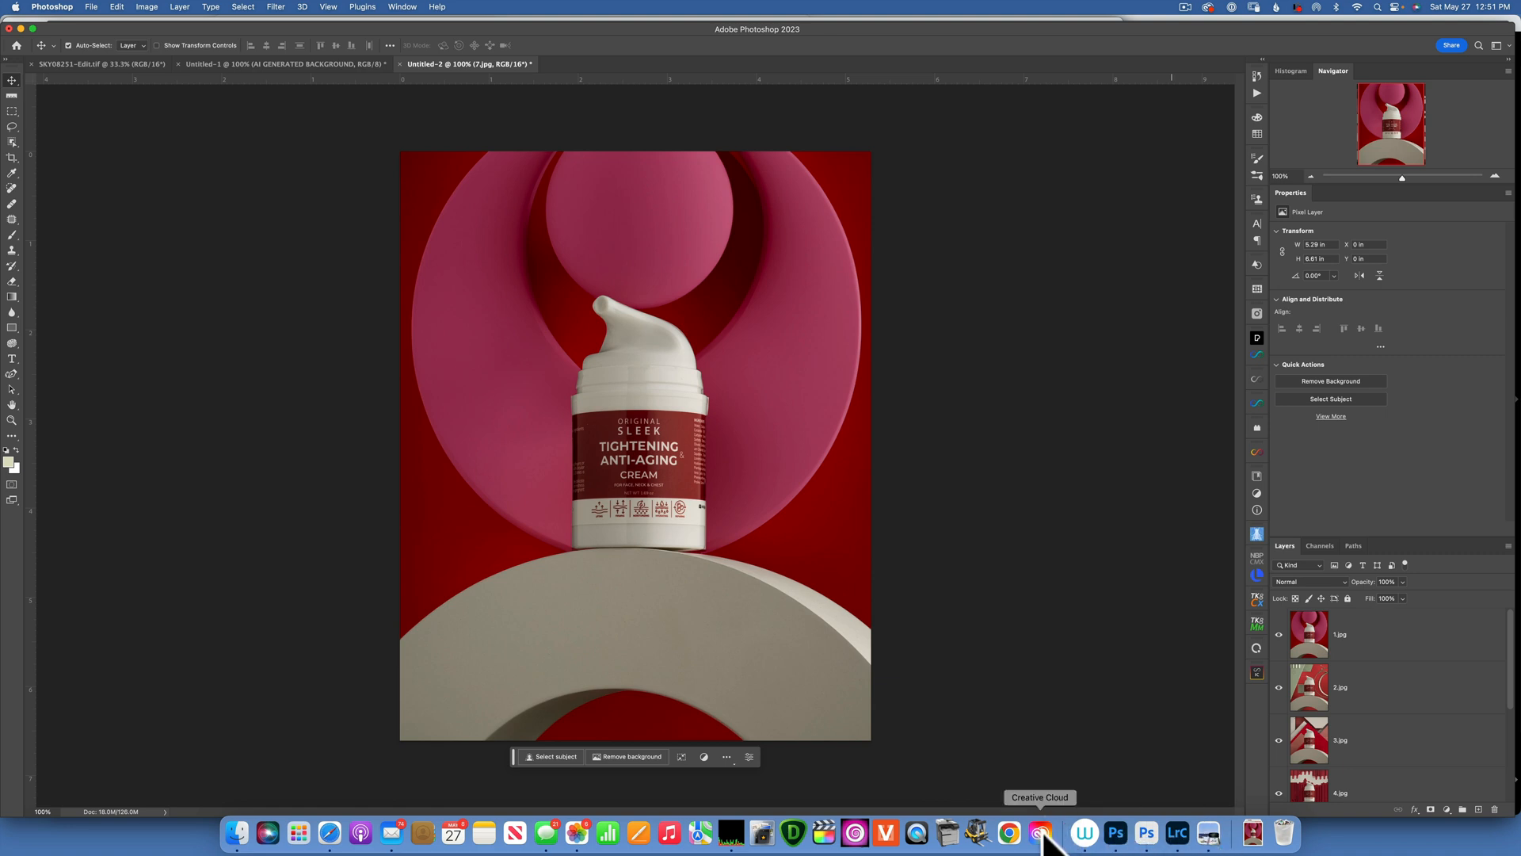
- Open Creative Cloud to confirm Photoshop (Beta) 24.6 is installed and up to date
{"action": "left_click", "coordinate": [1042, 833]}
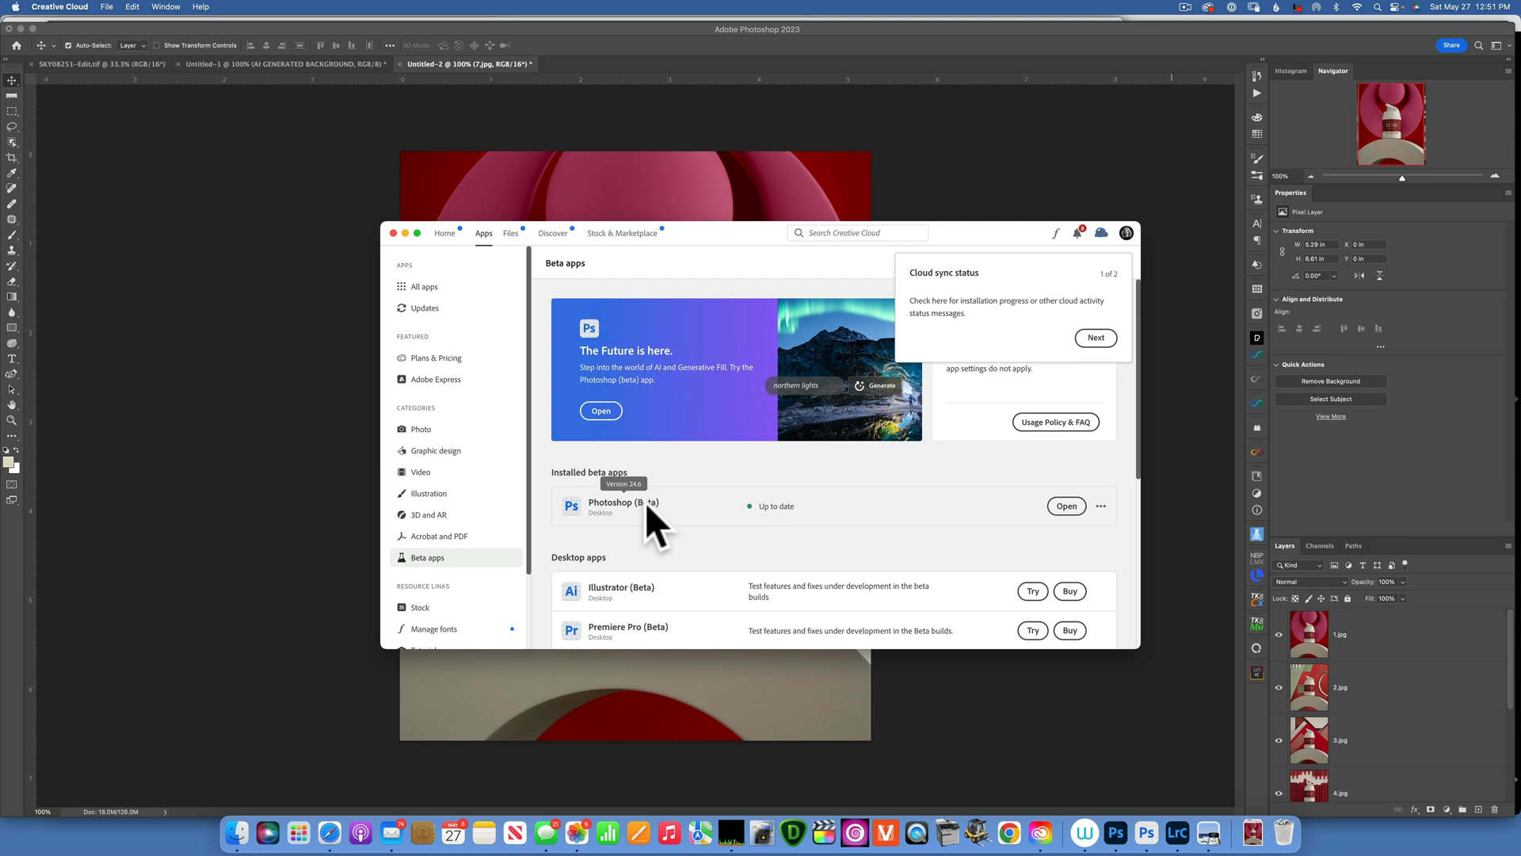
{"action": "mouse_move", "coordinate": [719, 528]}
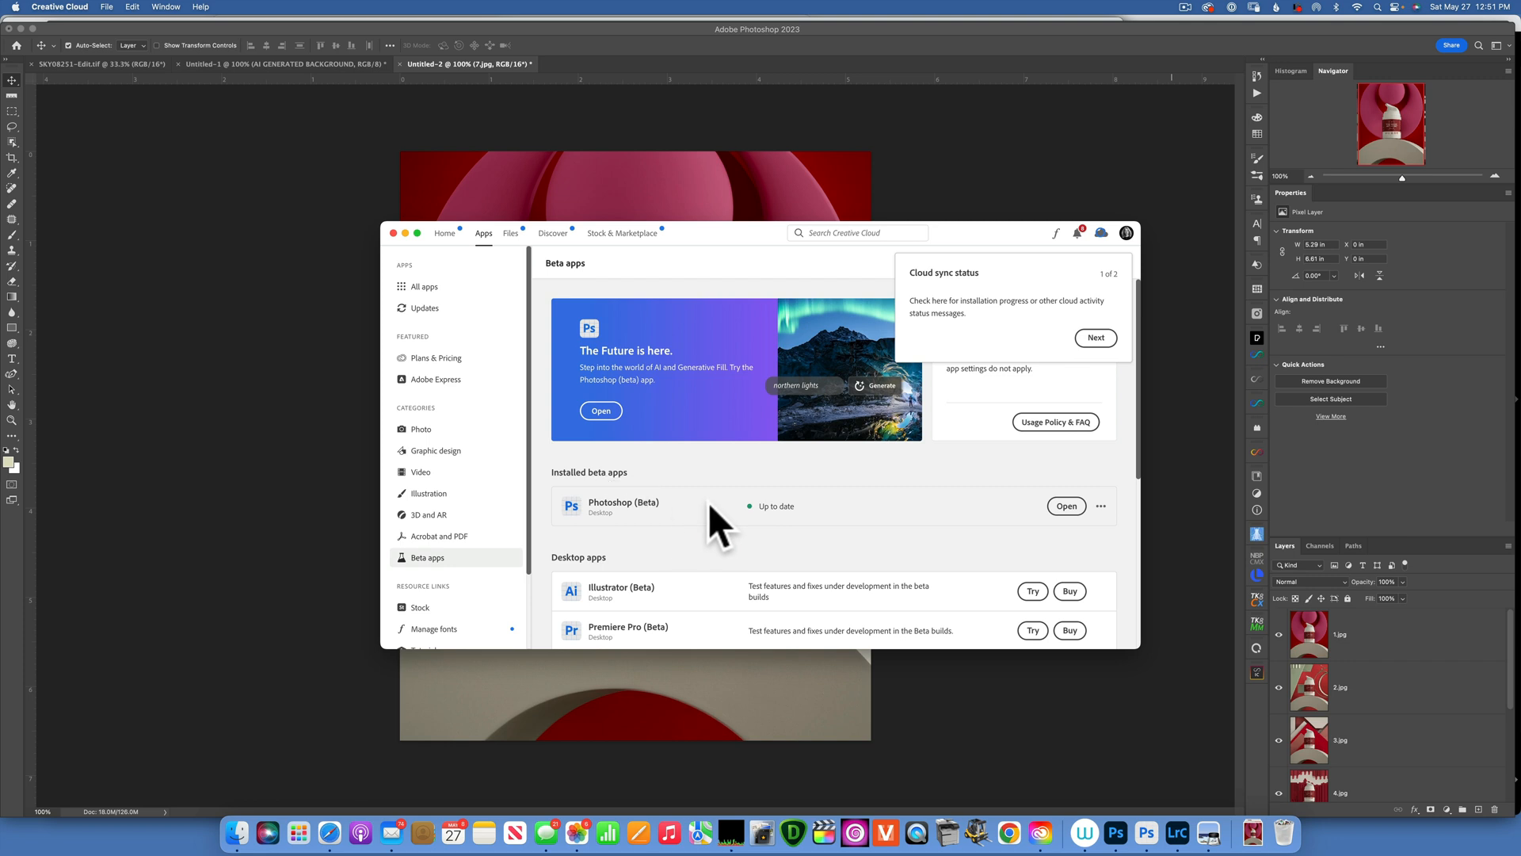
{"action": "mouse_move", "coordinate": [1146, 833]}
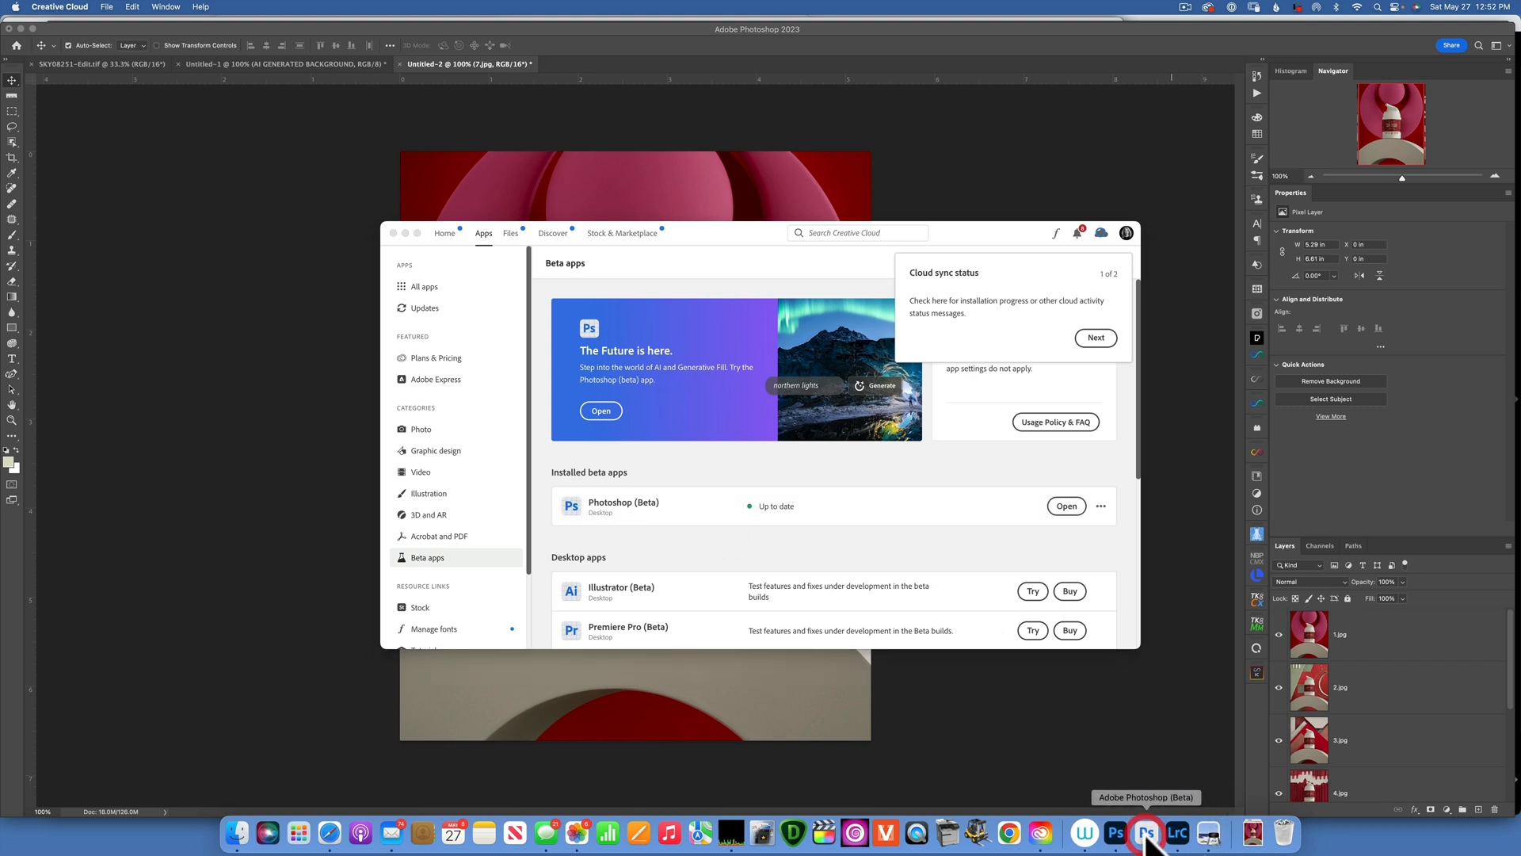
- Switch to Photoshop (Beta) with the cream bottle photo on the red backdrop
{"action": "left_click", "coordinate": [1146, 833]}
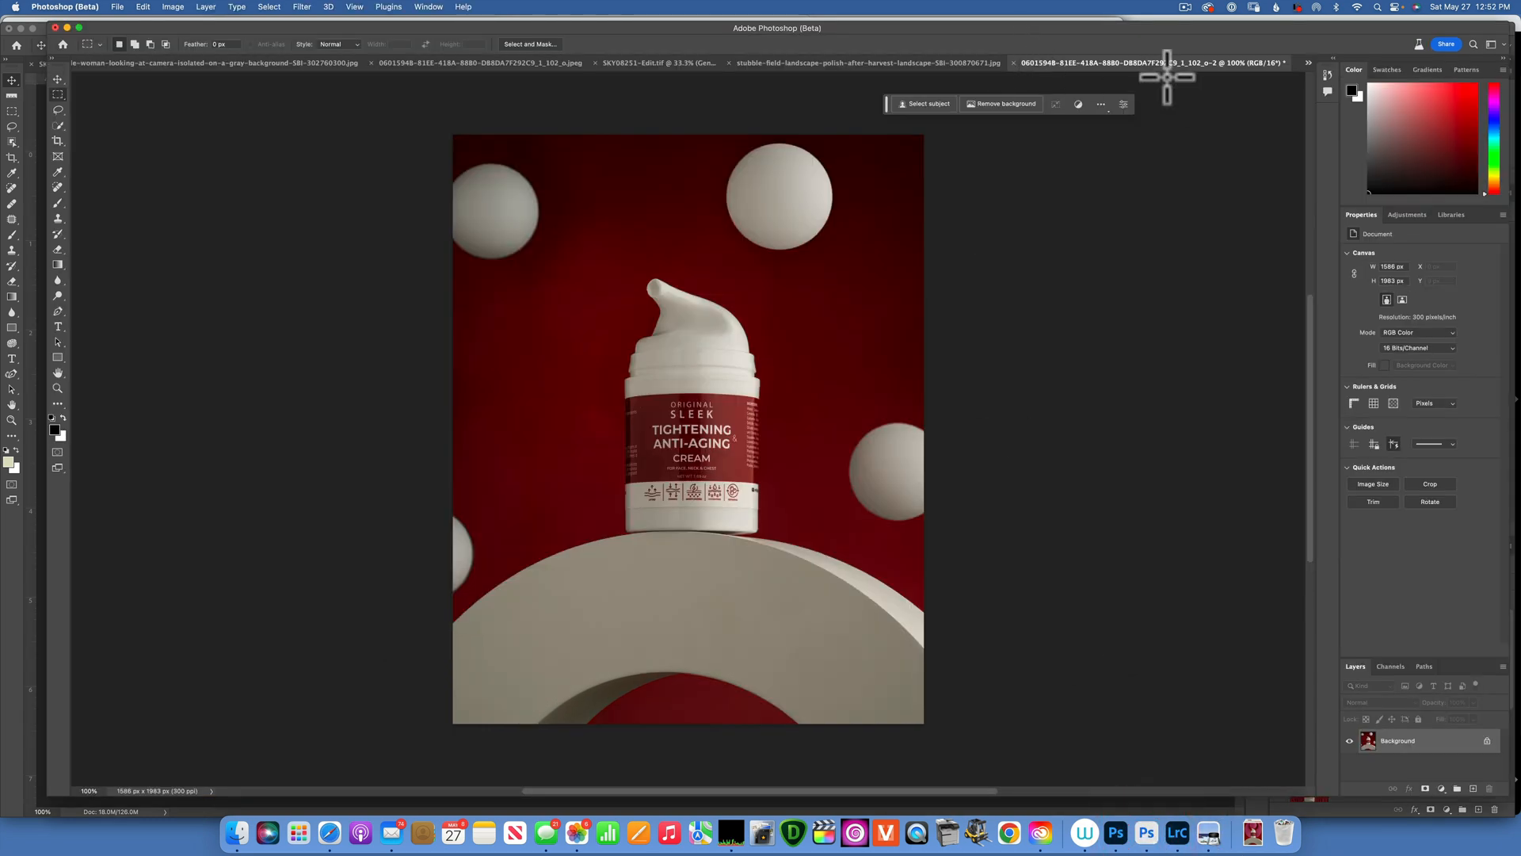
{"action": "mouse_move", "coordinate": [1160, 617]}
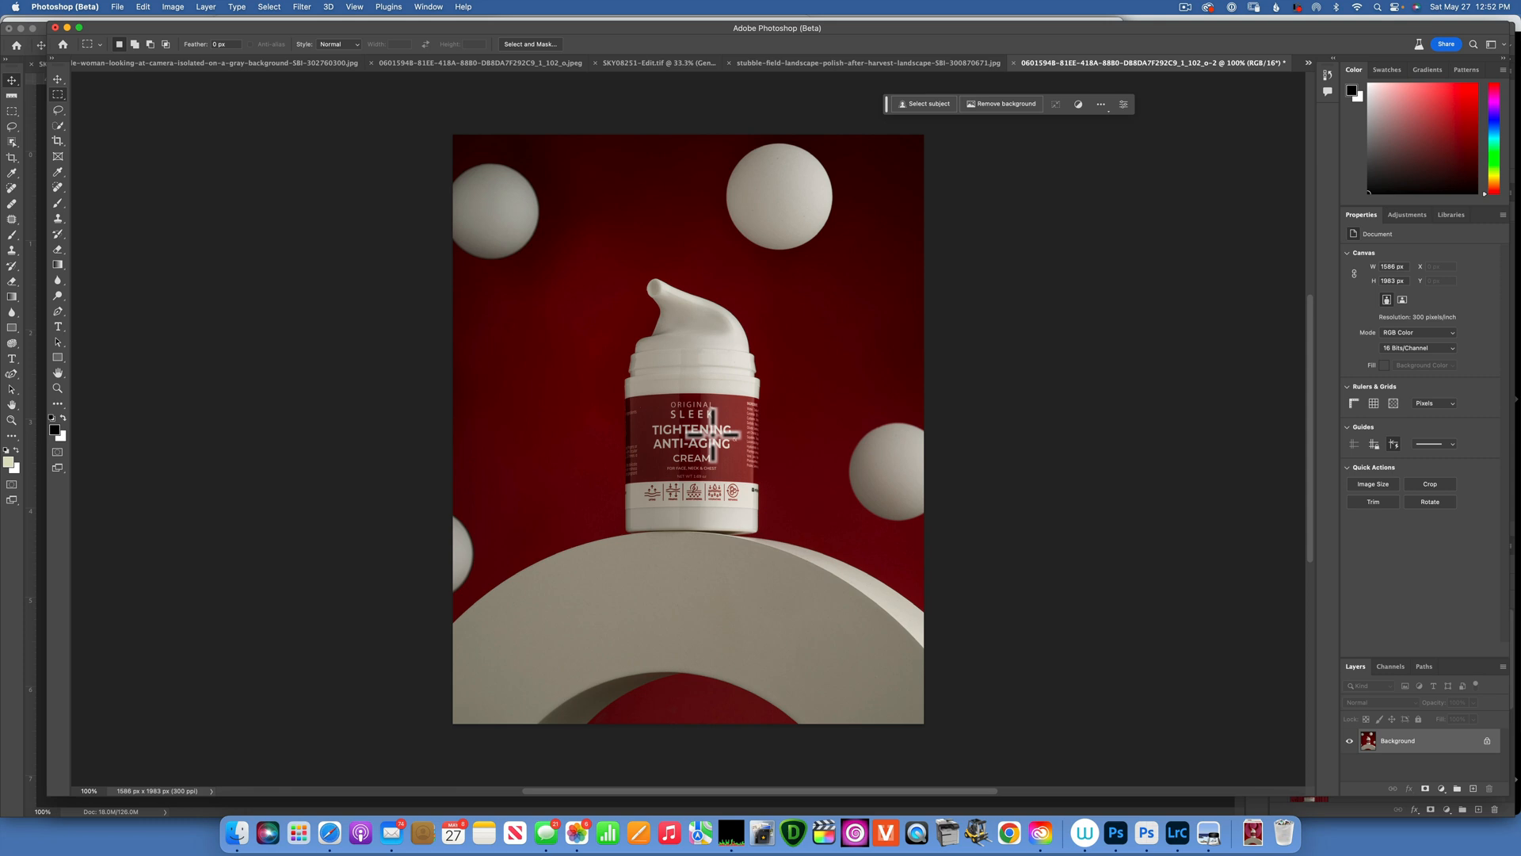
{"action": "mouse_move", "coordinate": [66, 141]}
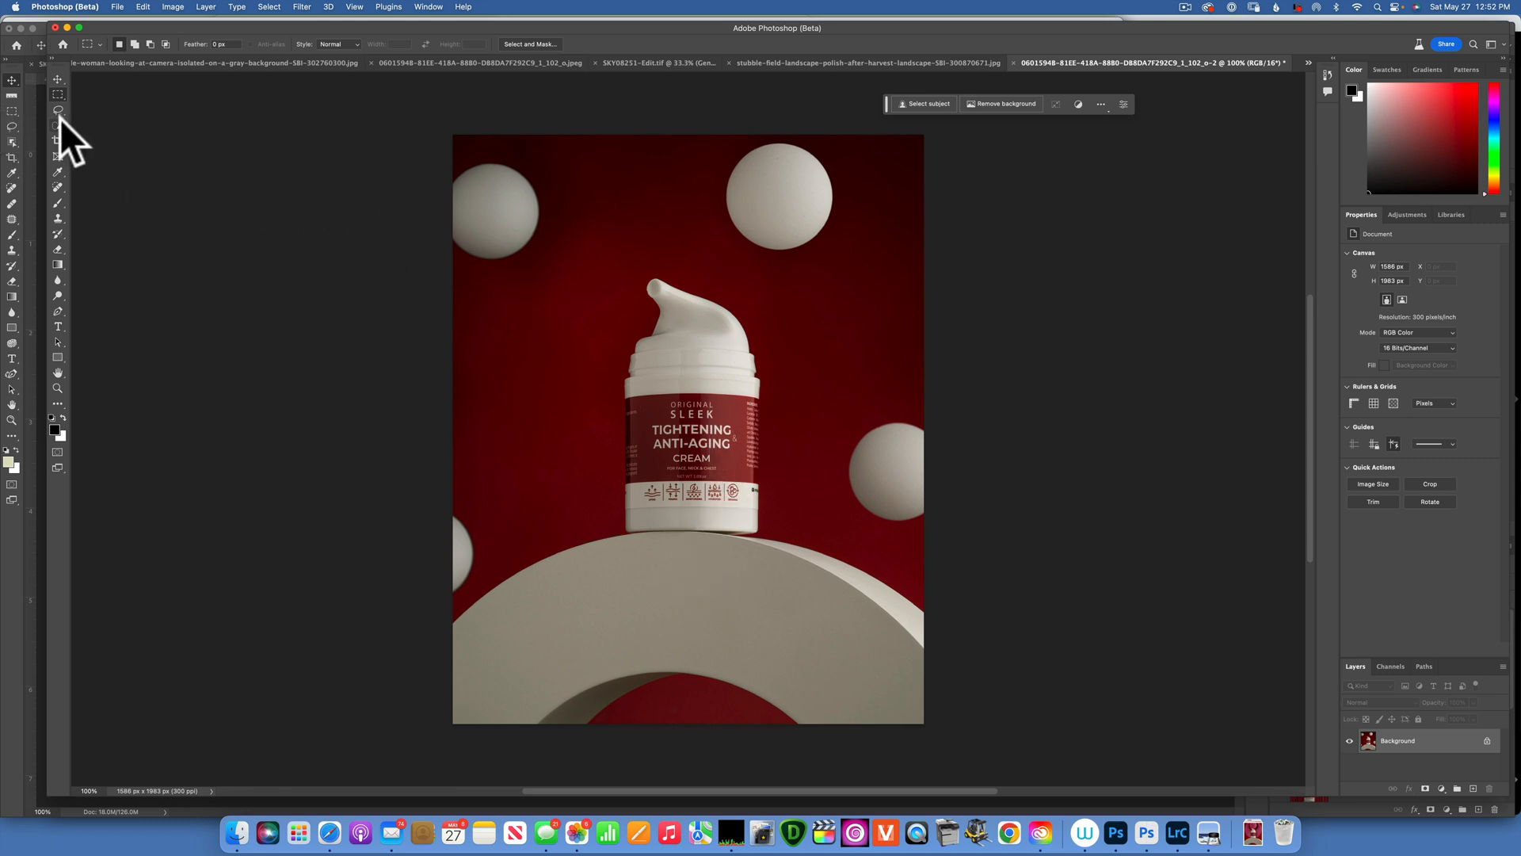
{"action": "mouse_move", "coordinate": [57, 126]}
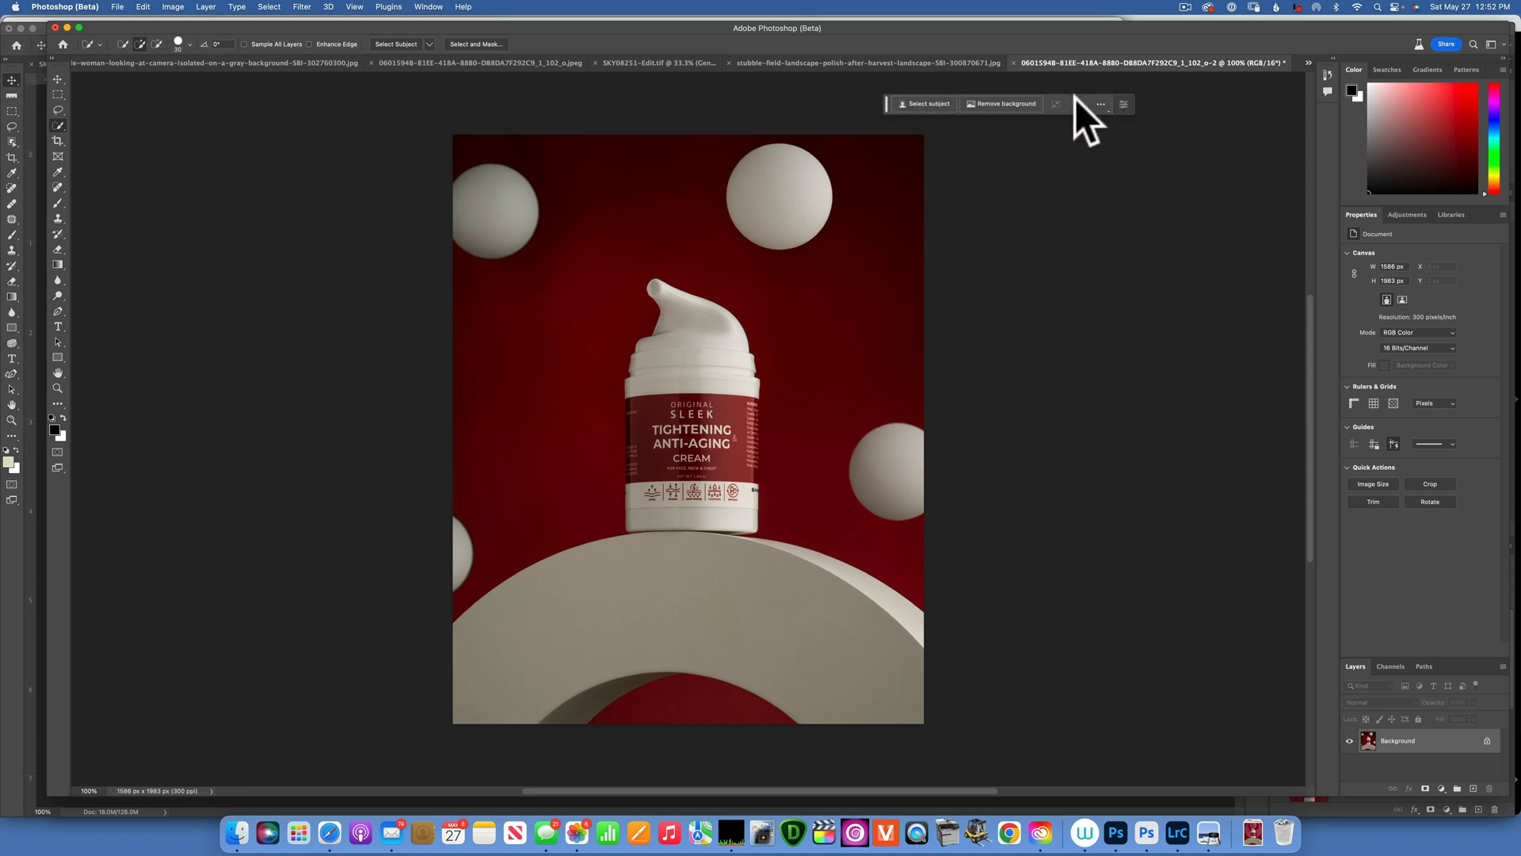
- Enable the Contextual Task Bar from the Window menu
{"action": "left_click", "coordinate": [428, 7]}
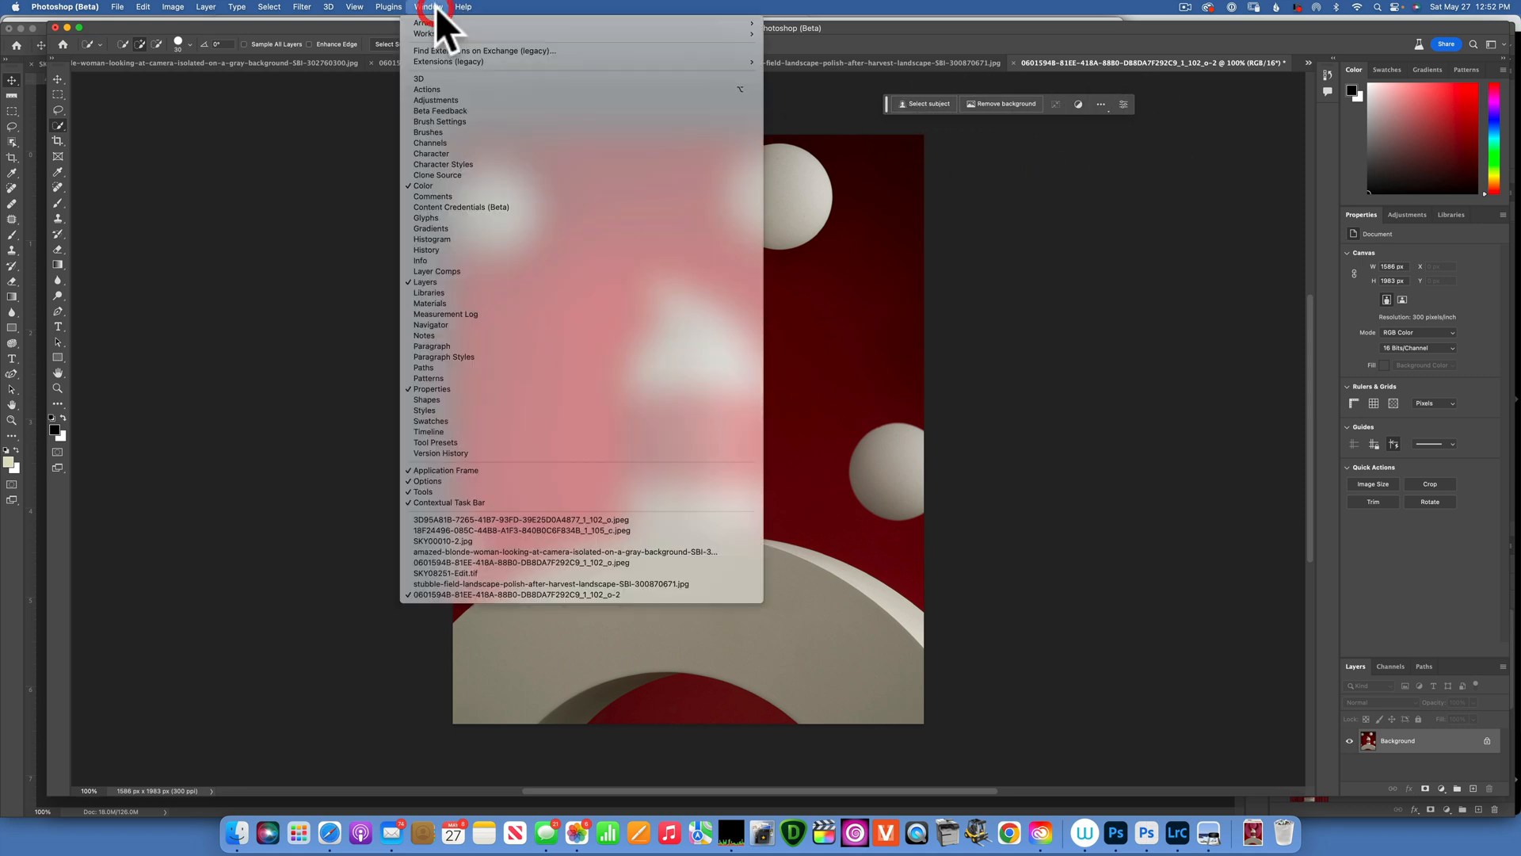
{"action": "mouse_move", "coordinate": [446, 502]}
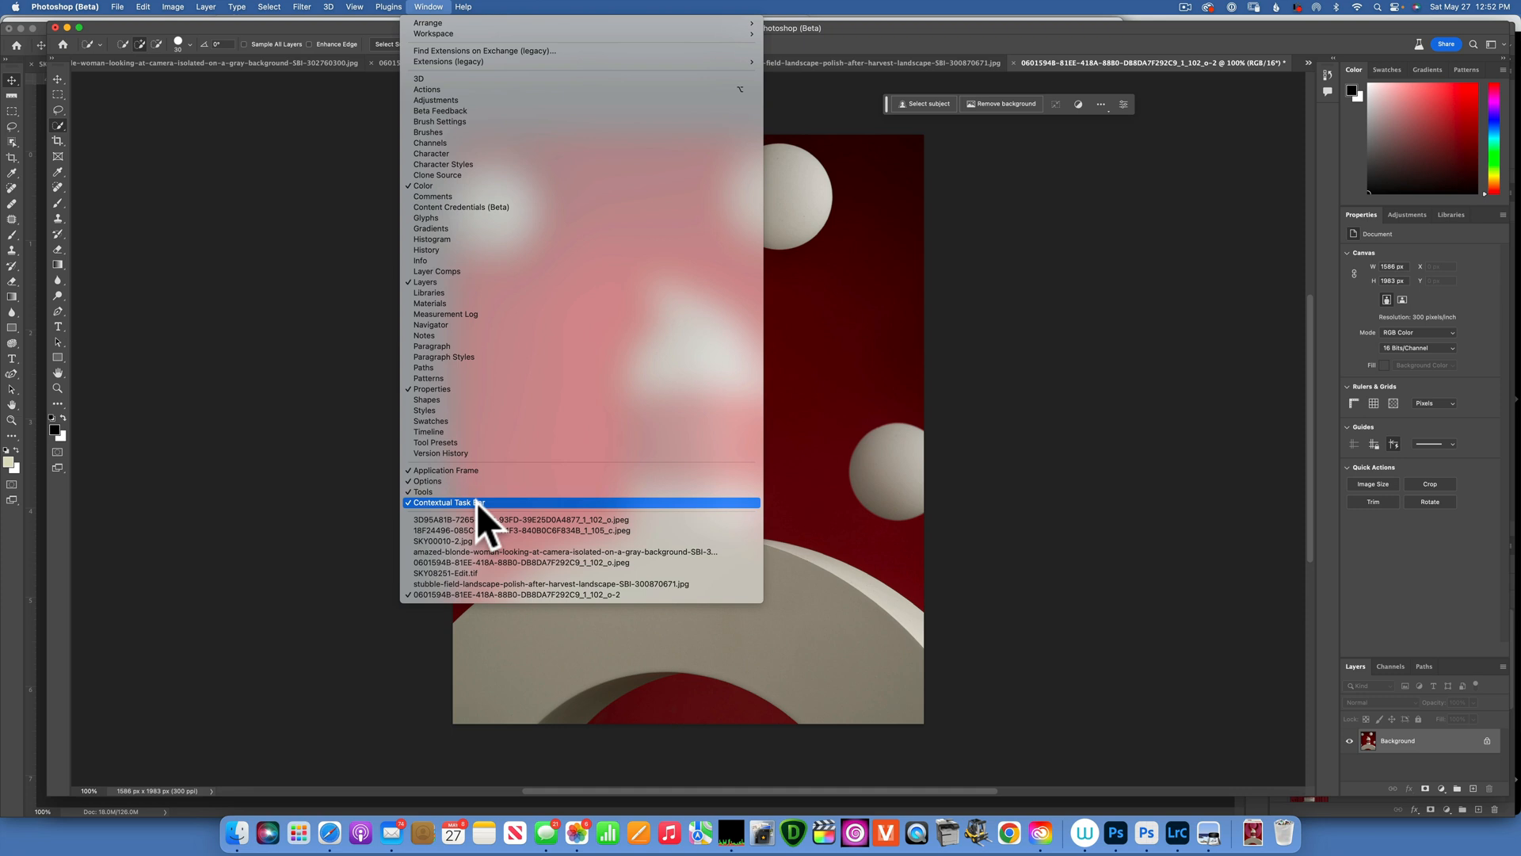
{"action": "mouse_move", "coordinate": [500, 524]}
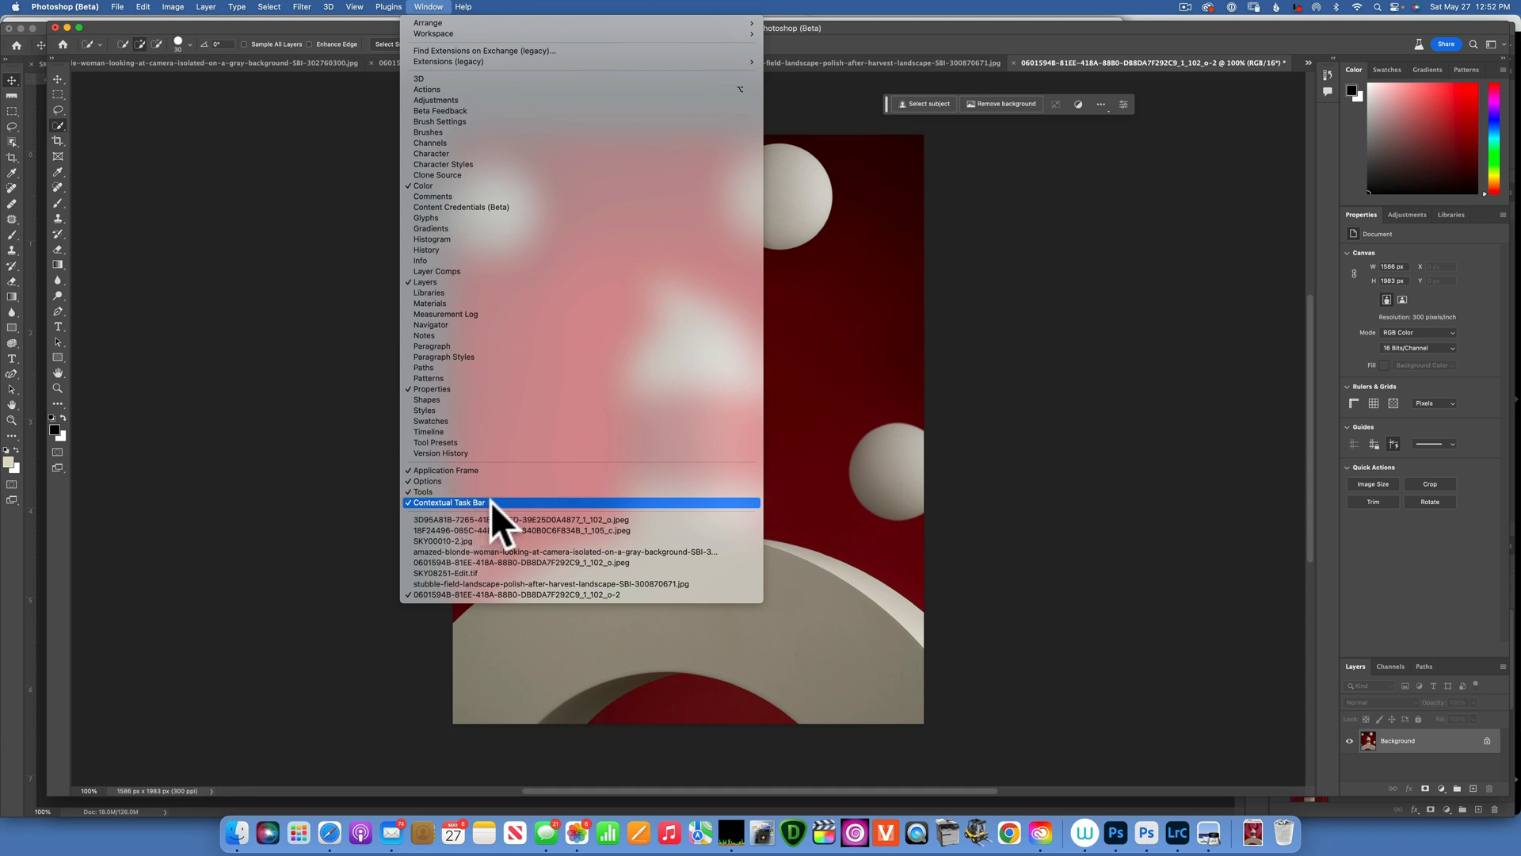
{"action": "left_click", "coordinate": [447, 501]}
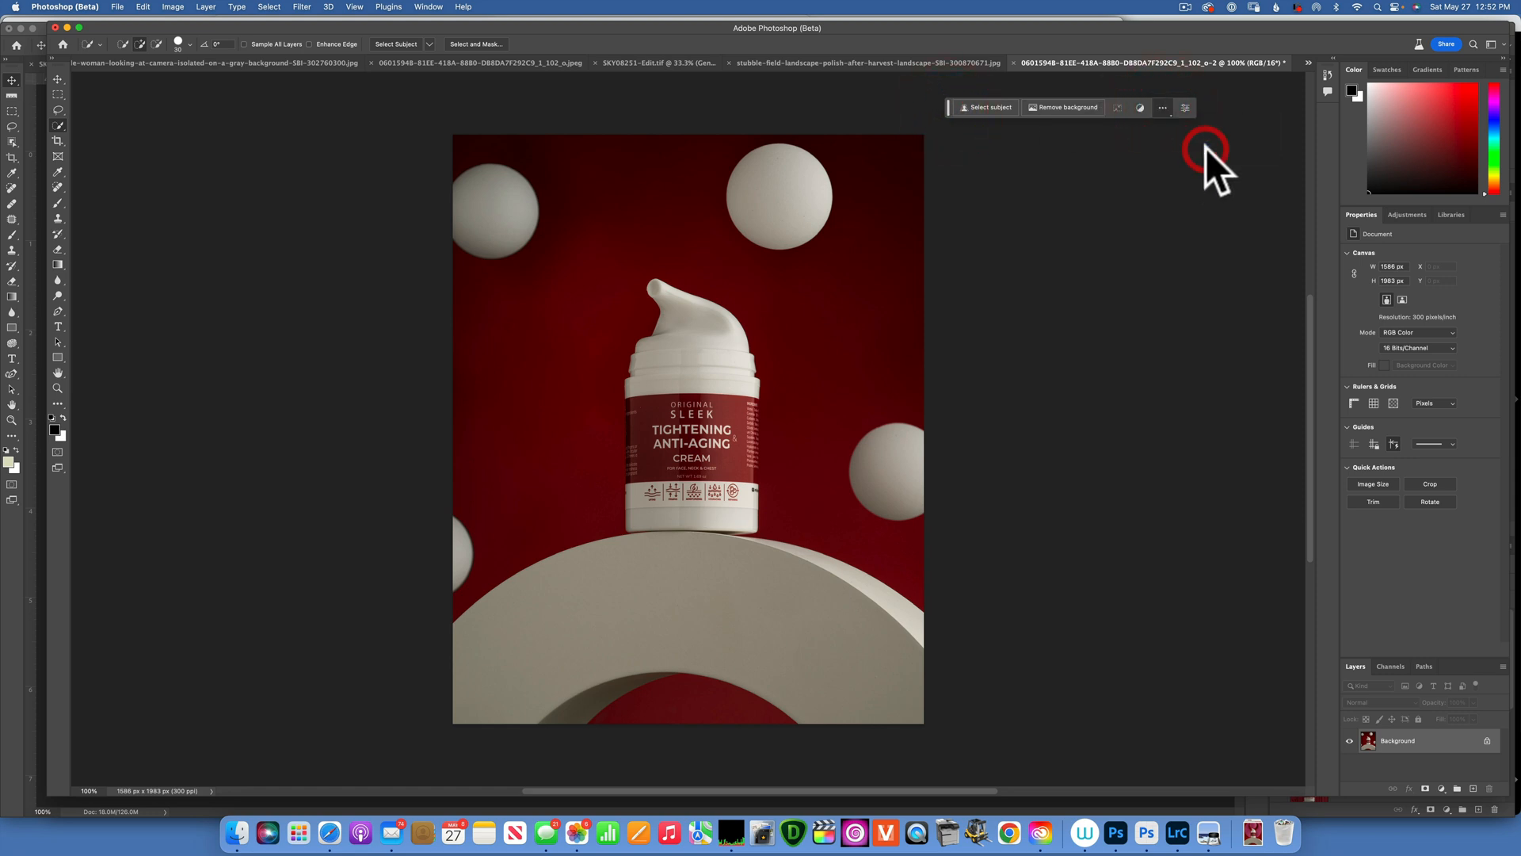
{"action": "mouse_move", "coordinate": [1019, 117]}
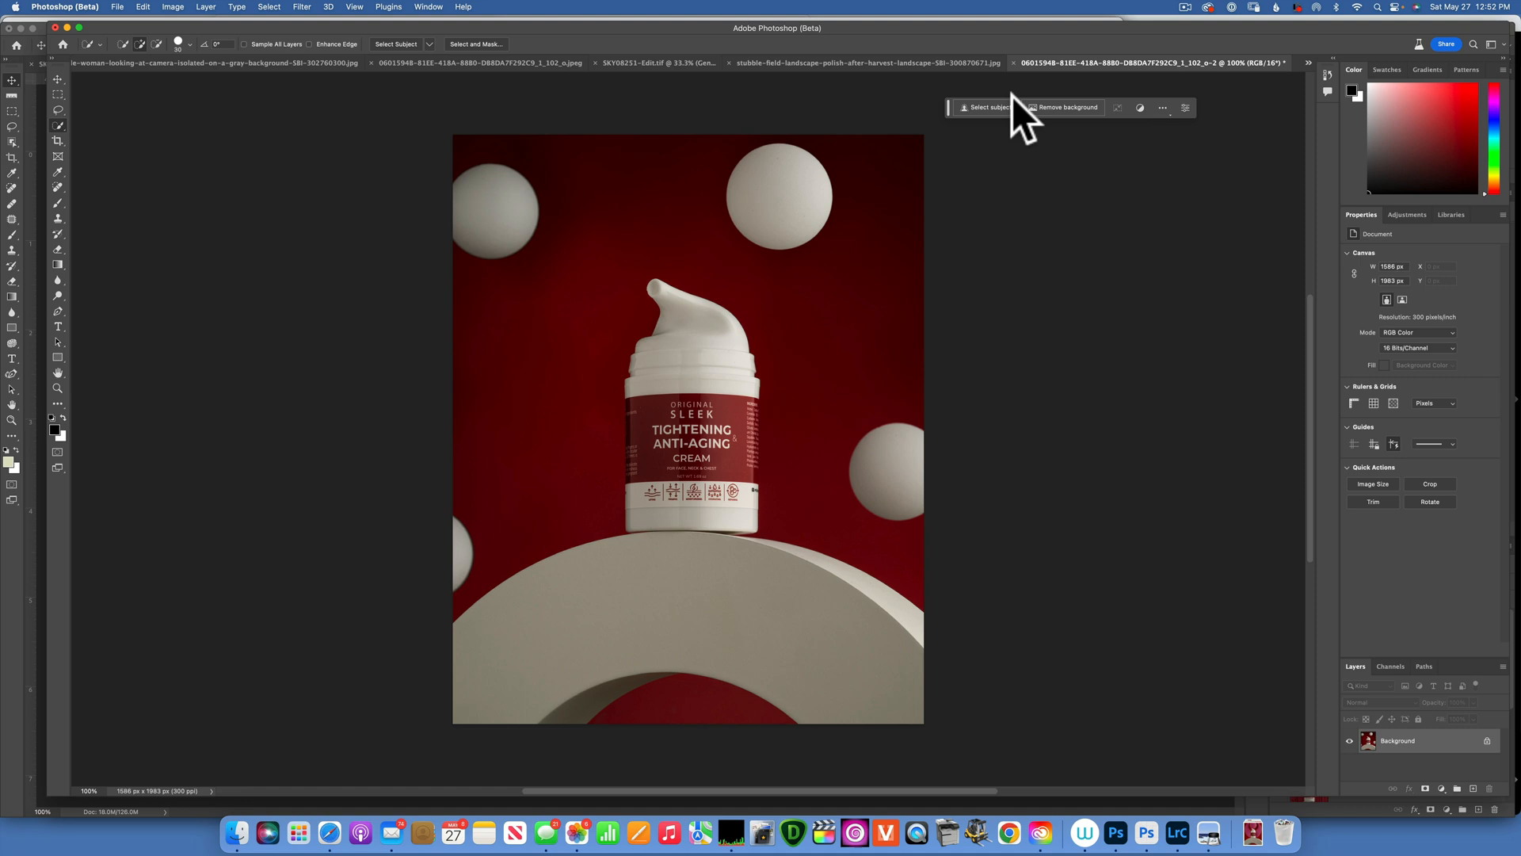
{"action": "mouse_move", "coordinate": [61, 136]}
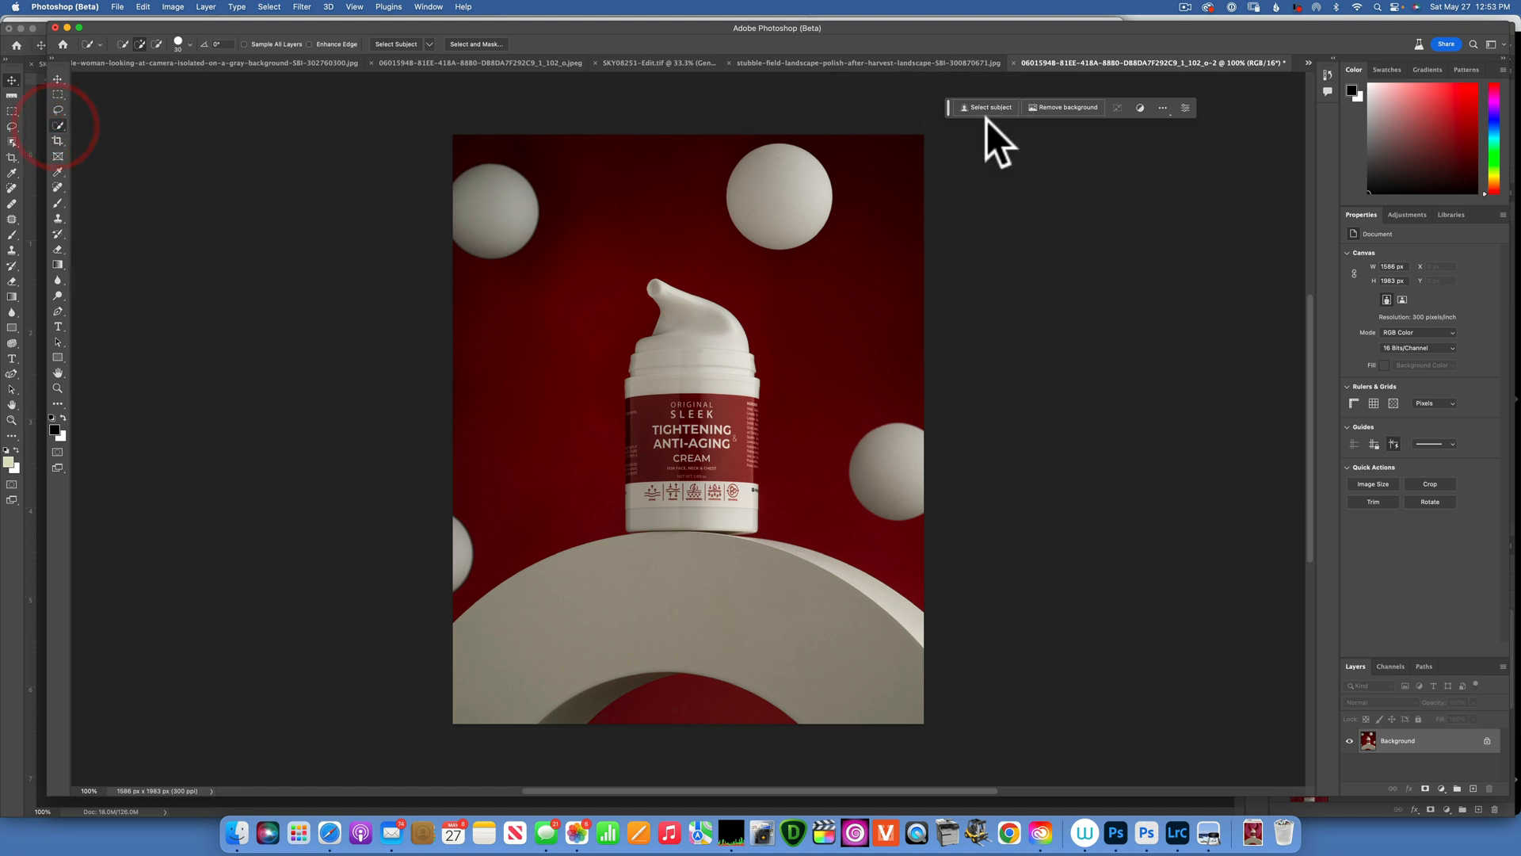
- Select the bottle and platform as the subject, then invert the selection
{"action": "left_click", "coordinate": [987, 107]}
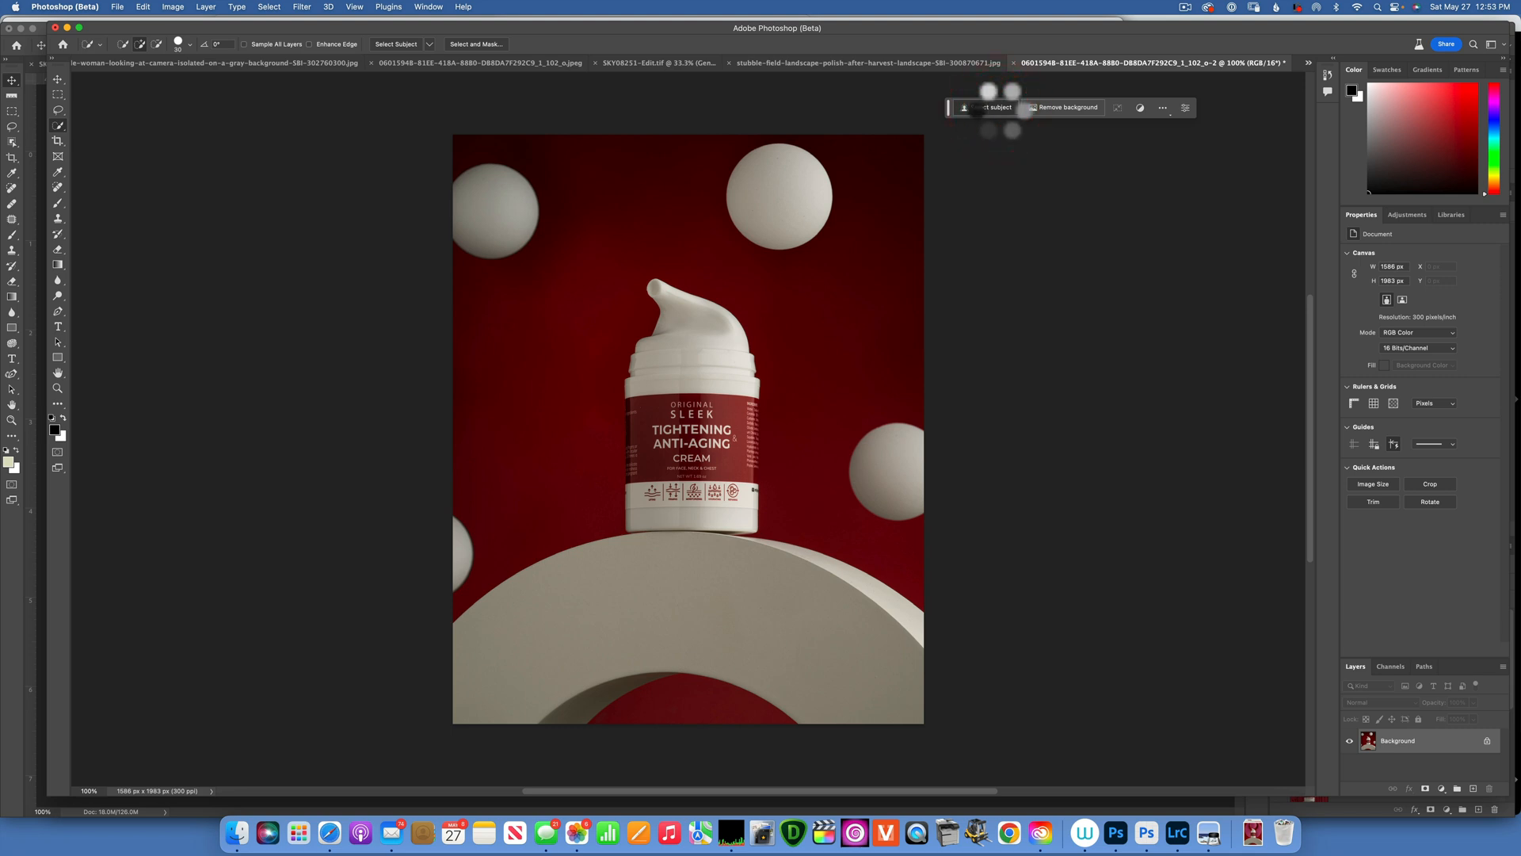
{"action": "left_click", "coordinate": [993, 107]}
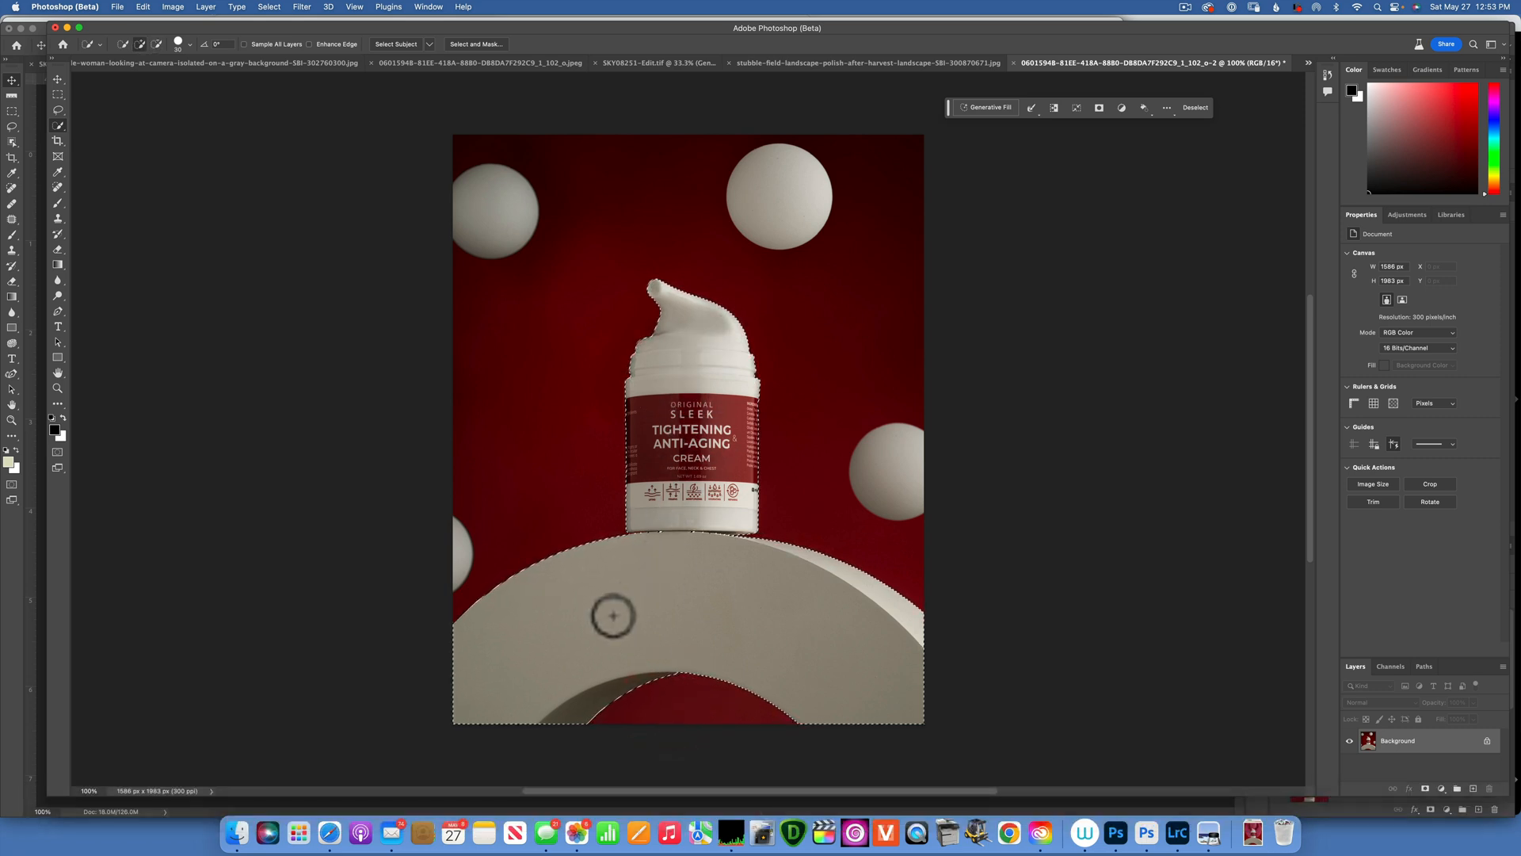
{"action": "mouse_move", "coordinate": [871, 668]}
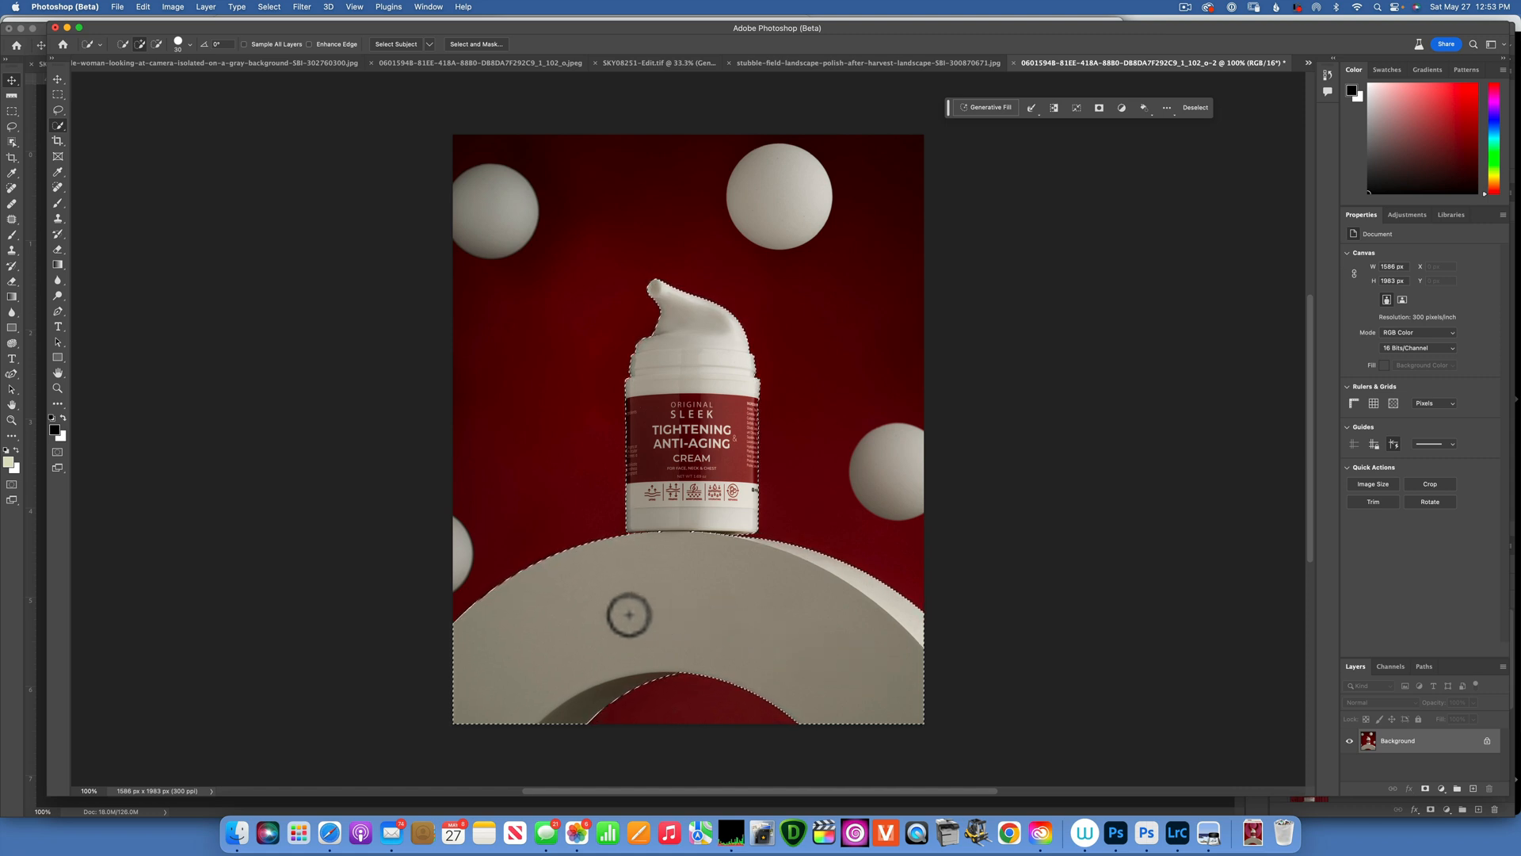
{"action": "mouse_move", "coordinate": [740, 629]}
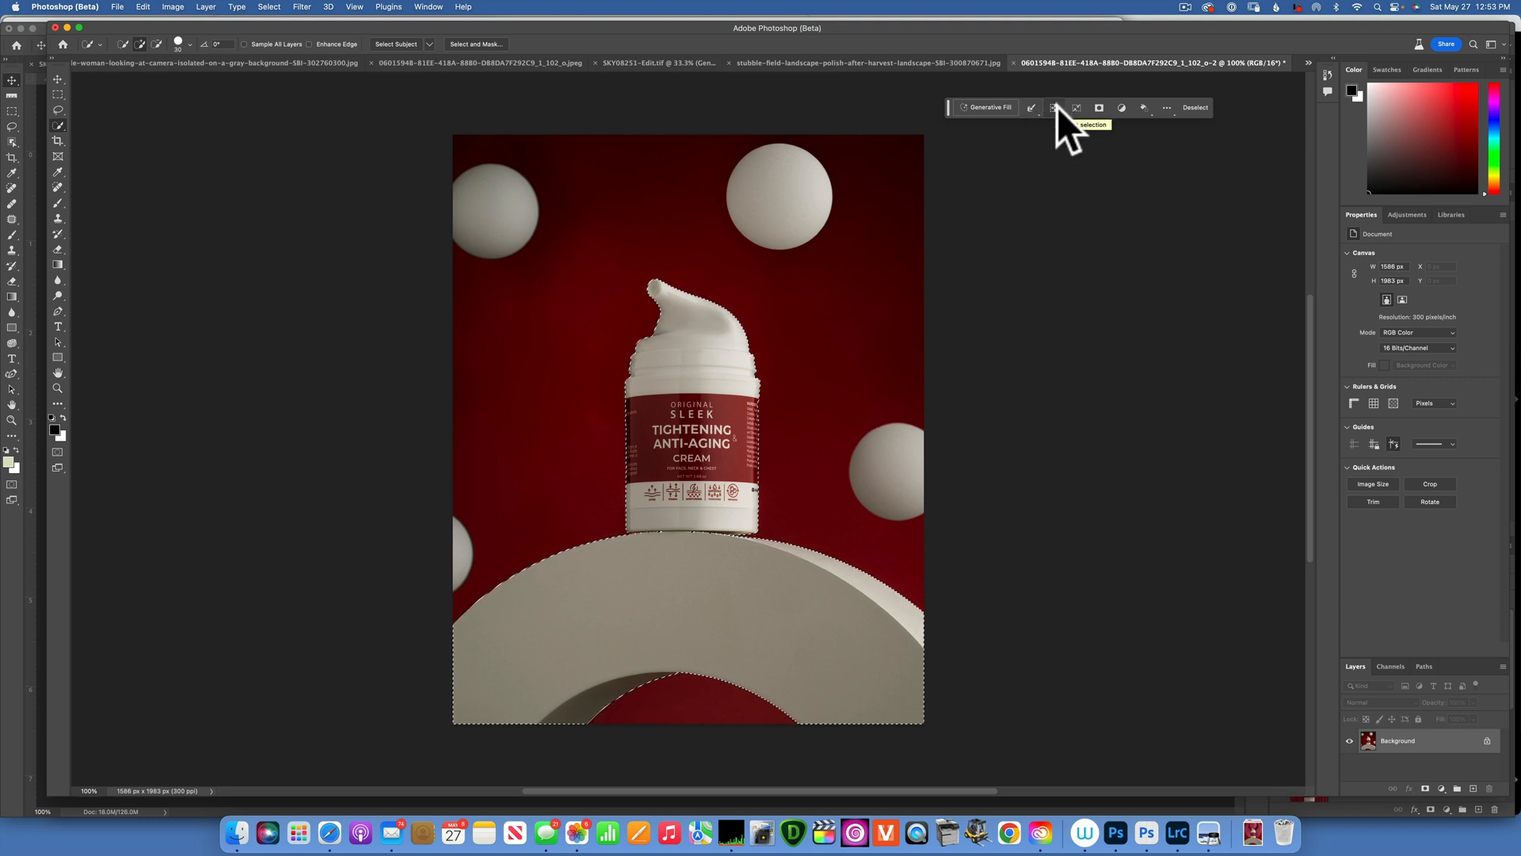
{"action": "mouse_move", "coordinate": [1099, 107]}
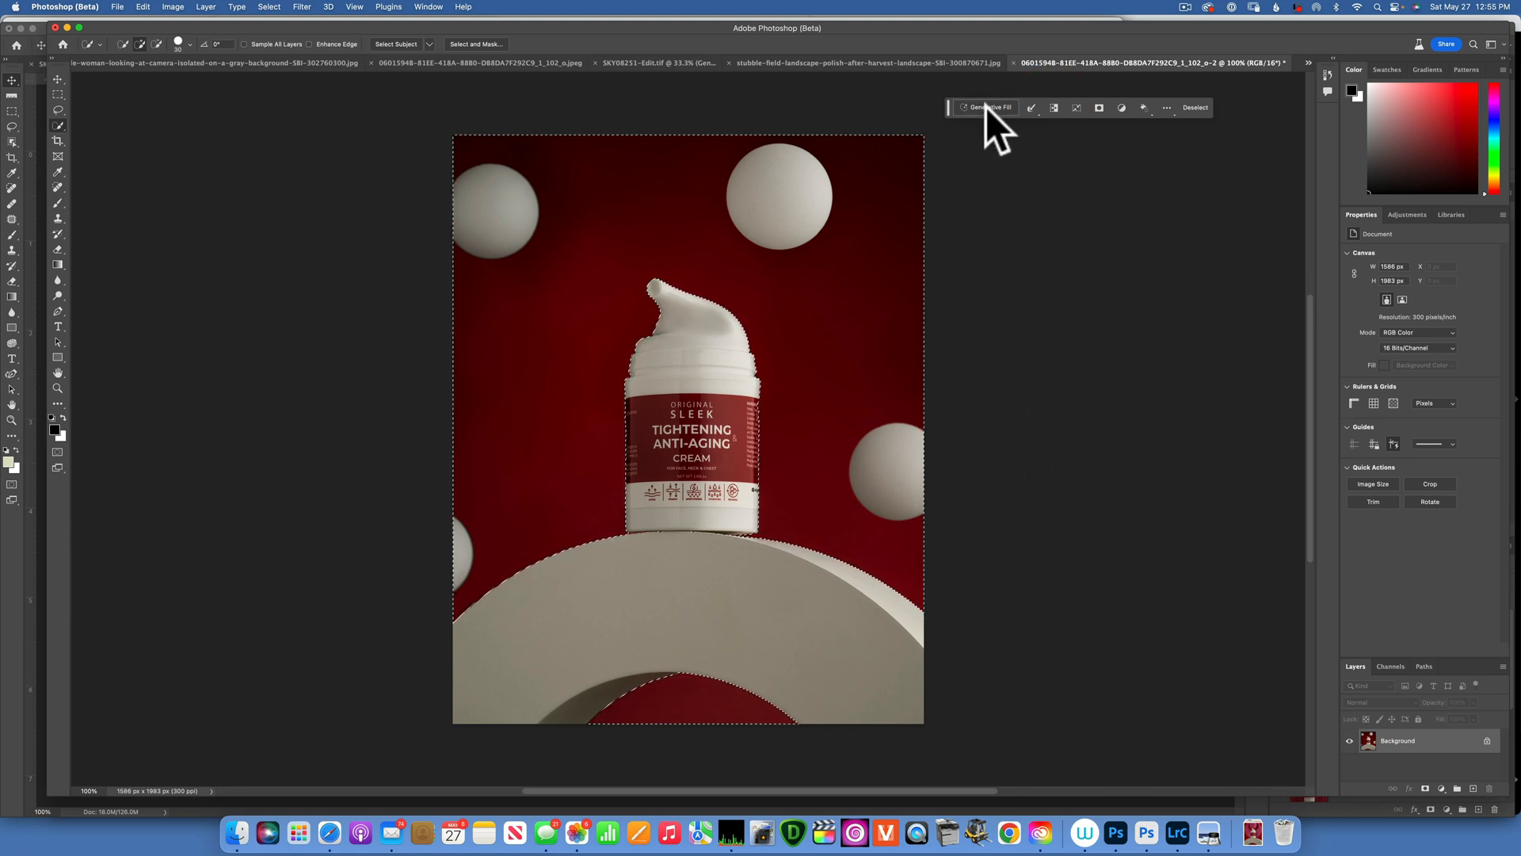
- Generative Fill the selected background with the prompt '3d geometric pattern'
{"action": "left_click", "coordinate": [988, 107]}
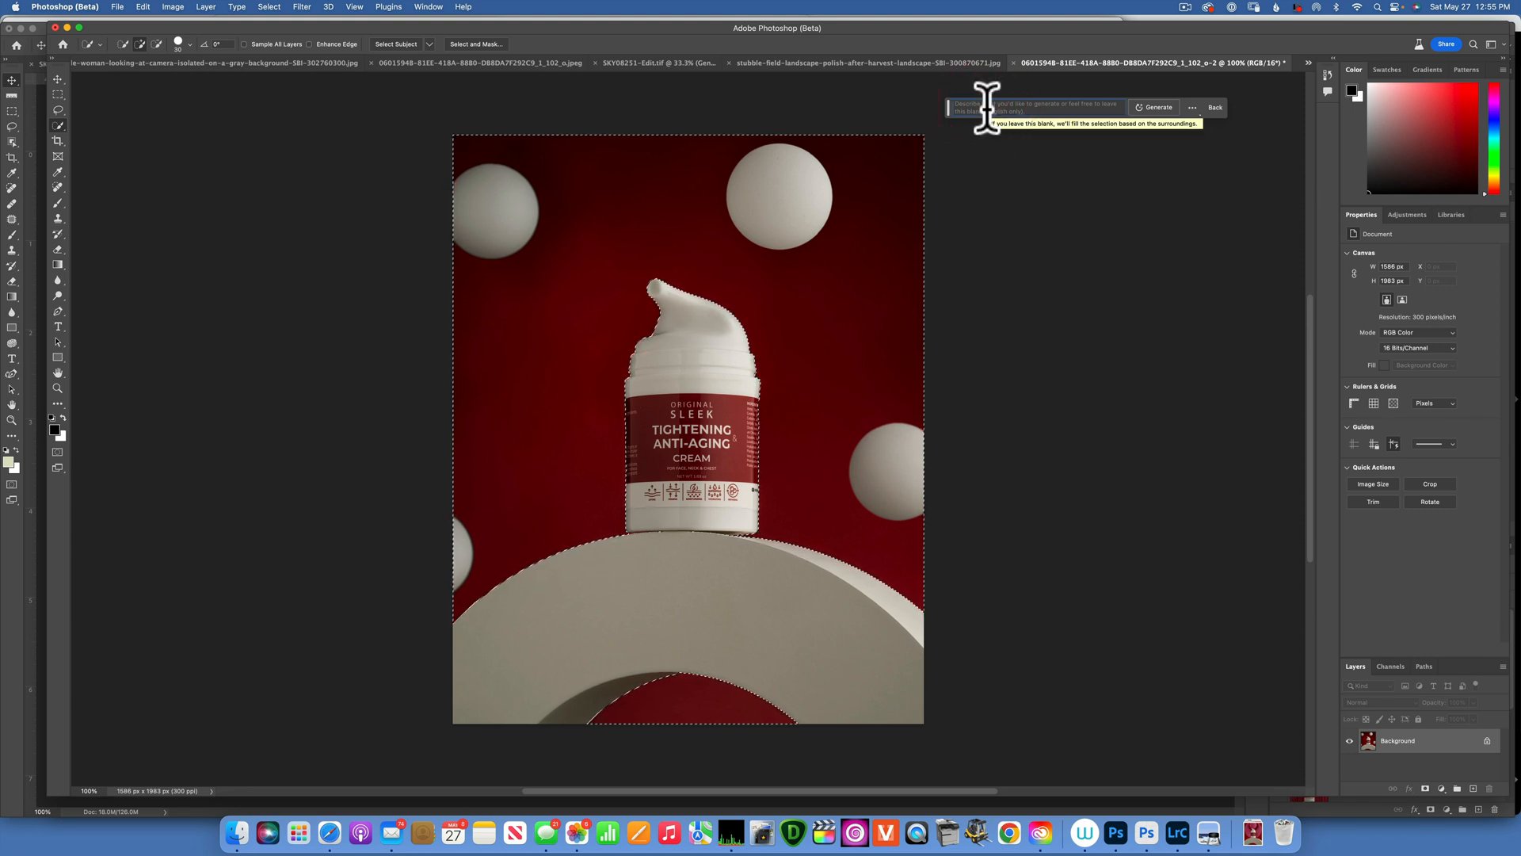
{"action": "type", "text": "3d geometric"}
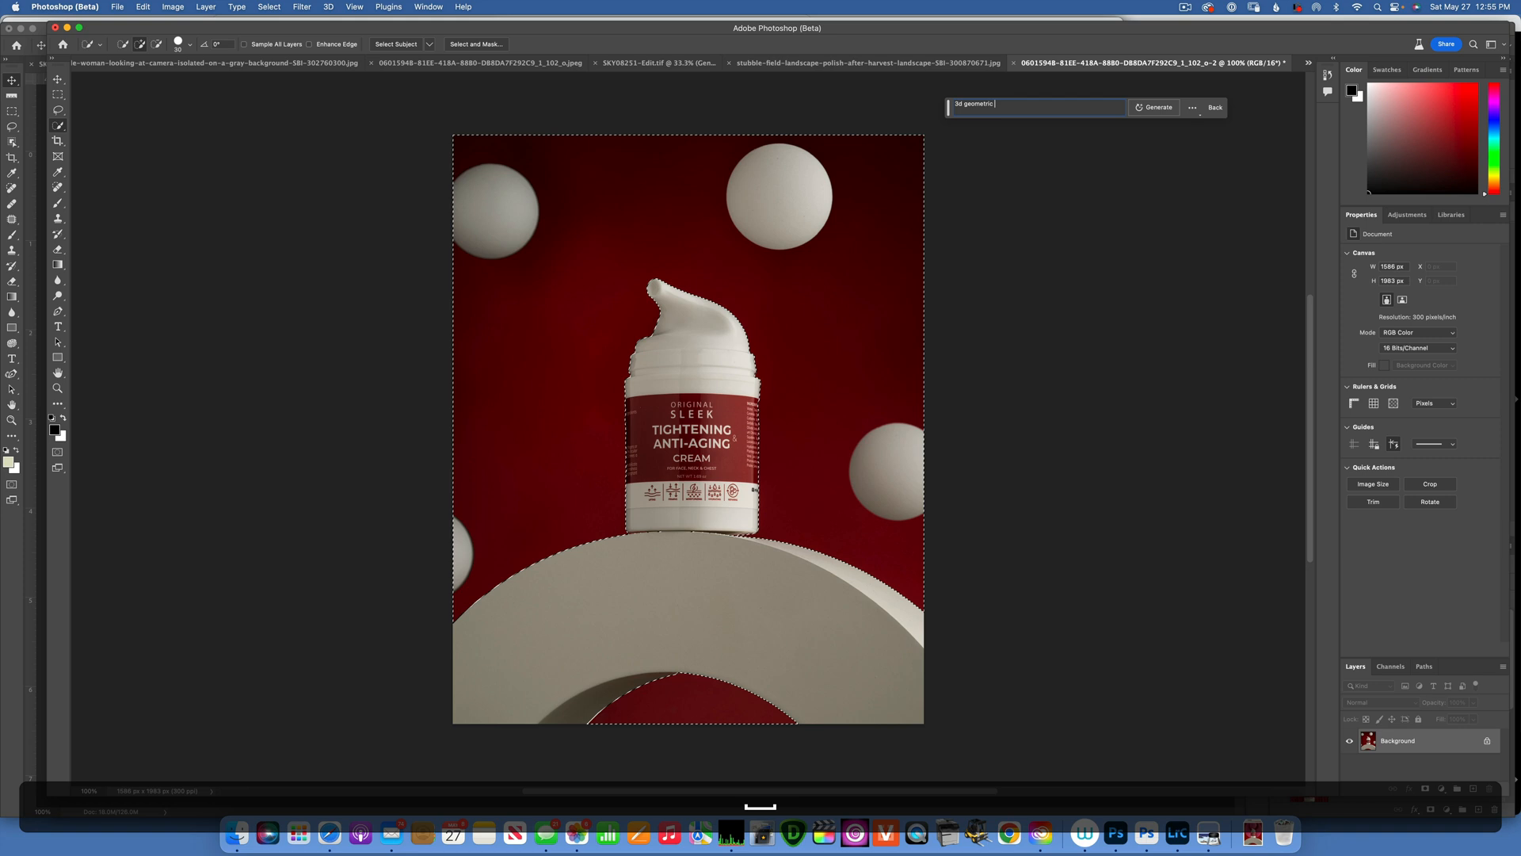
{"action": "type", "text": "pattern"}
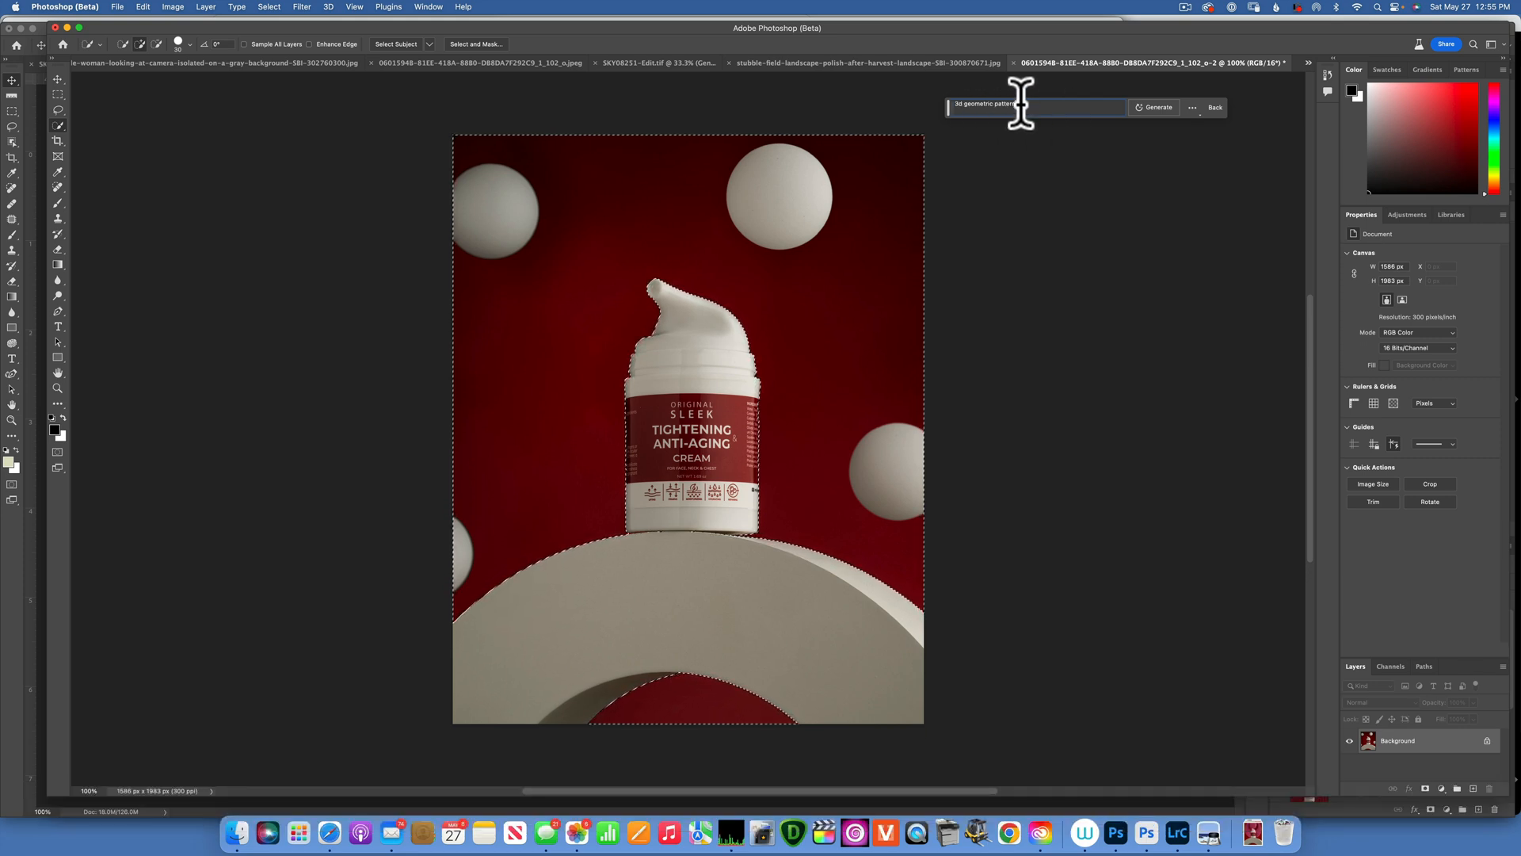
{"action": "left_click", "coordinate": [1154, 107]}
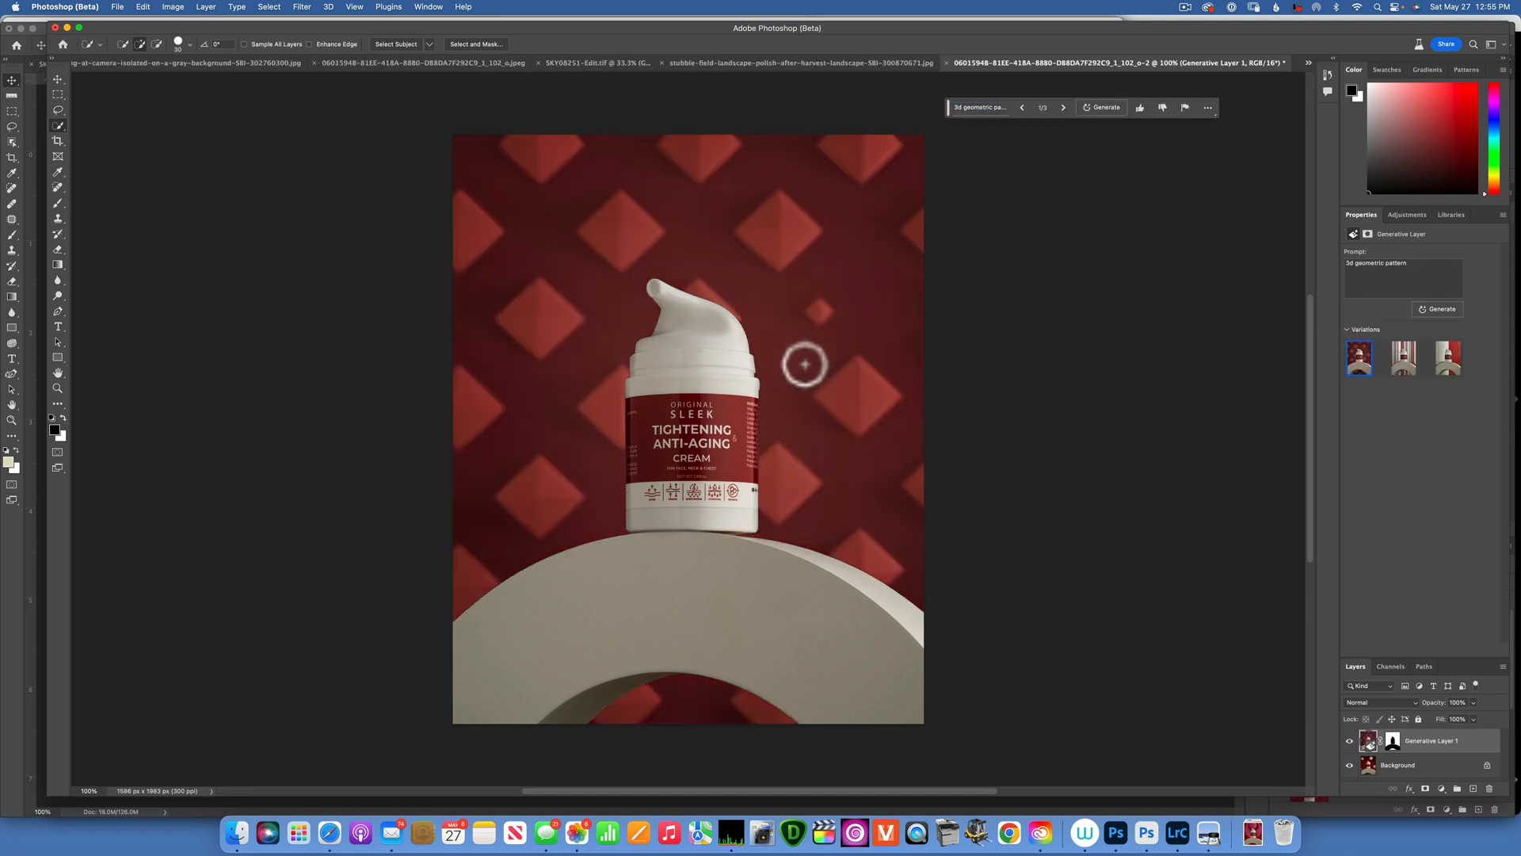
{"action": "mouse_move", "coordinate": [1347, 403]}
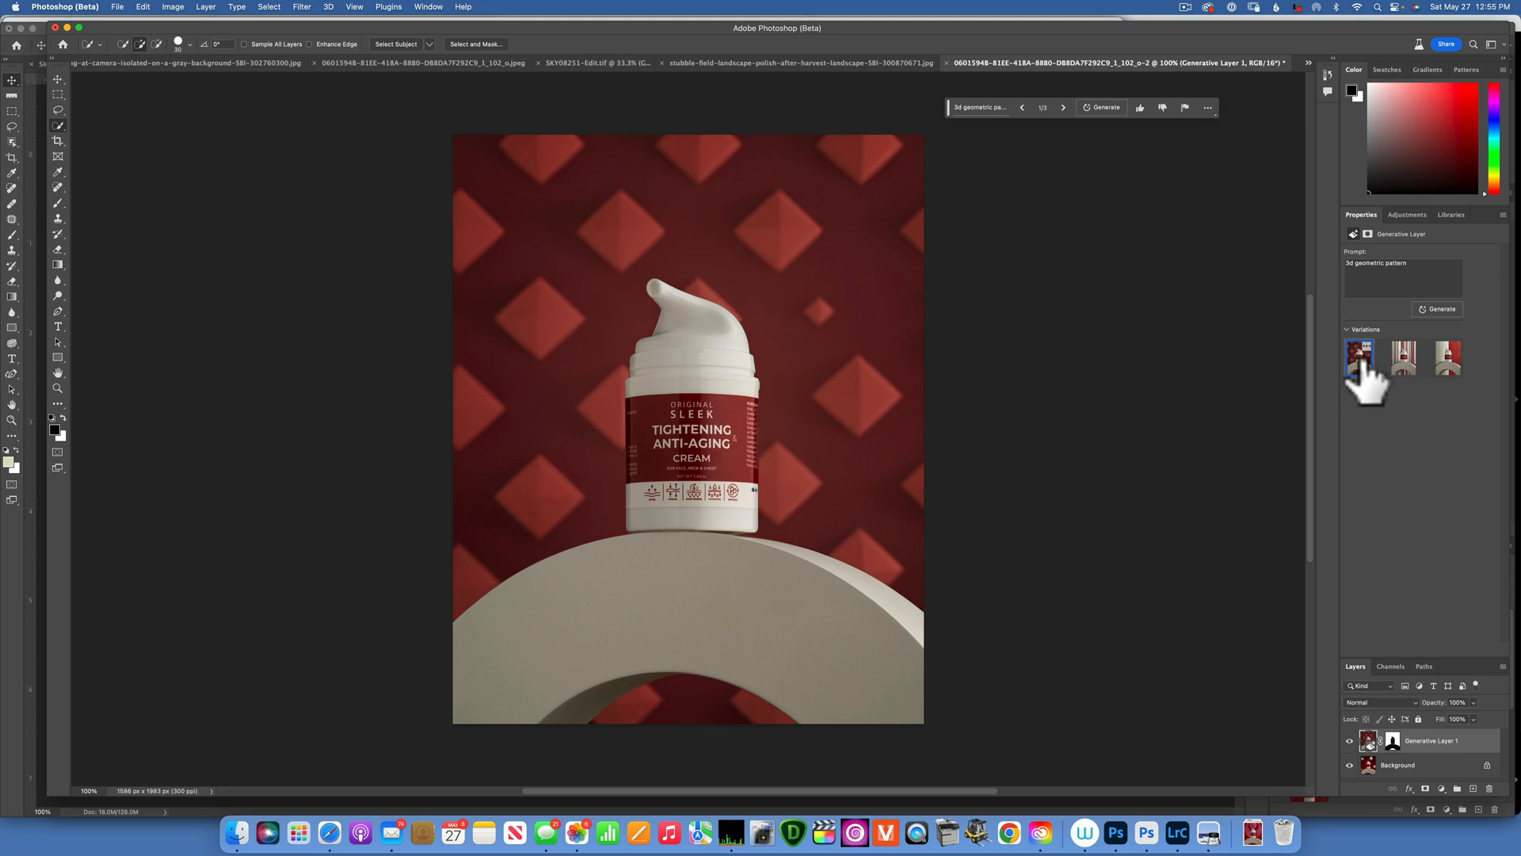
- Preview the striped and red radial background variations, and generate more
{"action": "left_click", "coordinate": [1404, 357]}
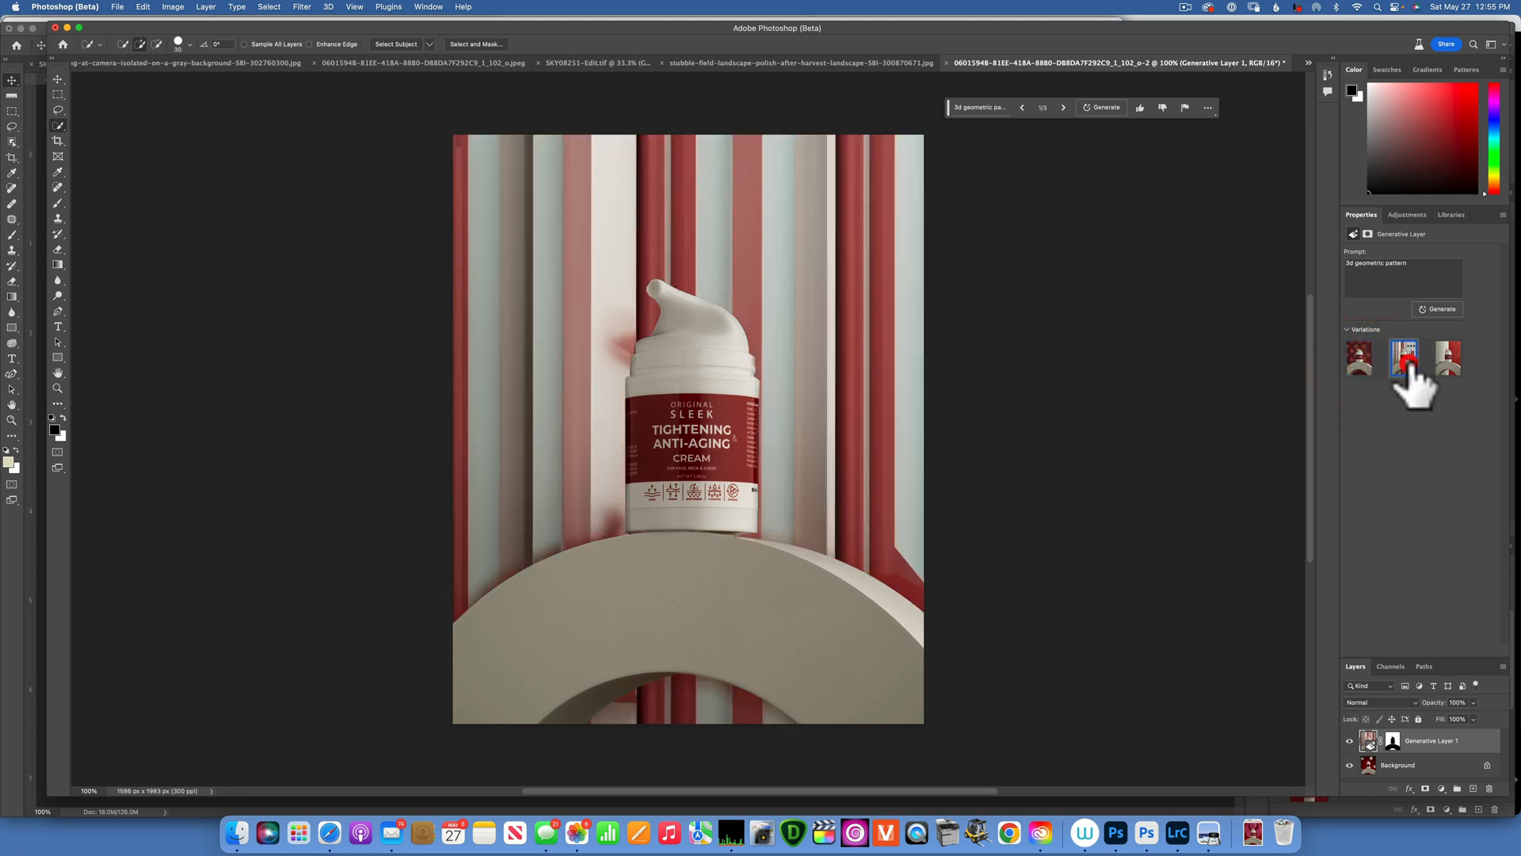
{"action": "left_click", "coordinate": [1448, 358]}
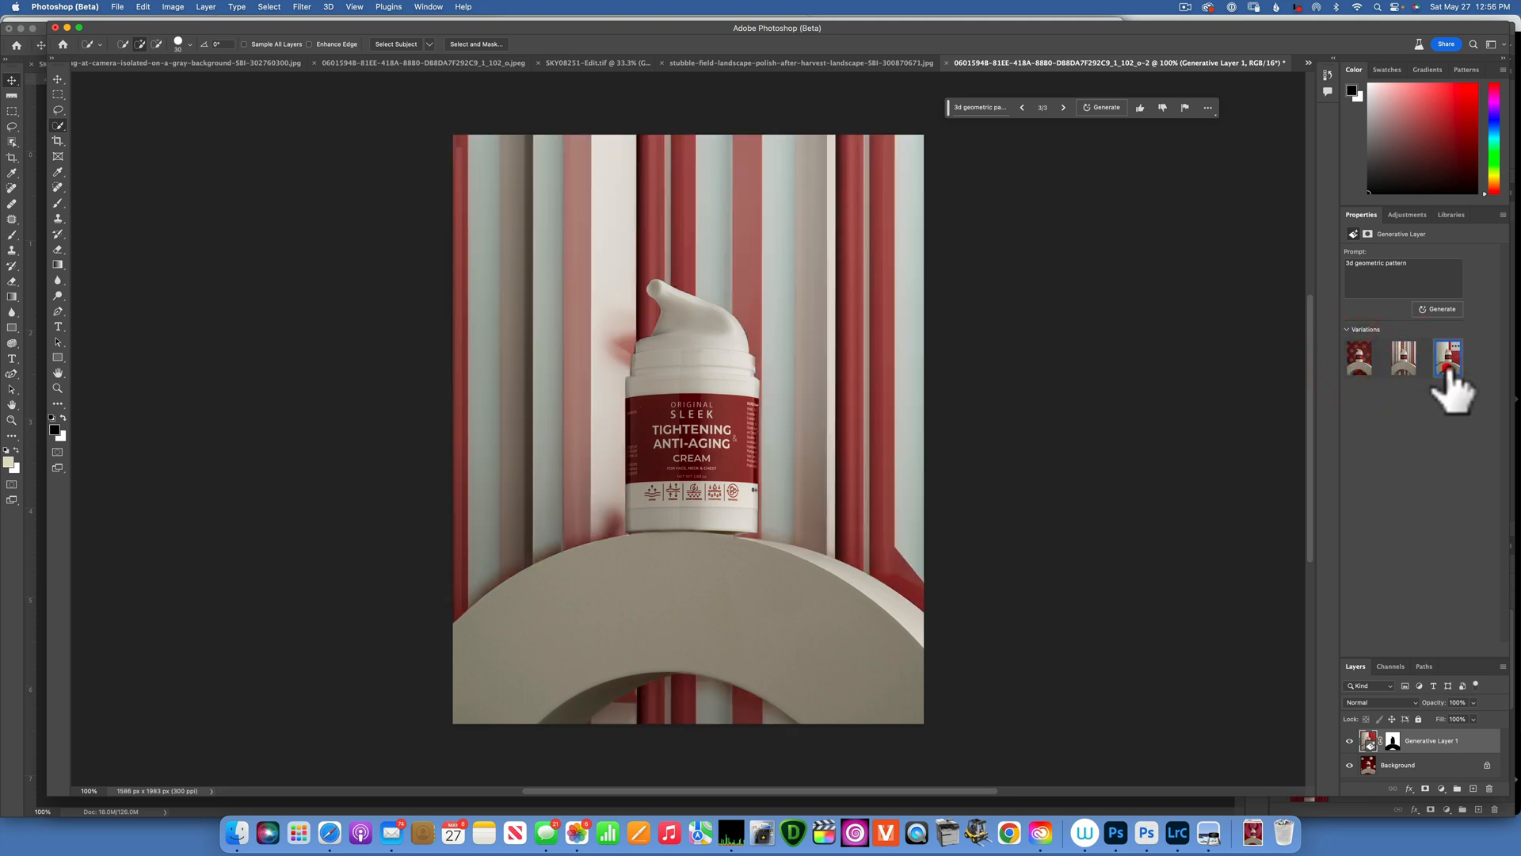
{"action": "left_click", "coordinate": [1447, 357]}
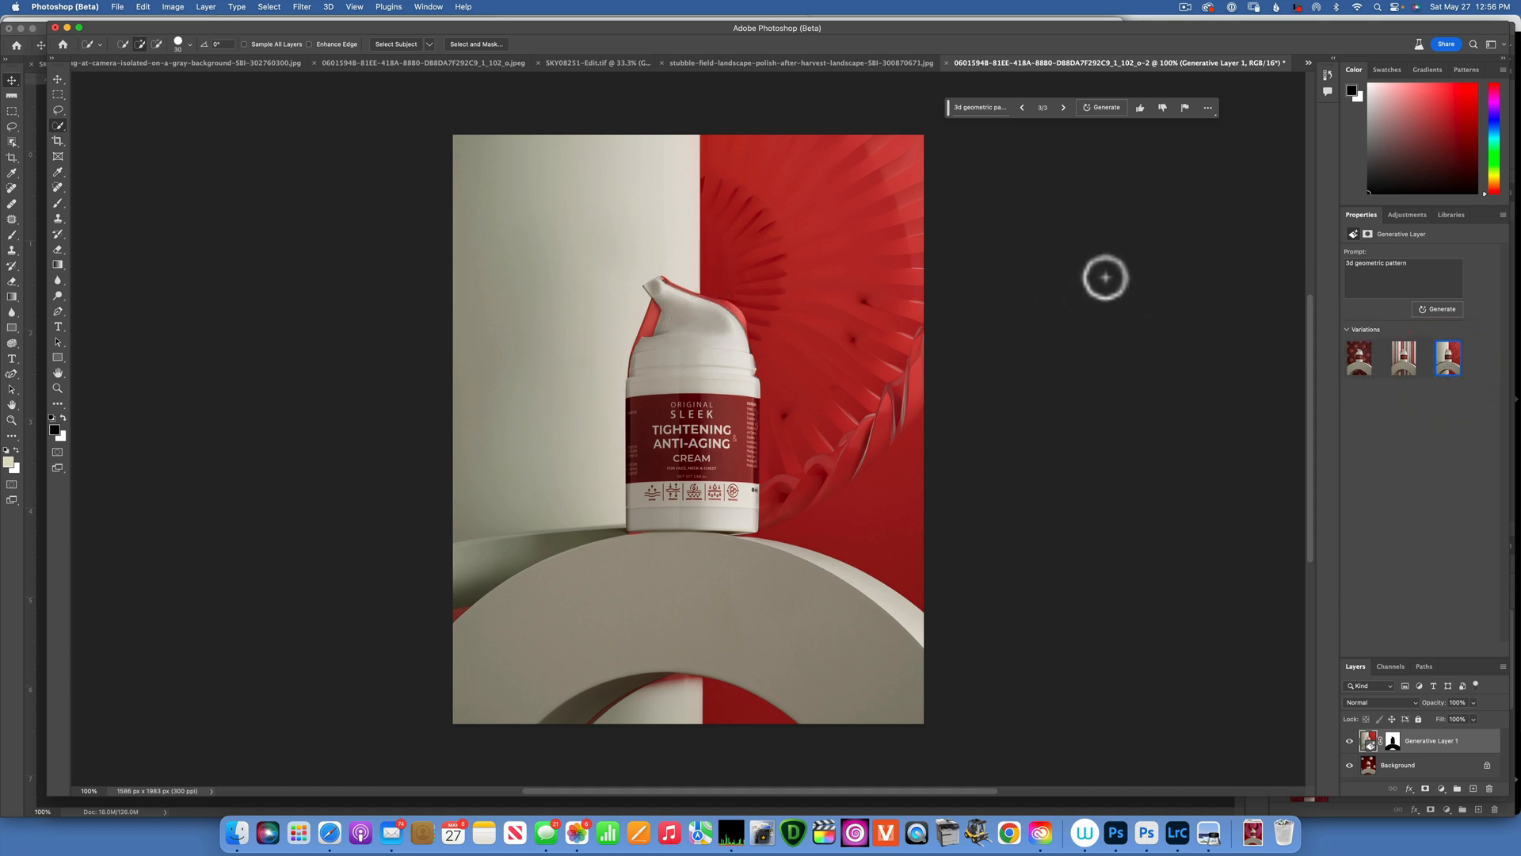
{"action": "left_click", "coordinate": [1443, 308]}
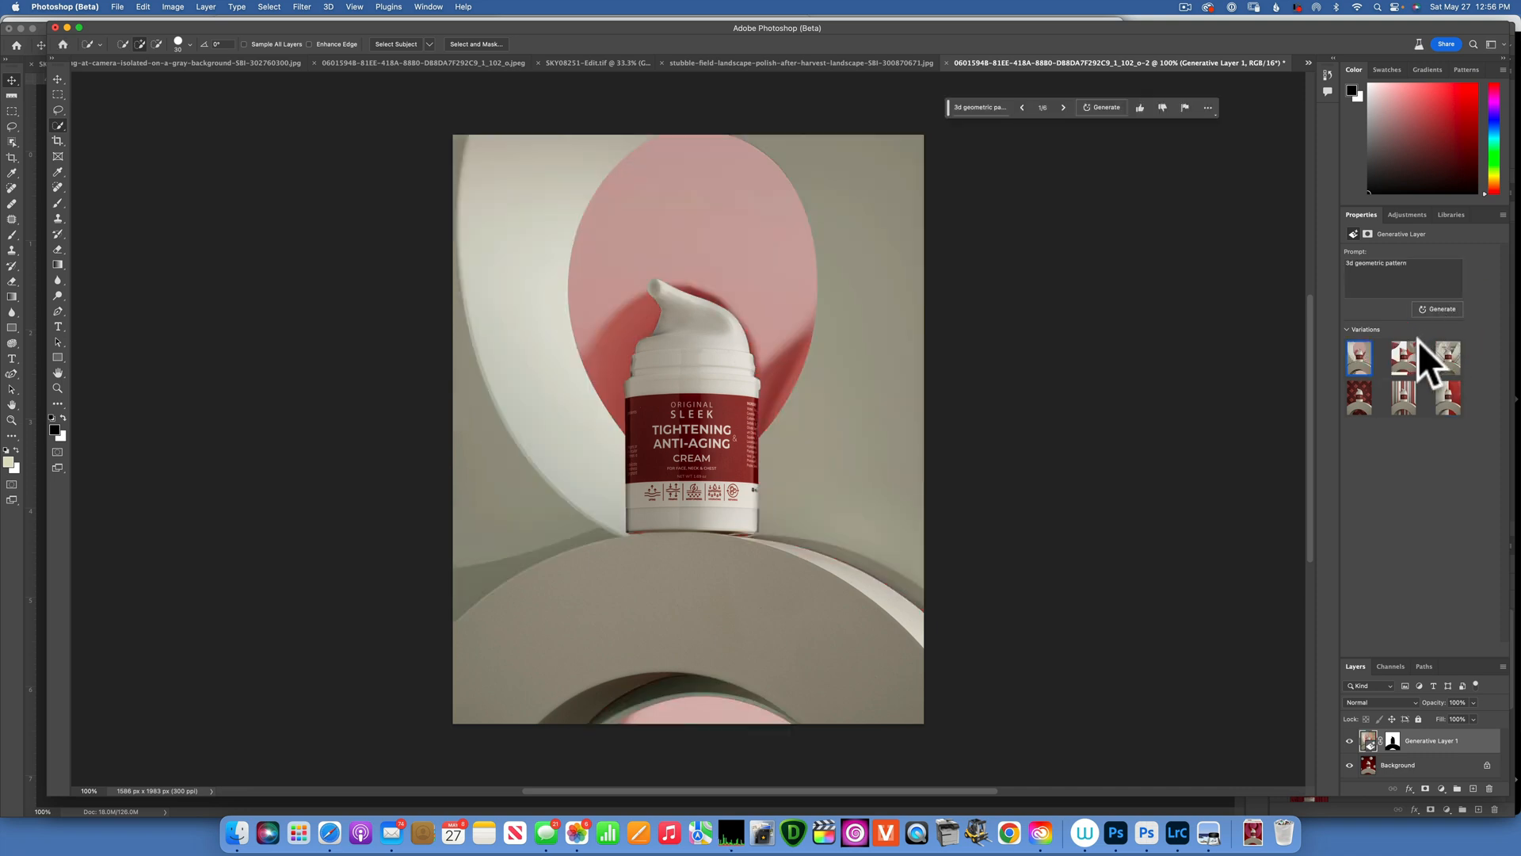
- Preview the pink circle, red-and-white shapes and angular beige variations, and generate another batch
{"action": "left_click", "coordinate": [1360, 358]}
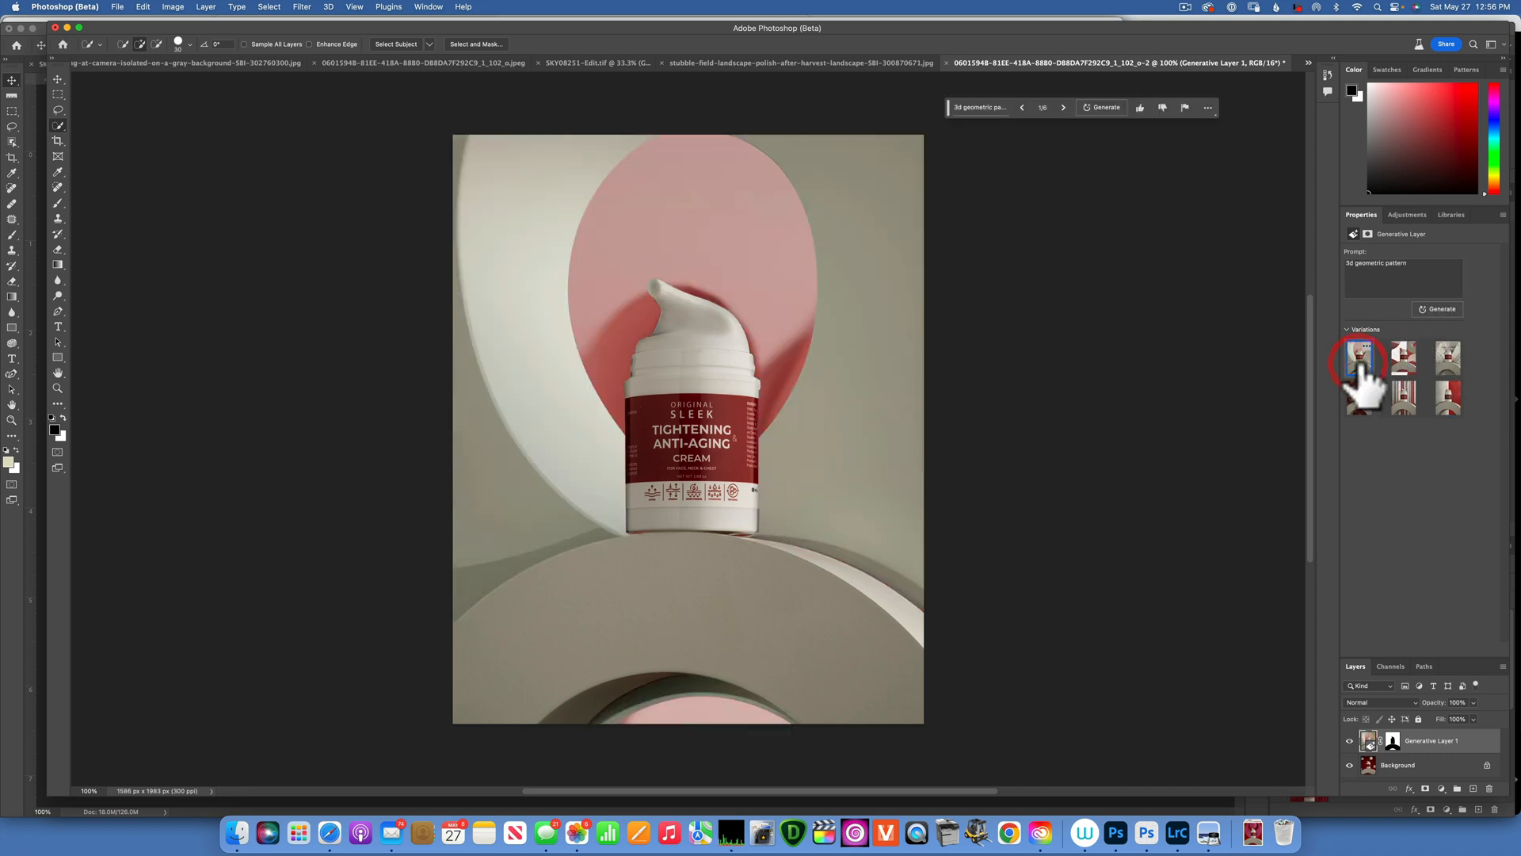
{"action": "left_click", "coordinate": [1404, 356]}
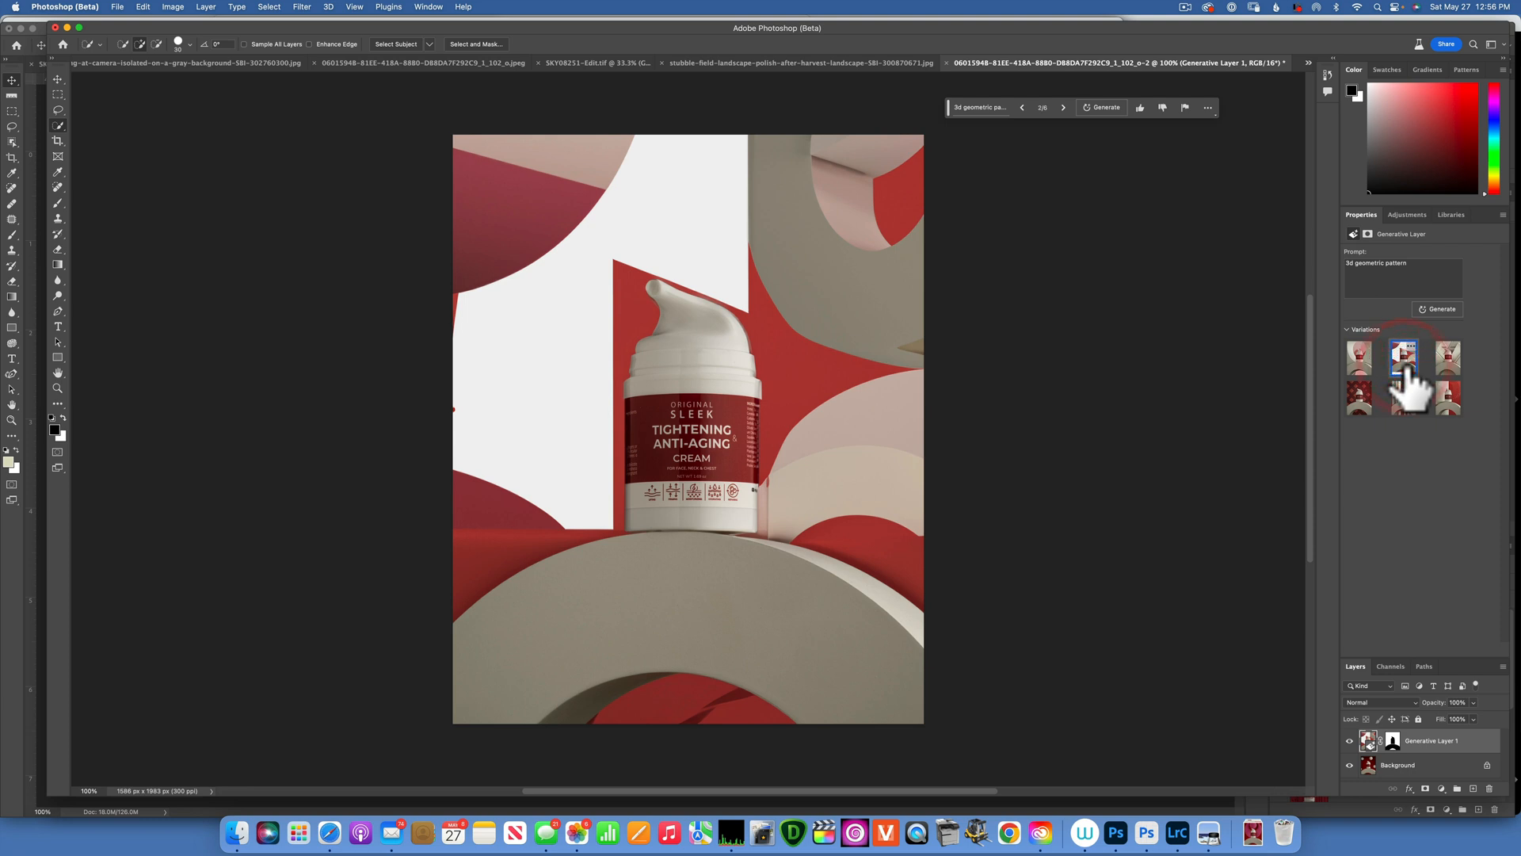
{"action": "left_click", "coordinate": [1449, 354]}
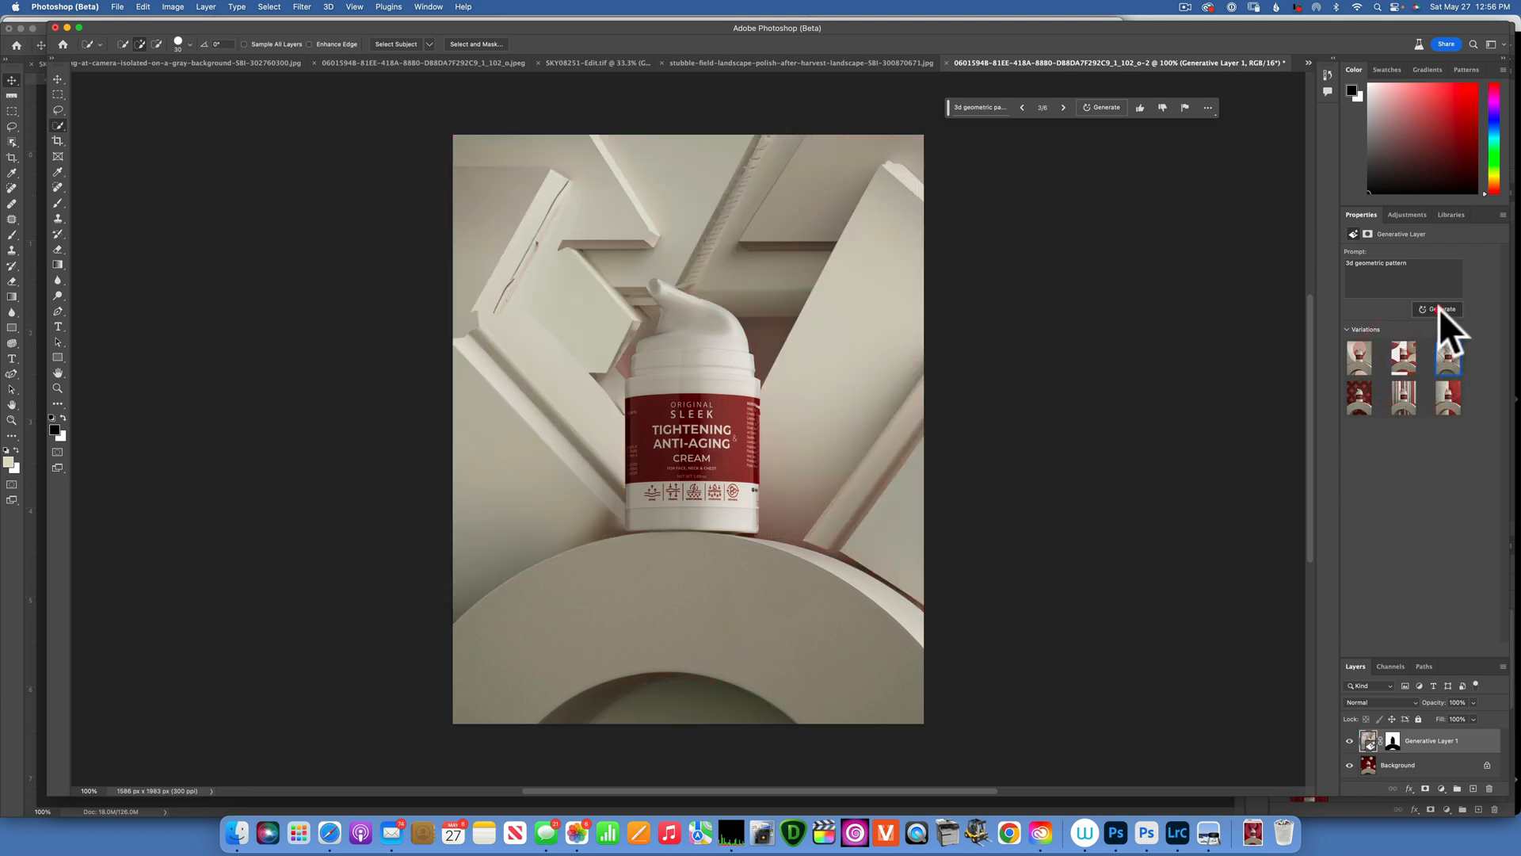
{"action": "left_click", "coordinate": [1443, 309]}
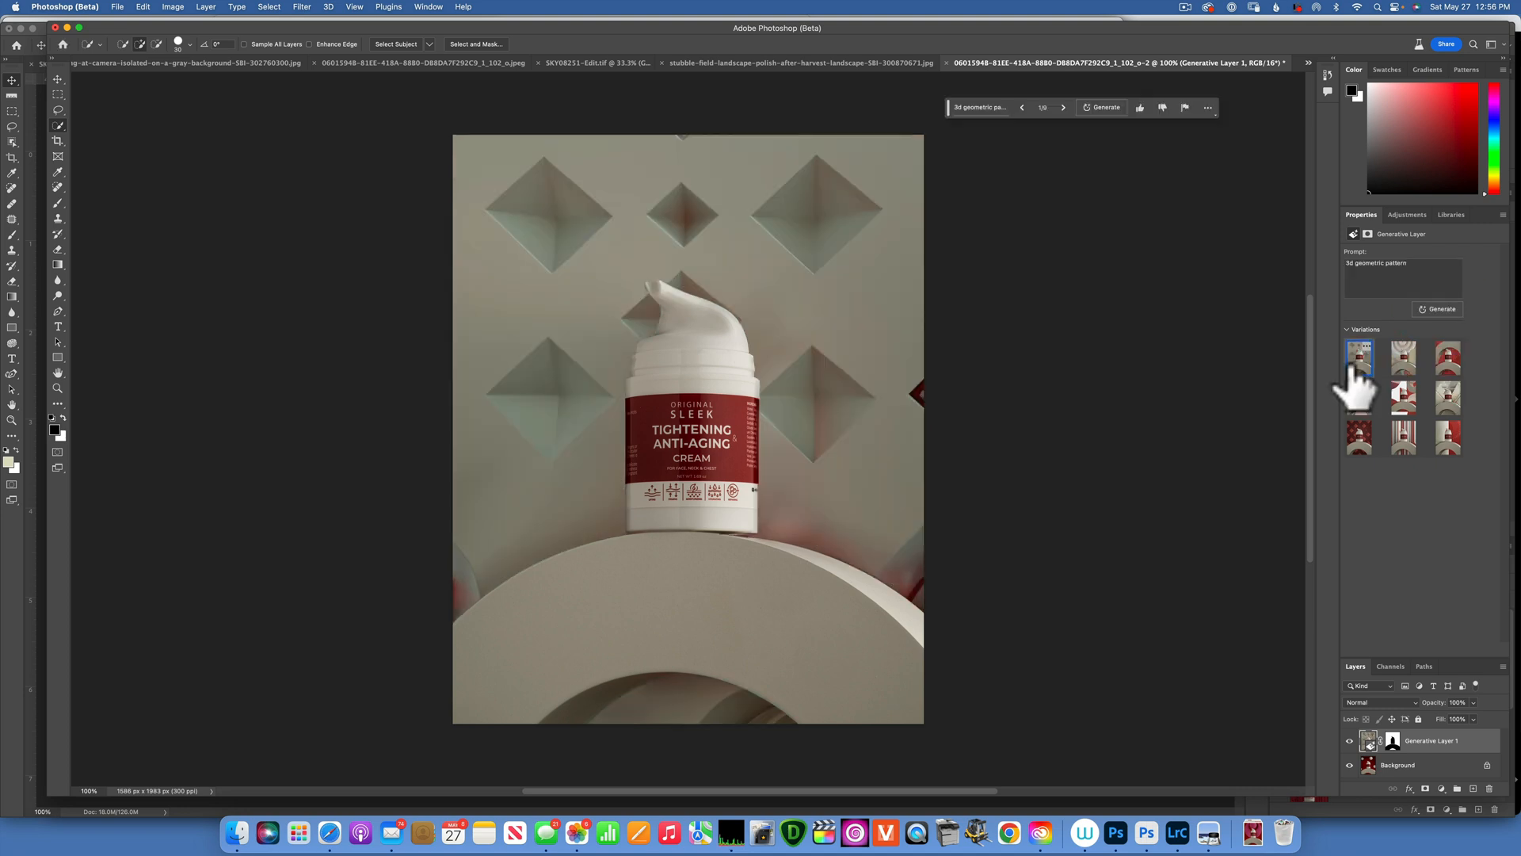
- Compare the pastel concentric circles and beige arch variations
{"action": "left_click", "coordinate": [1360, 358]}
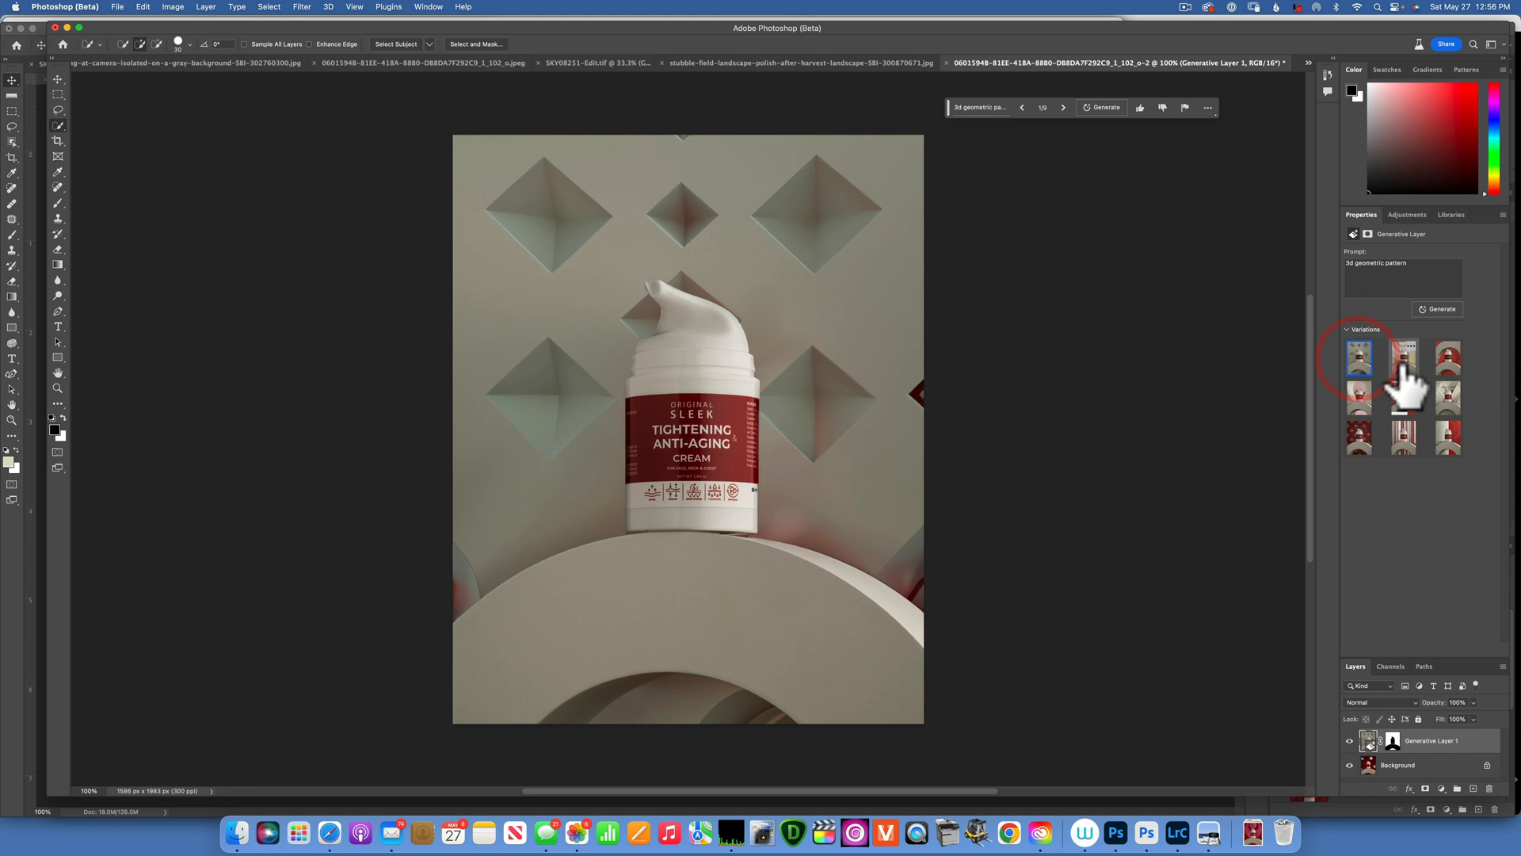
{"action": "left_click", "coordinate": [1403, 358]}
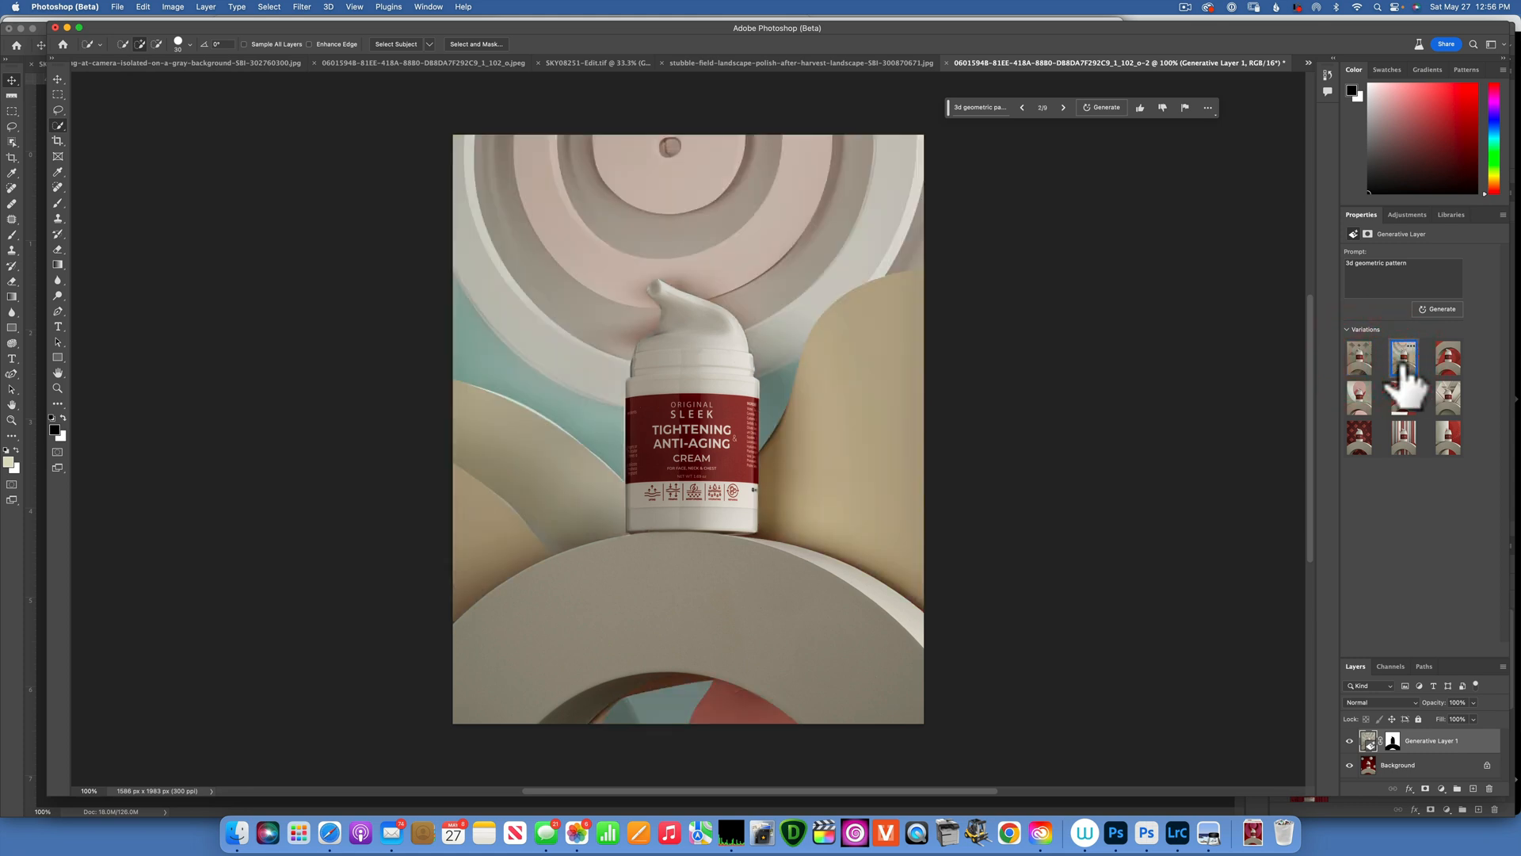
{"action": "left_click", "coordinate": [1449, 355]}
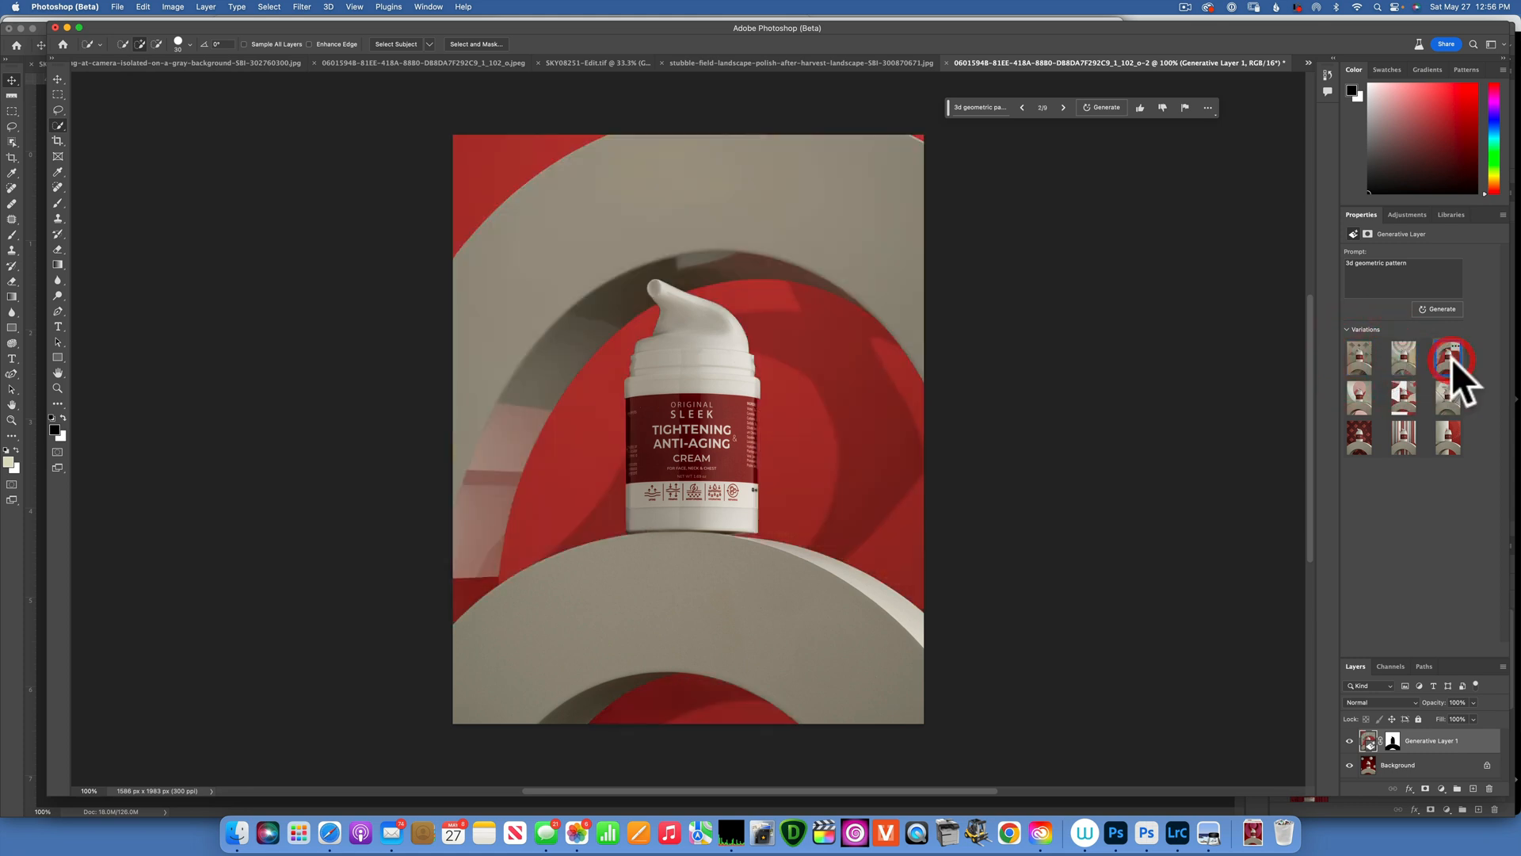
{"action": "left_click", "coordinate": [1405, 356]}
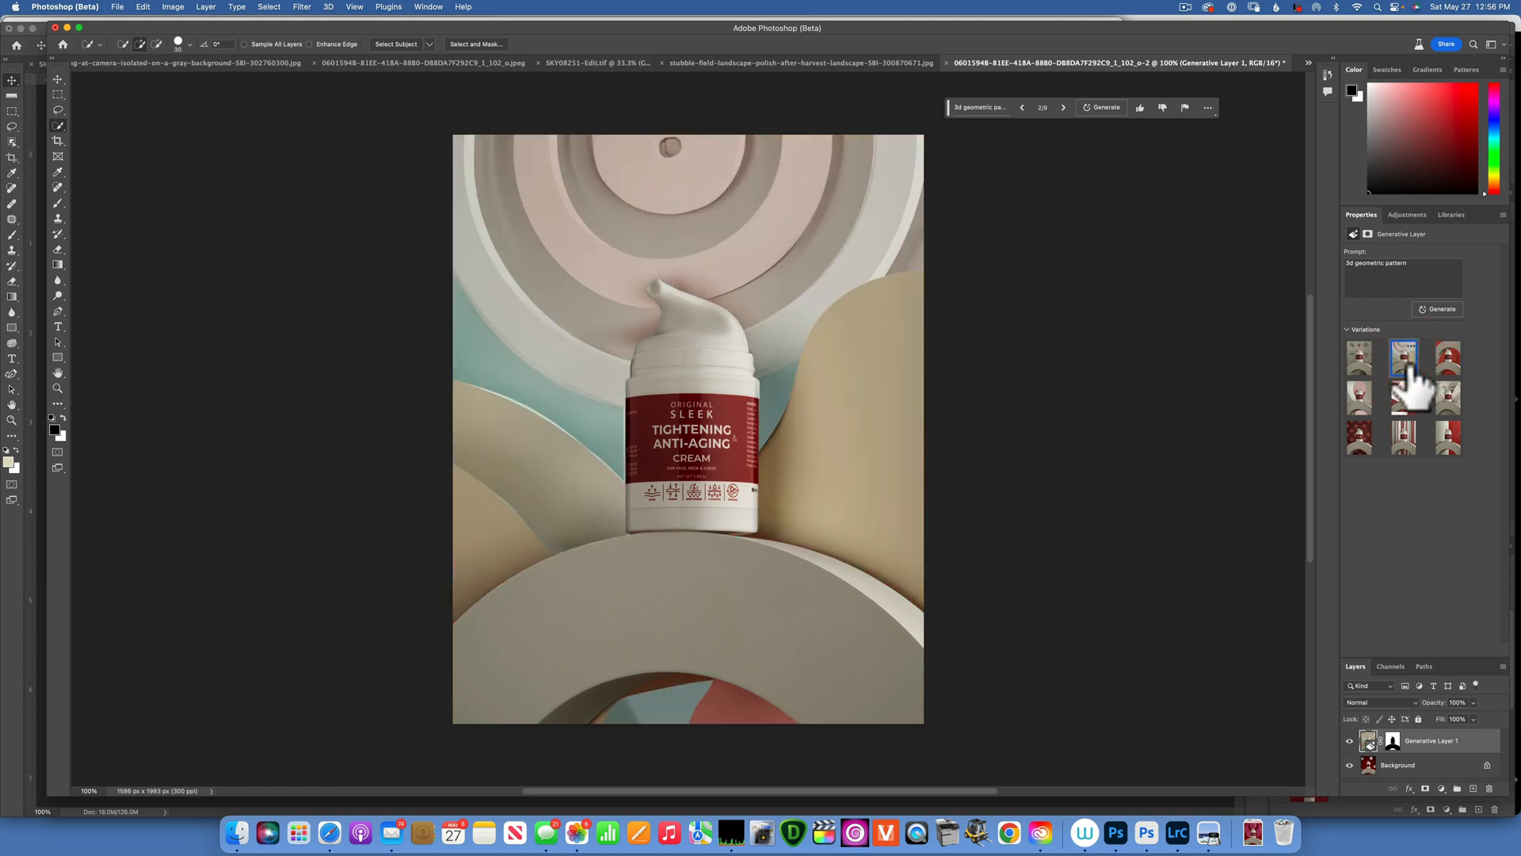
{"action": "left_click", "coordinate": [1360, 438]}
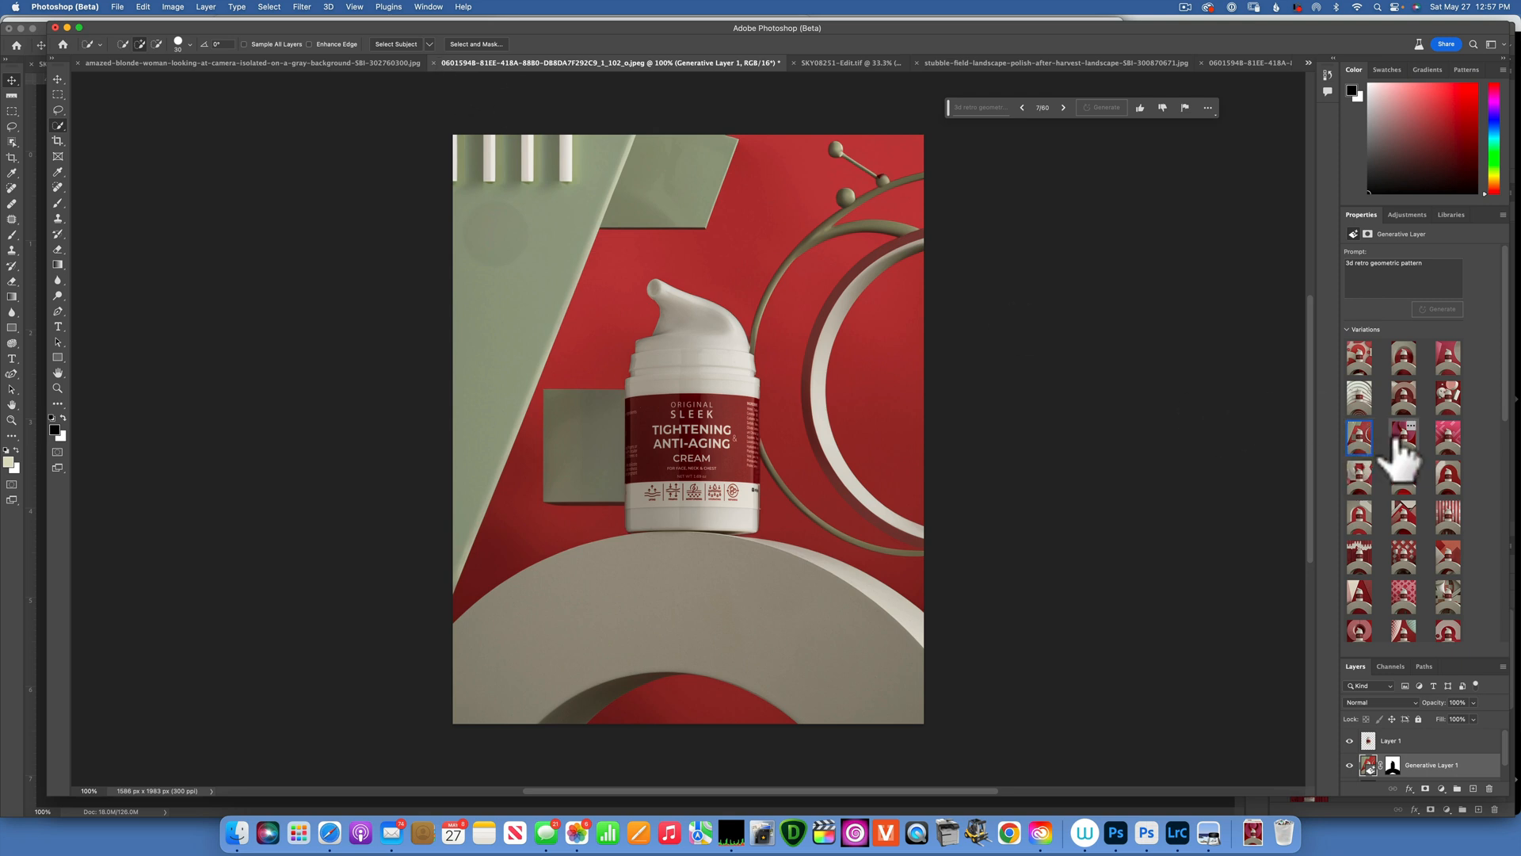
{"action": "mouse_move", "coordinate": [1417, 389]}
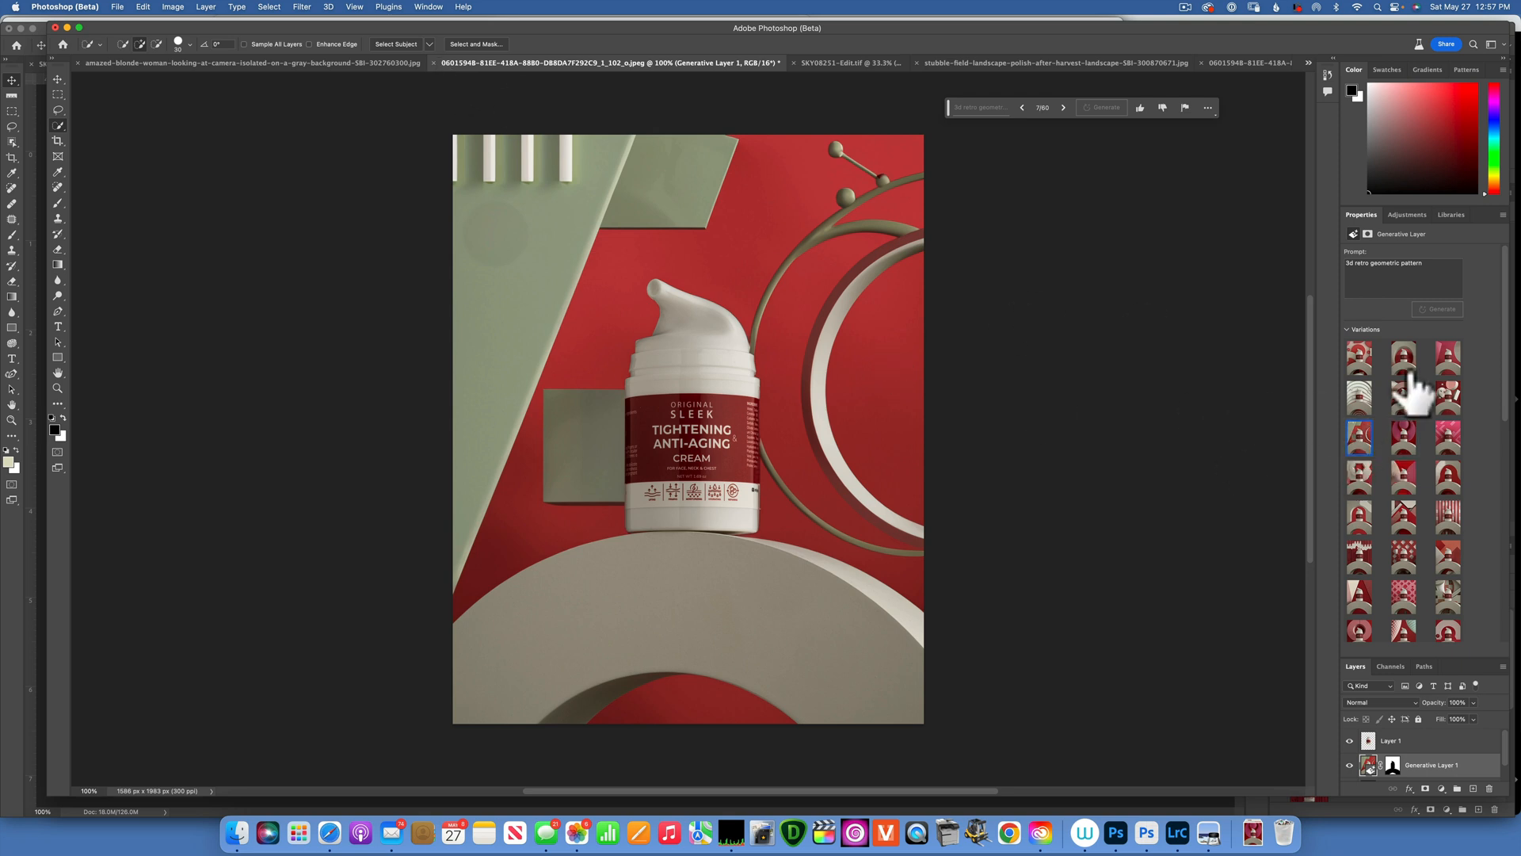
- Browse the arch, rings and hexagon variations, settling on the beige arch with red interior (13 of 60)
{"action": "left_click", "coordinate": [1403, 358]}
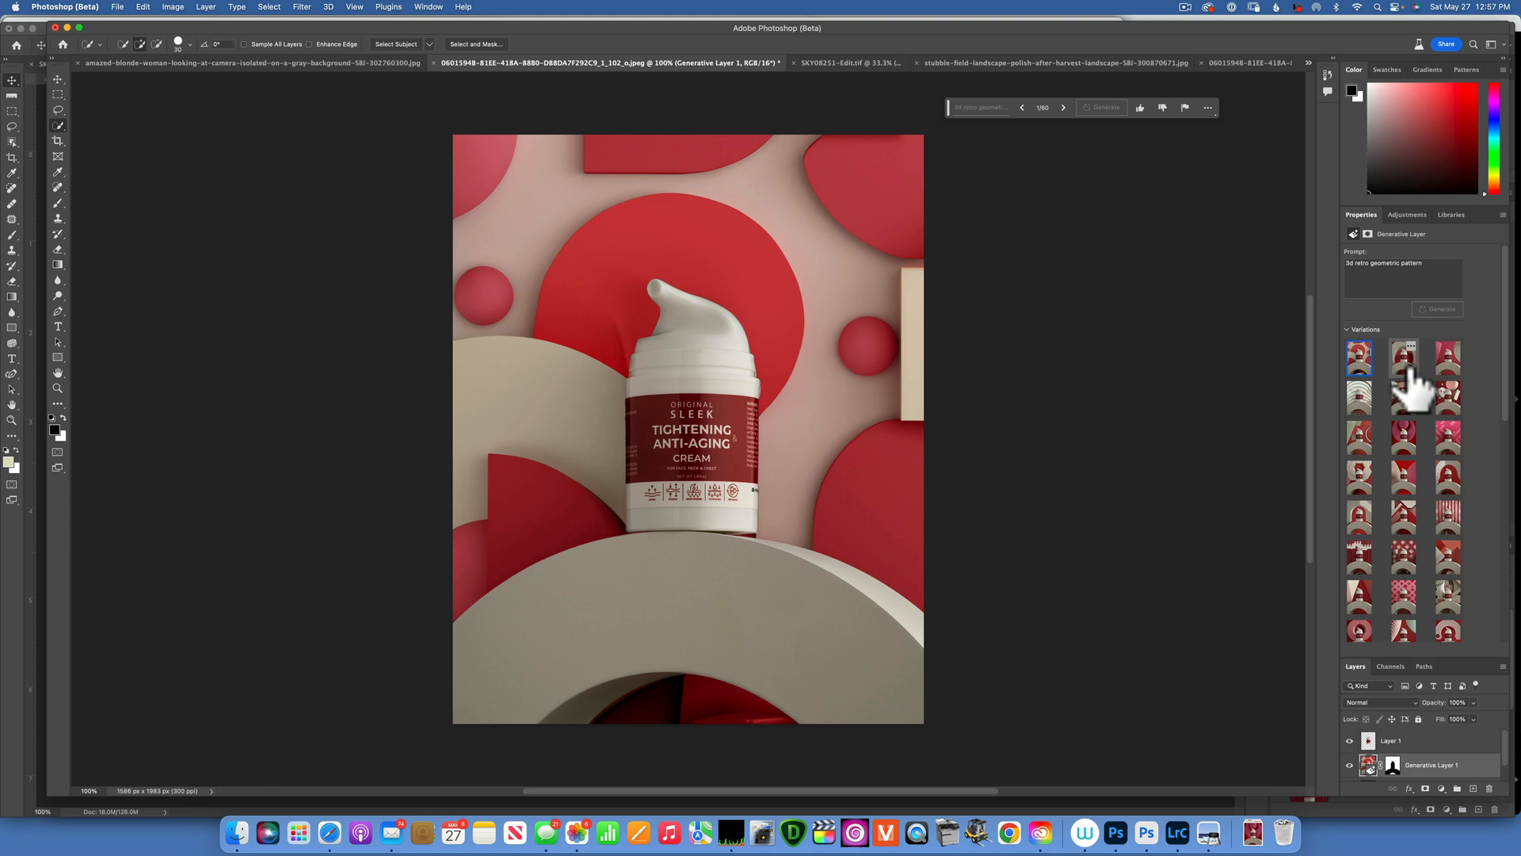
{"action": "left_click", "coordinate": [1404, 357]}
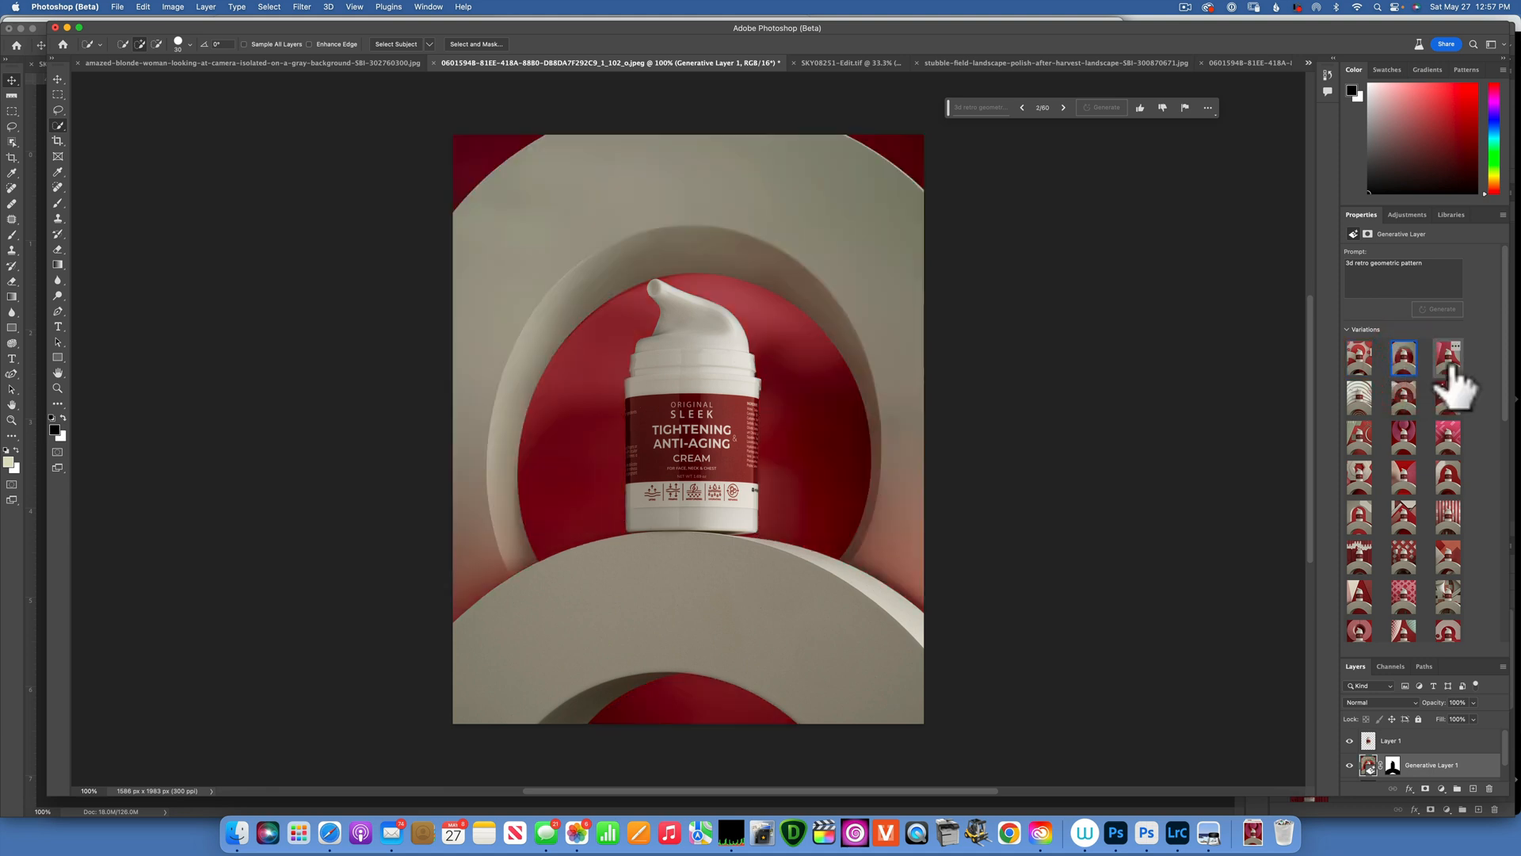
{"action": "left_click", "coordinate": [1358, 400]}
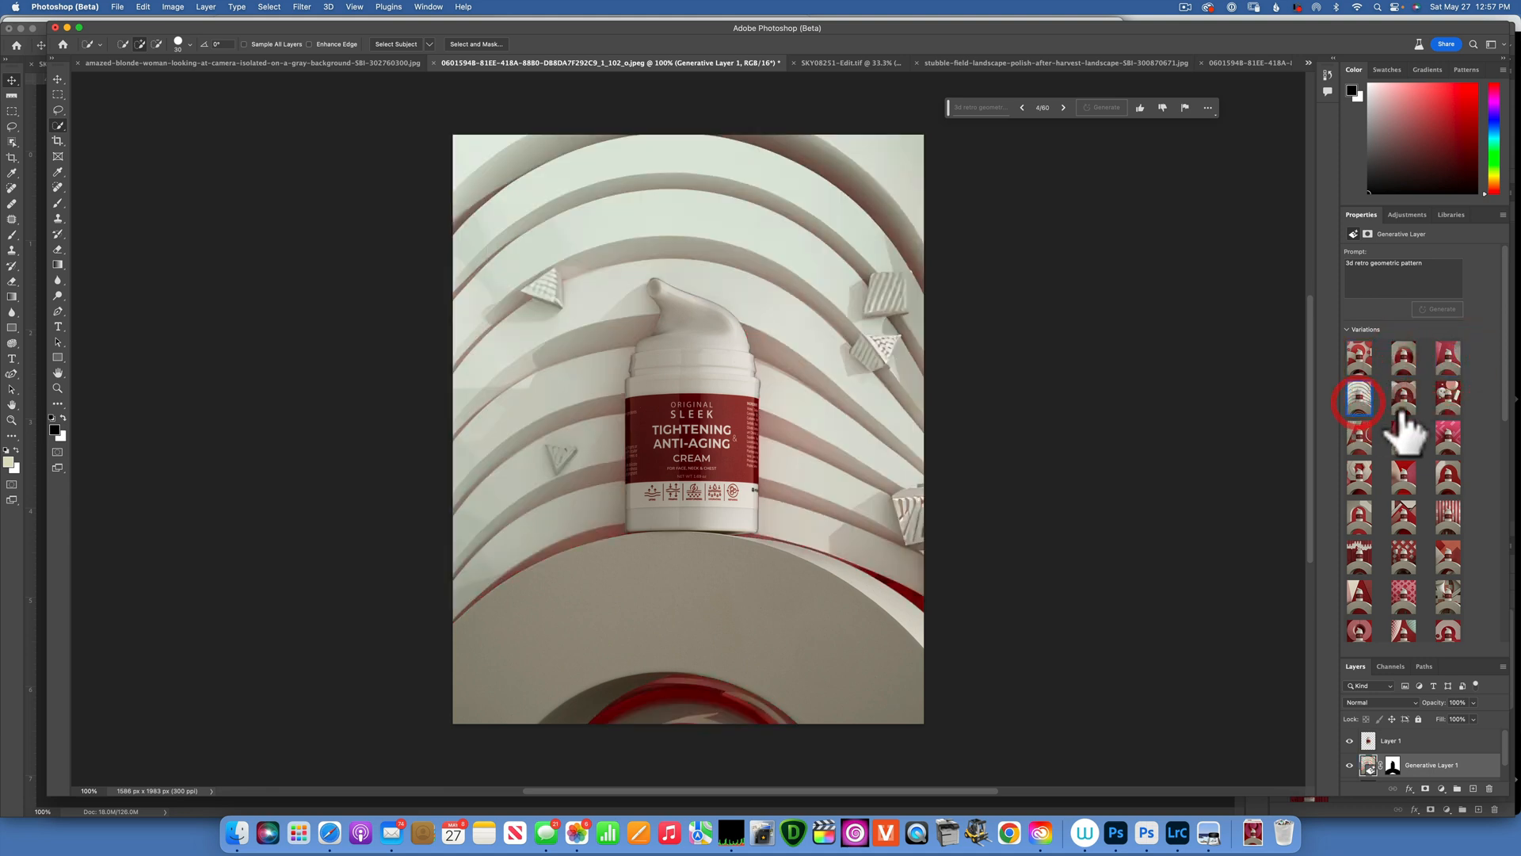
{"action": "left_click", "coordinate": [1404, 398]}
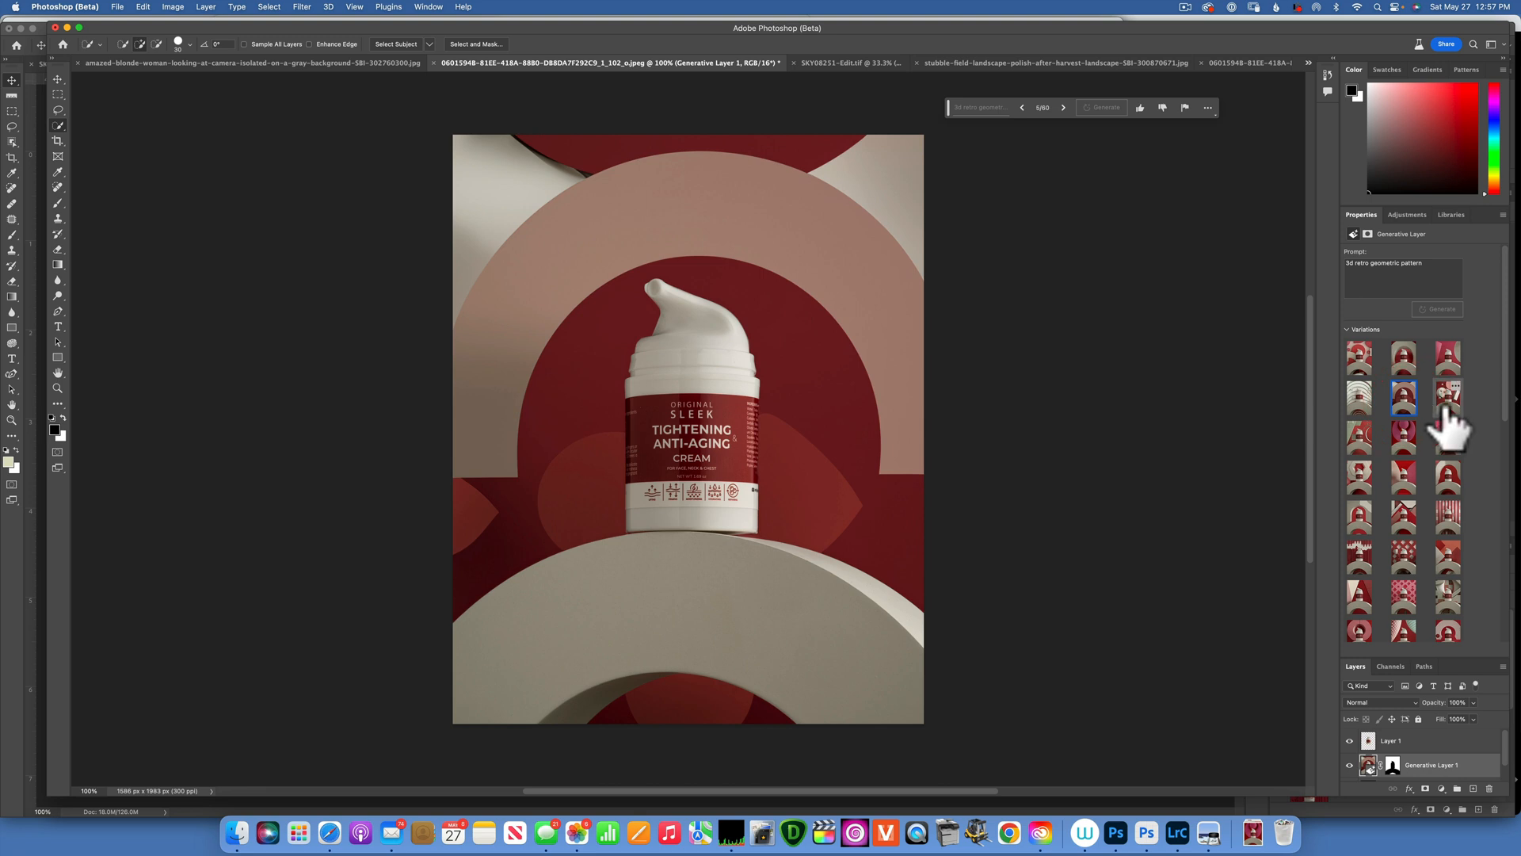
{"action": "left_click", "coordinate": [1358, 433]}
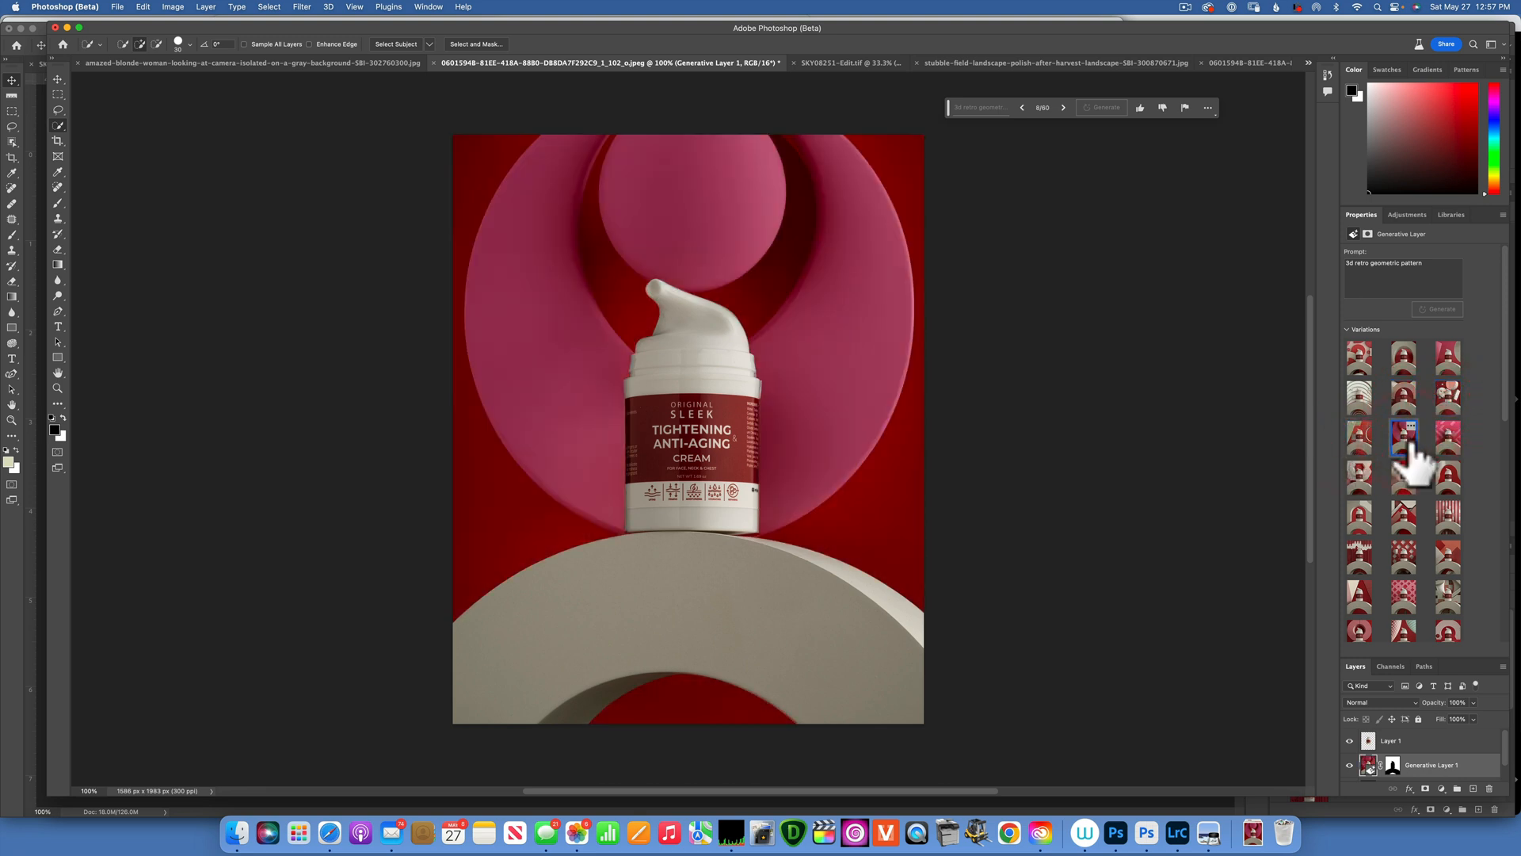
{"action": "left_click", "coordinate": [1447, 438]}
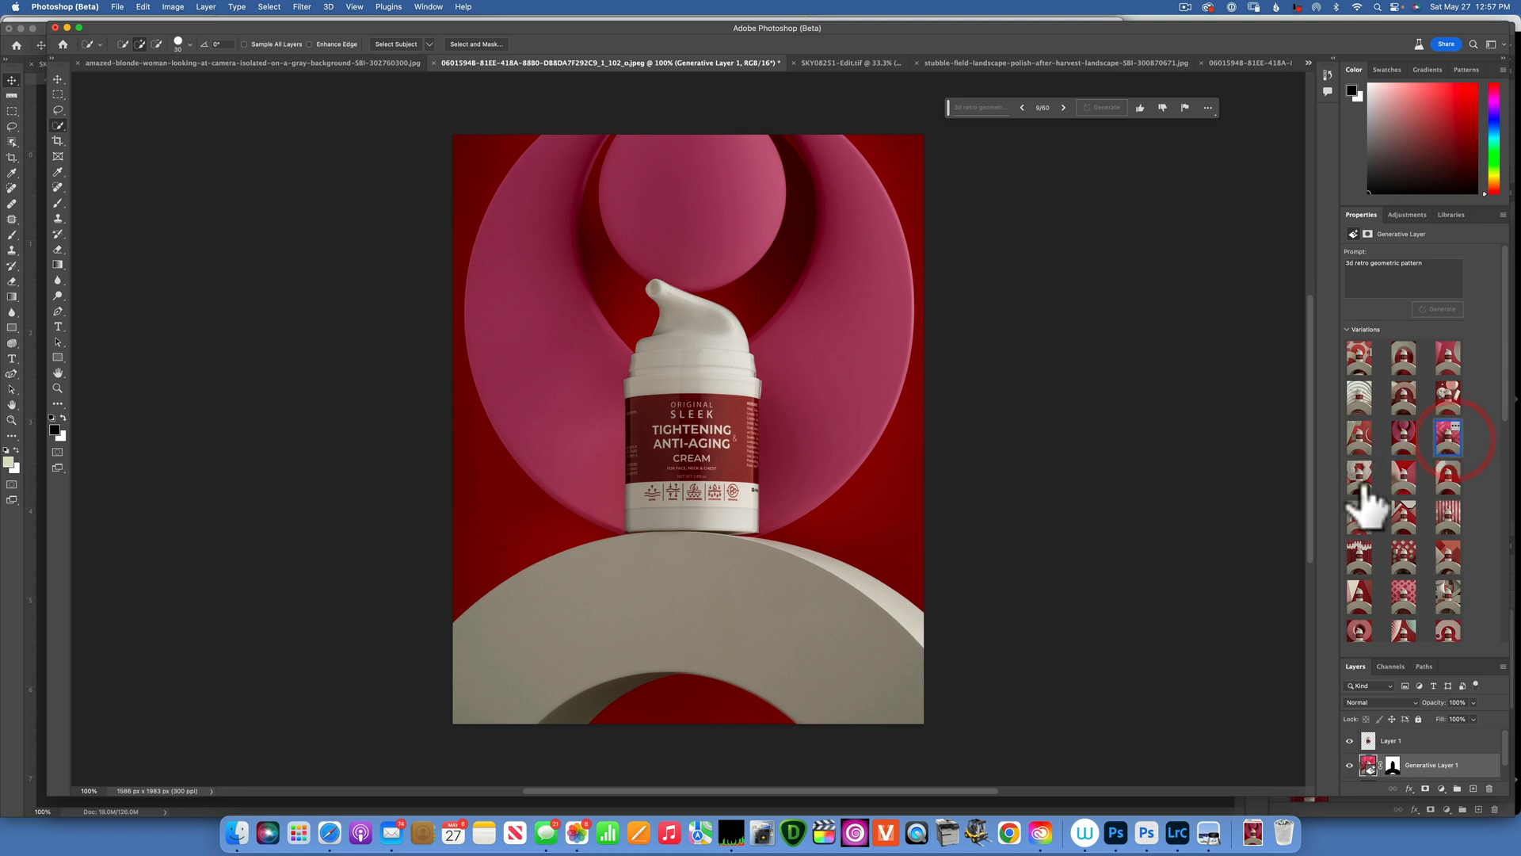
{"action": "left_click", "coordinate": [1358, 476]}
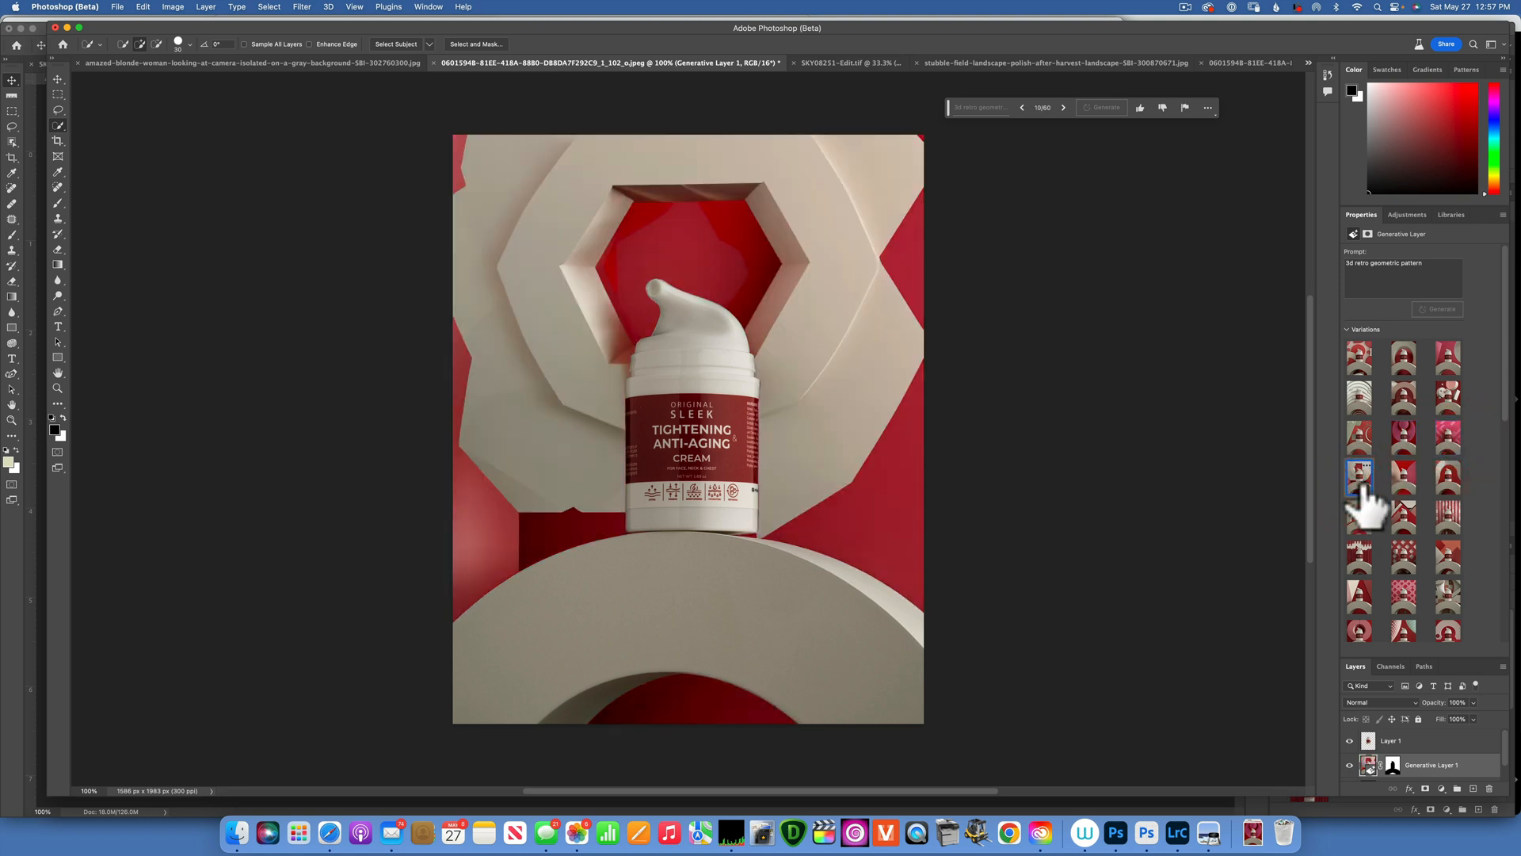
{"action": "left_click", "coordinate": [1404, 477]}
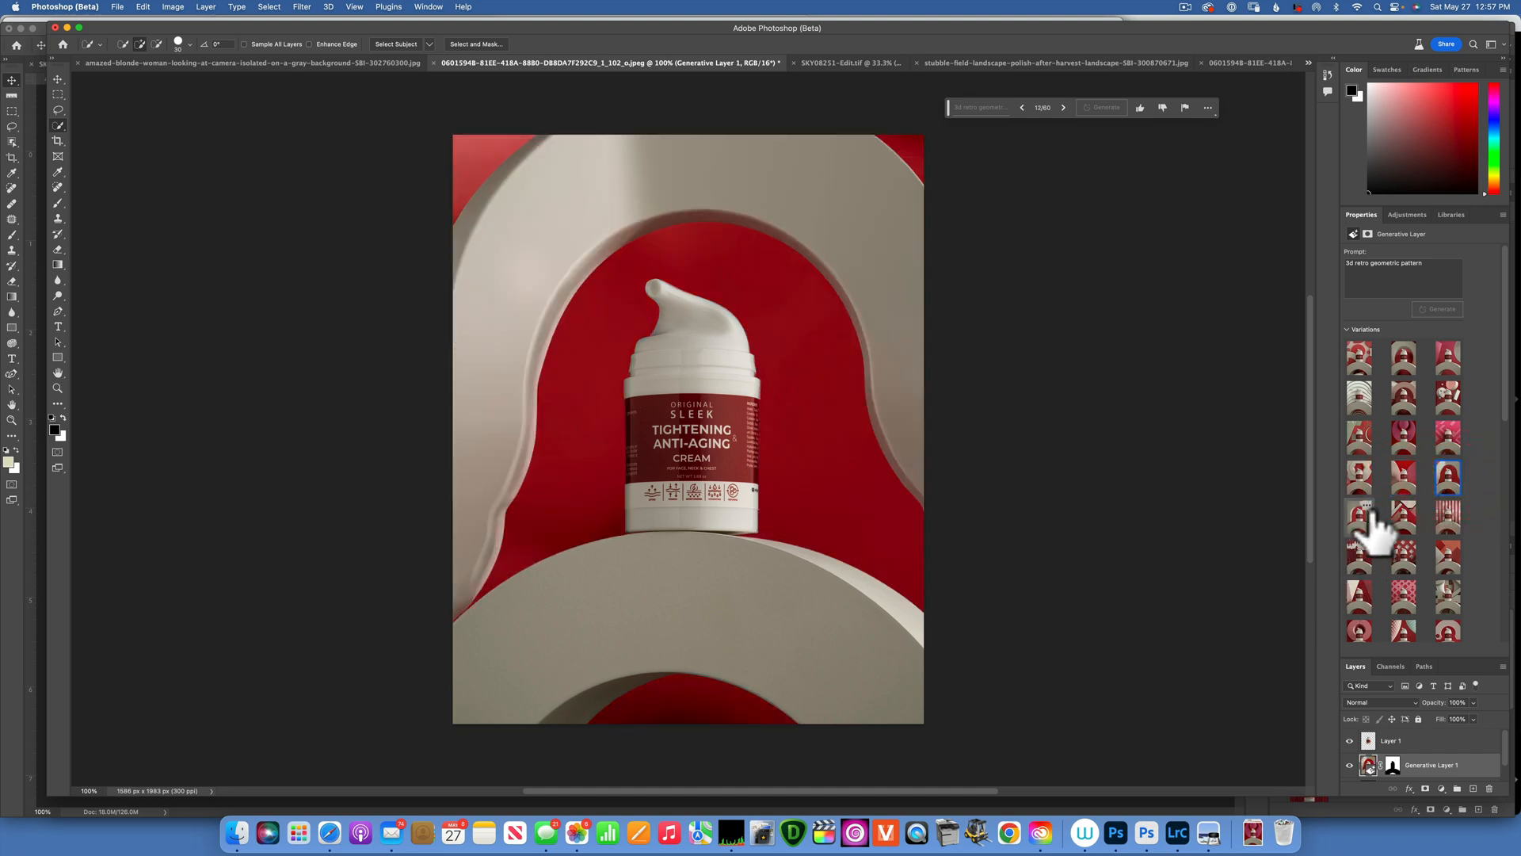
{"action": "left_click", "coordinate": [1360, 514]}
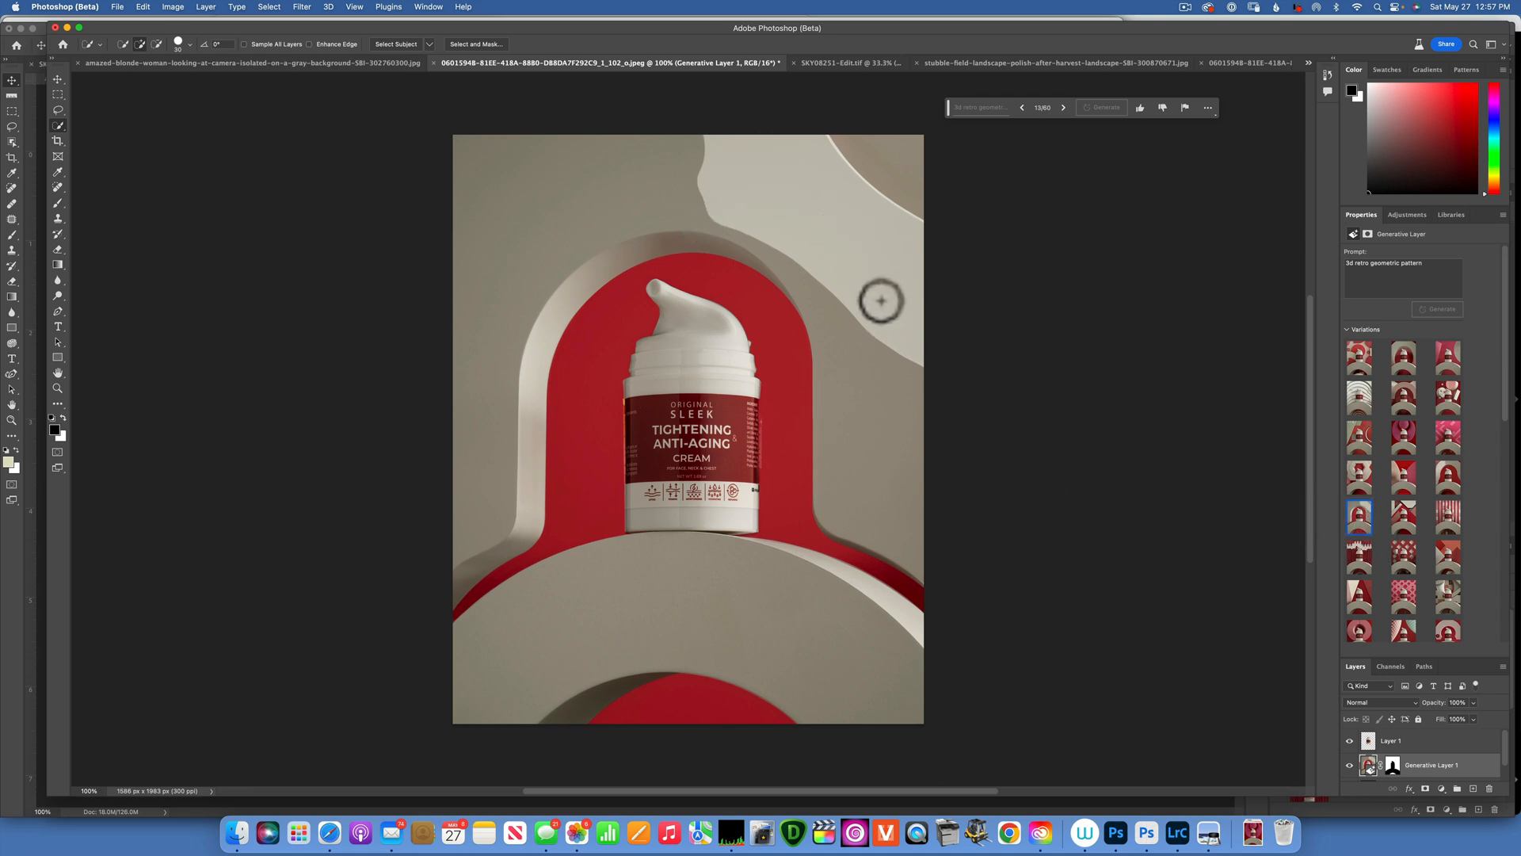
{"action": "mouse_move", "coordinate": [63, 141]}
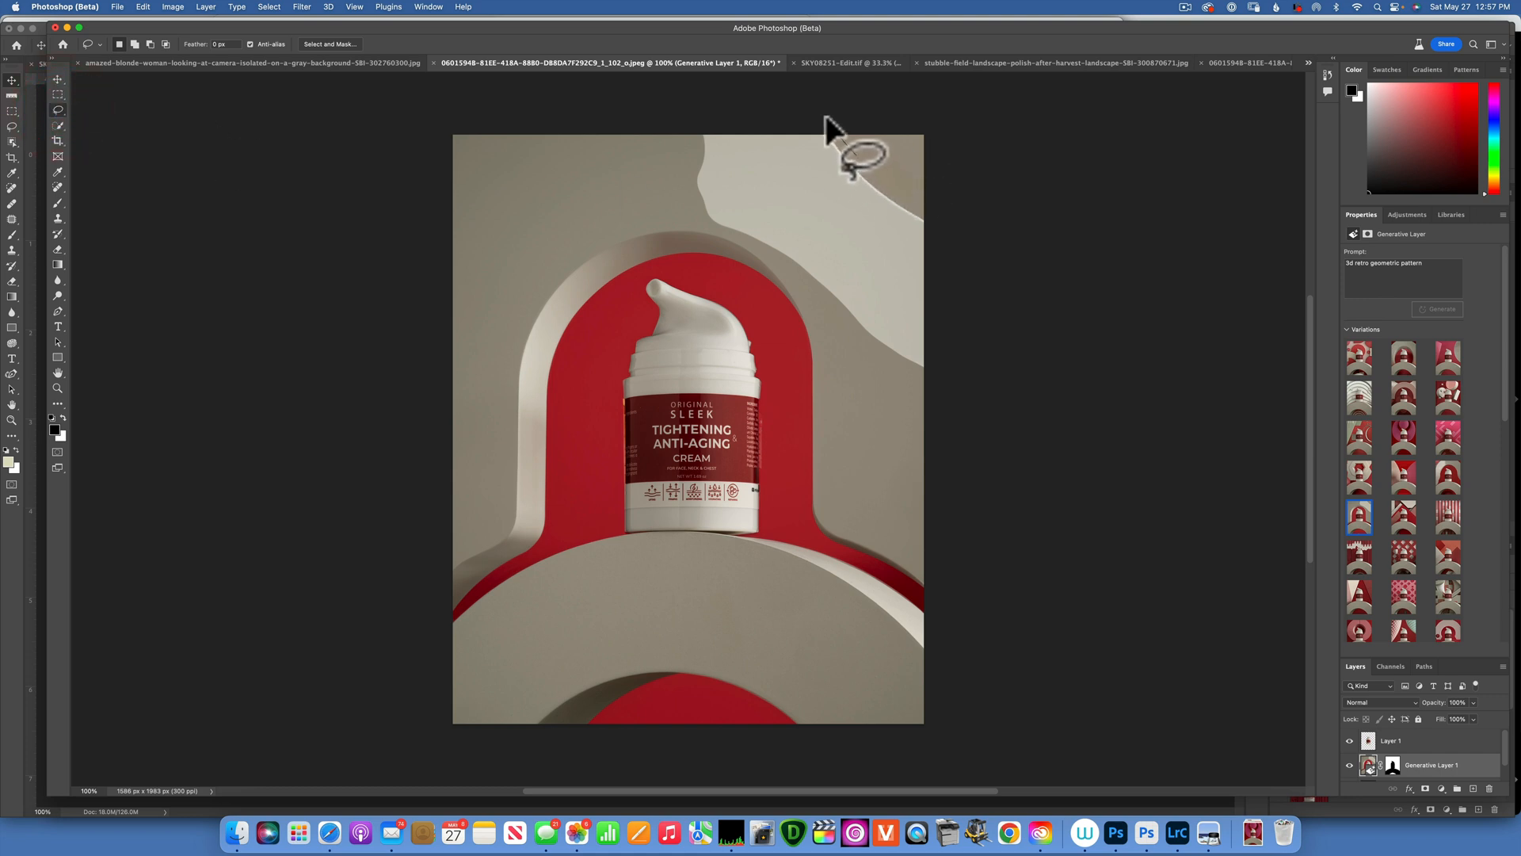
- Lasso the pale top-right corner and regenerate it with an empty-prompt Generative Fill
{"action": "left_click_drag", "start_coordinate": [852, 146], "coordinate": [796, 301]}
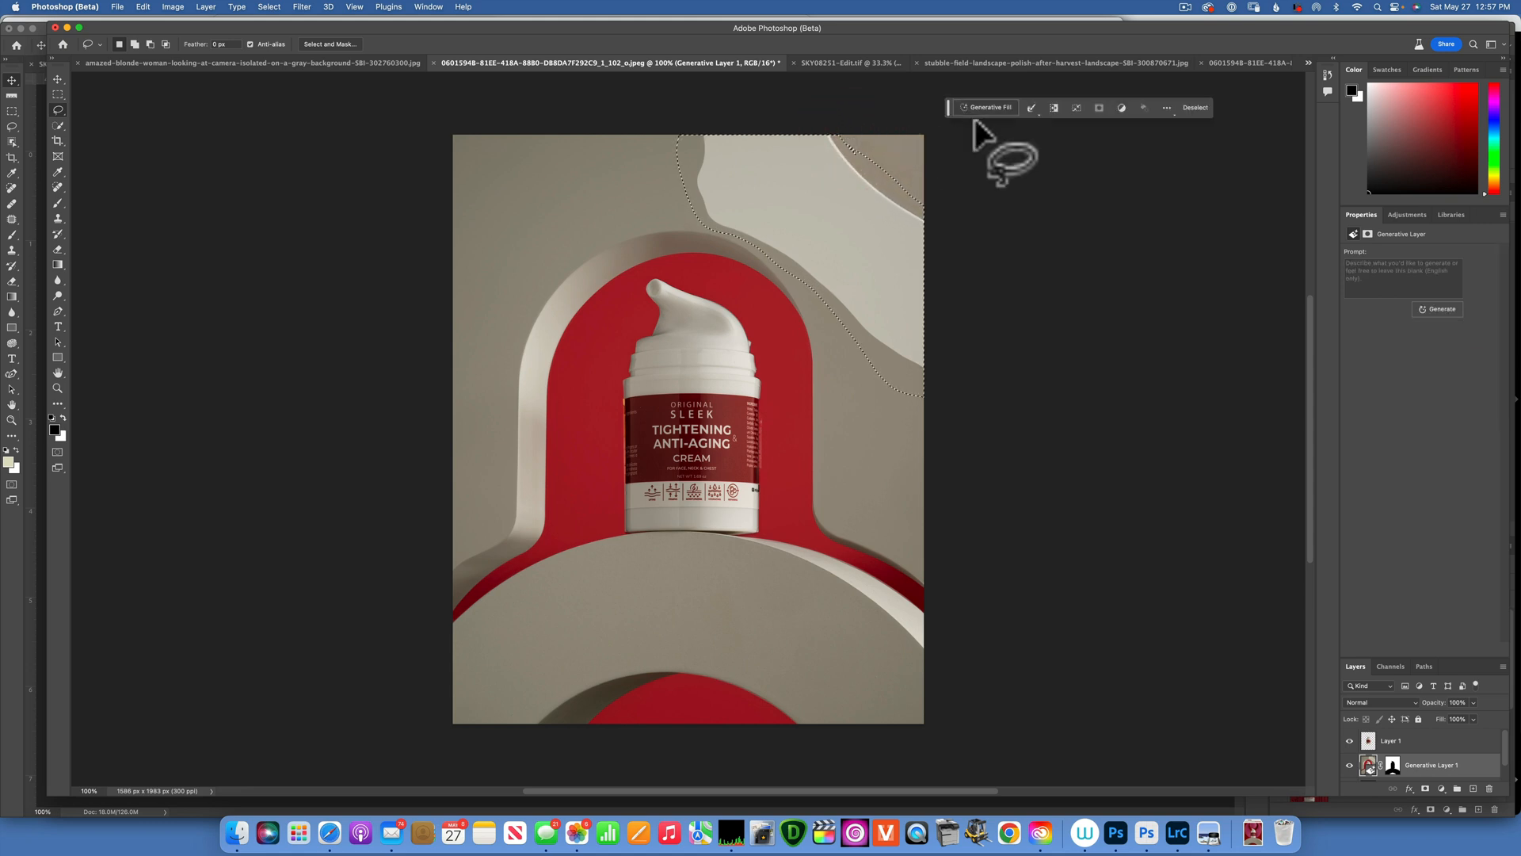
{"action": "left_click", "coordinate": [986, 107]}
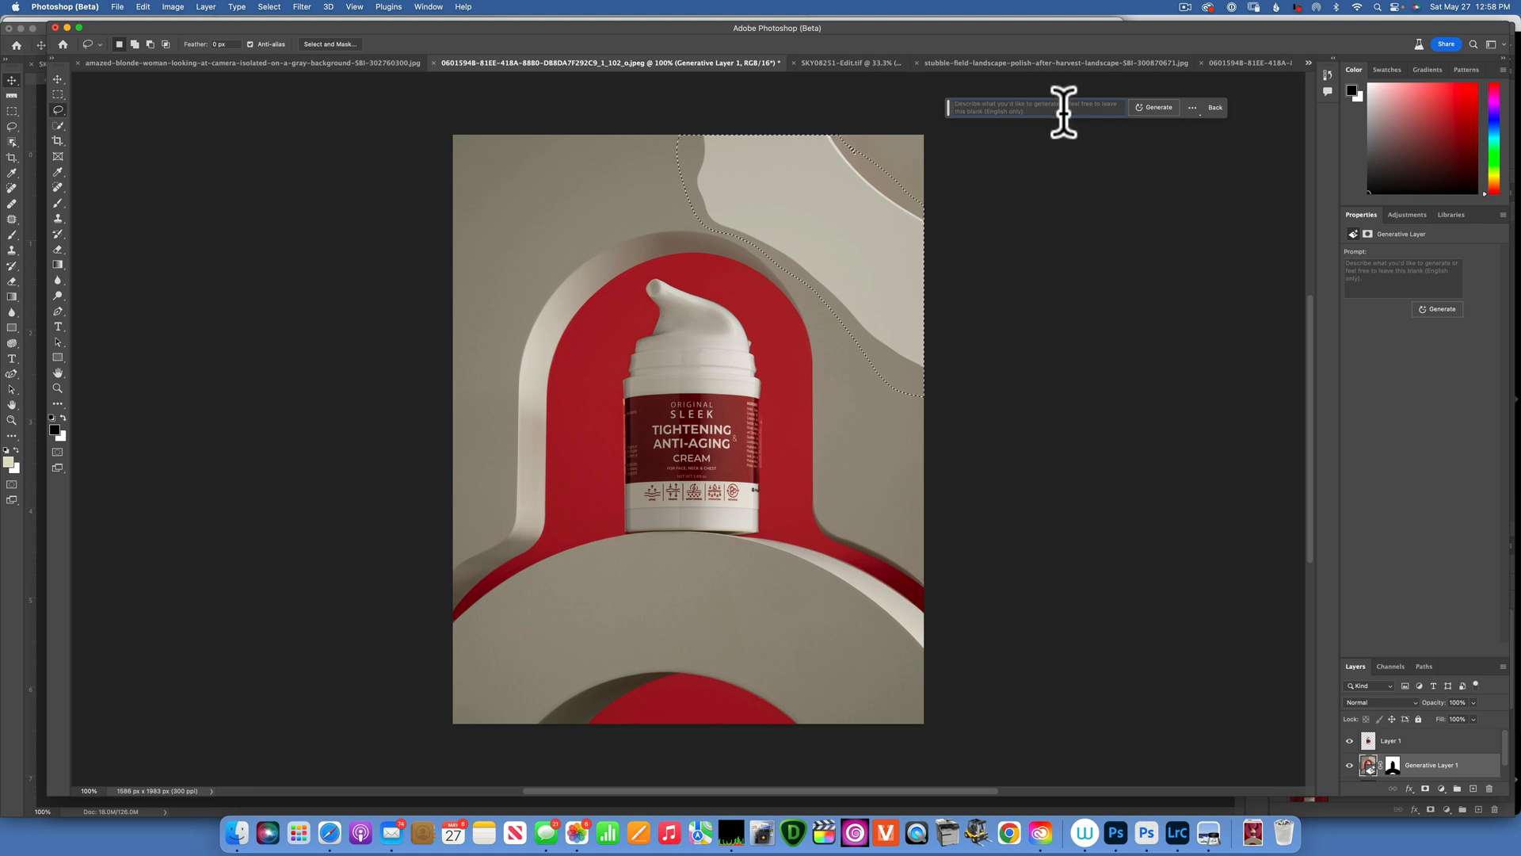
{"action": "left_click", "coordinate": [1153, 106]}
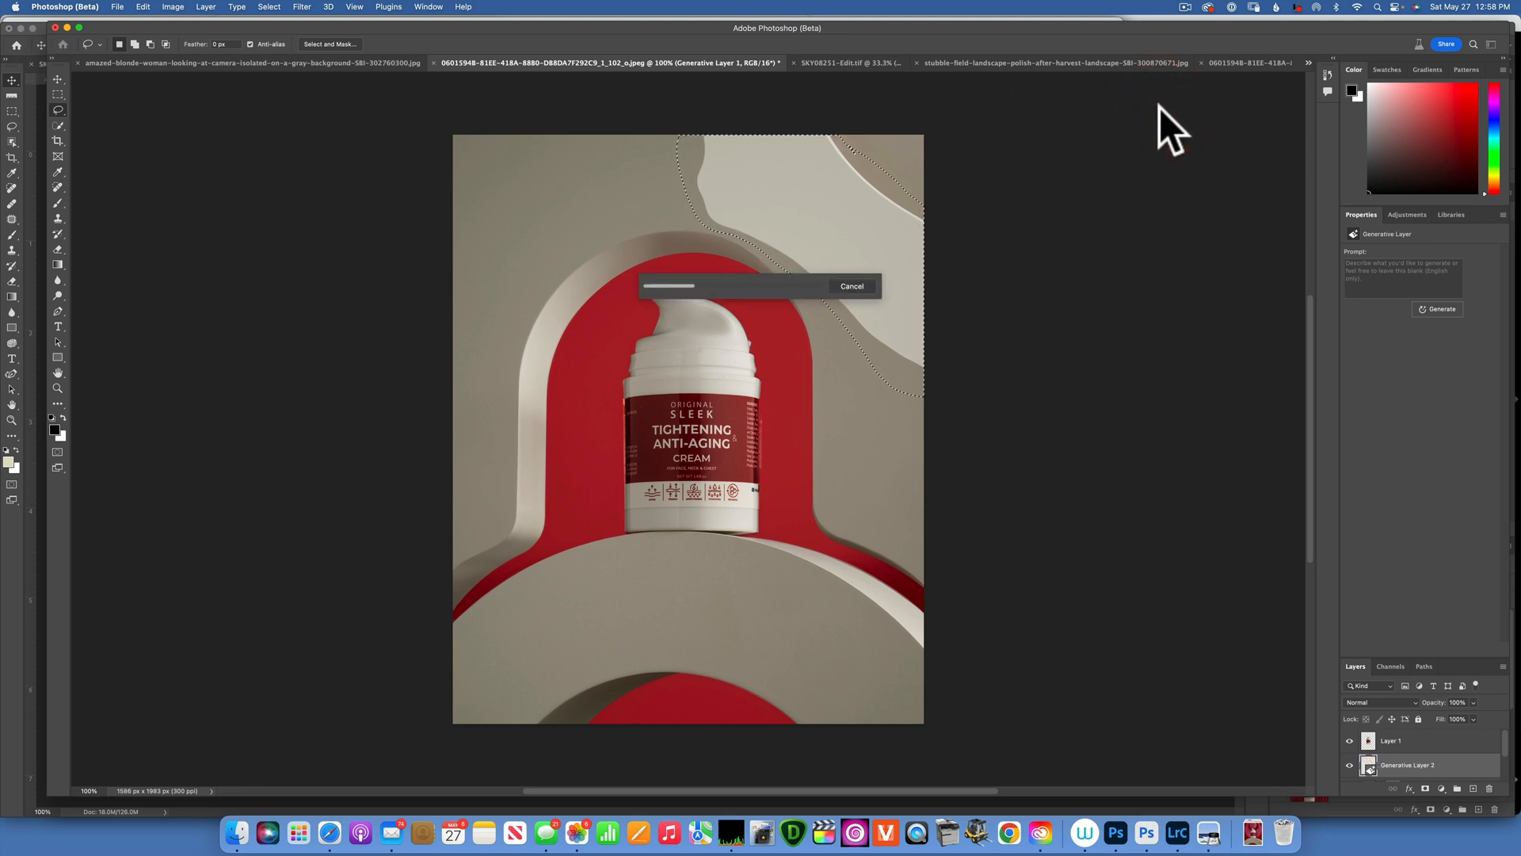
{"action": "mouse_move", "coordinate": [1150, 291]}
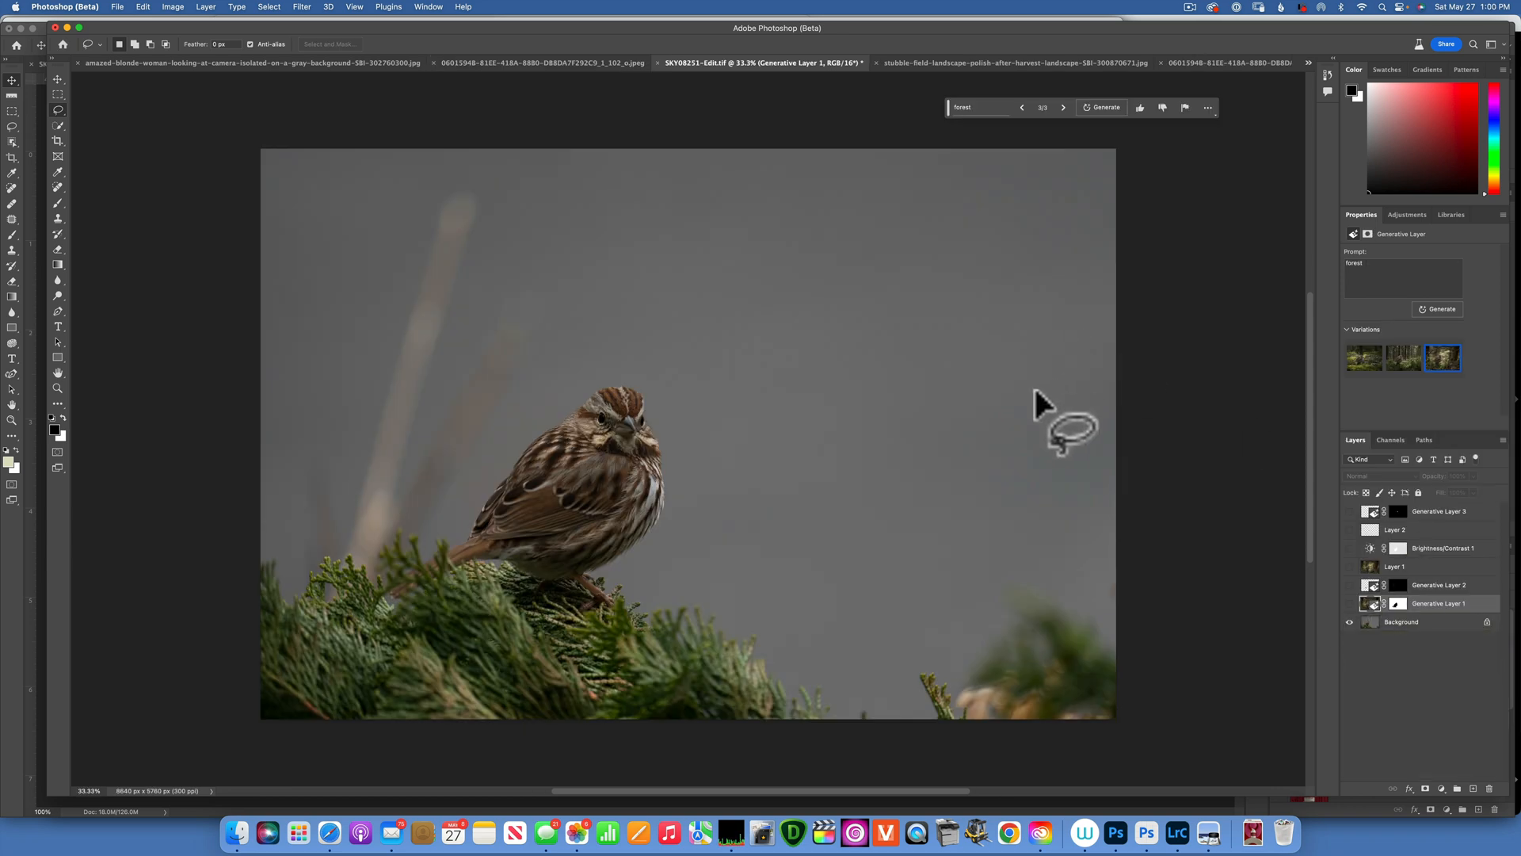
{"action": "mouse_move", "coordinate": [652, 364]}
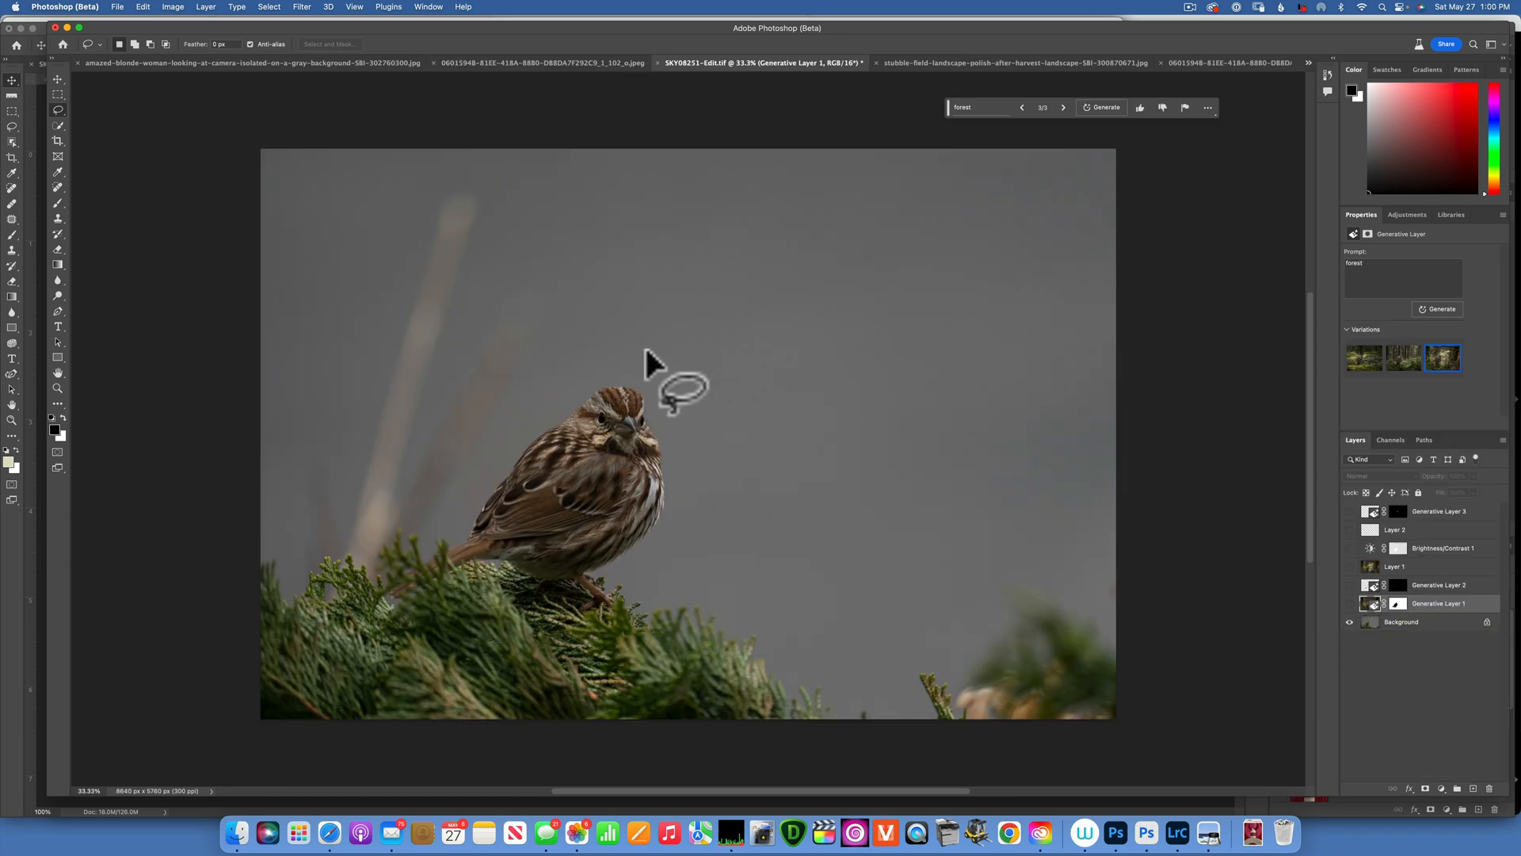
{"action": "mouse_move", "coordinate": [631, 494]}
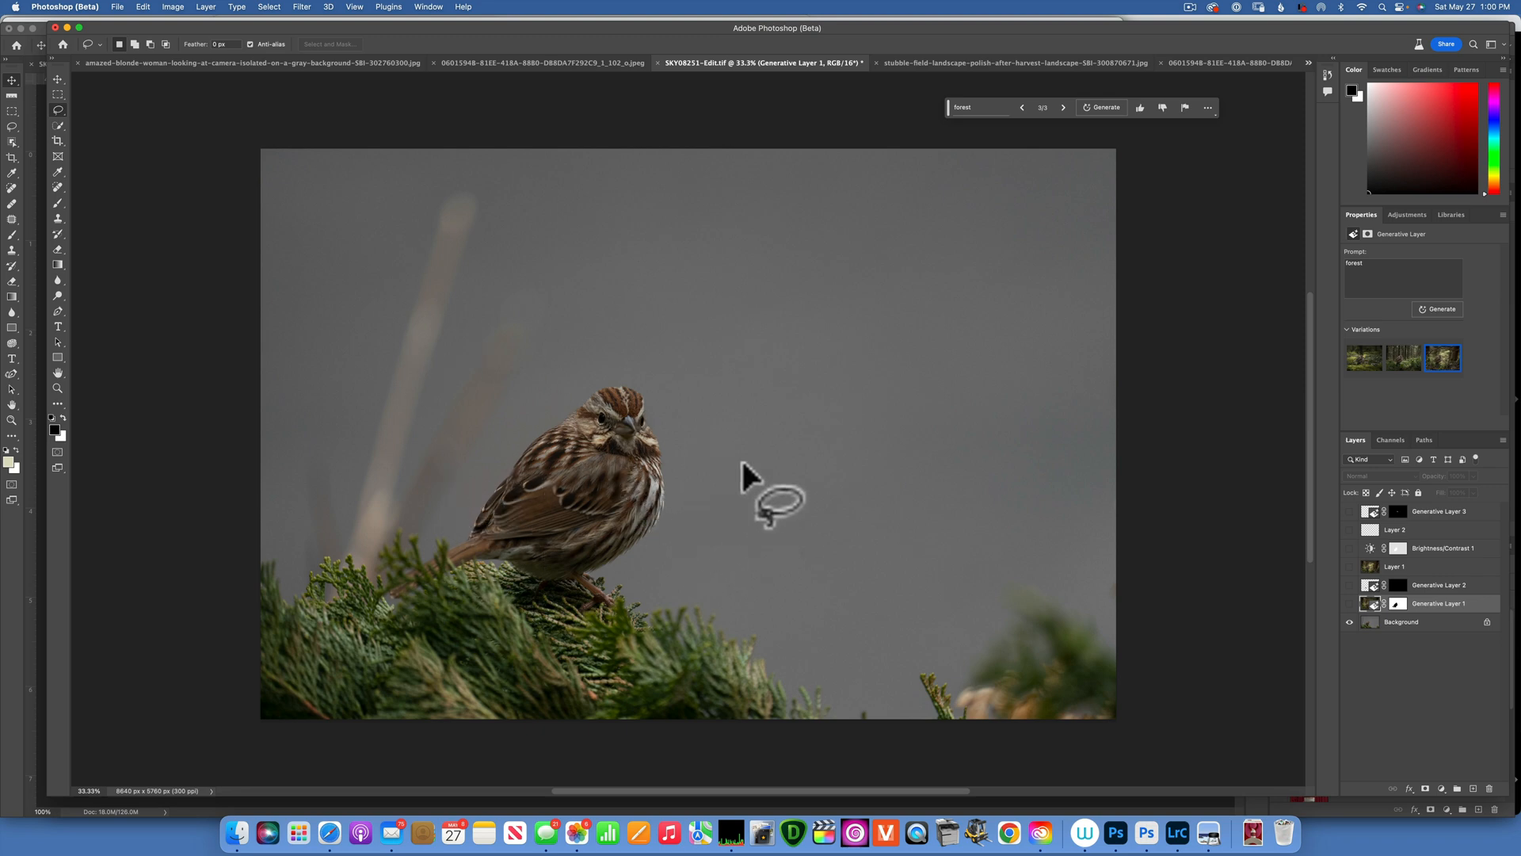
{"action": "mouse_move", "coordinate": [1334, 558]}
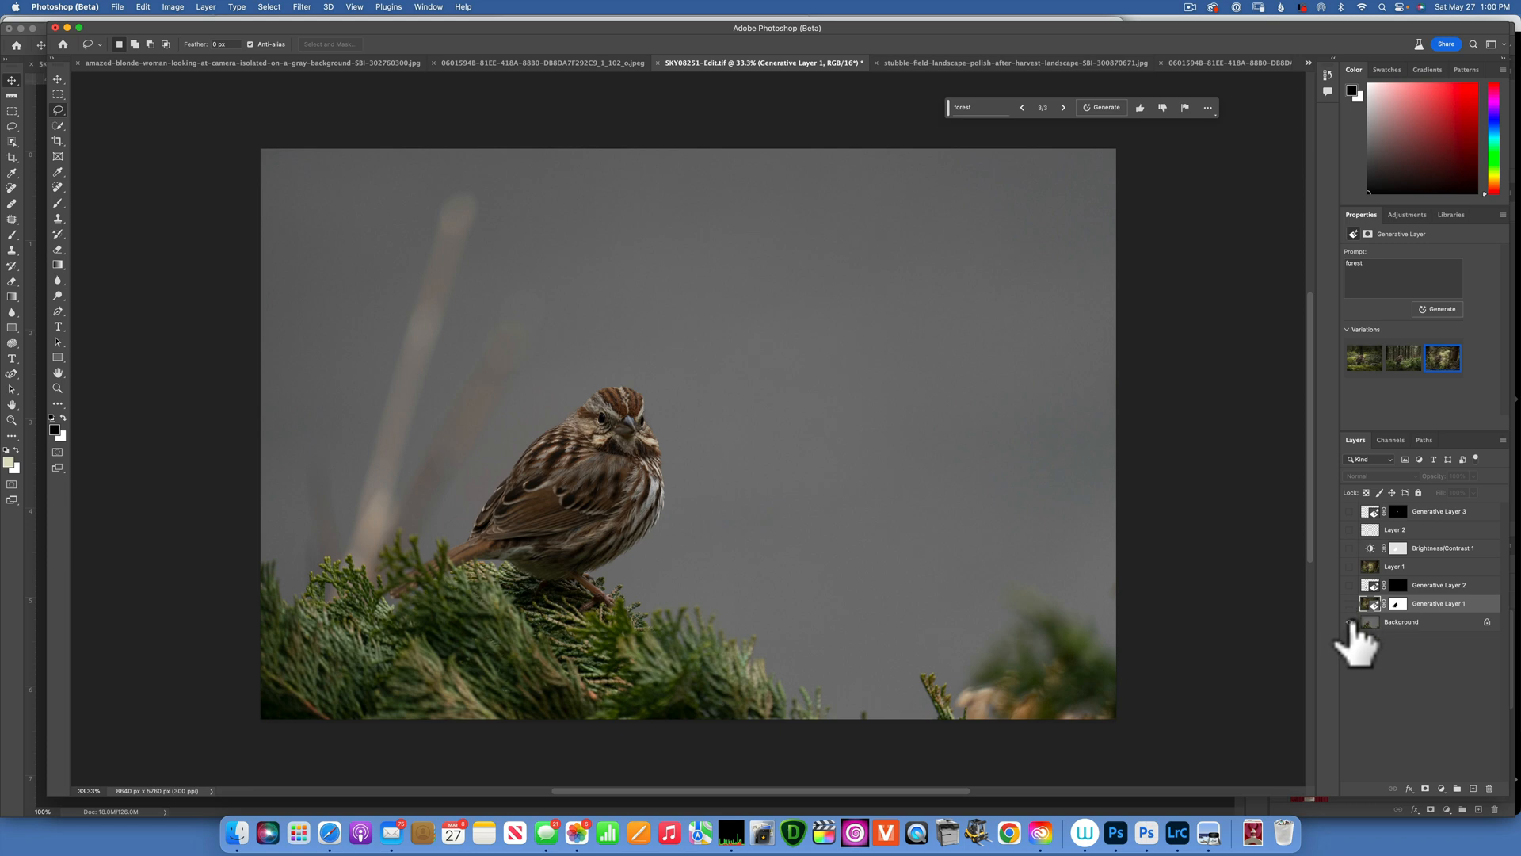
{"action": "mouse_move", "coordinate": [1371, 622]}
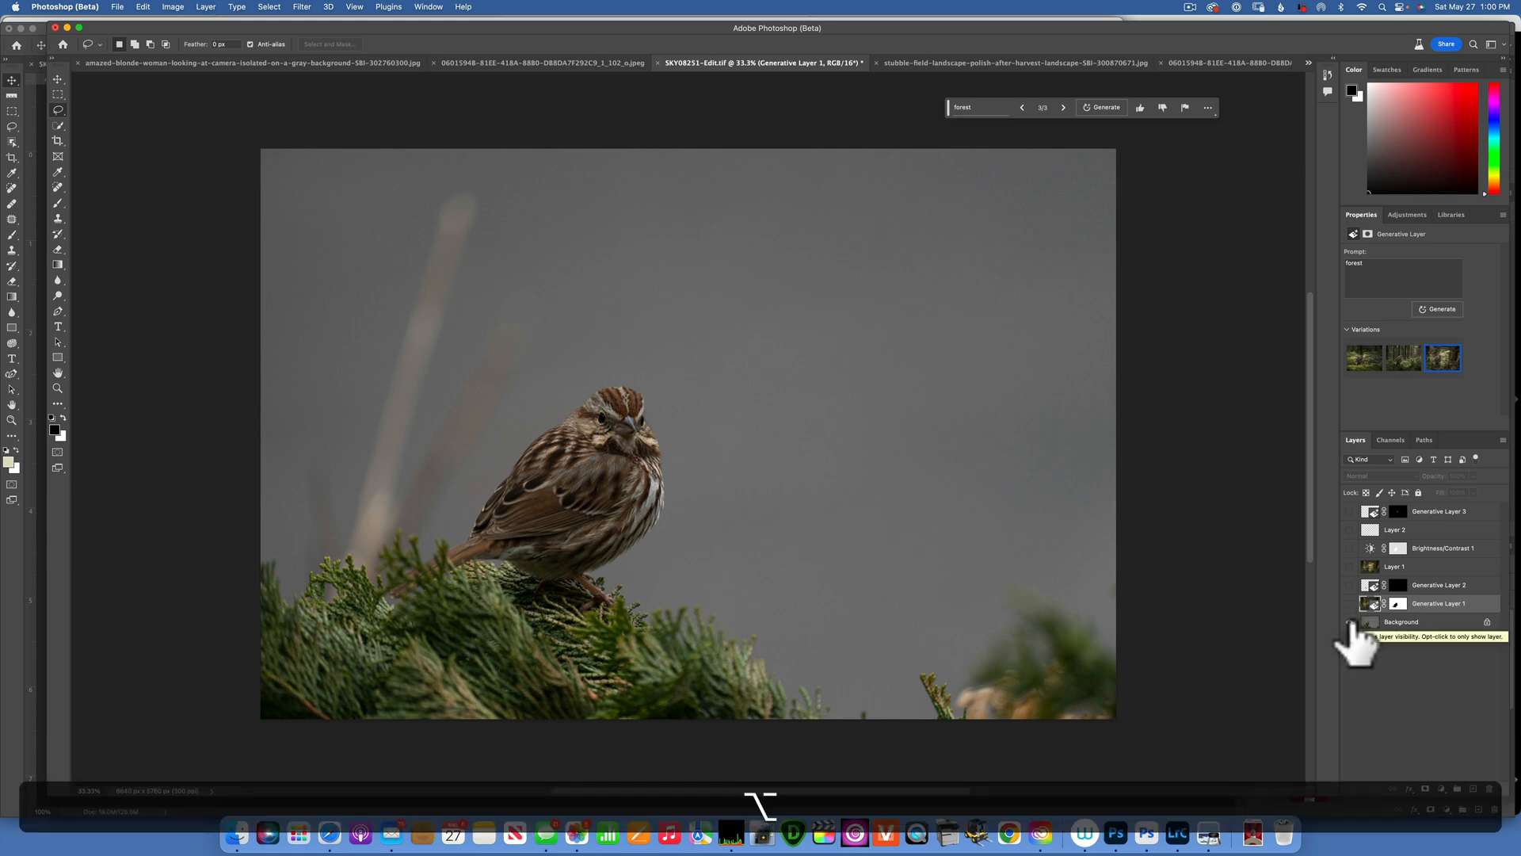
- Show all layers to restore the bird's forest backdrop, then switch to the woman photo
{"action": "left_click", "coordinate": [1349, 622]}
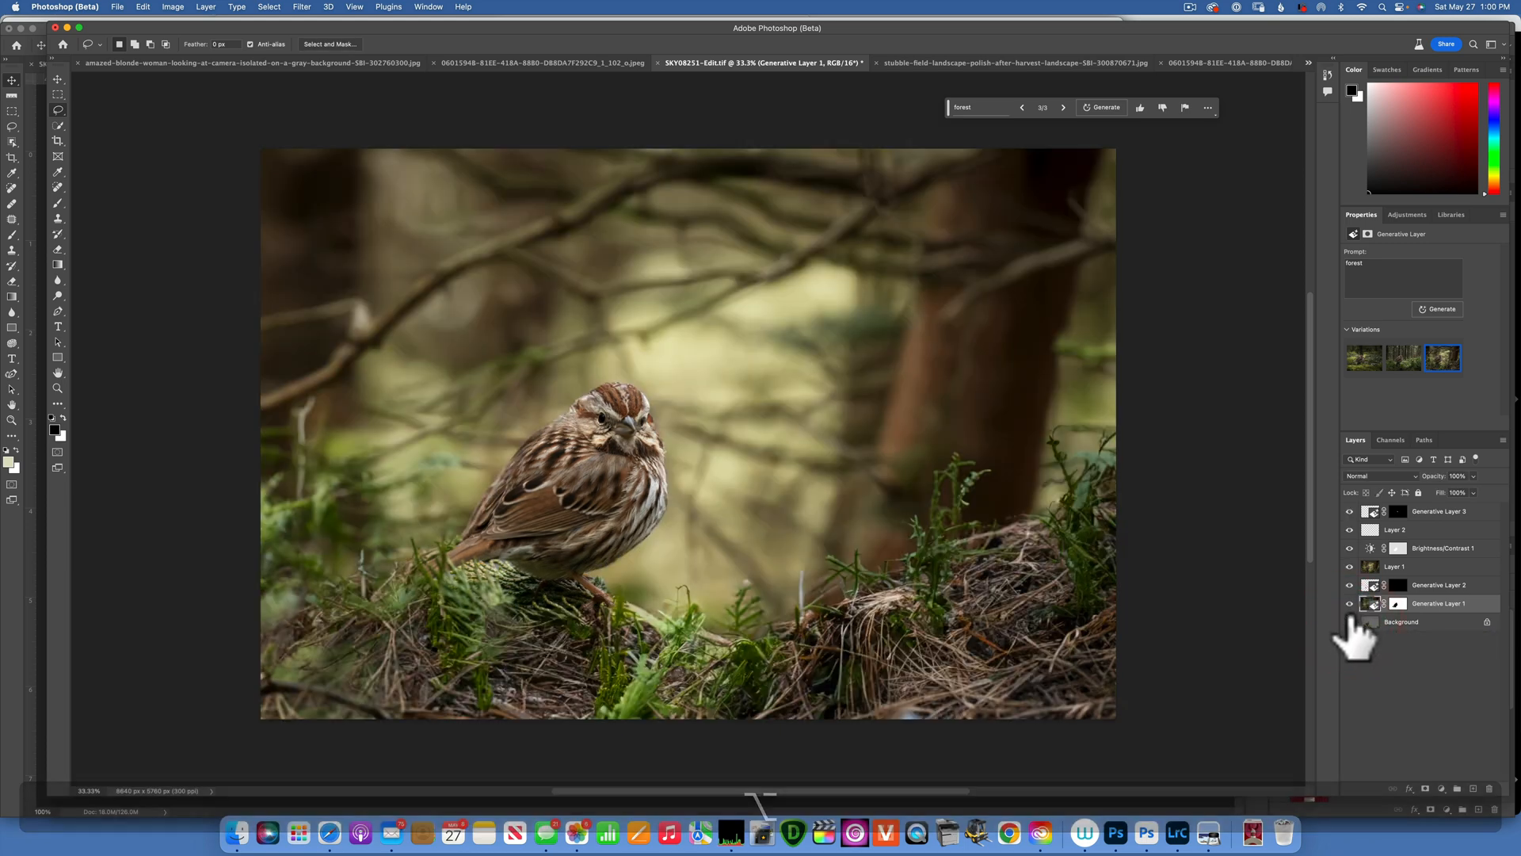
{"action": "left_click", "coordinate": [1349, 622]}
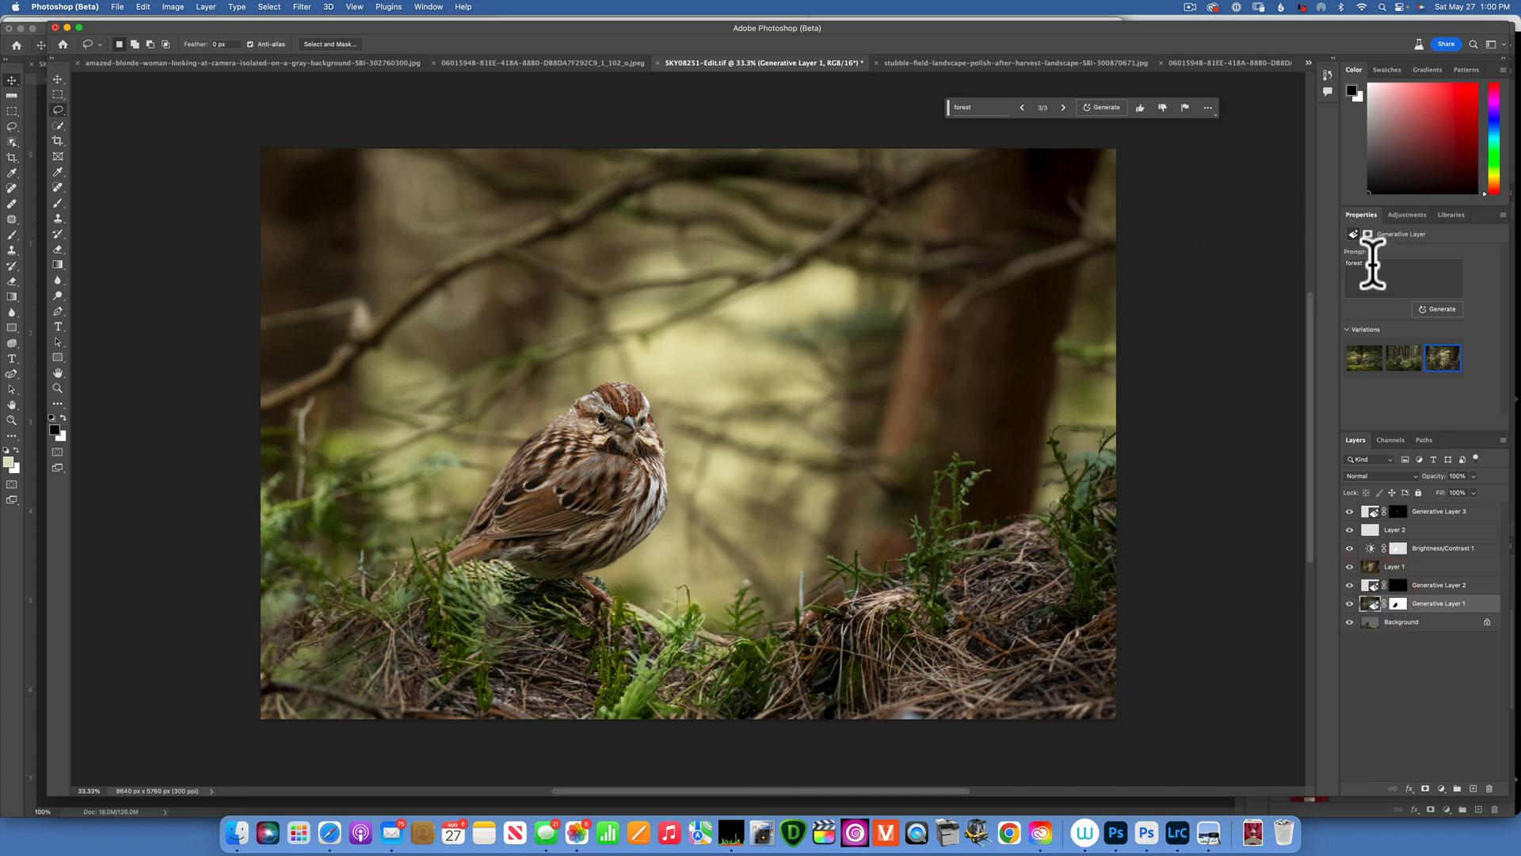
{"action": "mouse_move", "coordinate": [725, 510]}
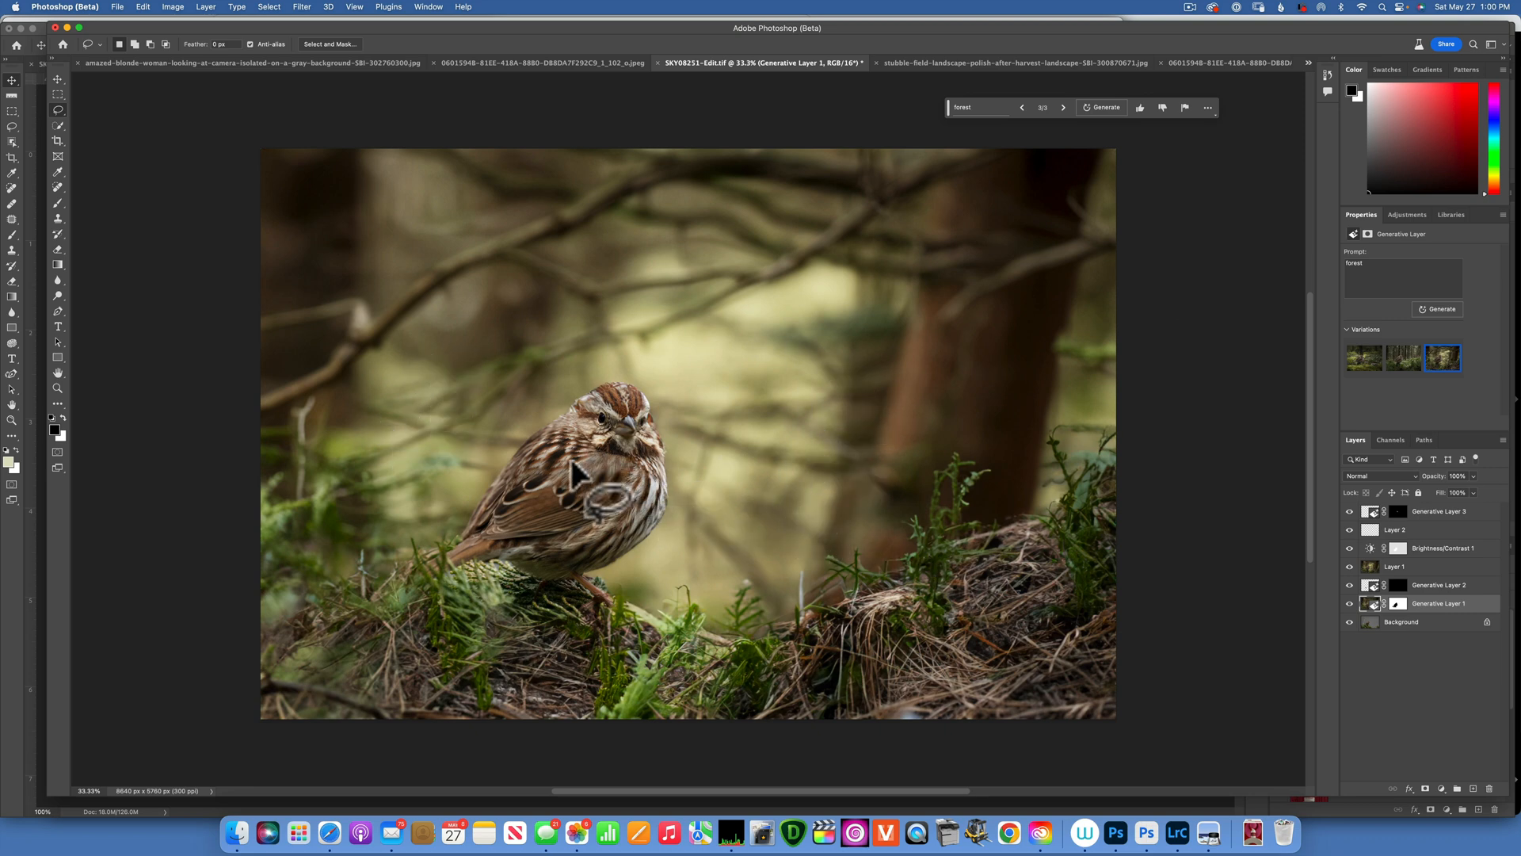
{"action": "mouse_move", "coordinate": [590, 504]}
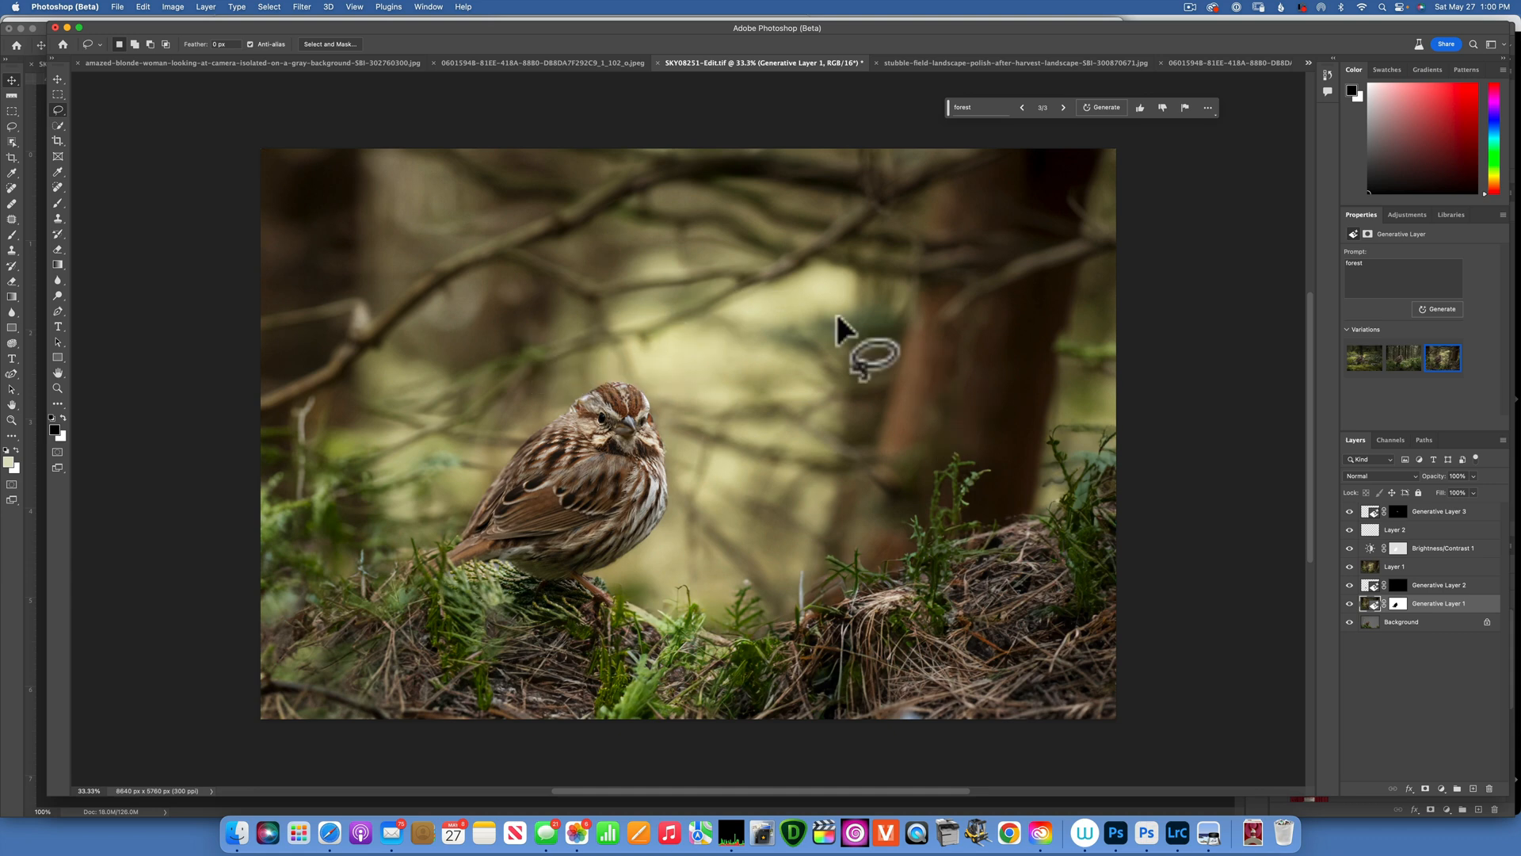
{"action": "mouse_move", "coordinate": [718, 427]}
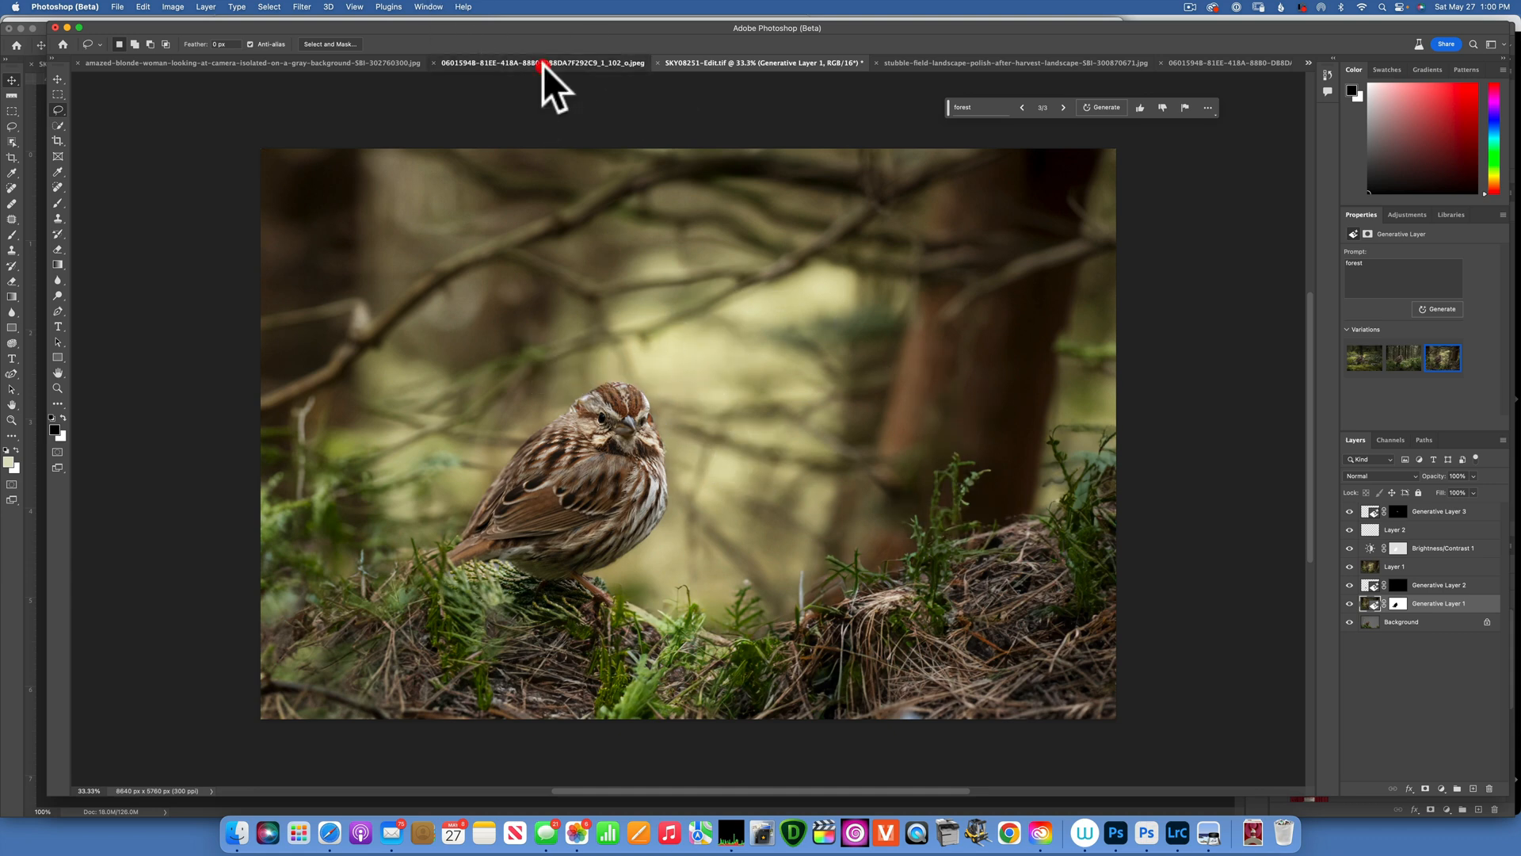
{"action": "left_click", "coordinate": [233, 62]}
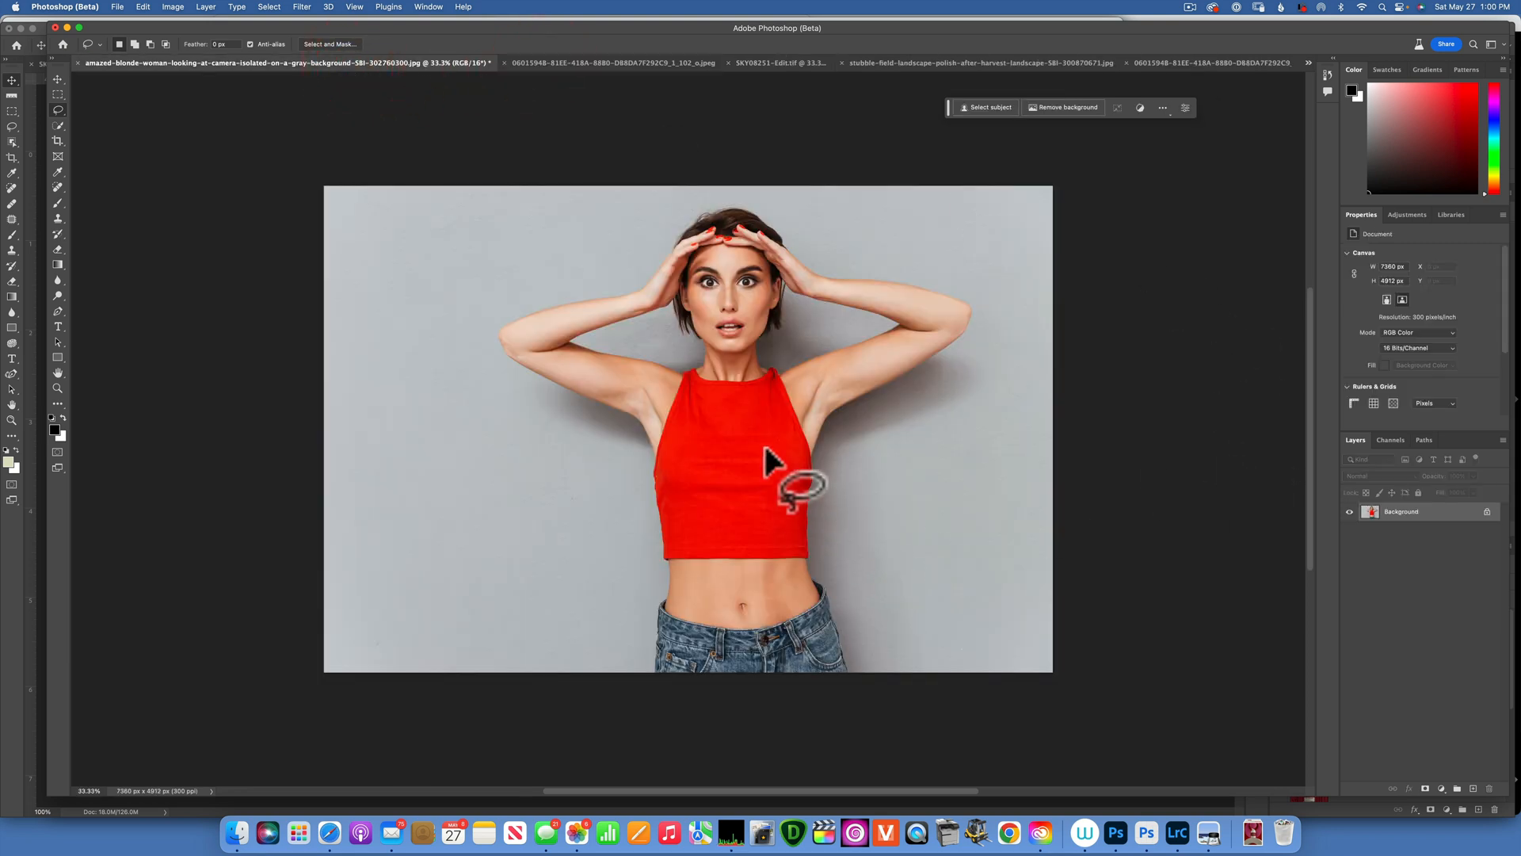
{"action": "mouse_move", "coordinate": [810, 437]}
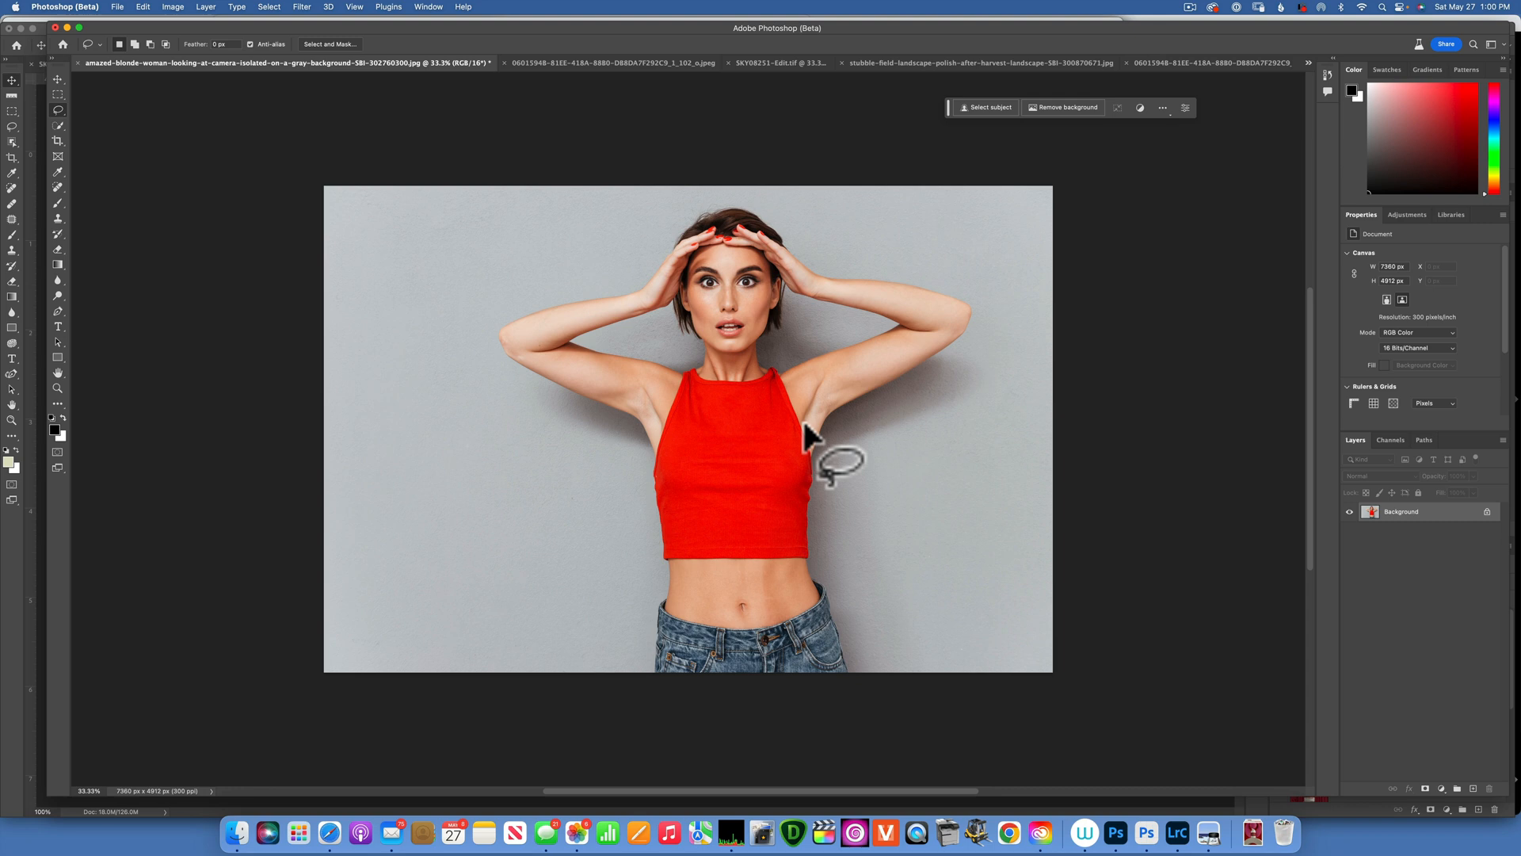
{"action": "mouse_move", "coordinate": [1115, 509]}
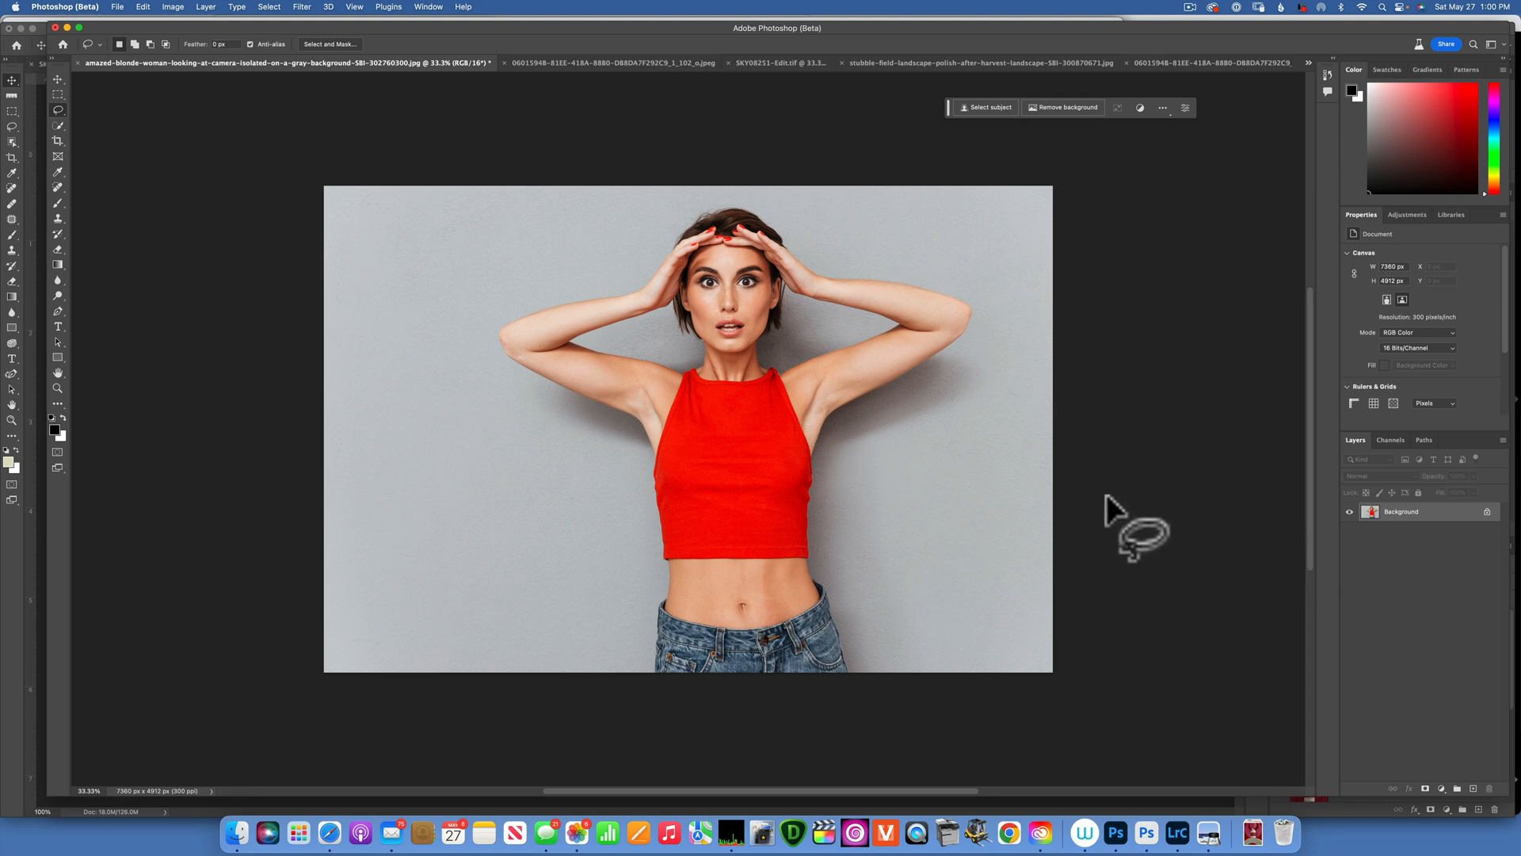
{"action": "mouse_move", "coordinate": [813, 555]}
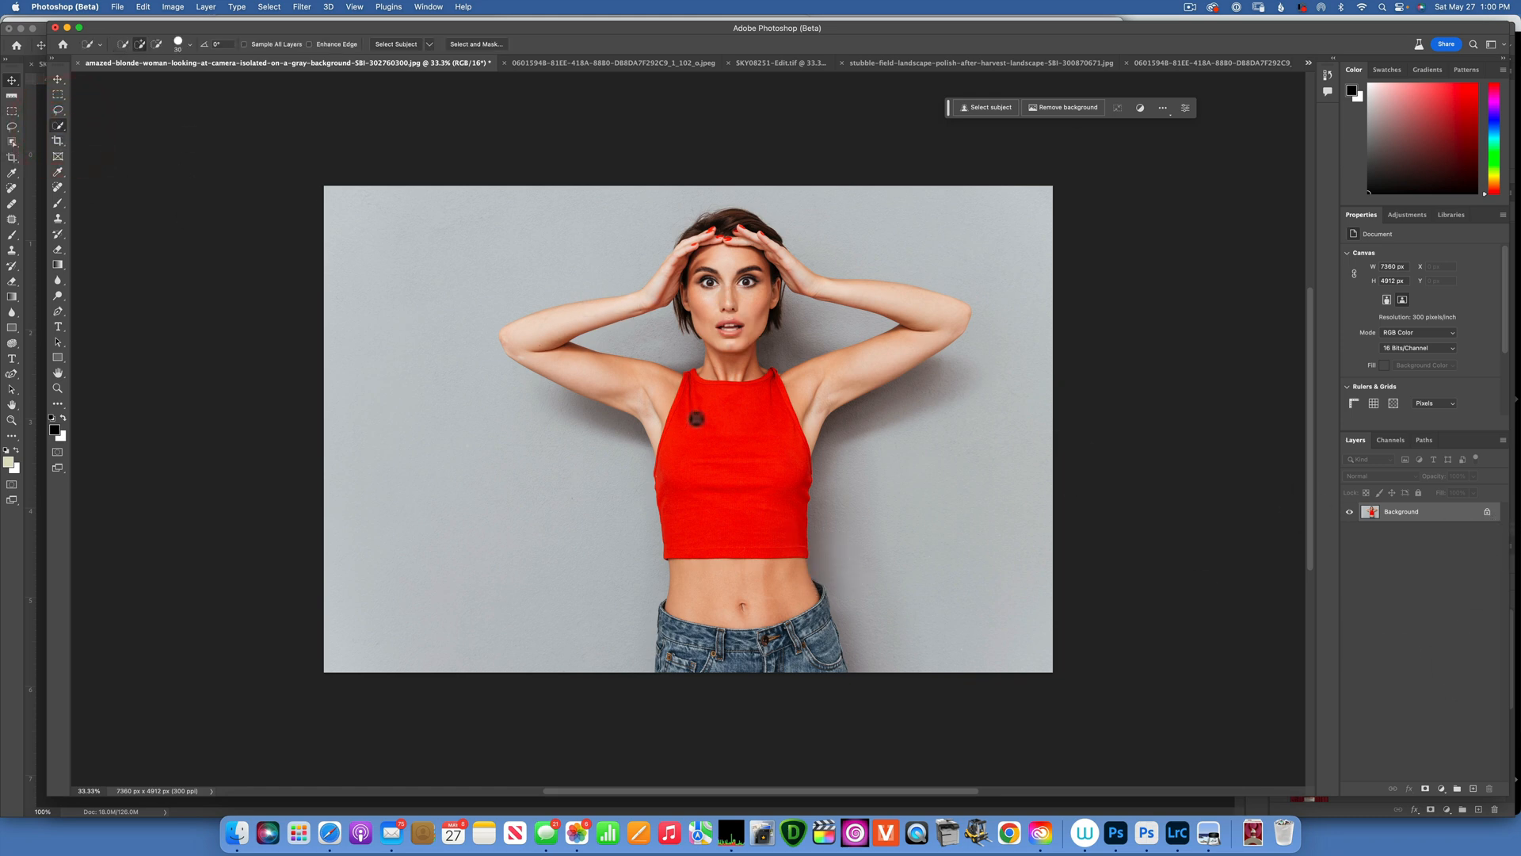
- Select the woman's red top and both arms
{"action": "left_click", "coordinate": [987, 107]}
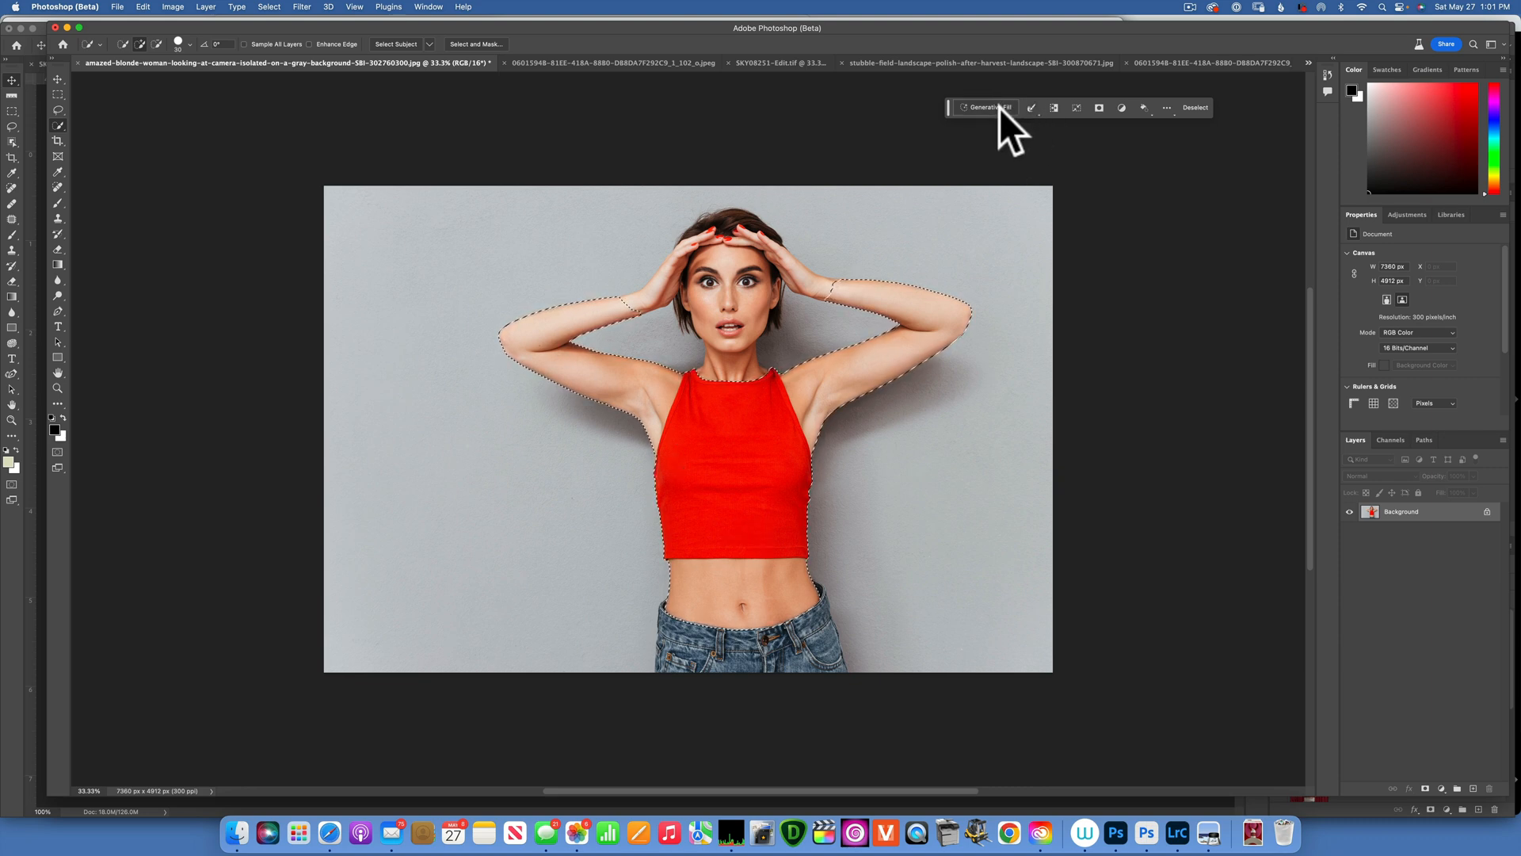
- Generate a gray sweater over the woman's top and preview the second and third variations
{"action": "left_click", "coordinate": [984, 107]}
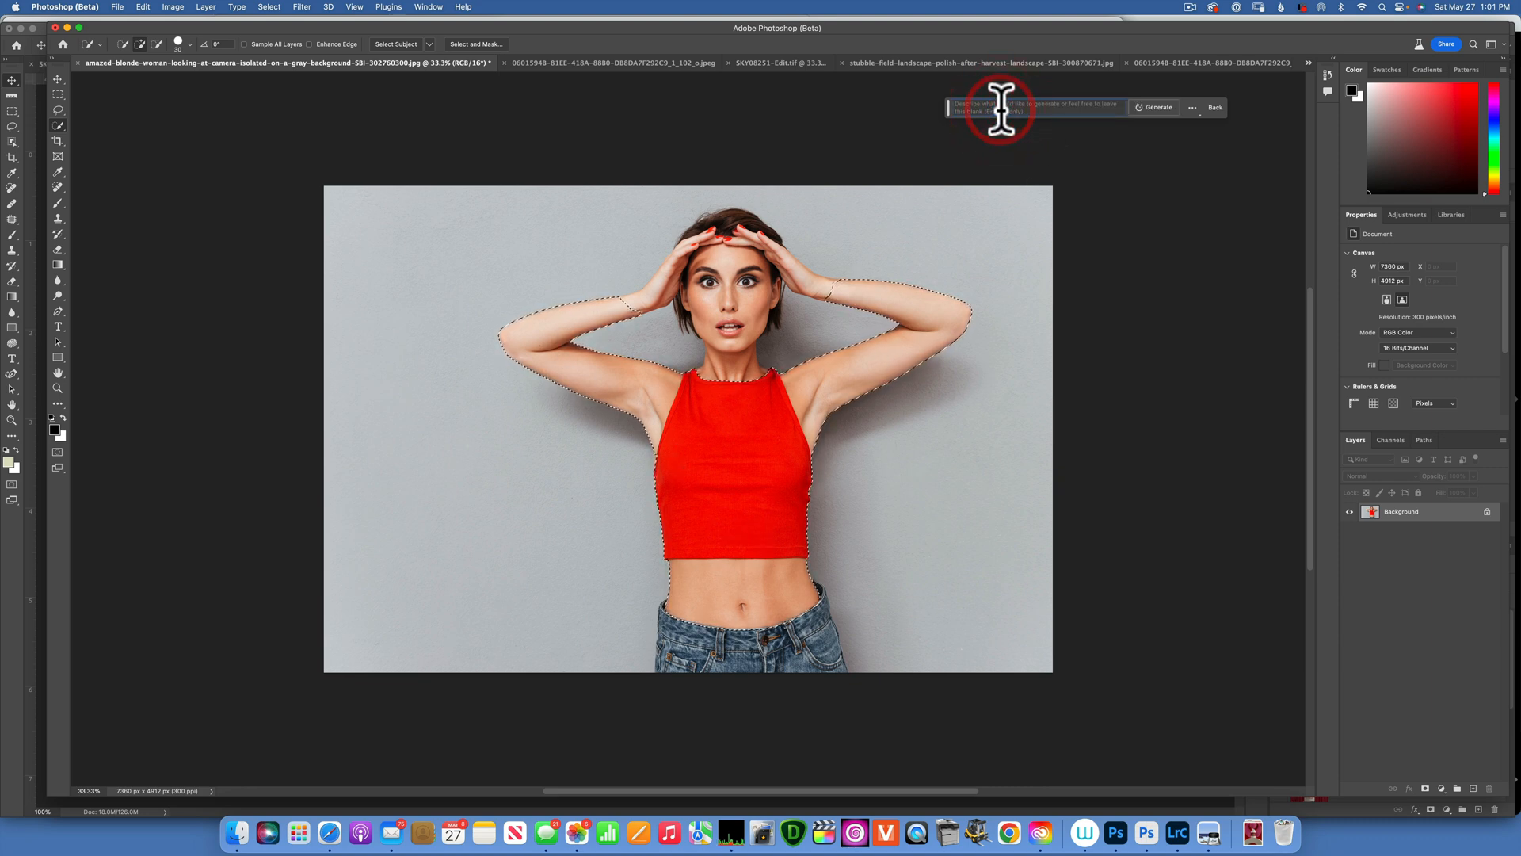
{"action": "type", "text": "gray sweater"}
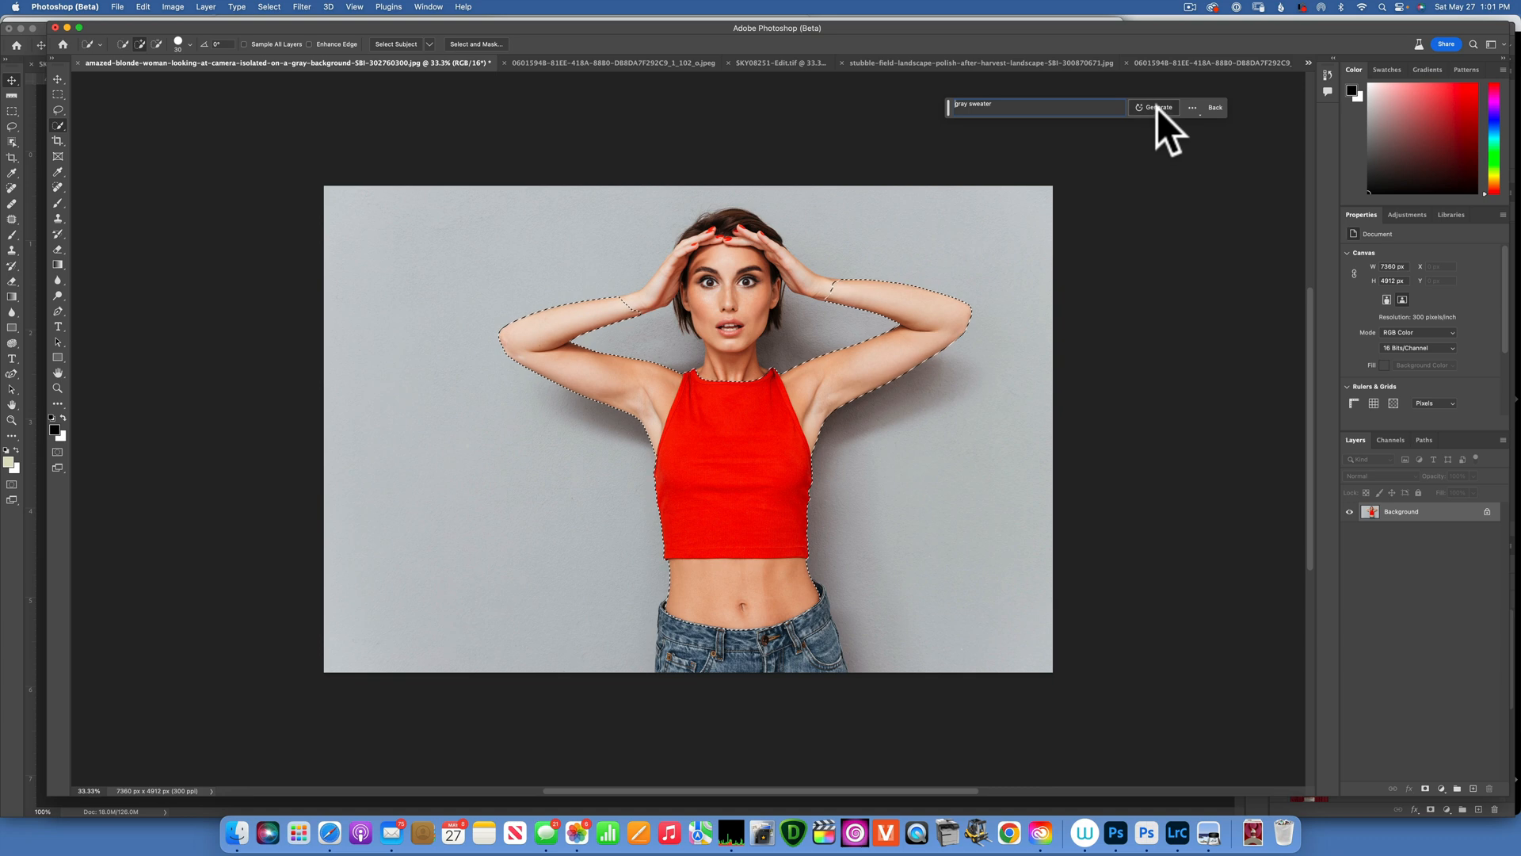
{"action": "left_click", "coordinate": [1157, 107]}
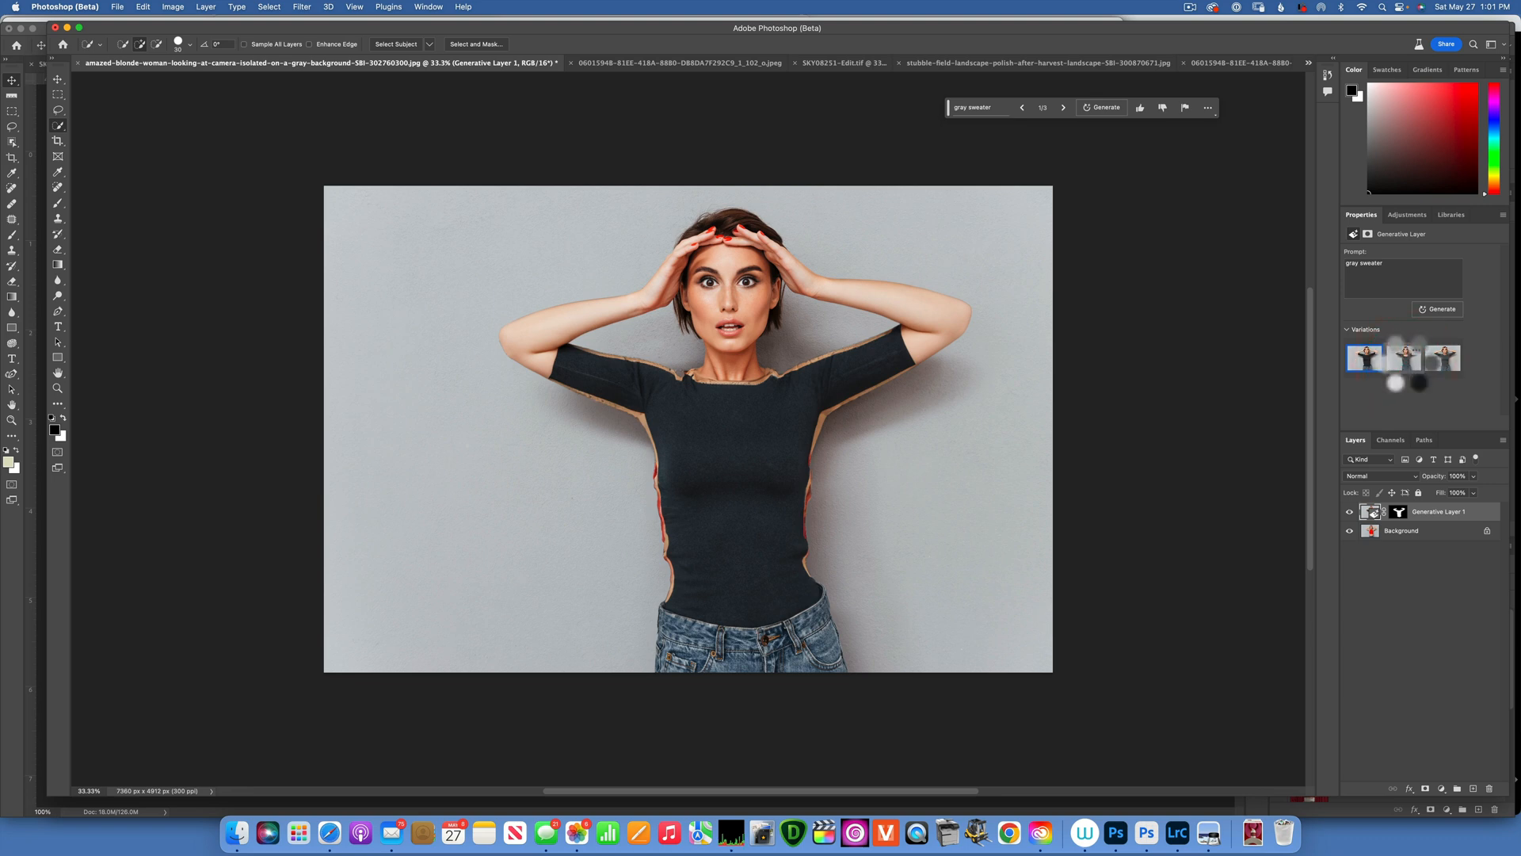
{"action": "left_click", "coordinate": [1403, 357]}
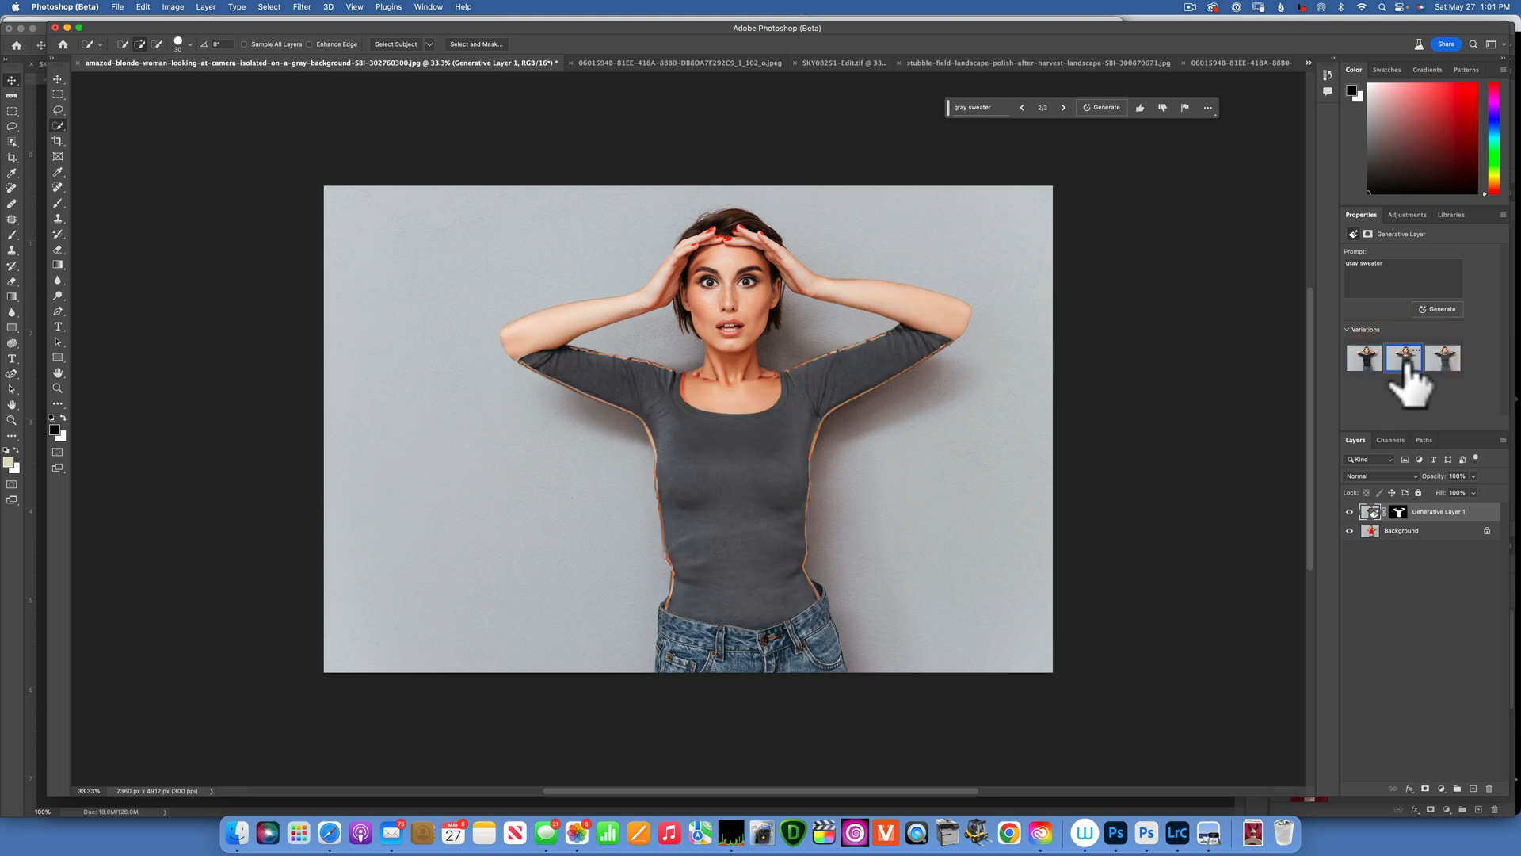
{"action": "left_click", "coordinate": [1443, 358]}
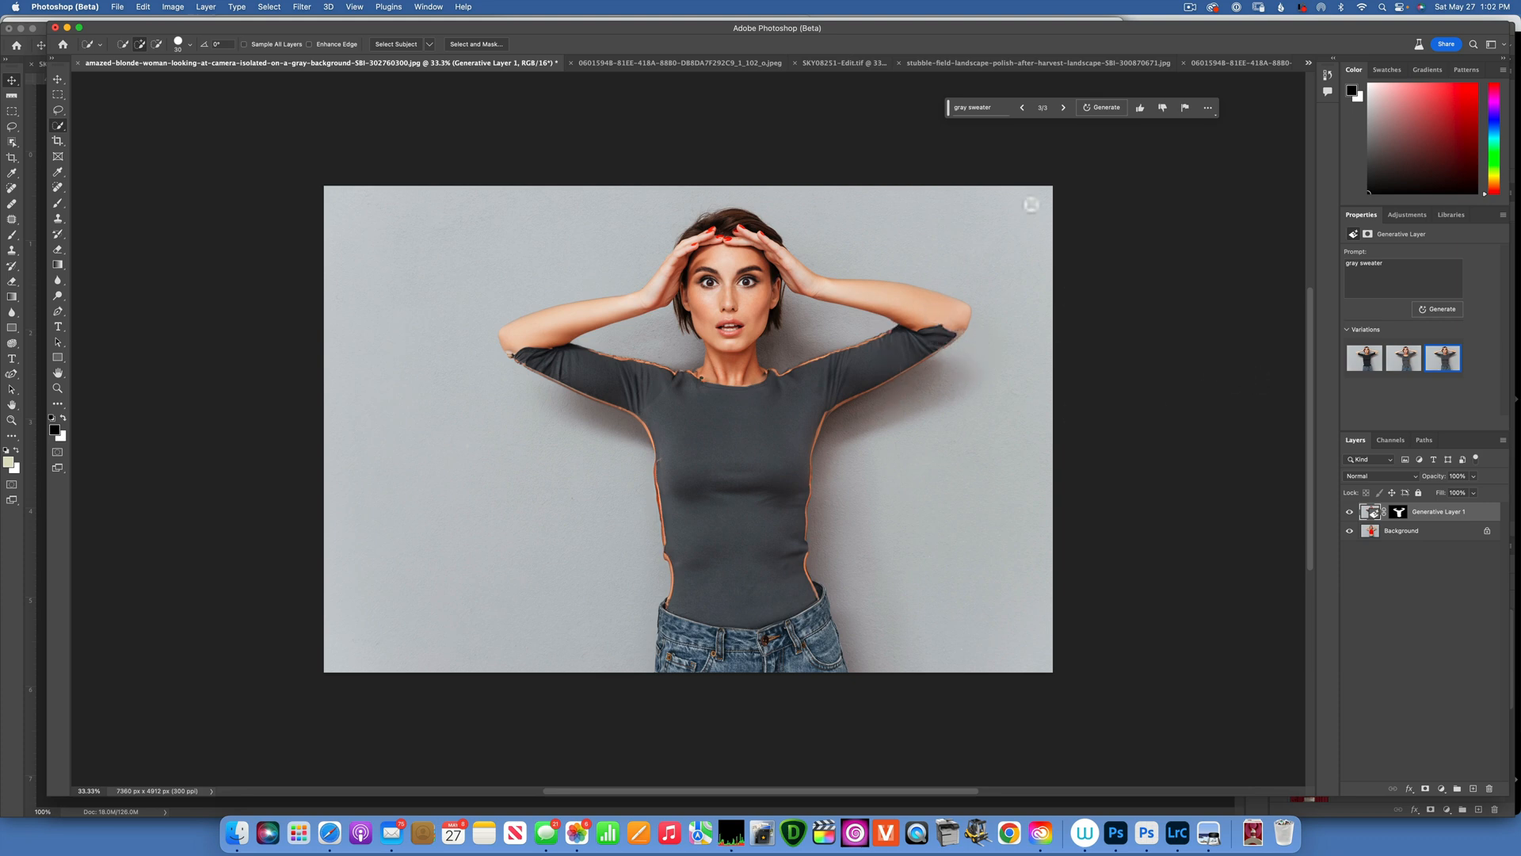
- Change the prompt to 'pink sweater', regenerate, and keep the third pink variation
{"action": "left_click", "coordinate": [980, 107]}
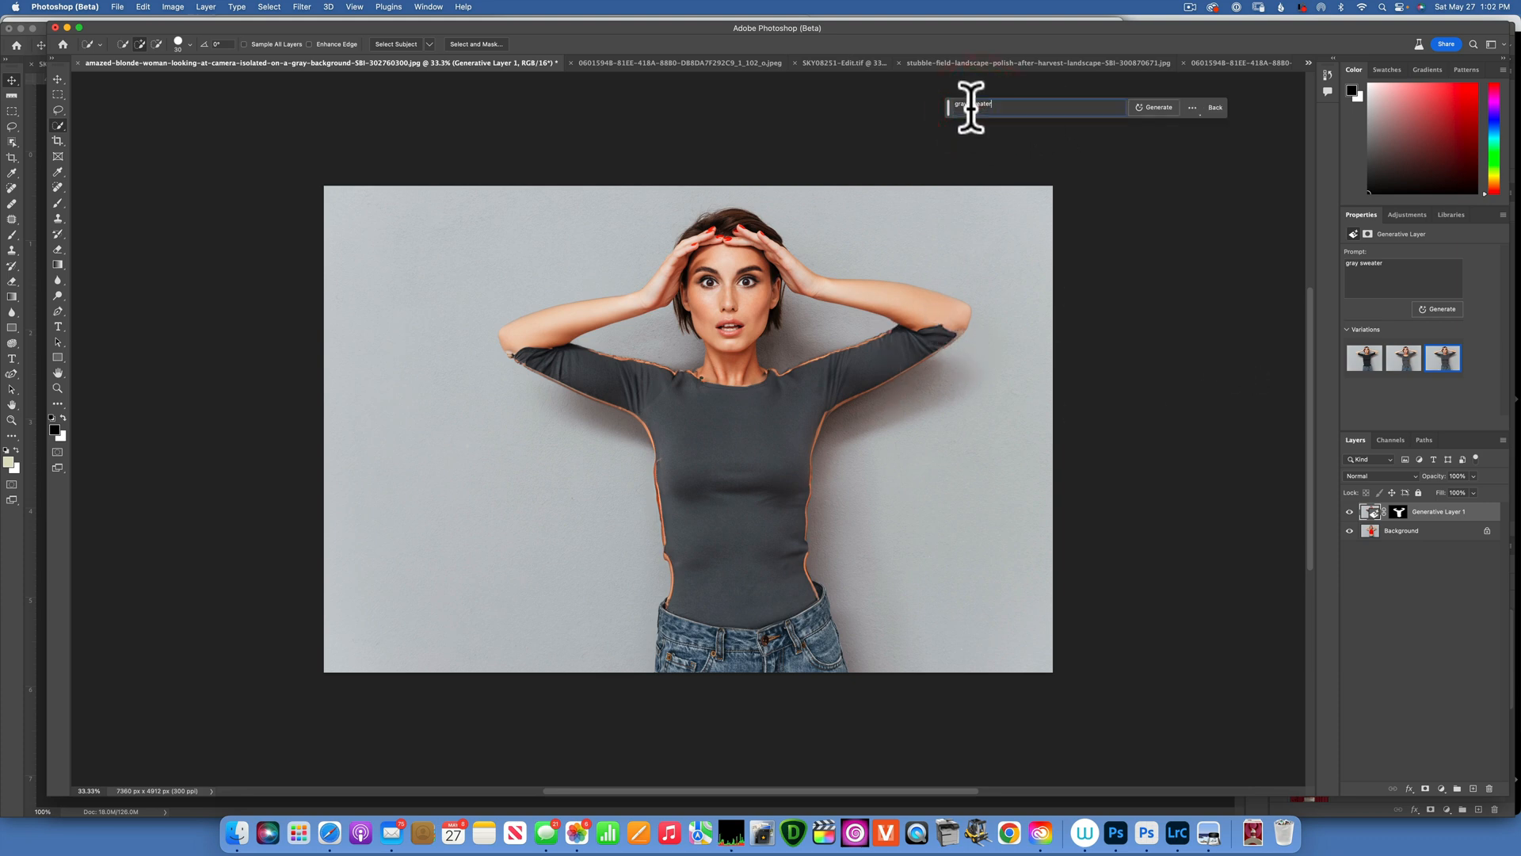
{"action": "double_click", "coordinate": [973, 104]}
{"action": "type", "text": "pink"}
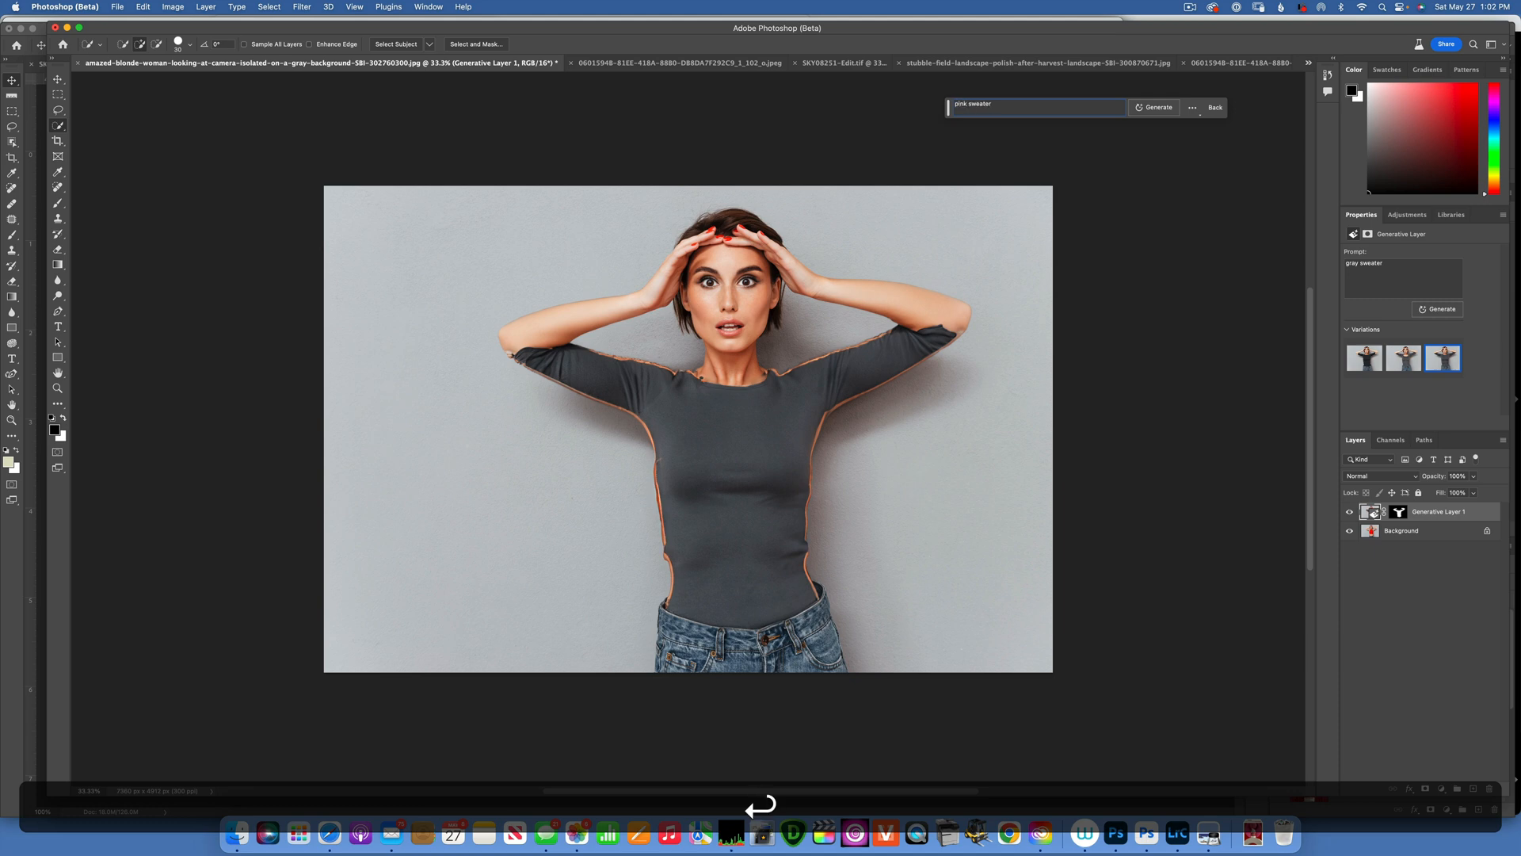
{"action": "left_click", "coordinate": [1153, 107]}
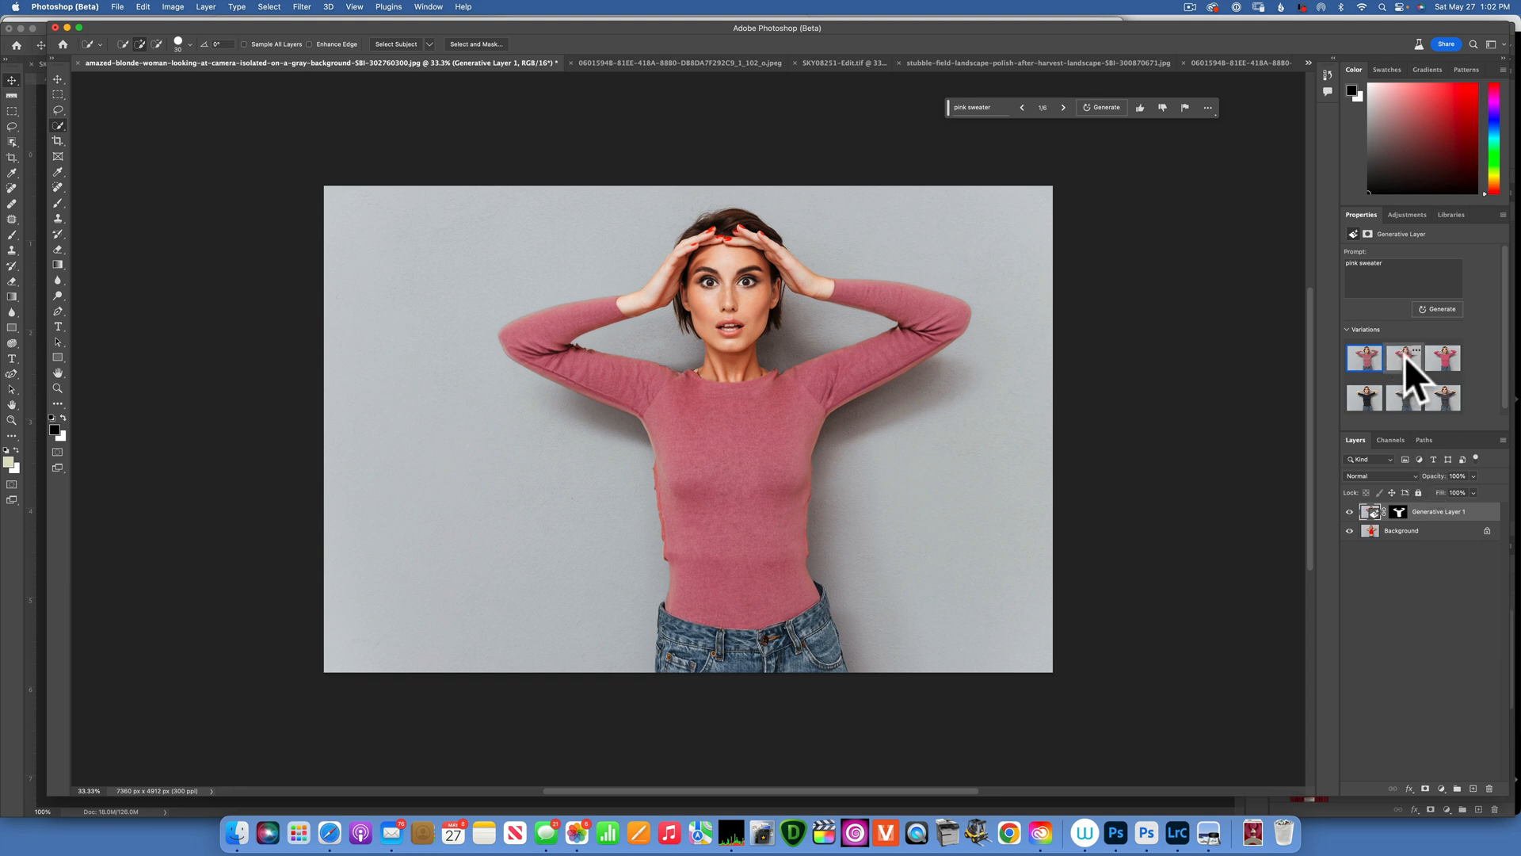
{"action": "left_click", "coordinate": [1403, 356]}
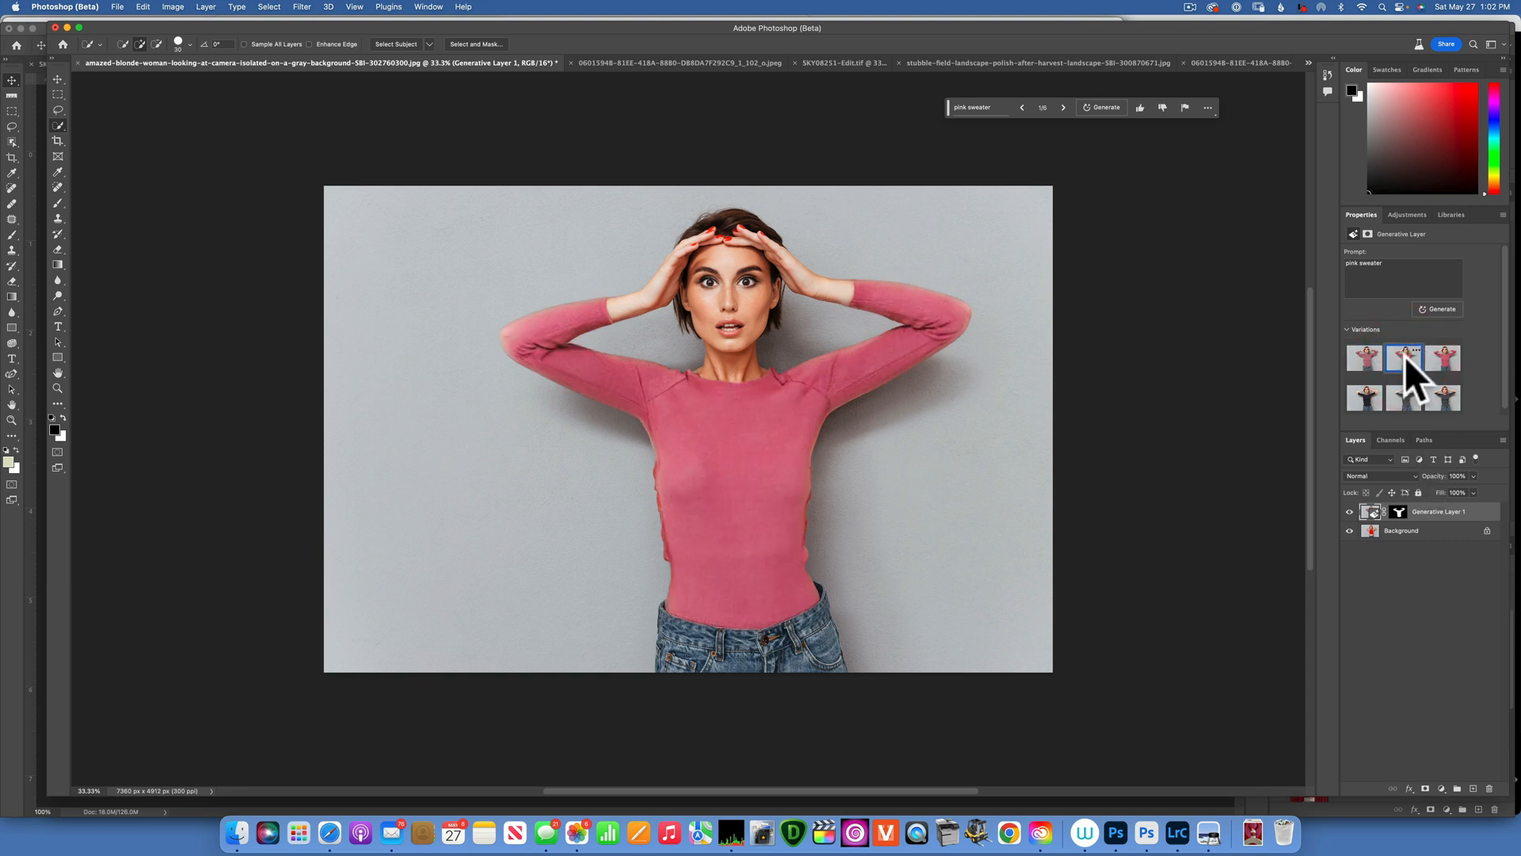
{"action": "left_click", "coordinate": [1444, 358]}
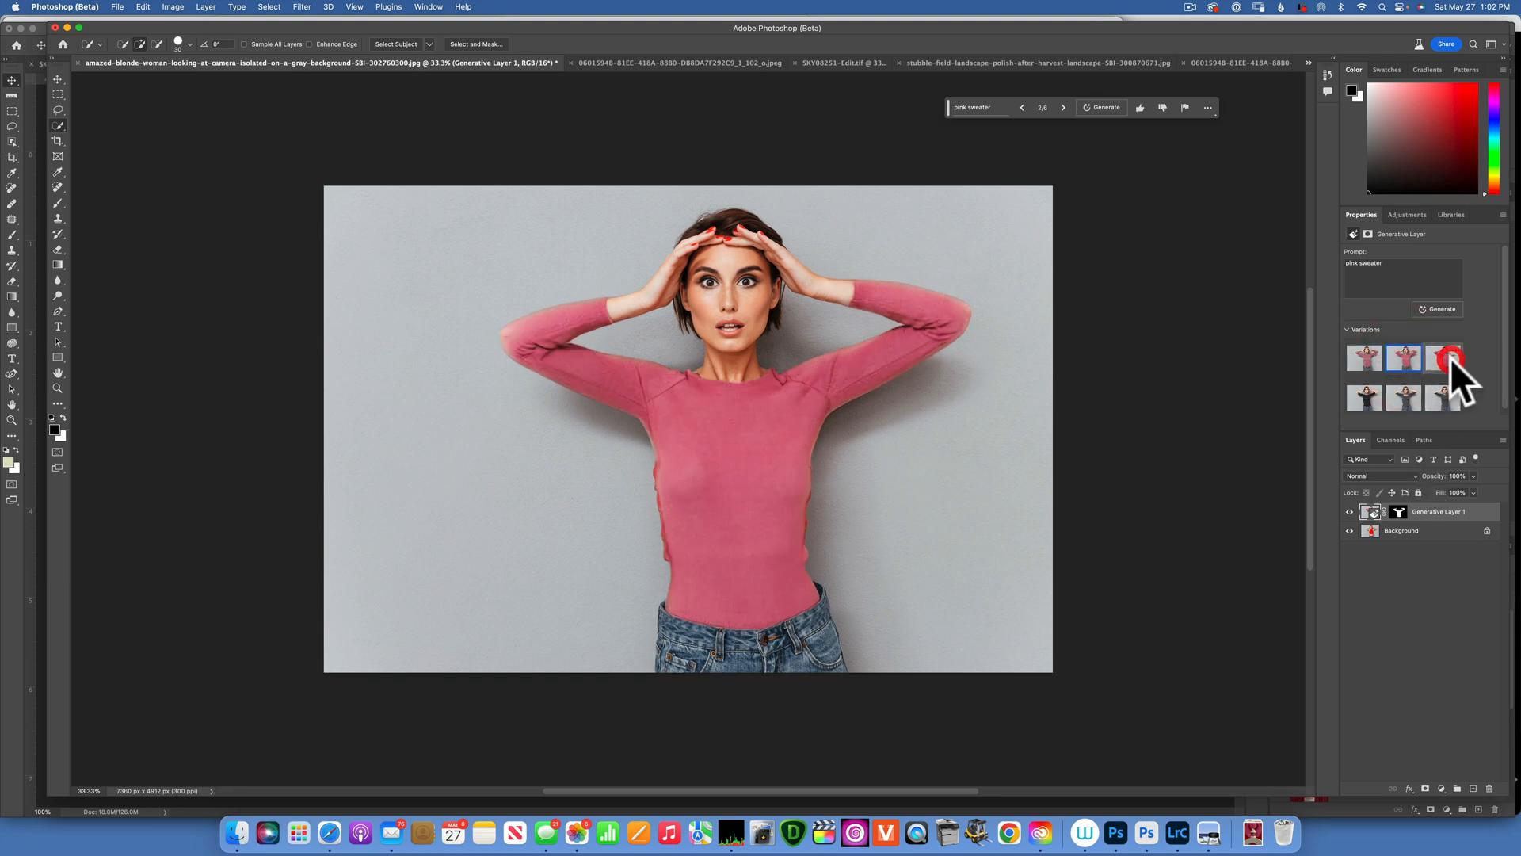
{"action": "left_click", "coordinate": [1453, 357]}
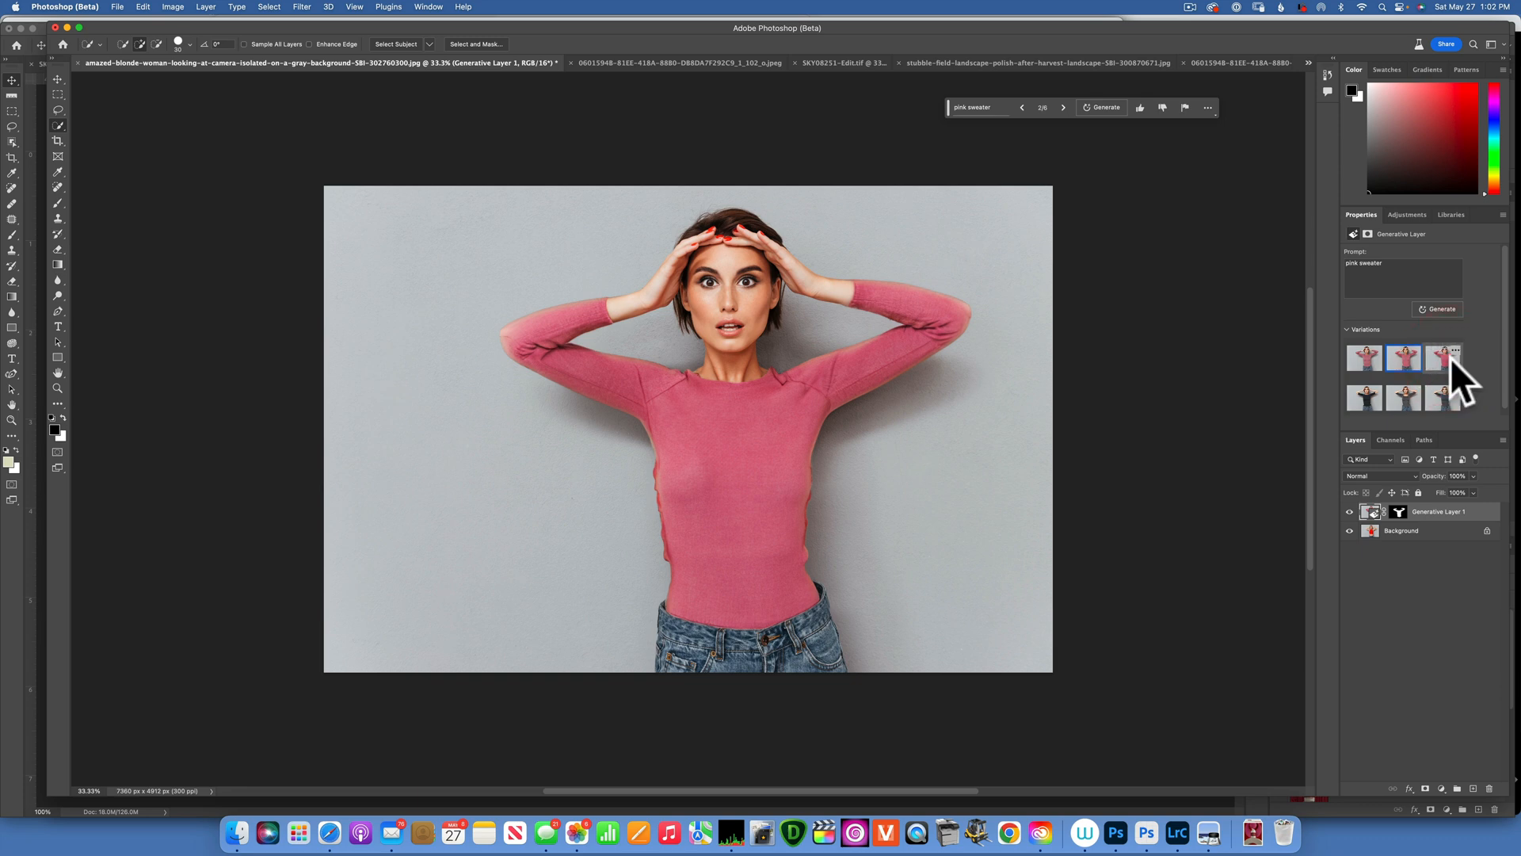
{"action": "left_click", "coordinate": [1443, 358]}
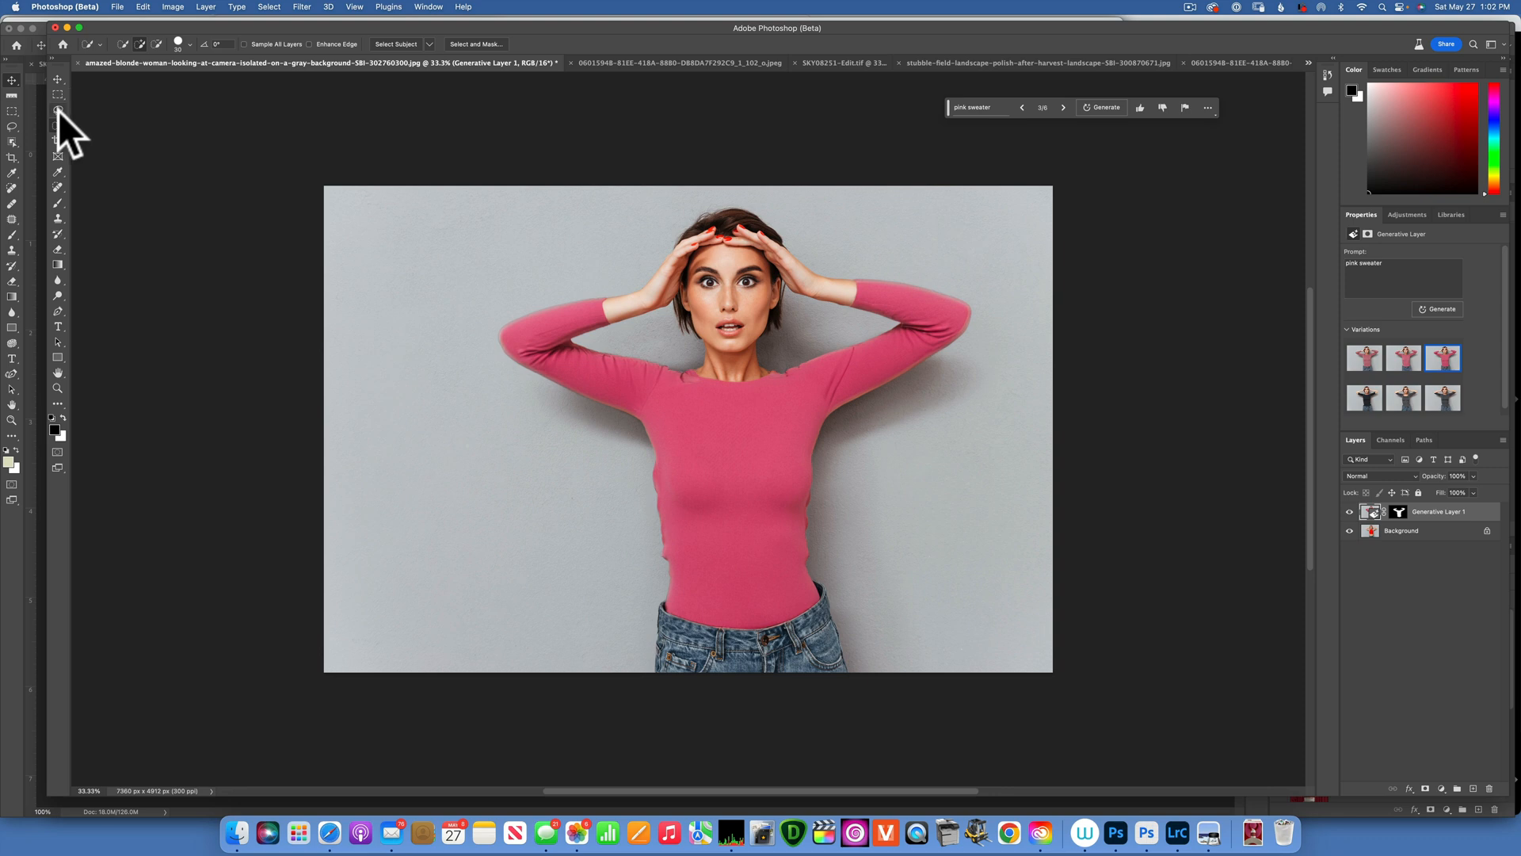
- Switch to the Lasso tool and revert the document to the original red top
{"action": "left_click", "coordinate": [14, 109]}
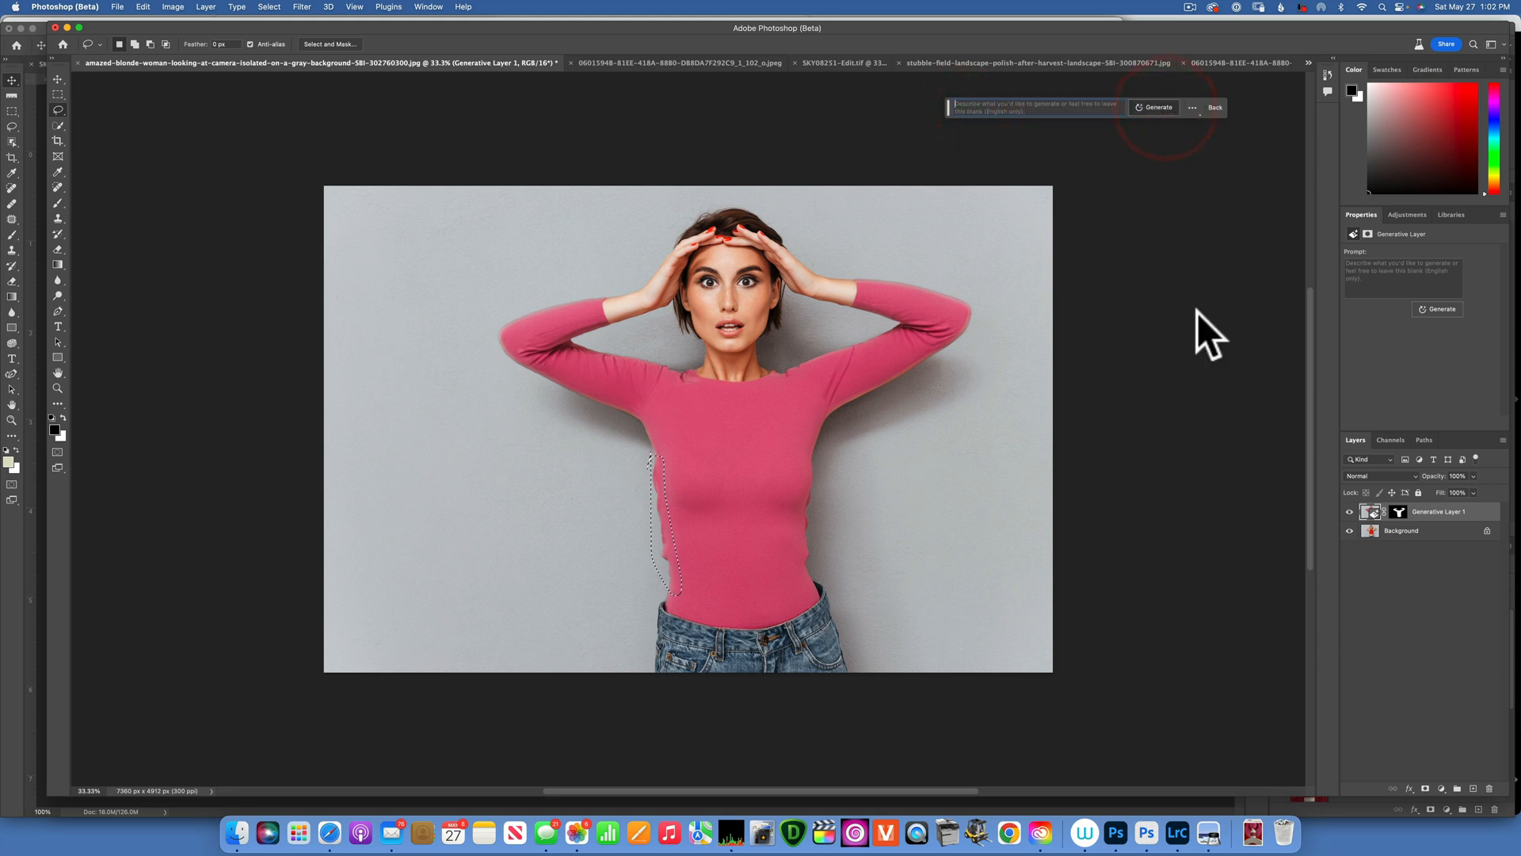
{"action": "left_click", "coordinate": [1155, 107]}
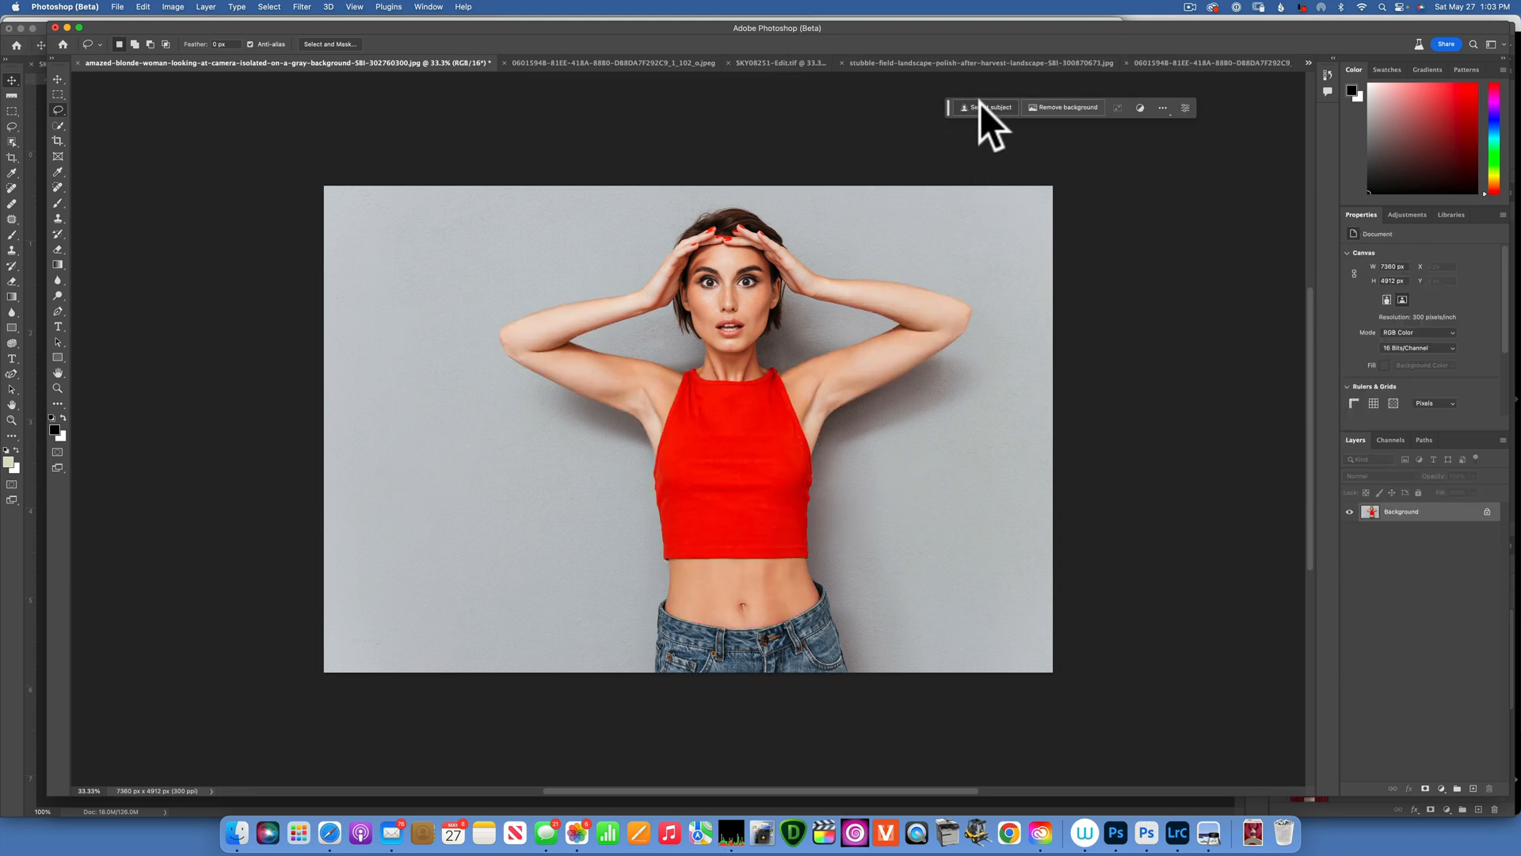
- Generative Fill the gray backdrop with 'city streets' and preview the second and third variations
{"action": "left_click", "coordinate": [990, 107]}
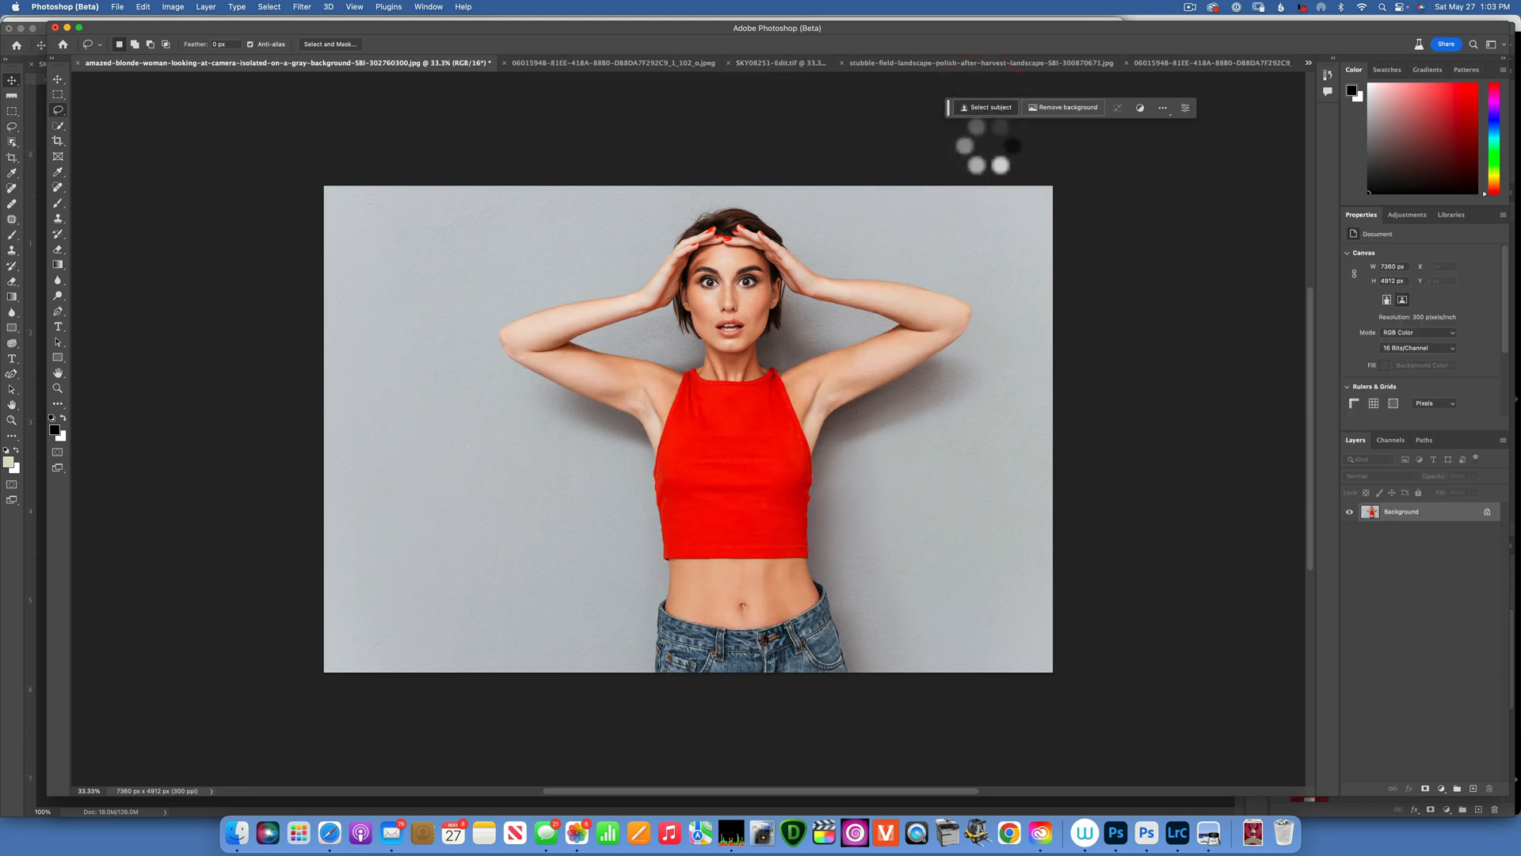
{"action": "left_click", "coordinate": [987, 107]}
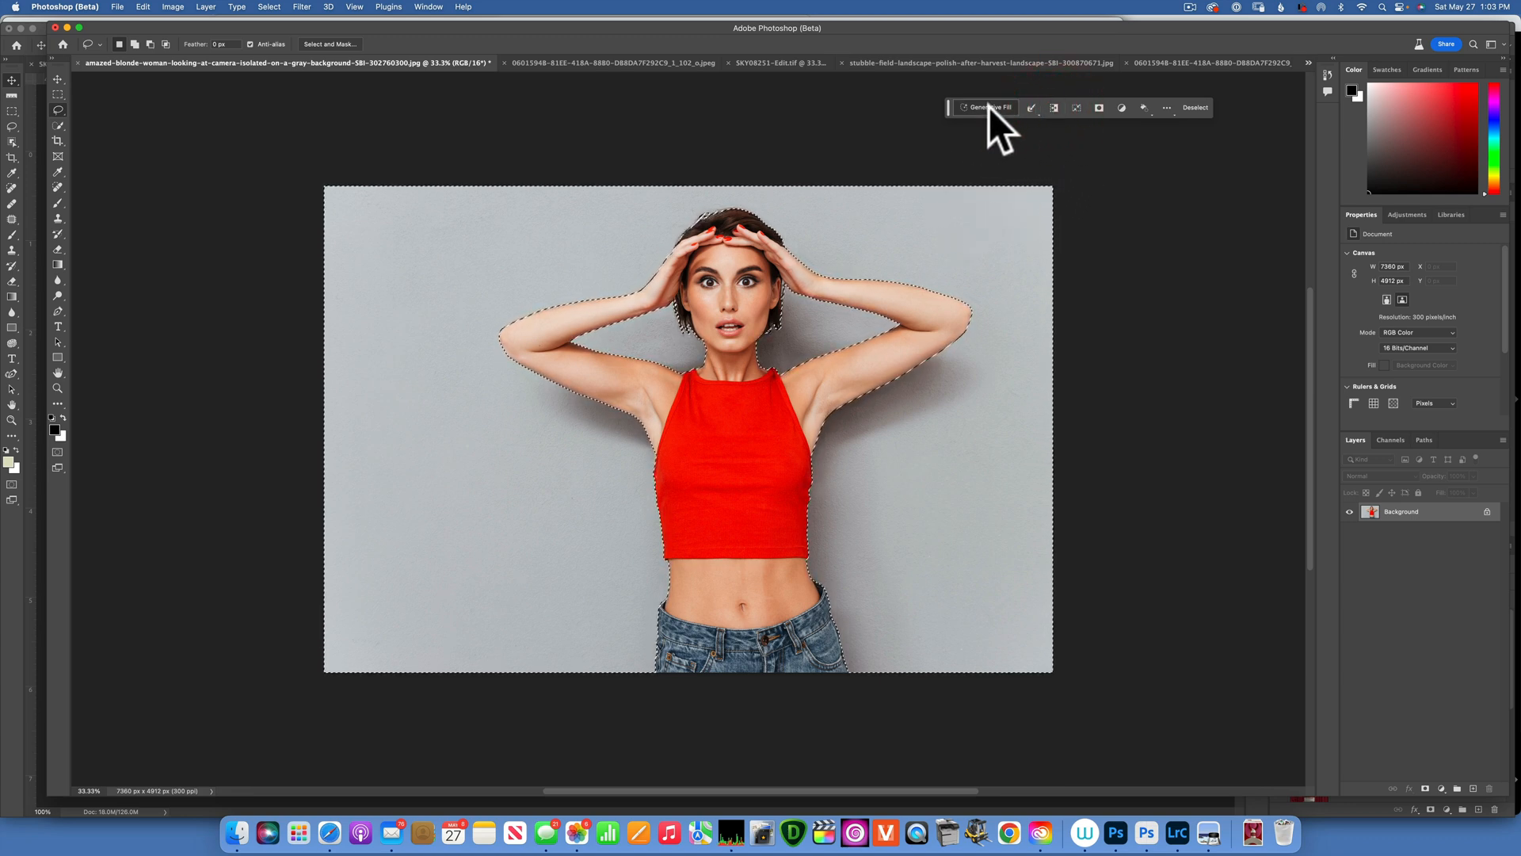
{"action": "left_click", "coordinate": [985, 107]}
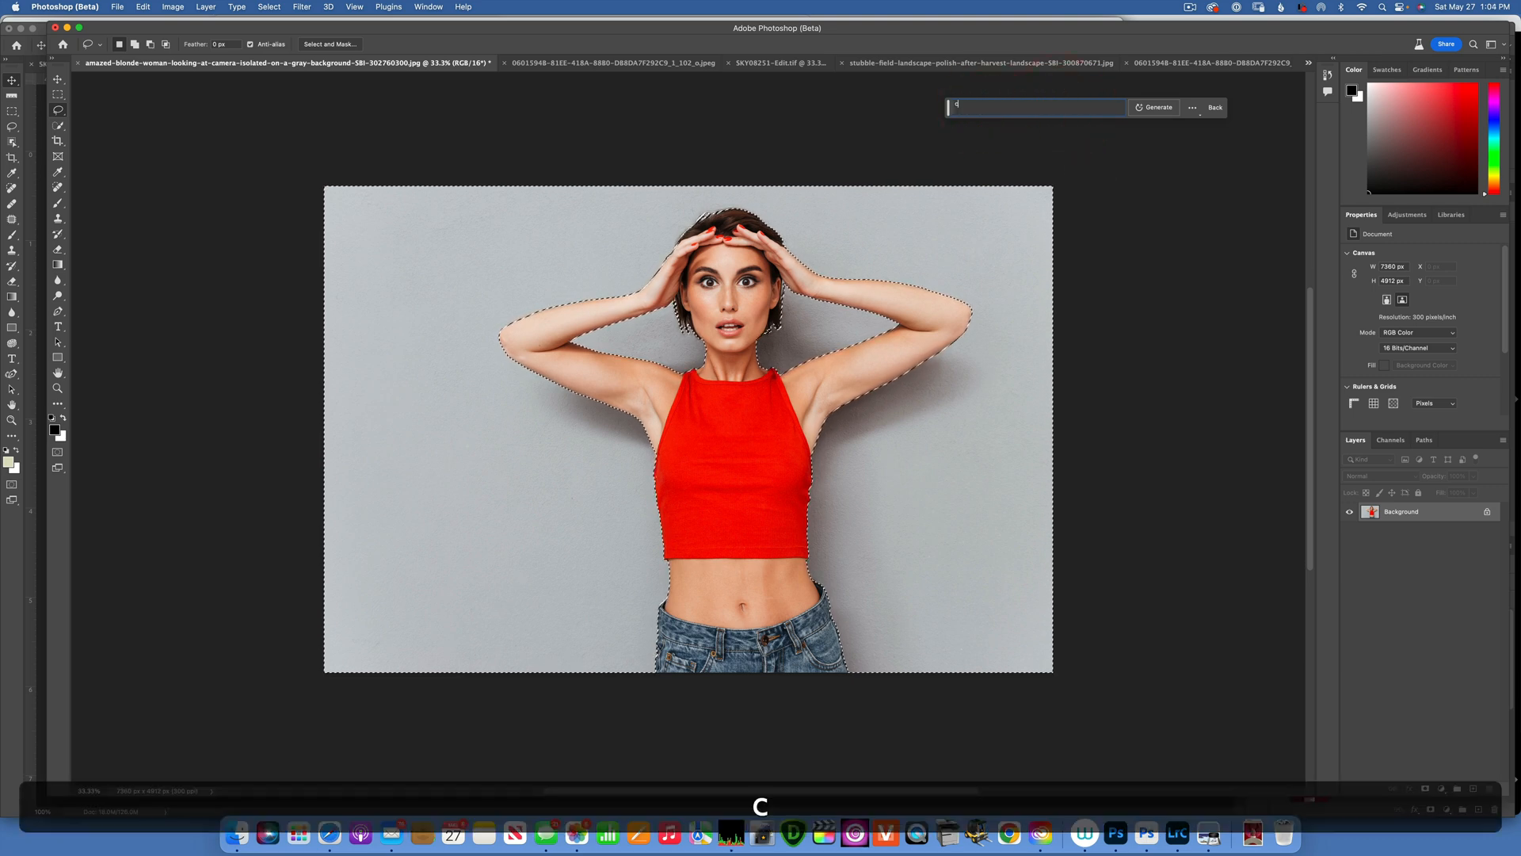
{"action": "type", "text": "ity streets"}
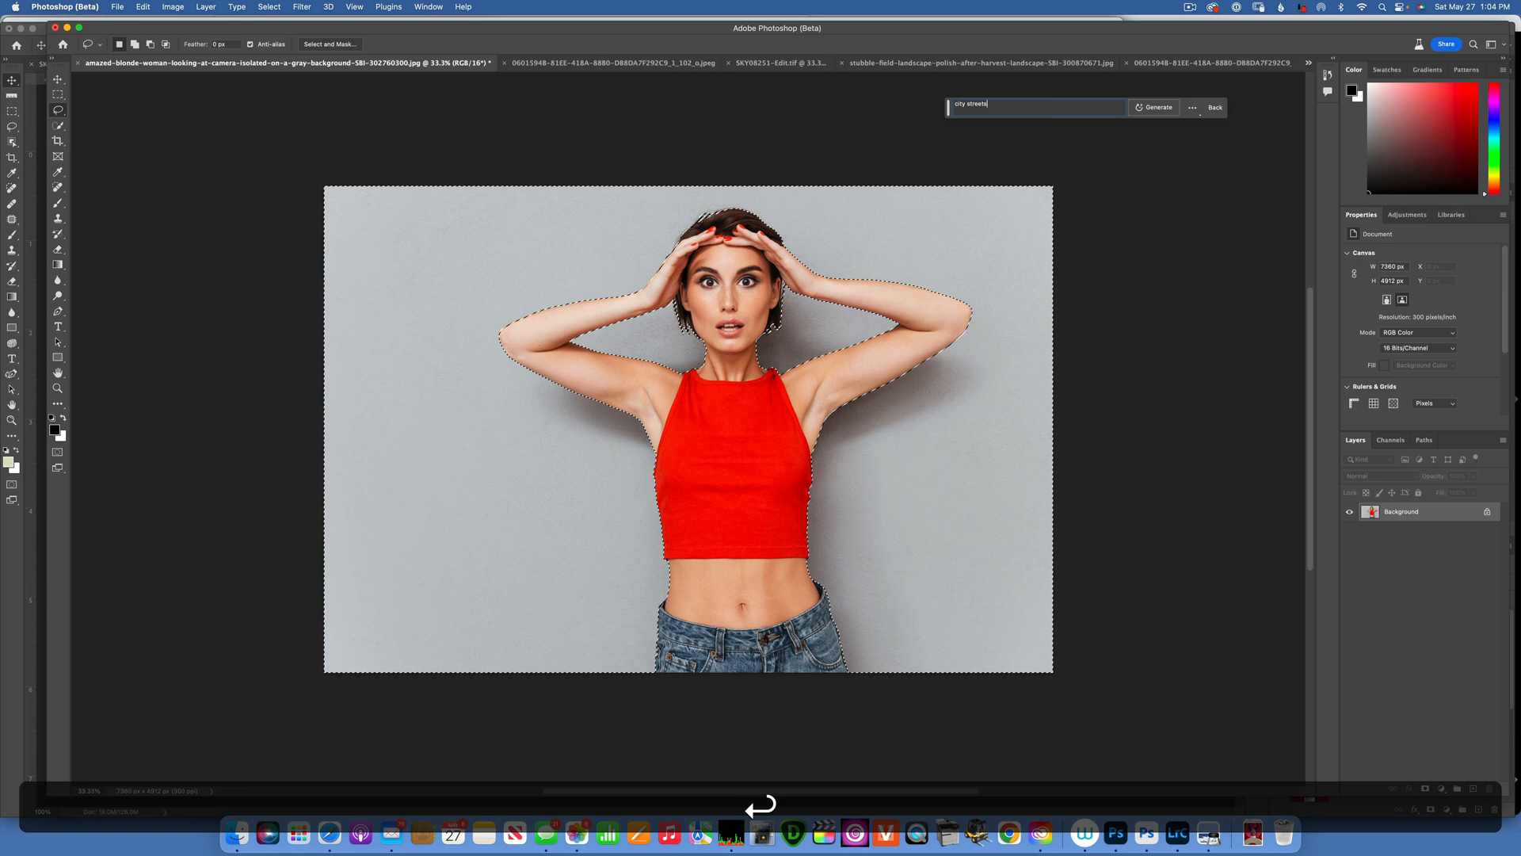
{"action": "left_click", "coordinate": [1157, 107]}
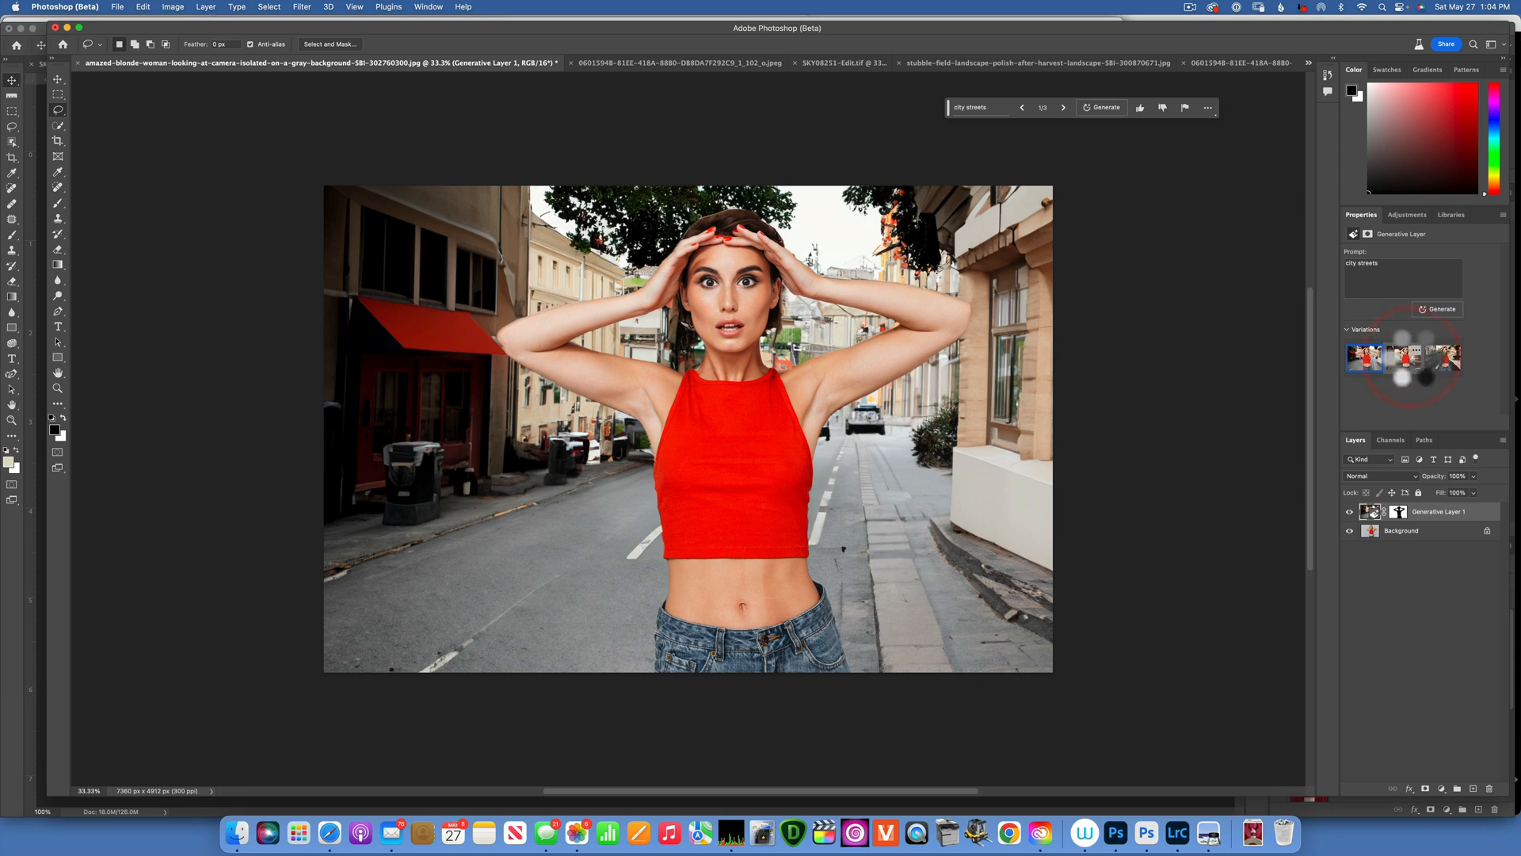
{"action": "left_click", "coordinate": [1403, 357]}
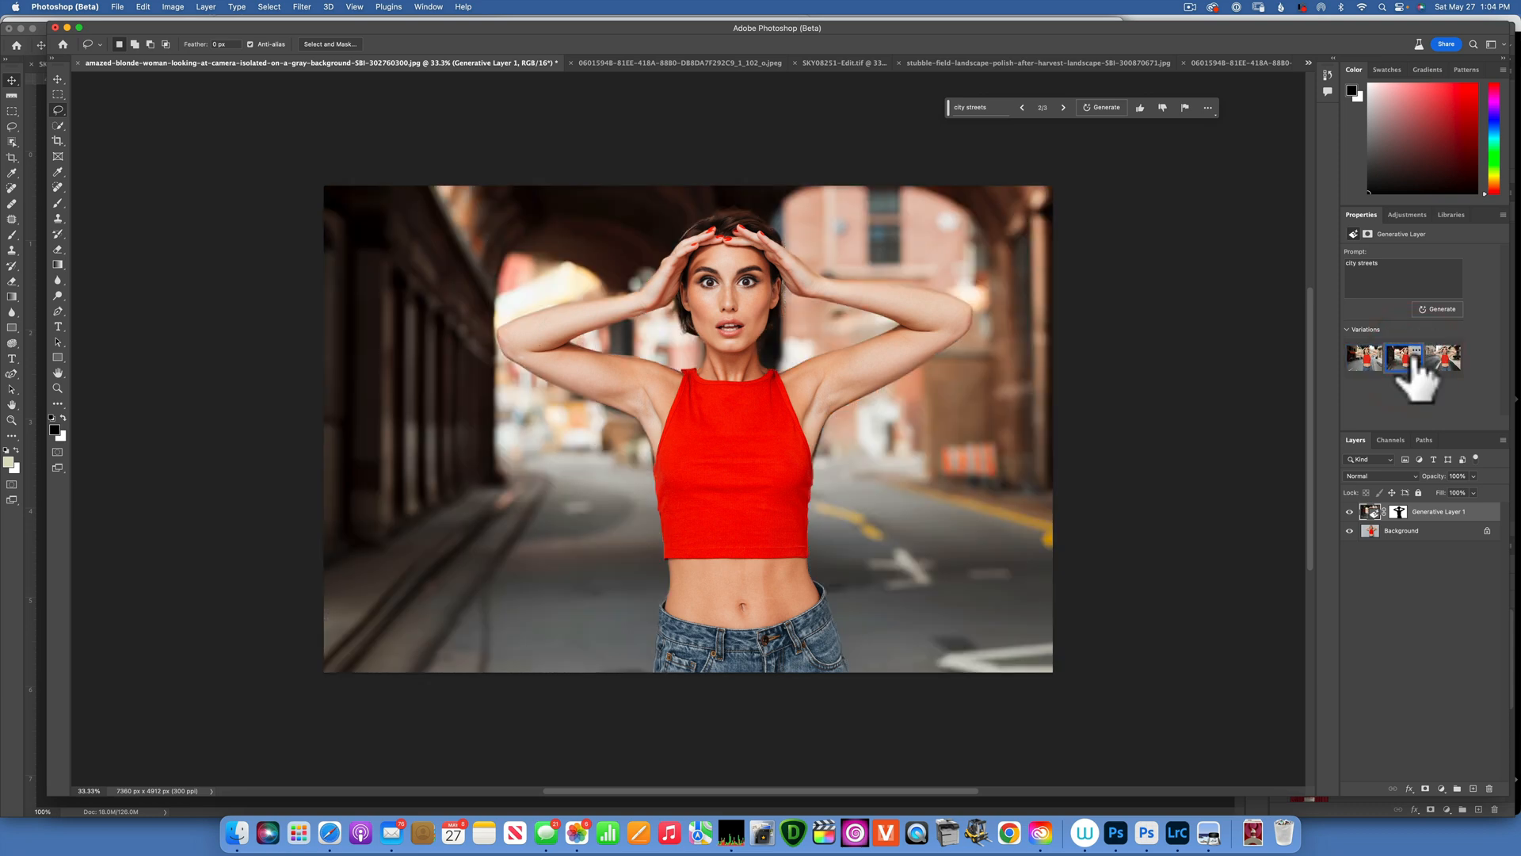
{"action": "mouse_move", "coordinate": [1470, 398]}
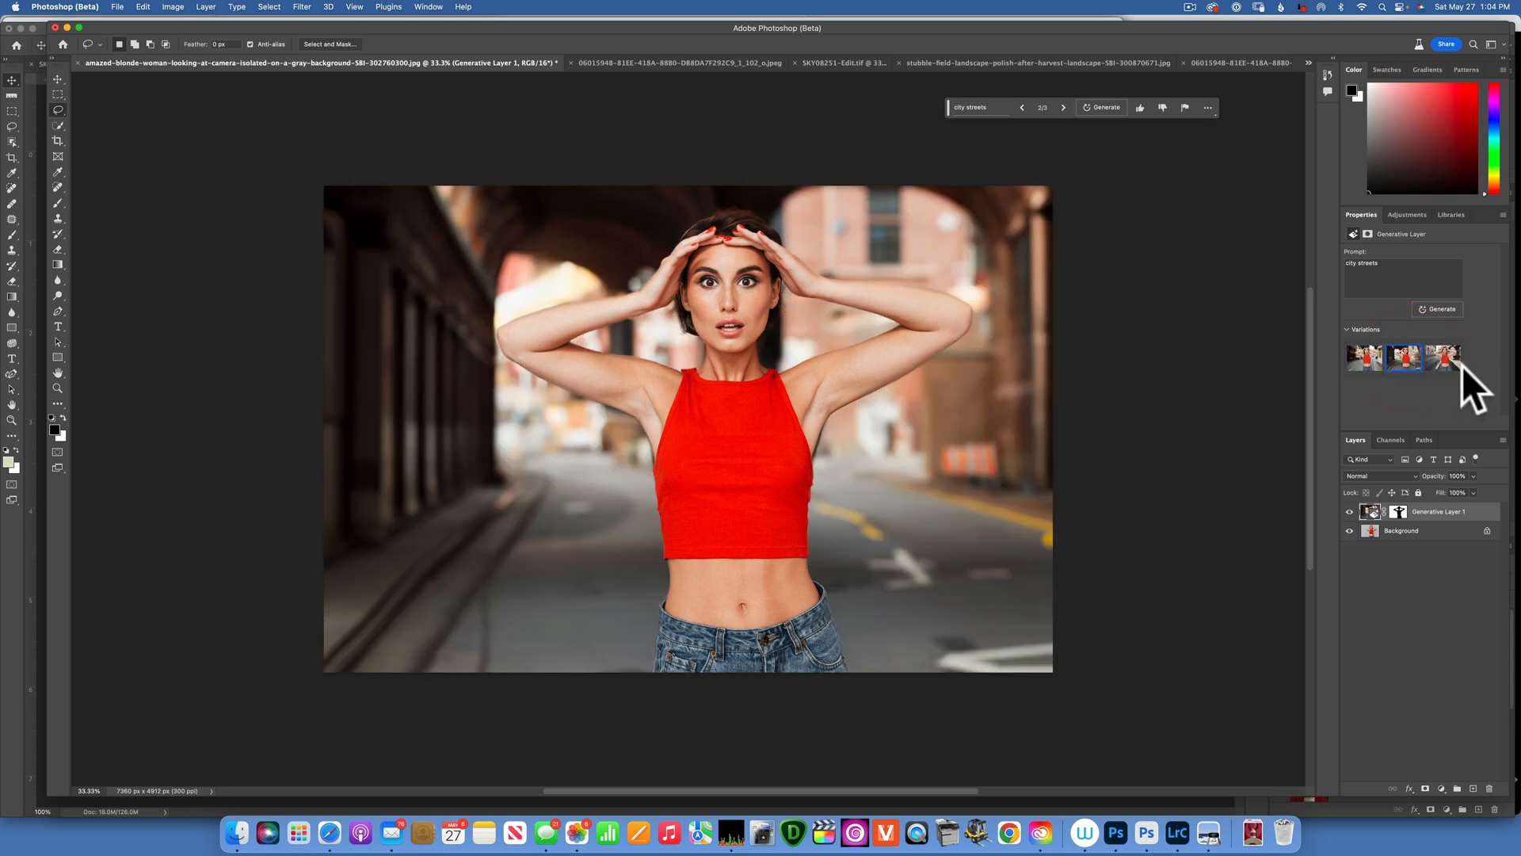
{"action": "left_click", "coordinate": [1443, 357]}
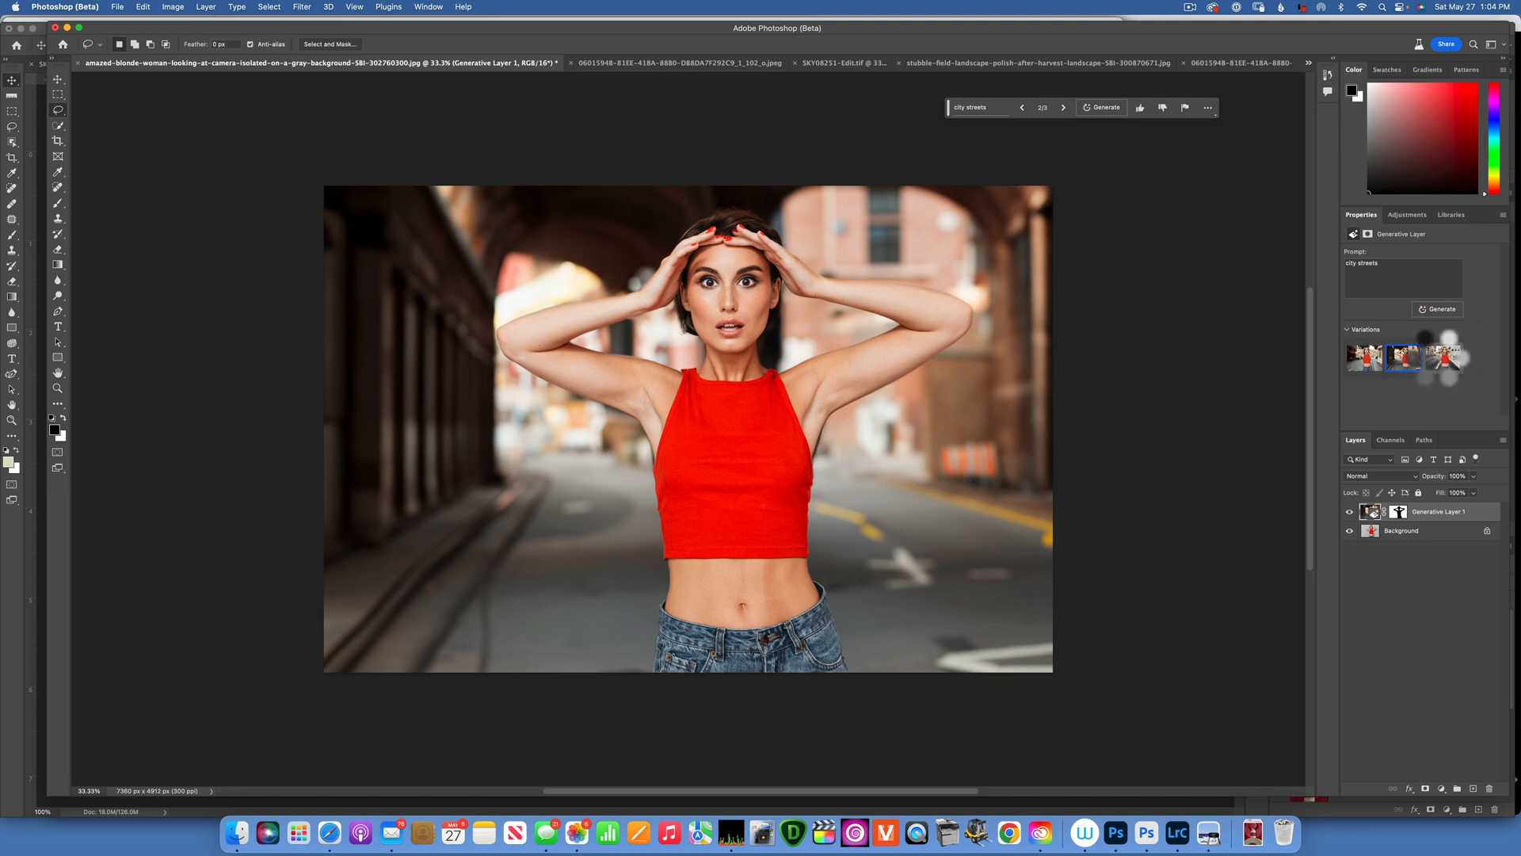
{"action": "left_click", "coordinate": [1443, 356]}
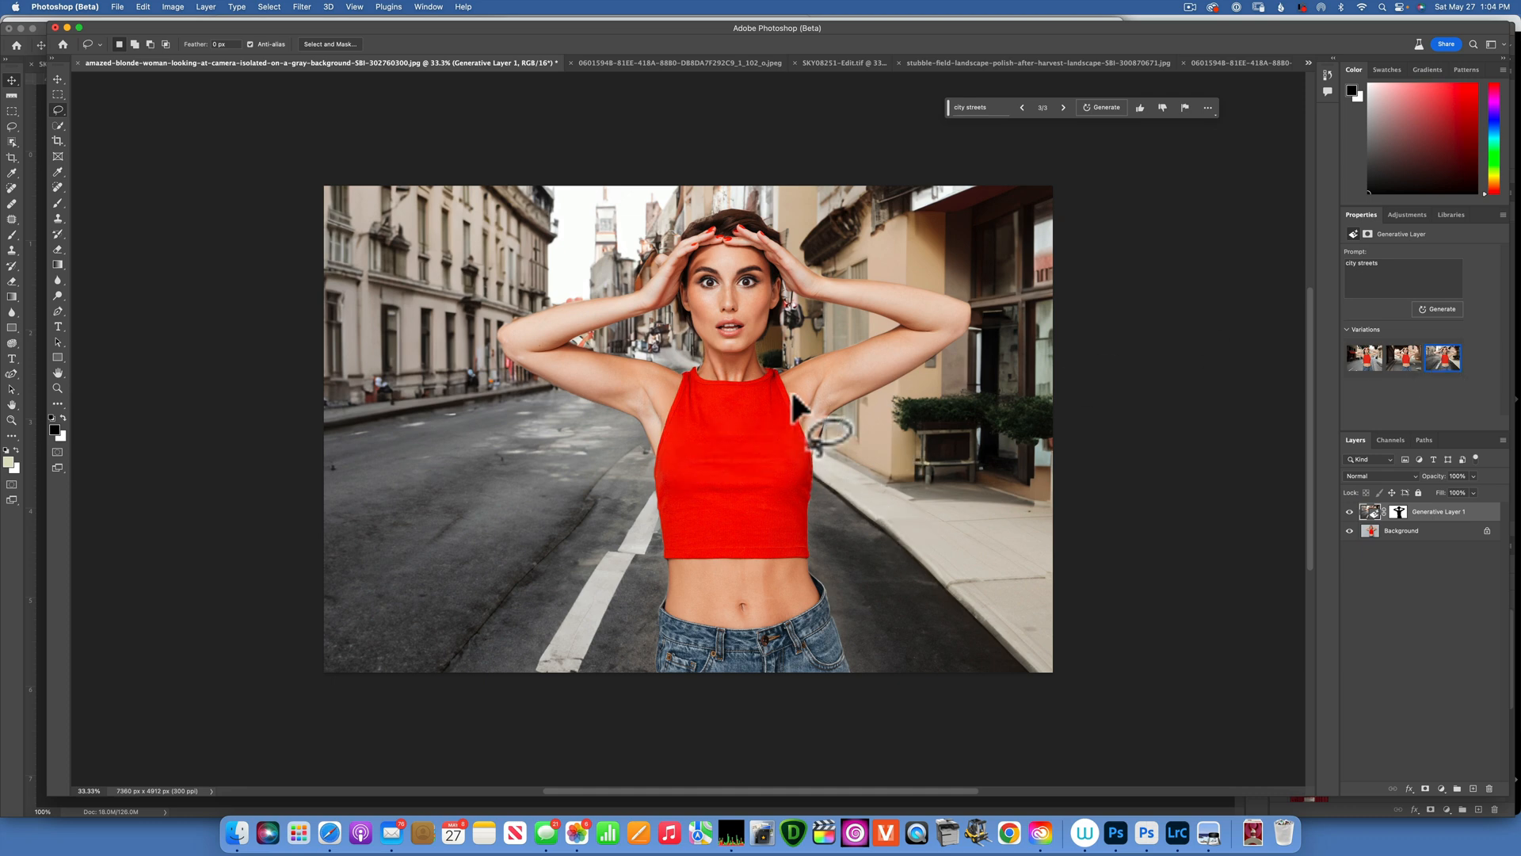
{"action": "mouse_move", "coordinate": [795, 567]}
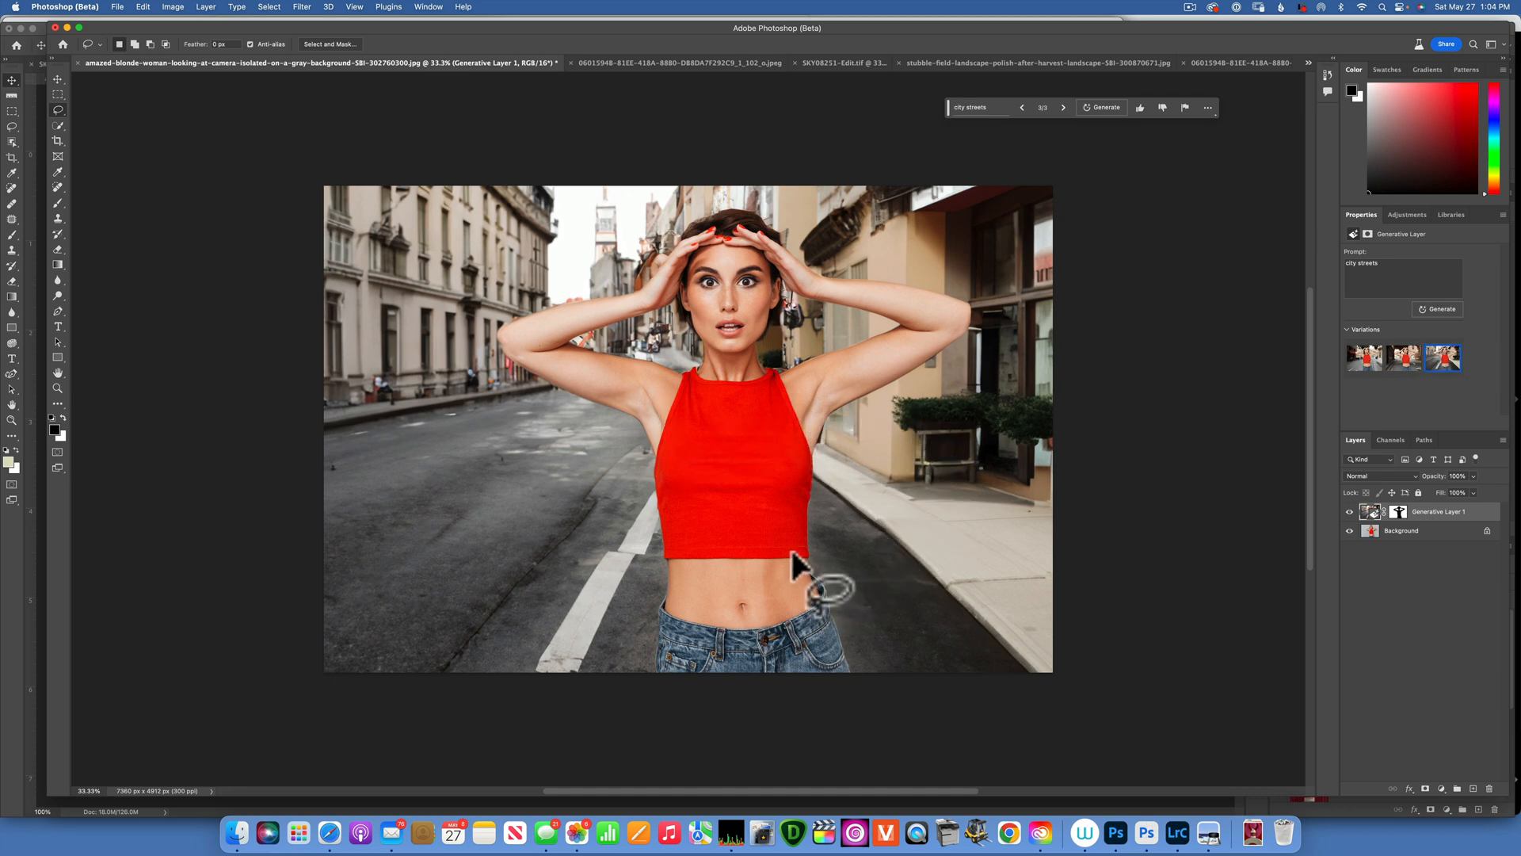
{"action": "mouse_move", "coordinate": [694, 485]}
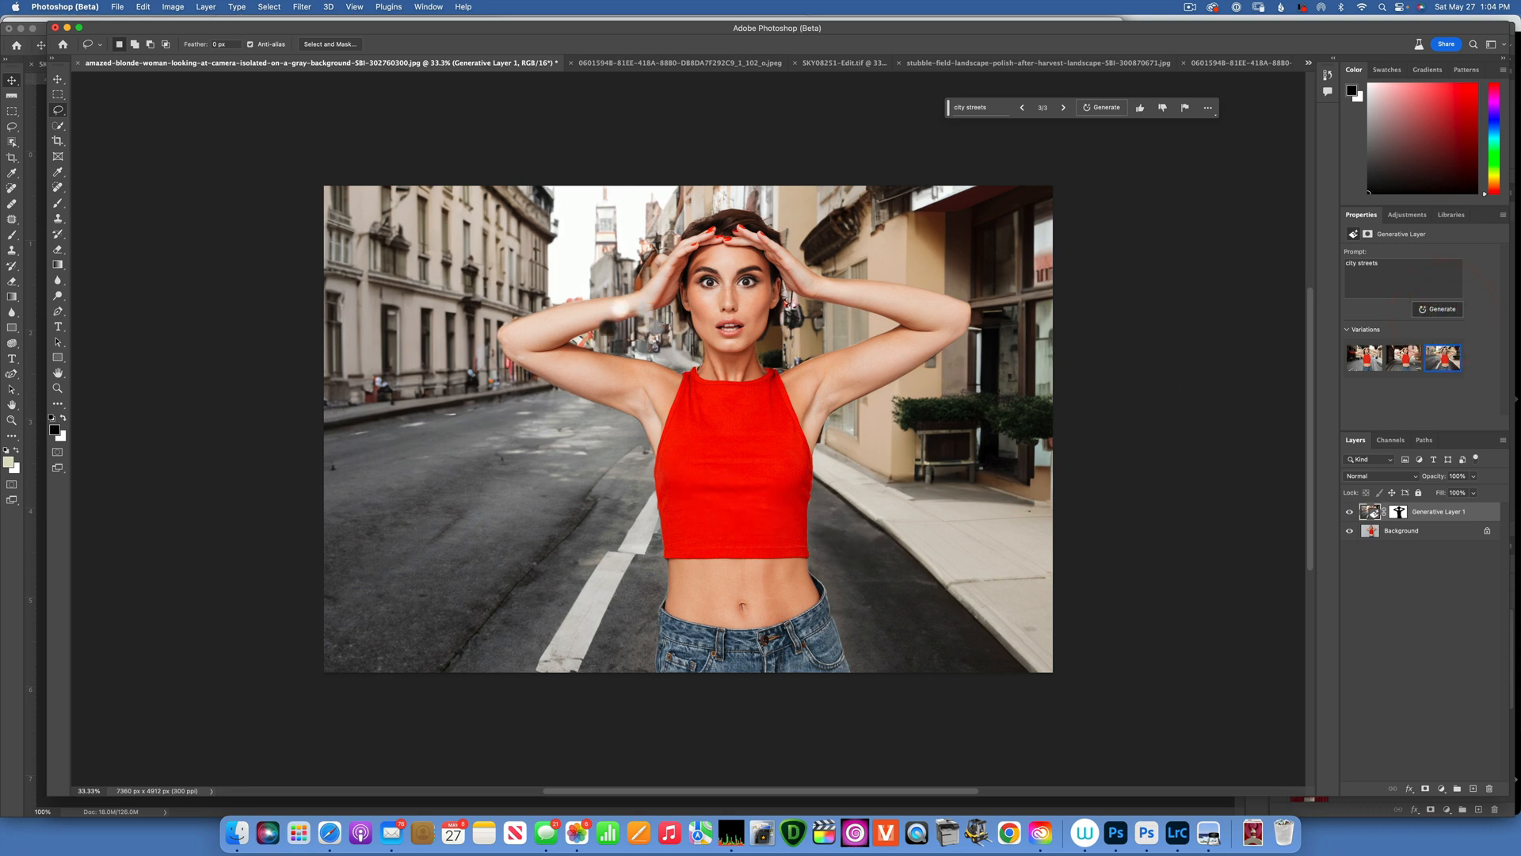
- Generate another batch of city street backdrops and settle on the third new variation
{"action": "left_click", "coordinate": [1103, 107]}
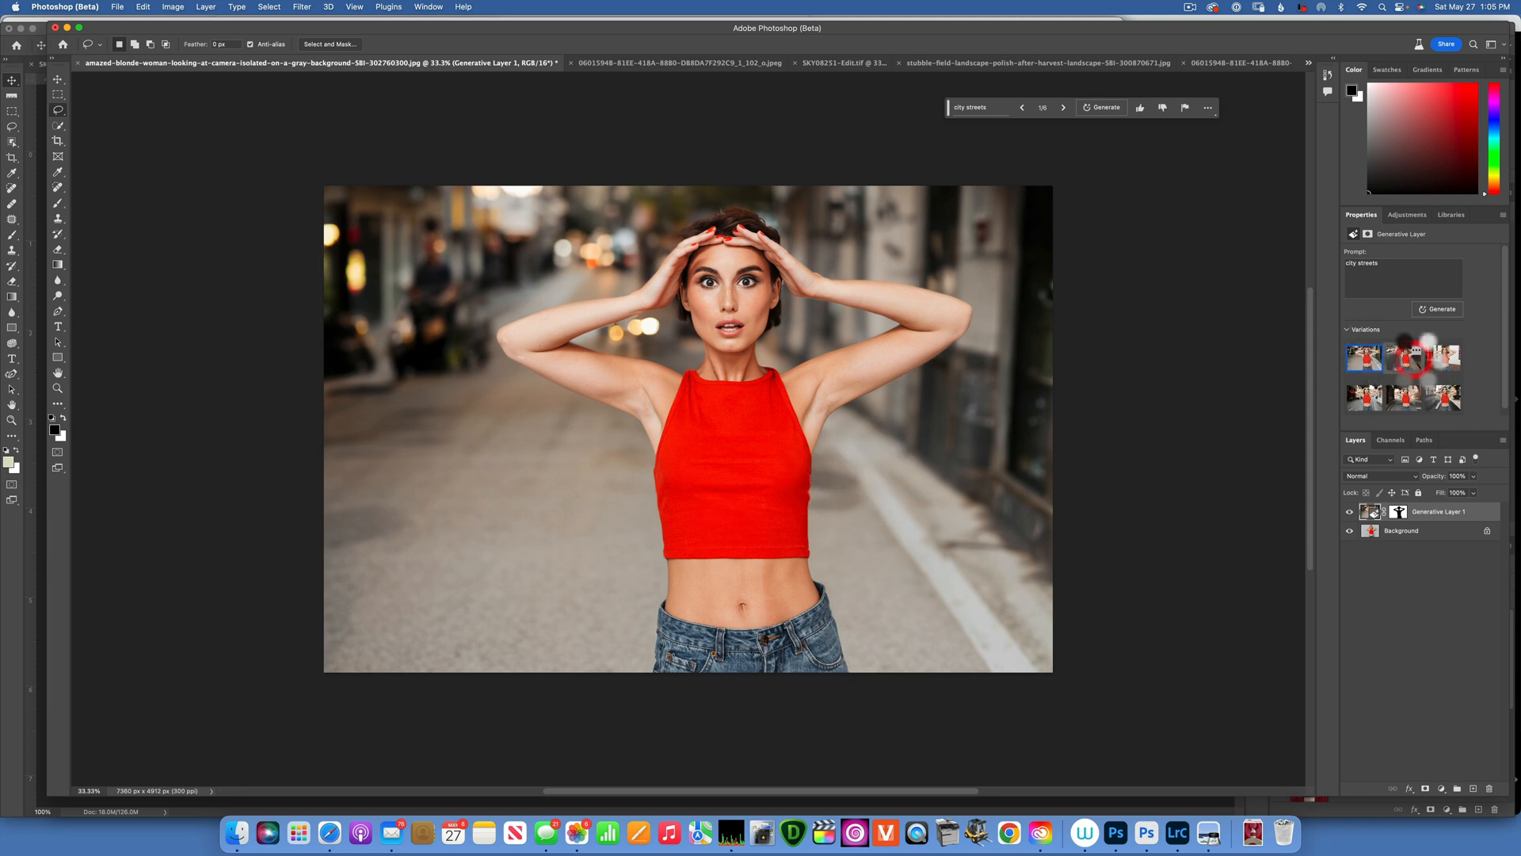
{"action": "left_click", "coordinate": [1401, 357]}
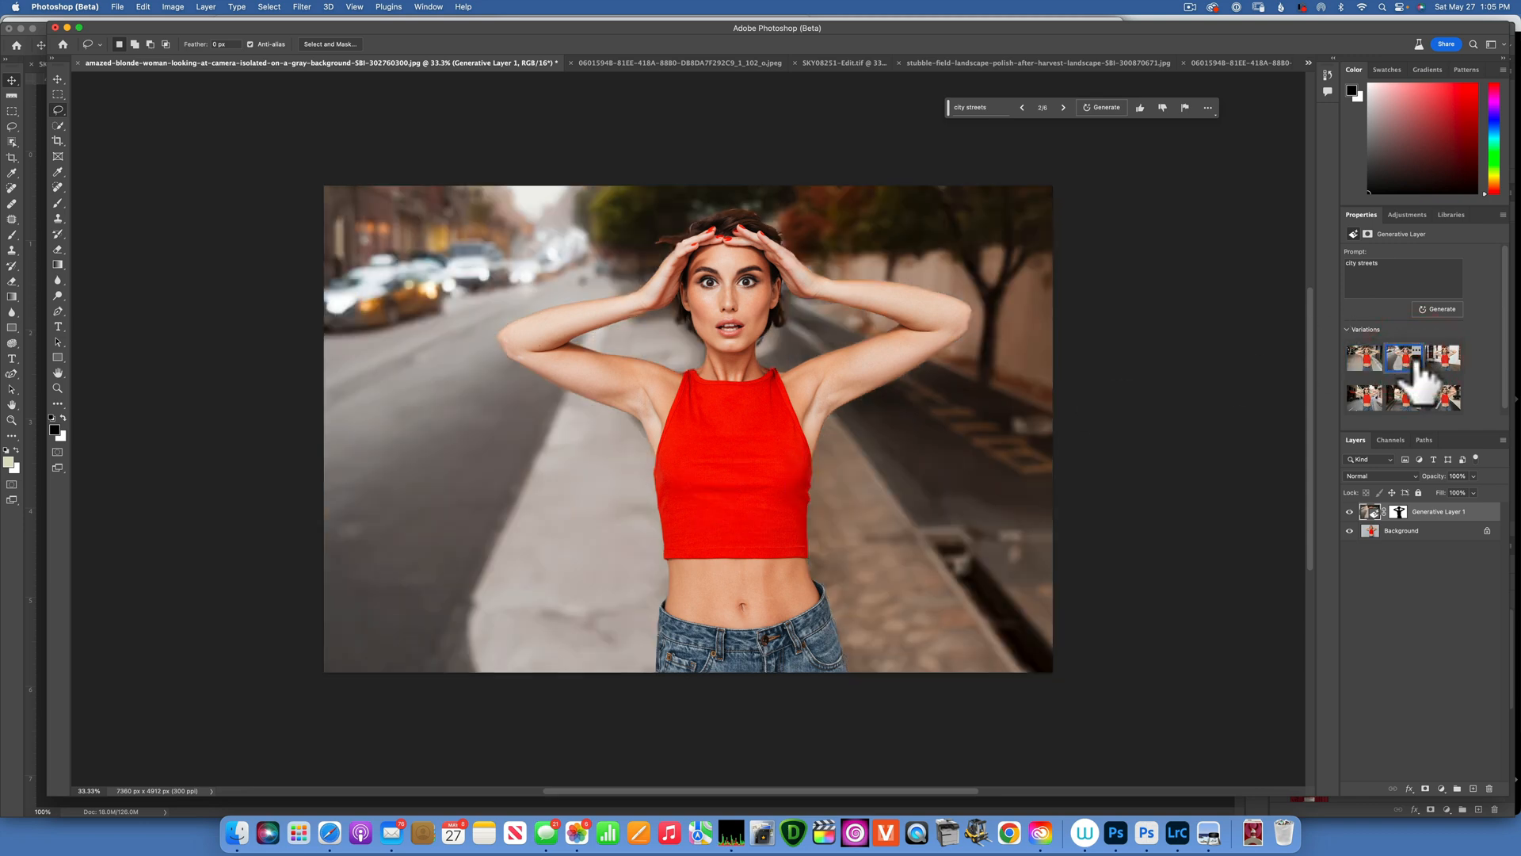
{"action": "left_click", "coordinate": [1363, 357]}
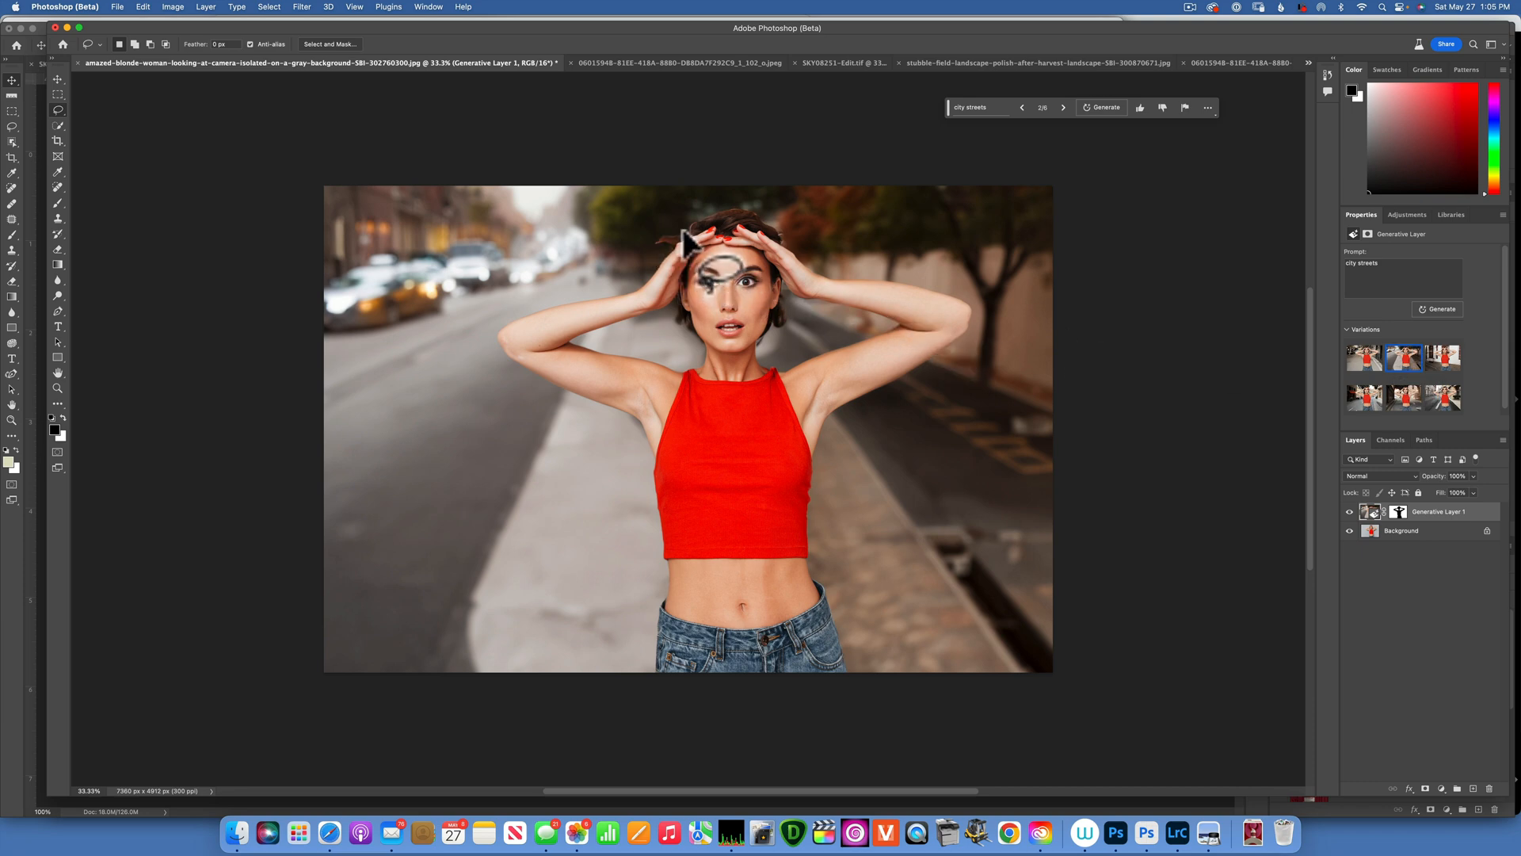
{"action": "left_click", "coordinate": [1443, 357]}
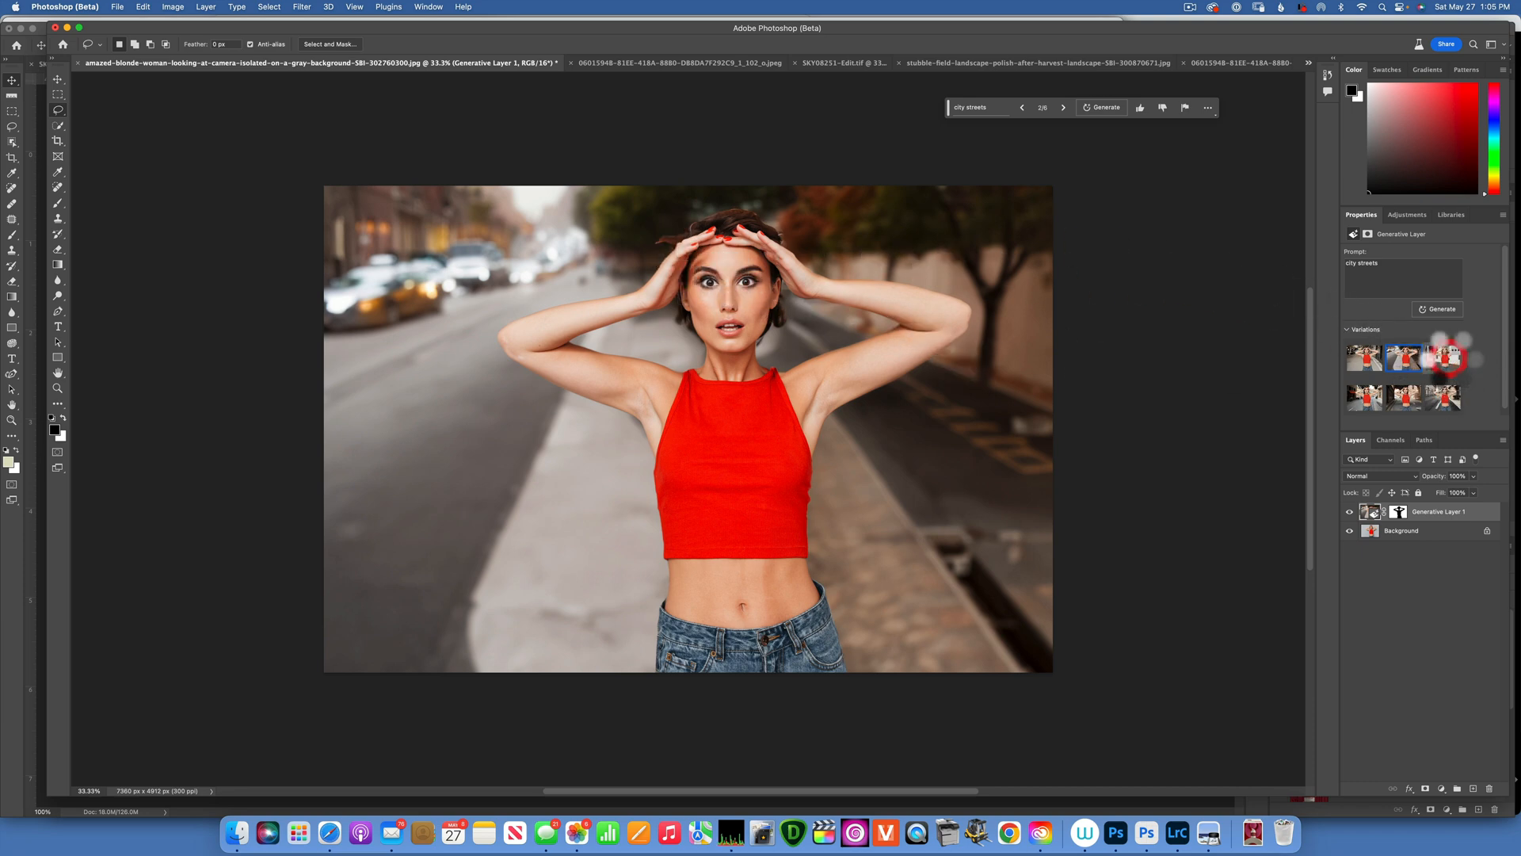
{"action": "left_click", "coordinate": [1444, 357]}
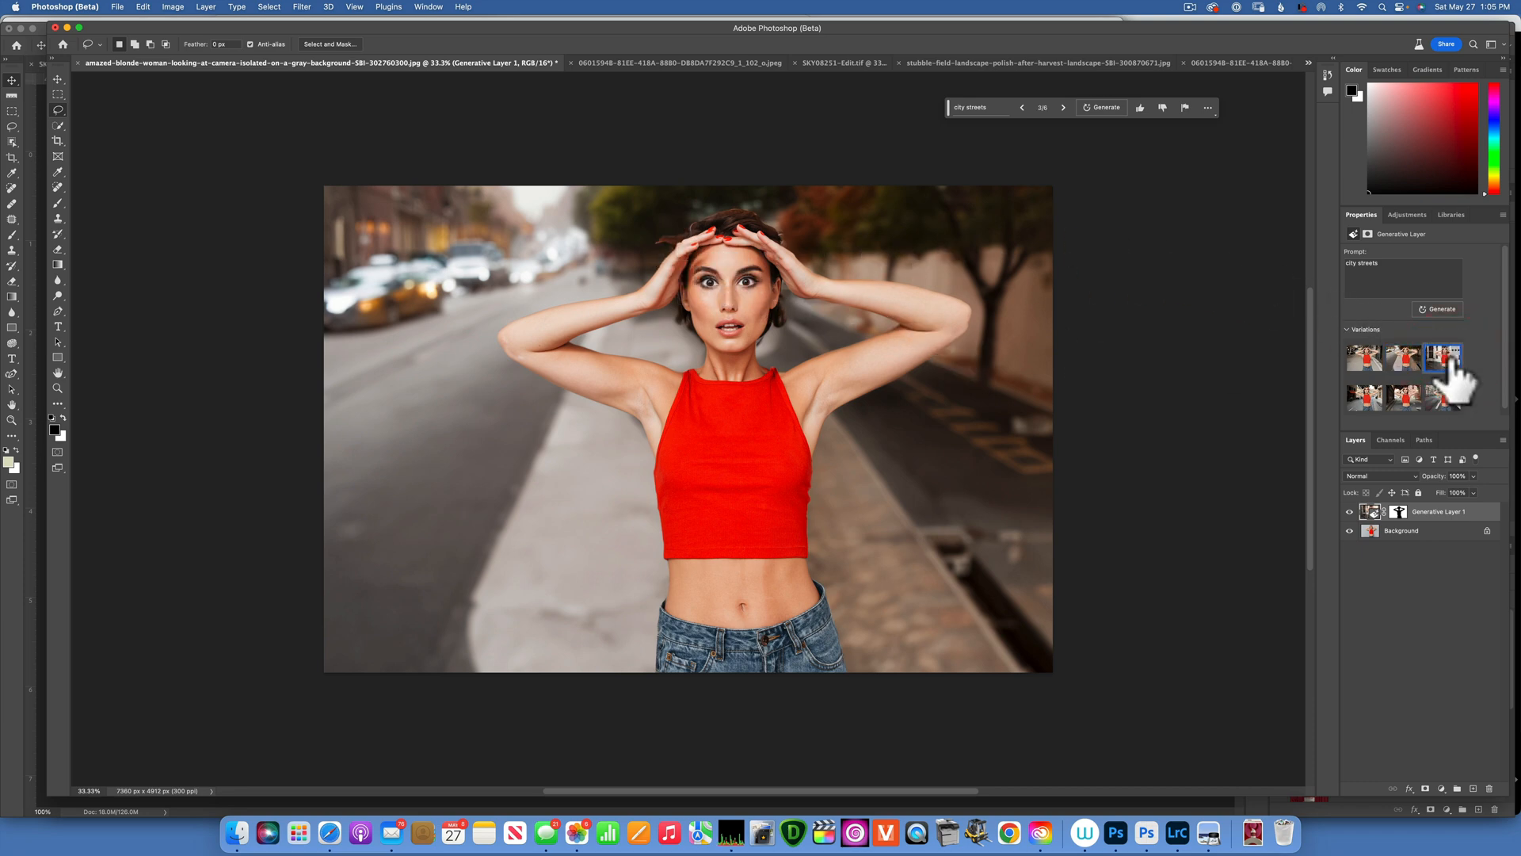
{"action": "left_click", "coordinate": [1443, 358]}
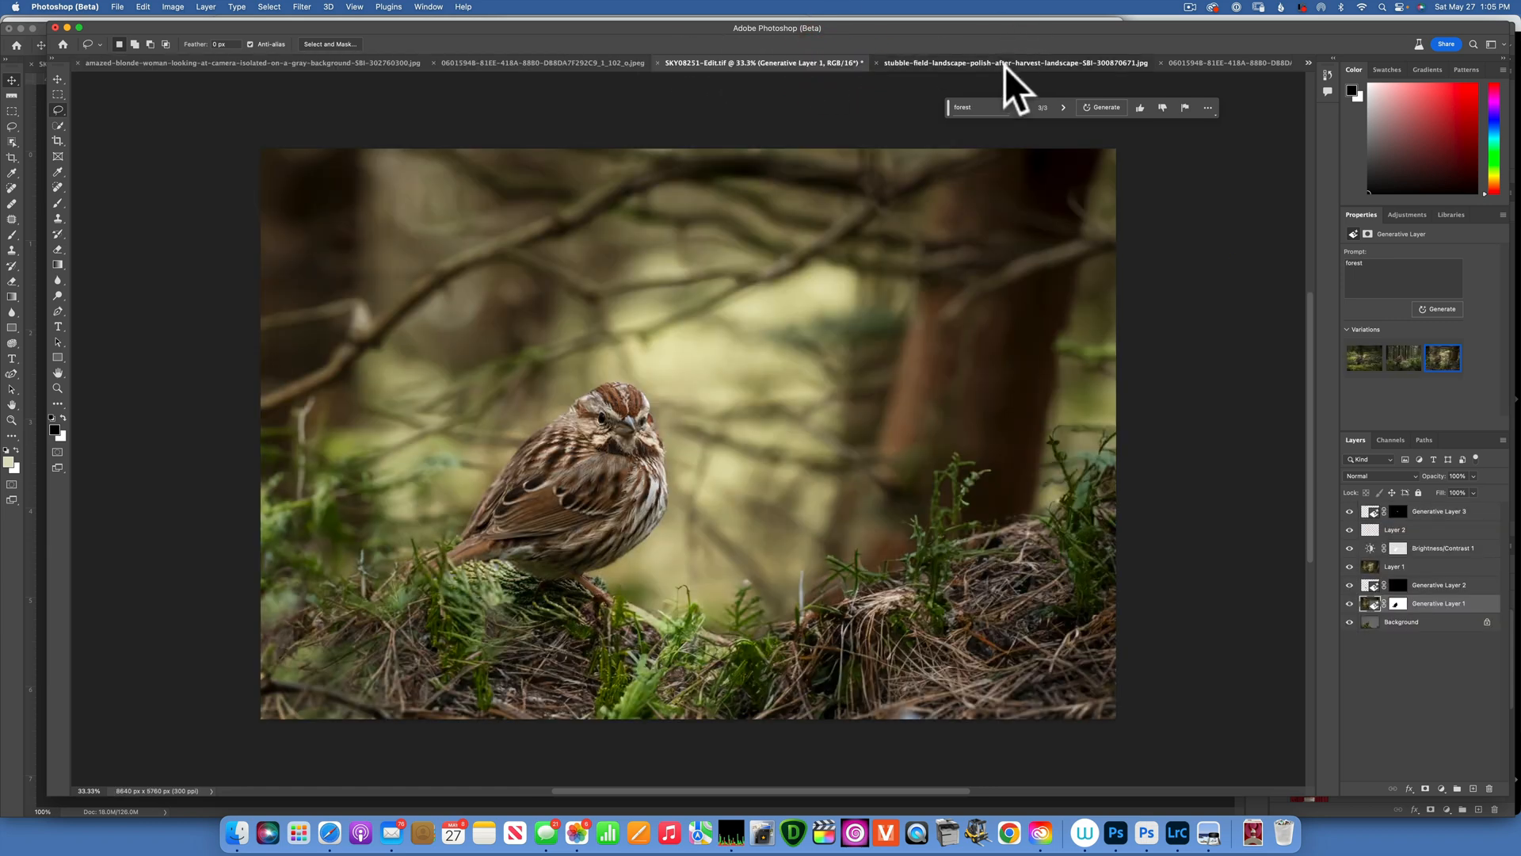
- Bring up the hay field photo and lasso a patch of field right of the hay bale
{"action": "left_click", "coordinate": [1013, 61]}
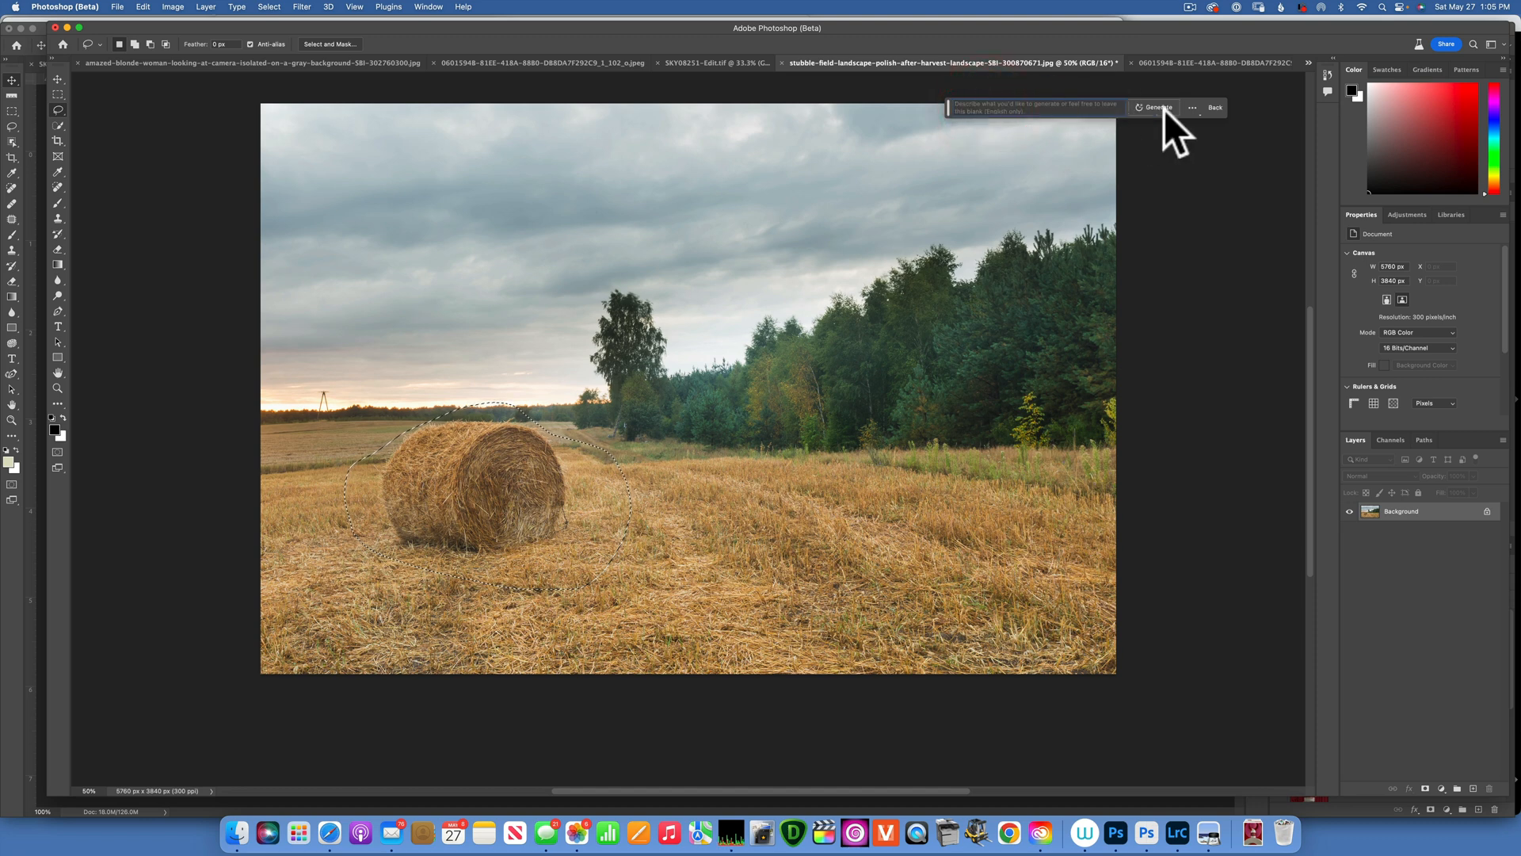
{"action": "left_click", "coordinate": [1155, 107]}
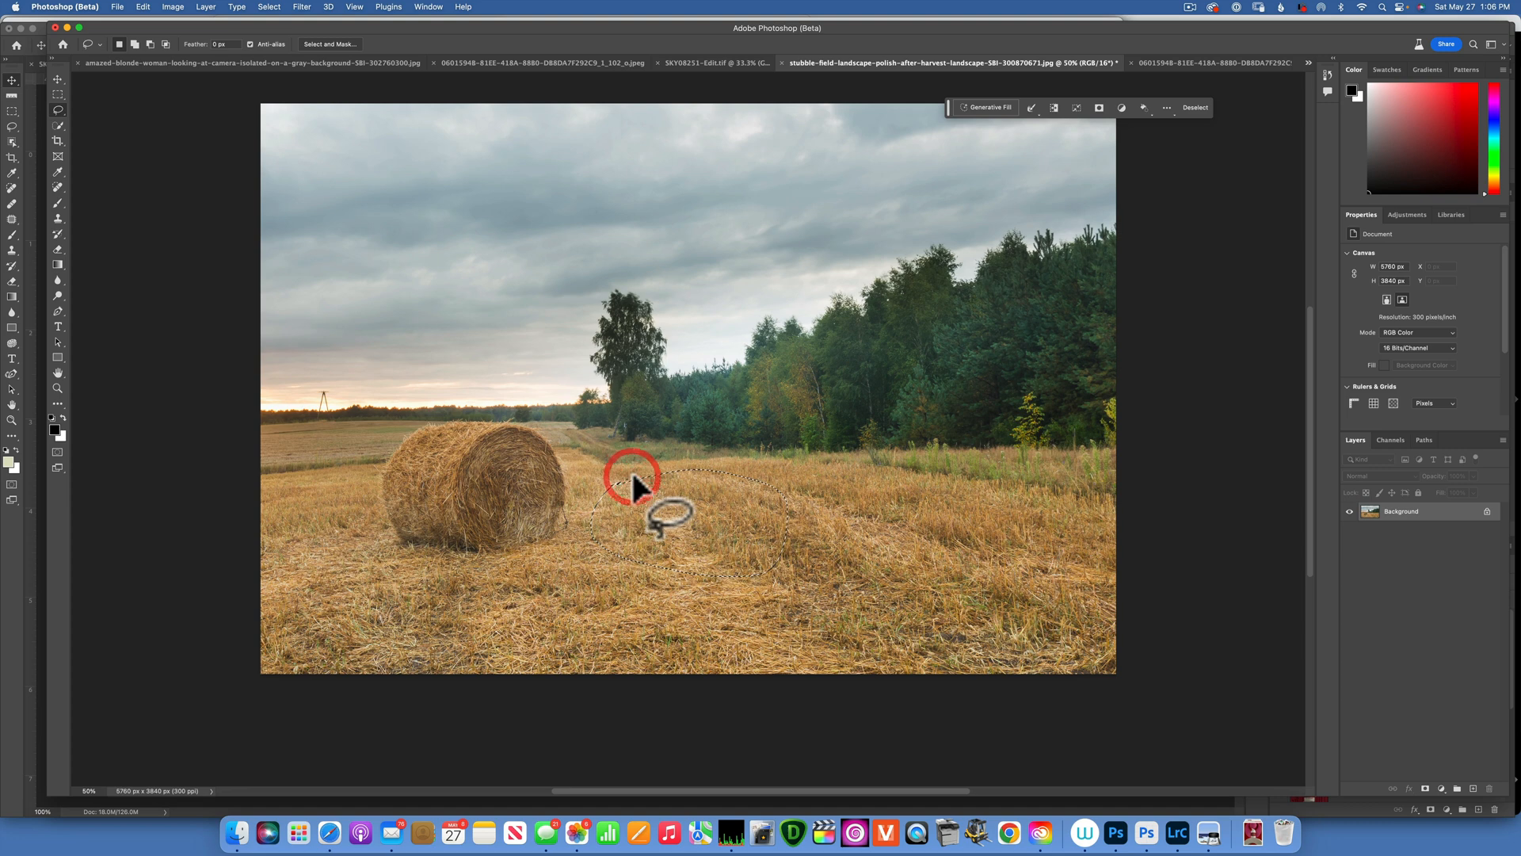
- Generate a 'dog' in the selected field patch and preview the second and third variations
{"action": "left_click", "coordinate": [989, 107]}
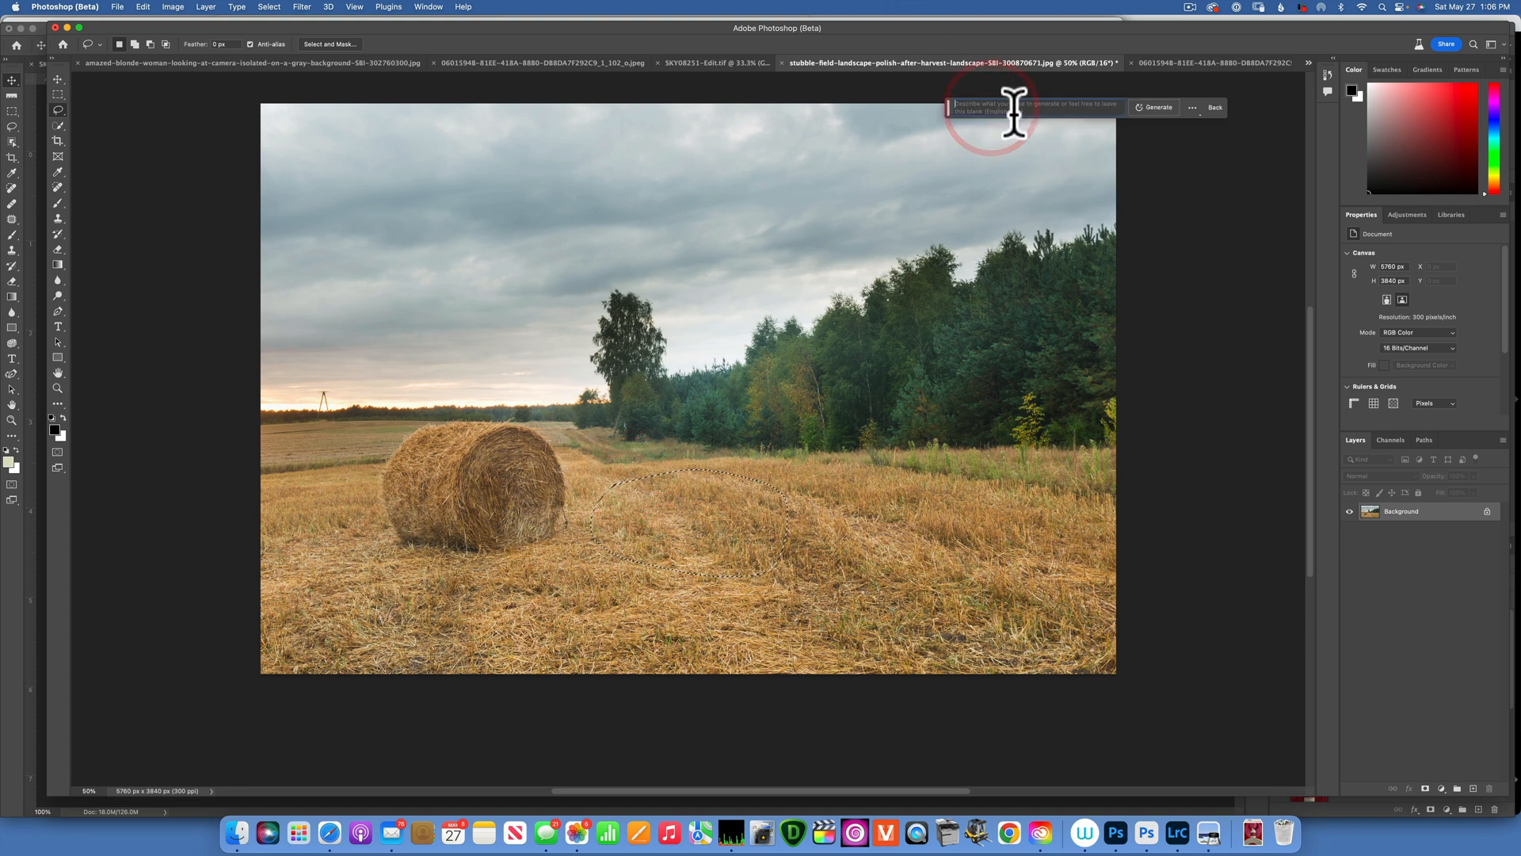
{"action": "type", "text": "dog"}
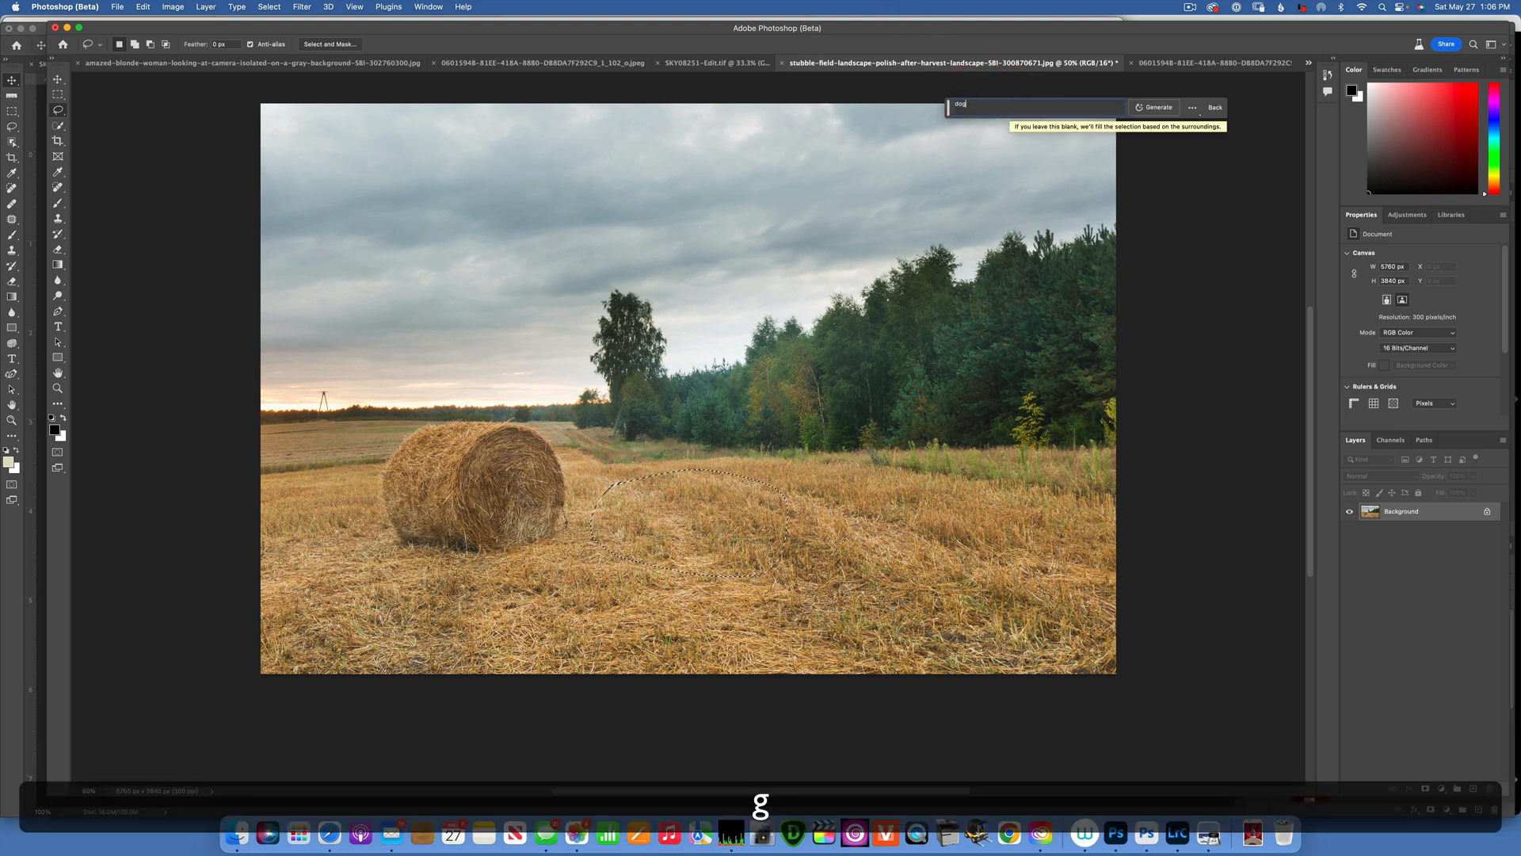
{"action": "left_click", "coordinate": [1157, 107]}
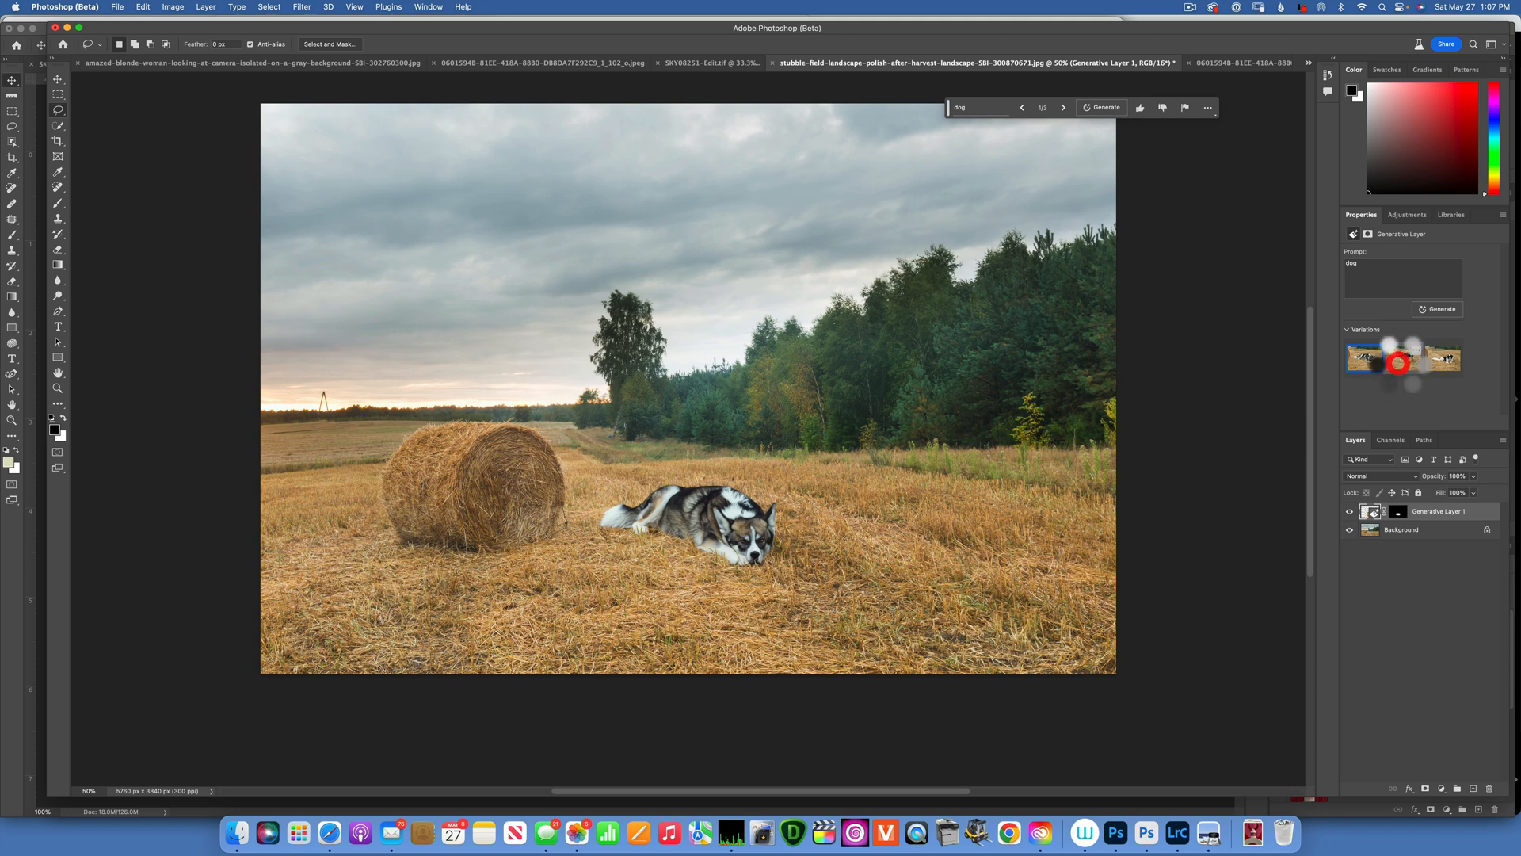
{"action": "left_click", "coordinate": [1404, 357]}
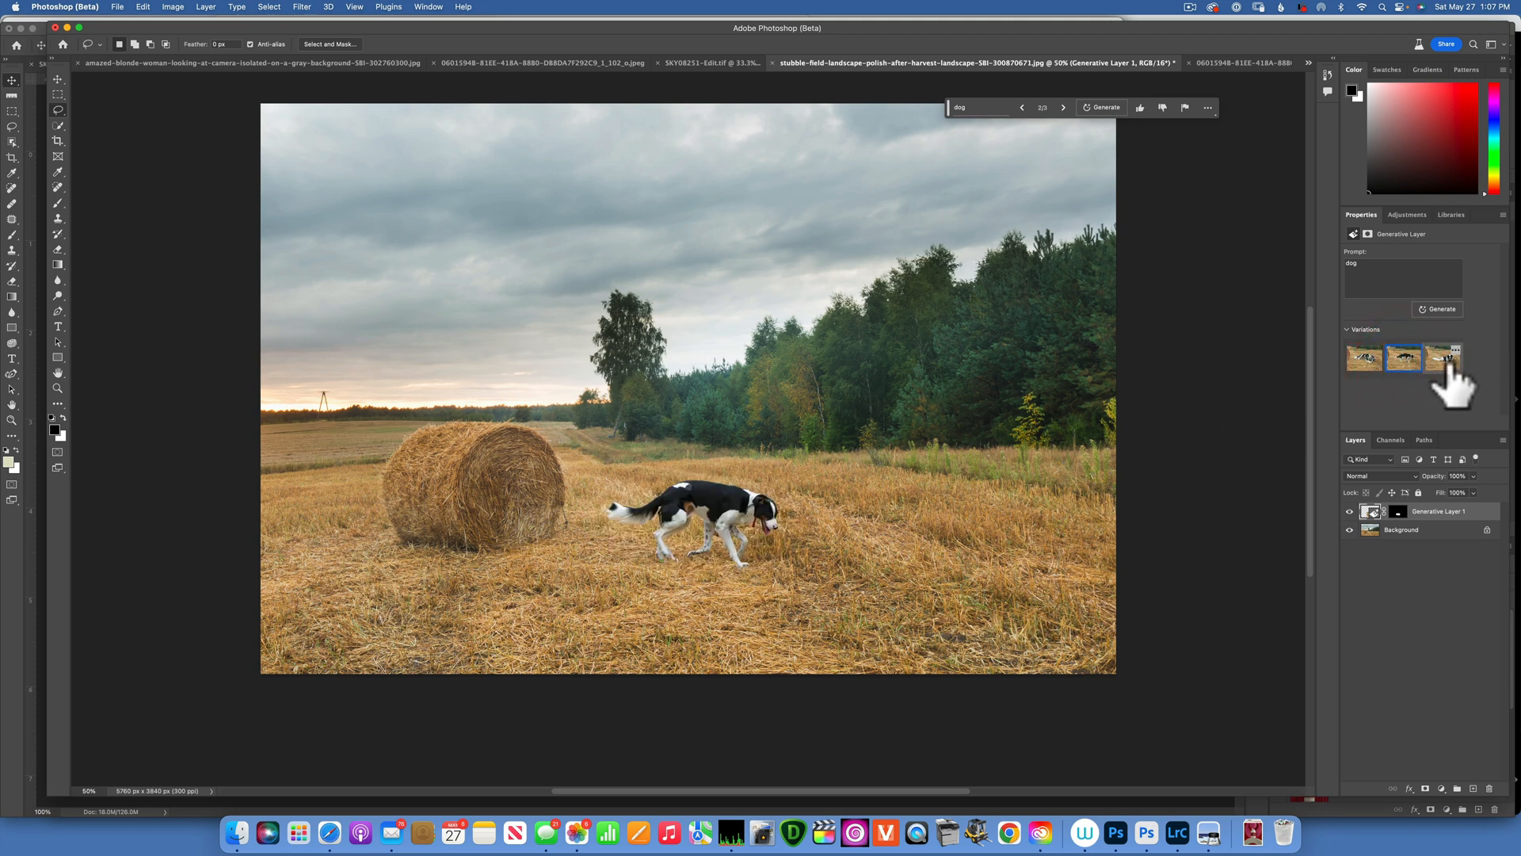
{"action": "left_click", "coordinate": [1443, 358]}
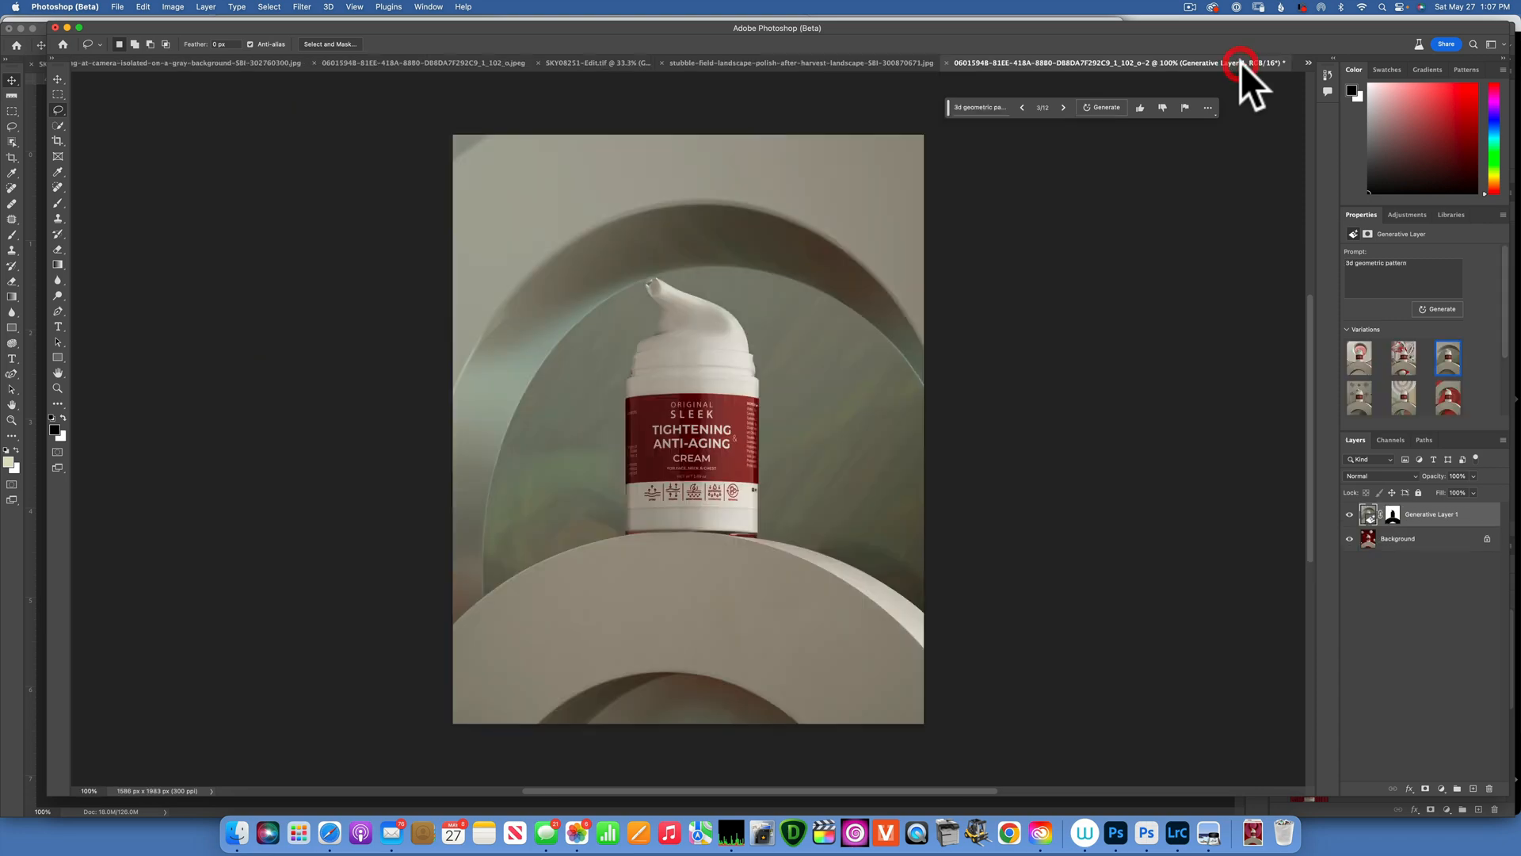
- Switch to the SKY08251-Edit.tif sparrow photo and click in the Layers panel
{"action": "left_click", "coordinate": [1242, 63]}
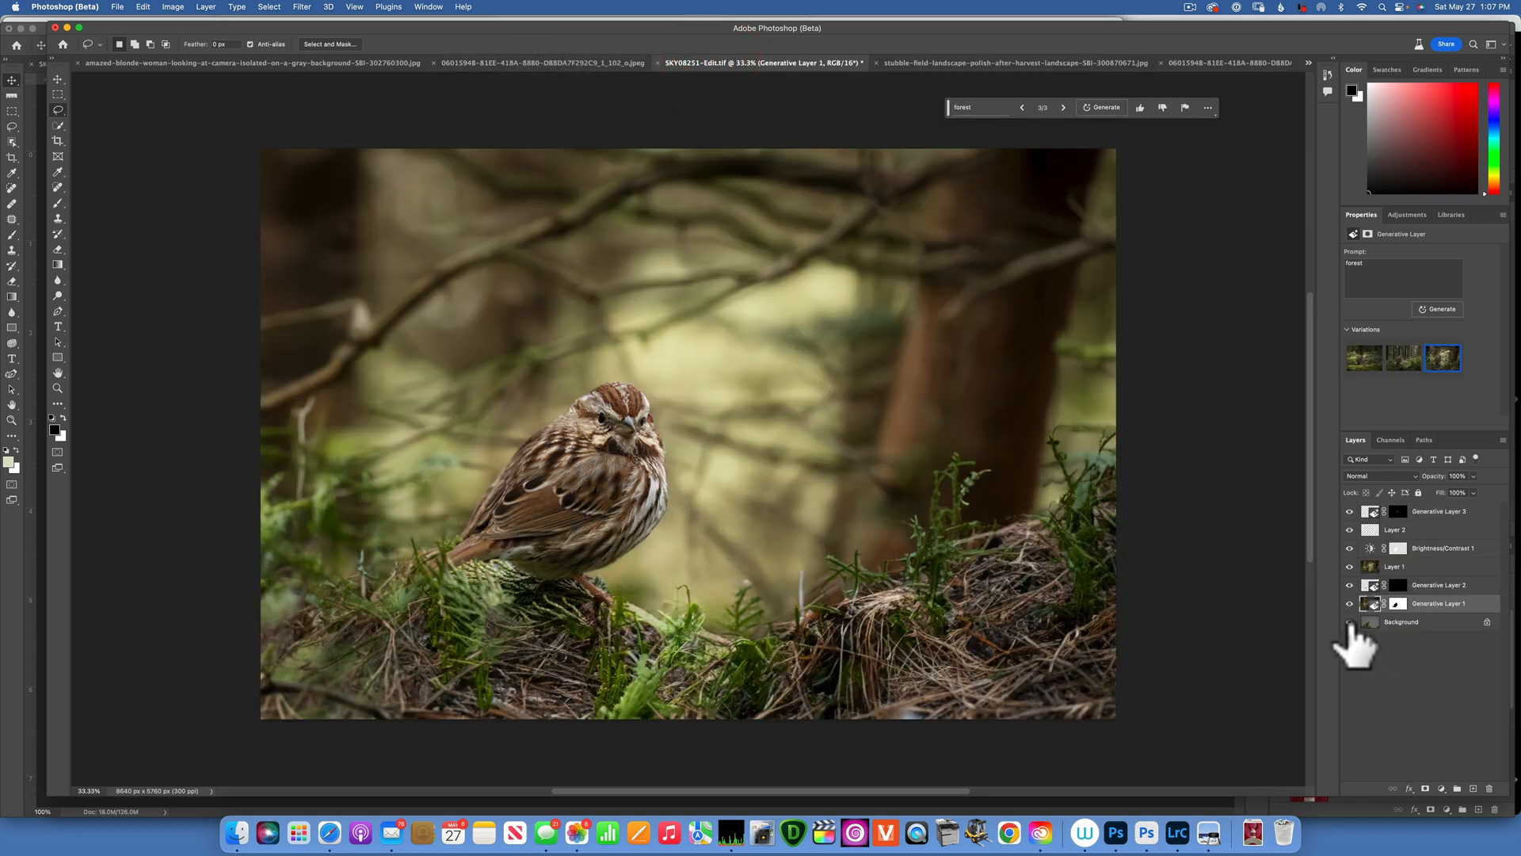
{"action": "left_click", "coordinate": [1348, 622]}
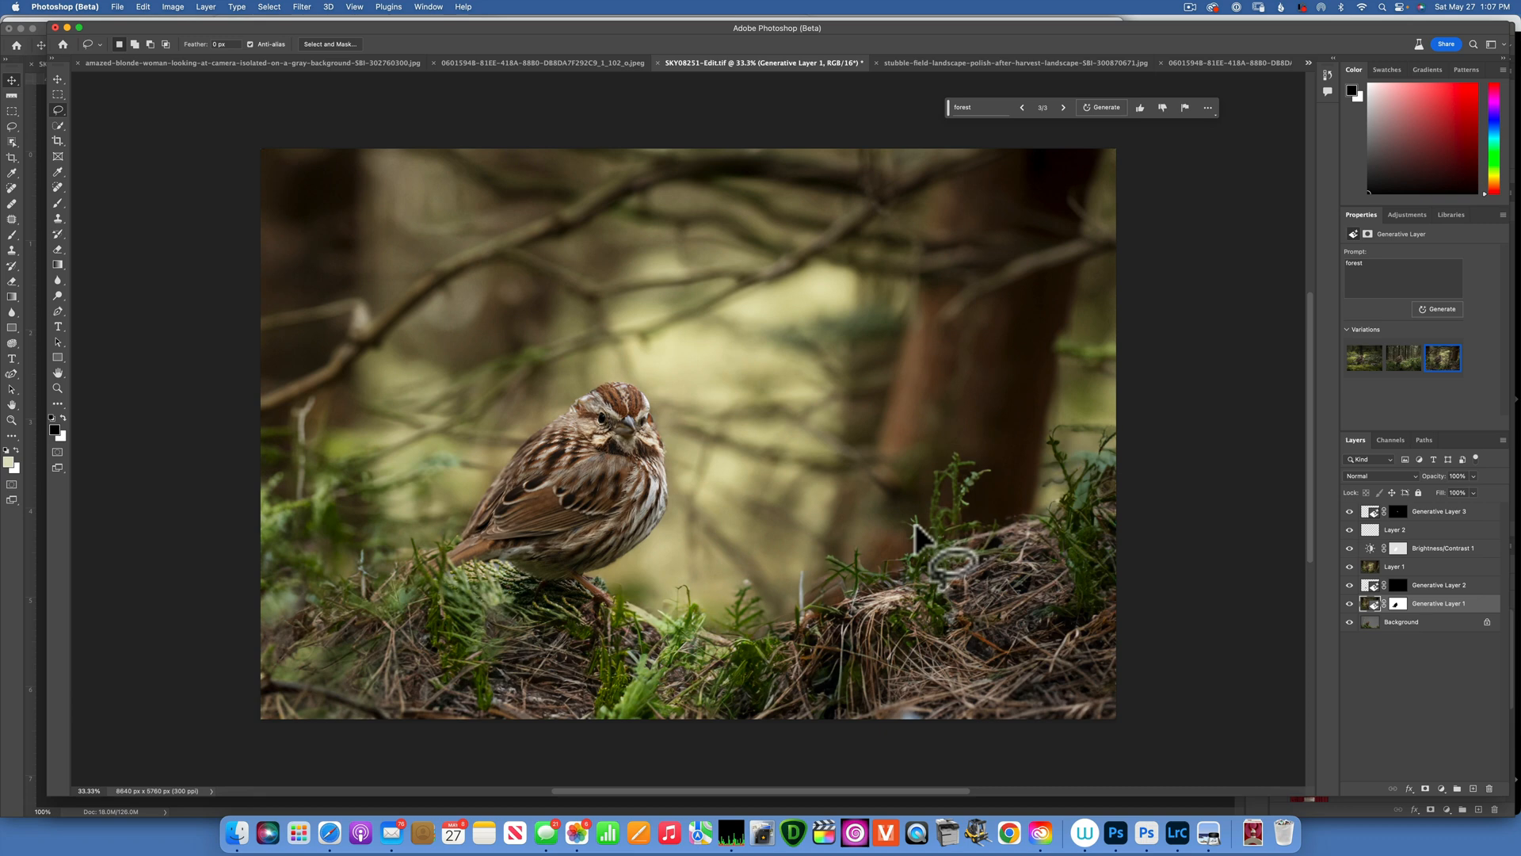
{"action": "mouse_move", "coordinate": [912, 533]}
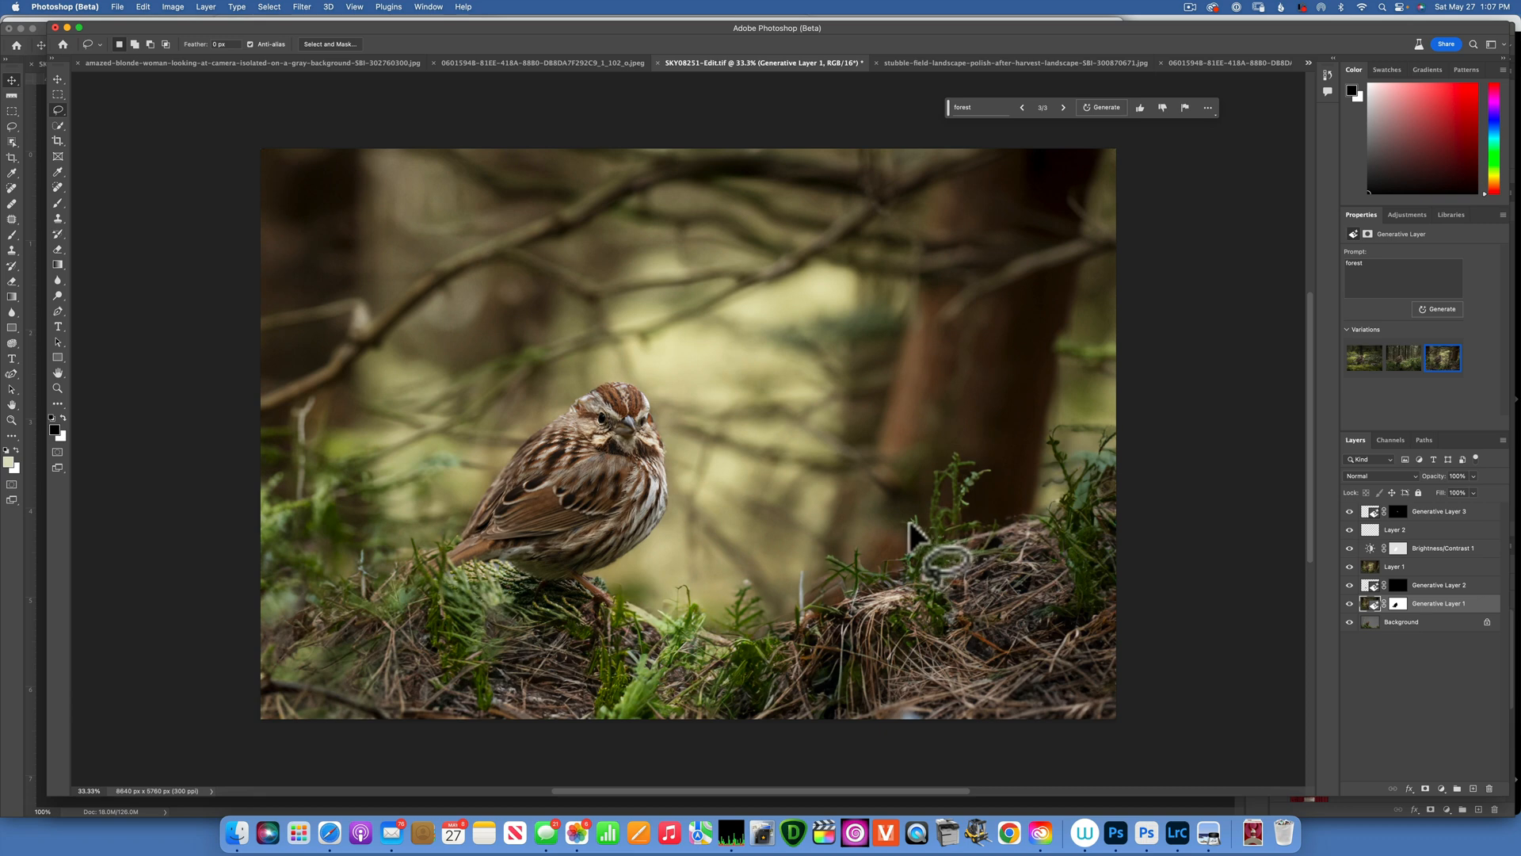